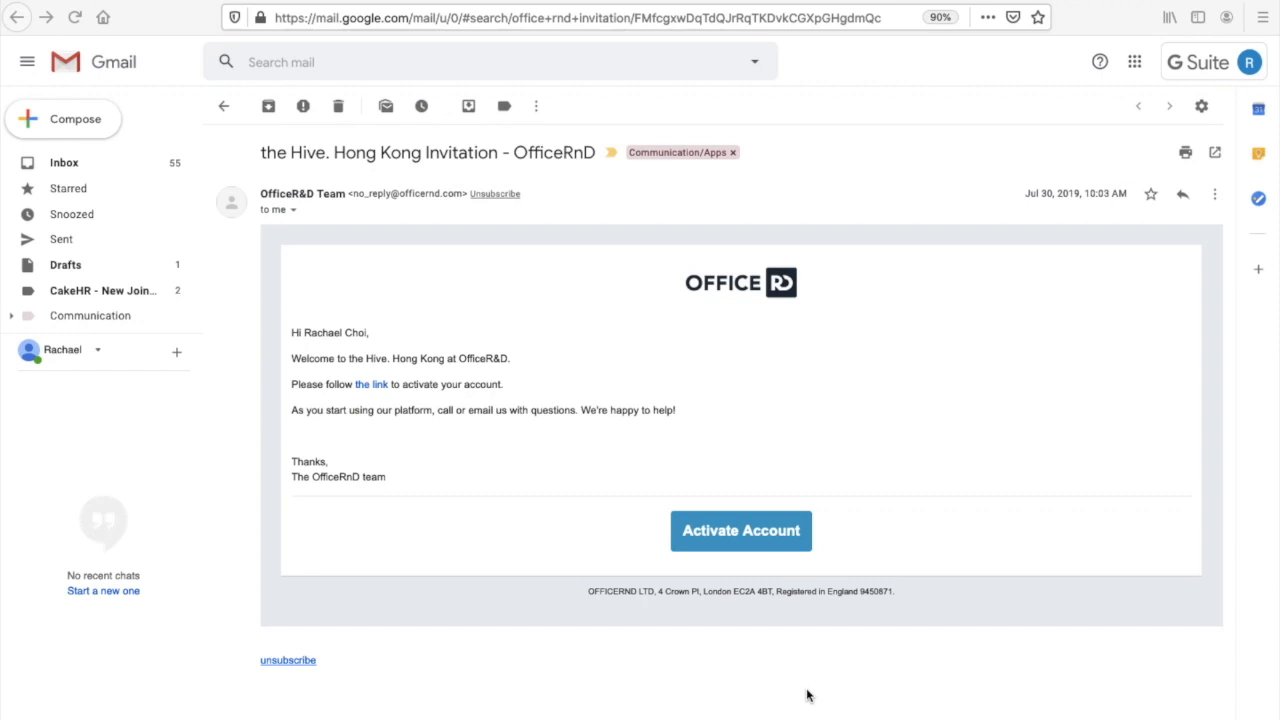
{"action": "mouse_move", "coordinate": [740, 530]}
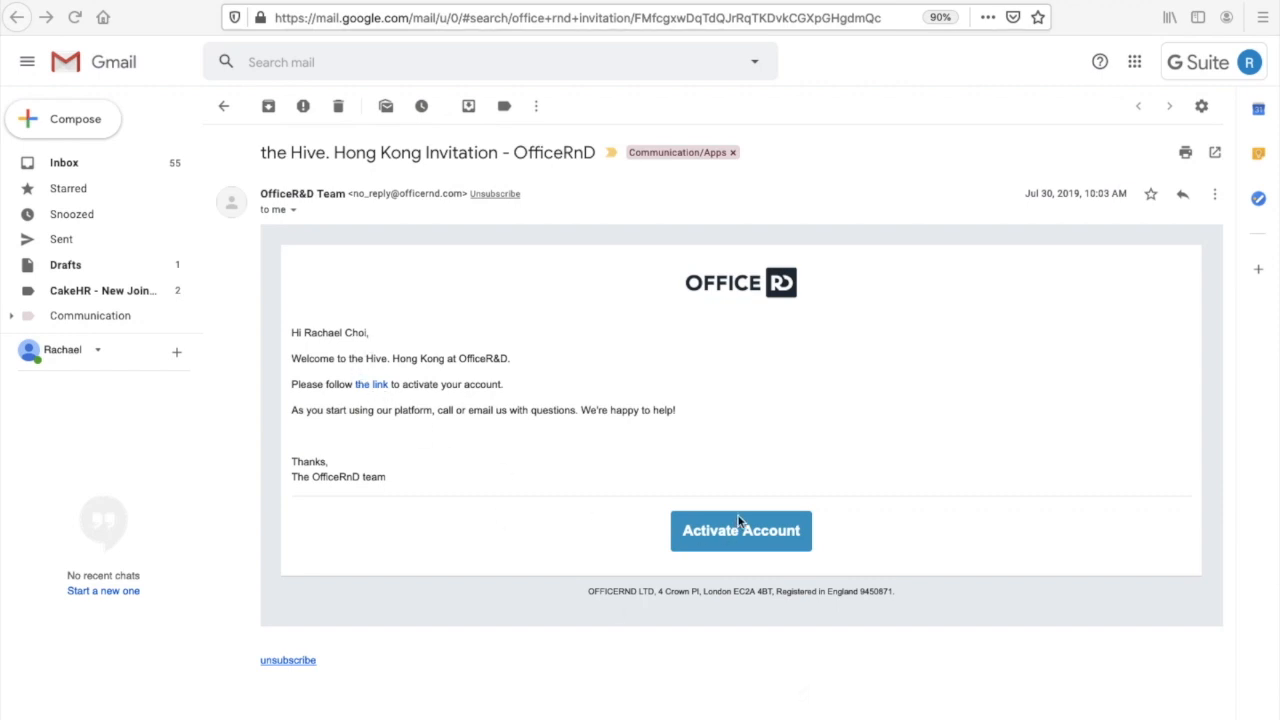
{"action": "mouse_move", "coordinate": [753, 514]}
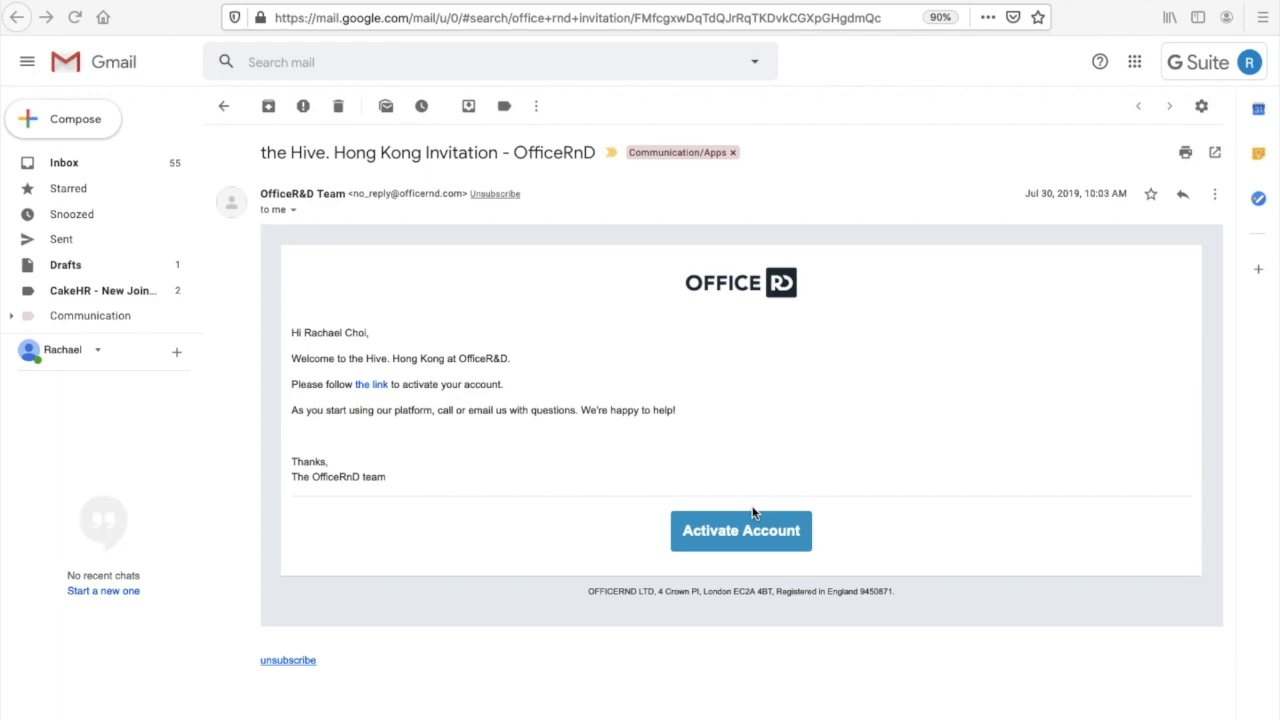
- Activate the Hive Hong Kong OfficeRnD account from the invitation email
{"action": "left_click", "coordinate": [740, 530]}
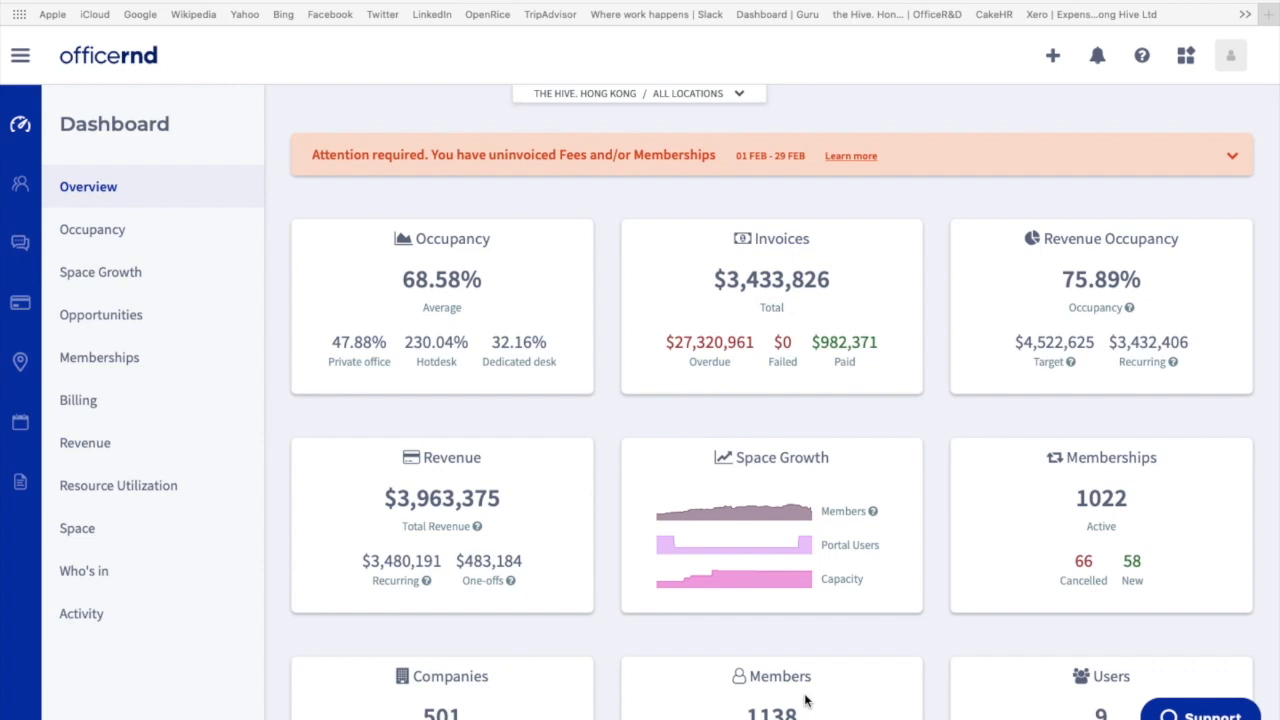
{"action": "mouse_move", "coordinate": [410, 305]}
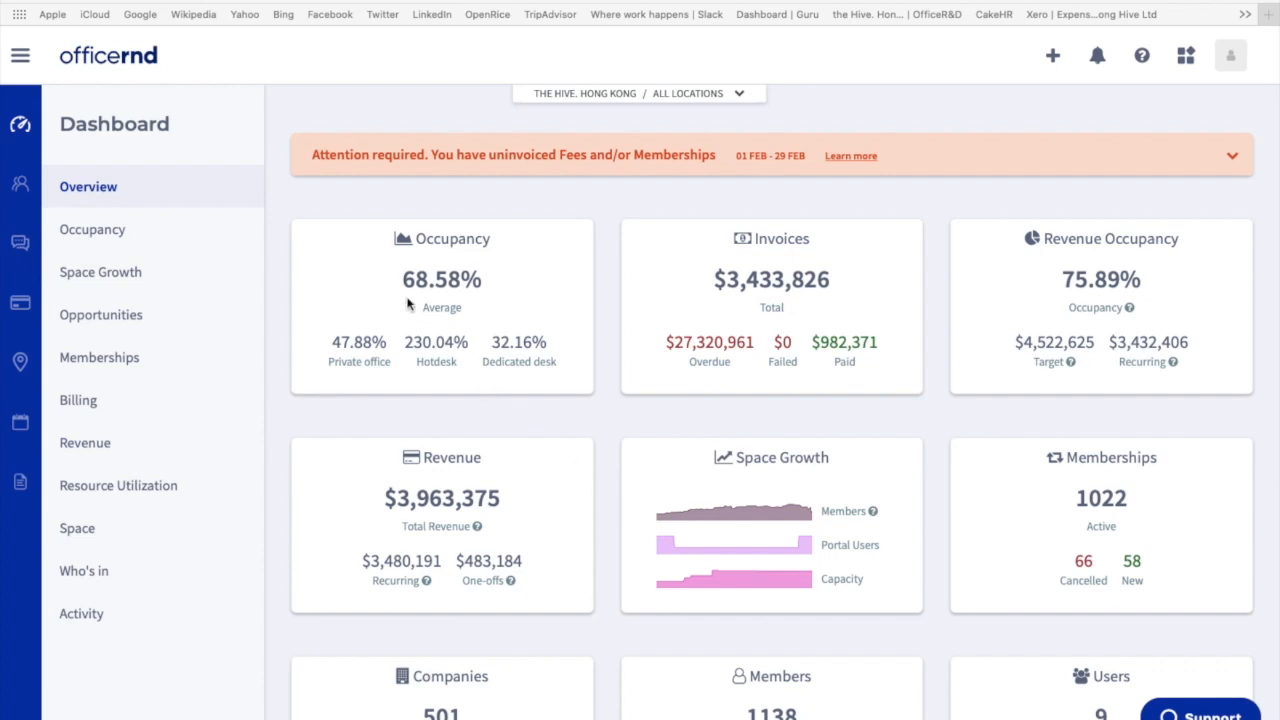
{"action": "mouse_move", "coordinate": [1019, 542]}
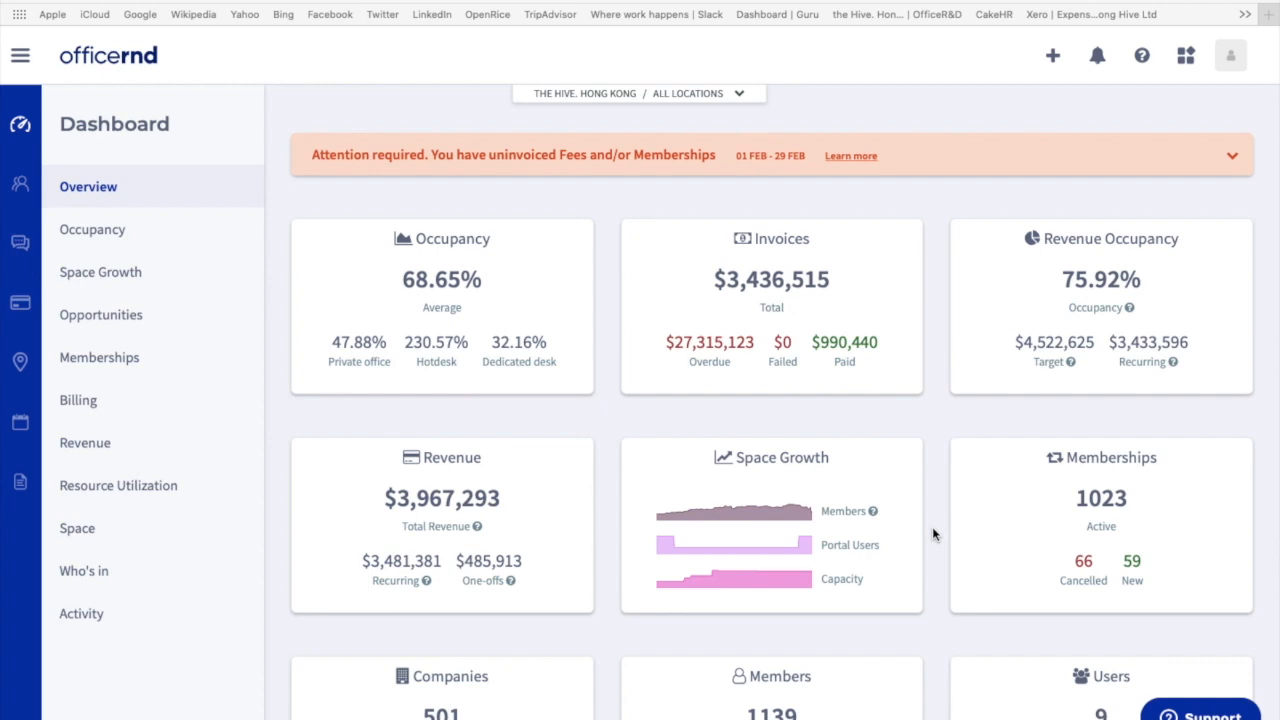
{"action": "mouse_move", "coordinate": [989, 298]}
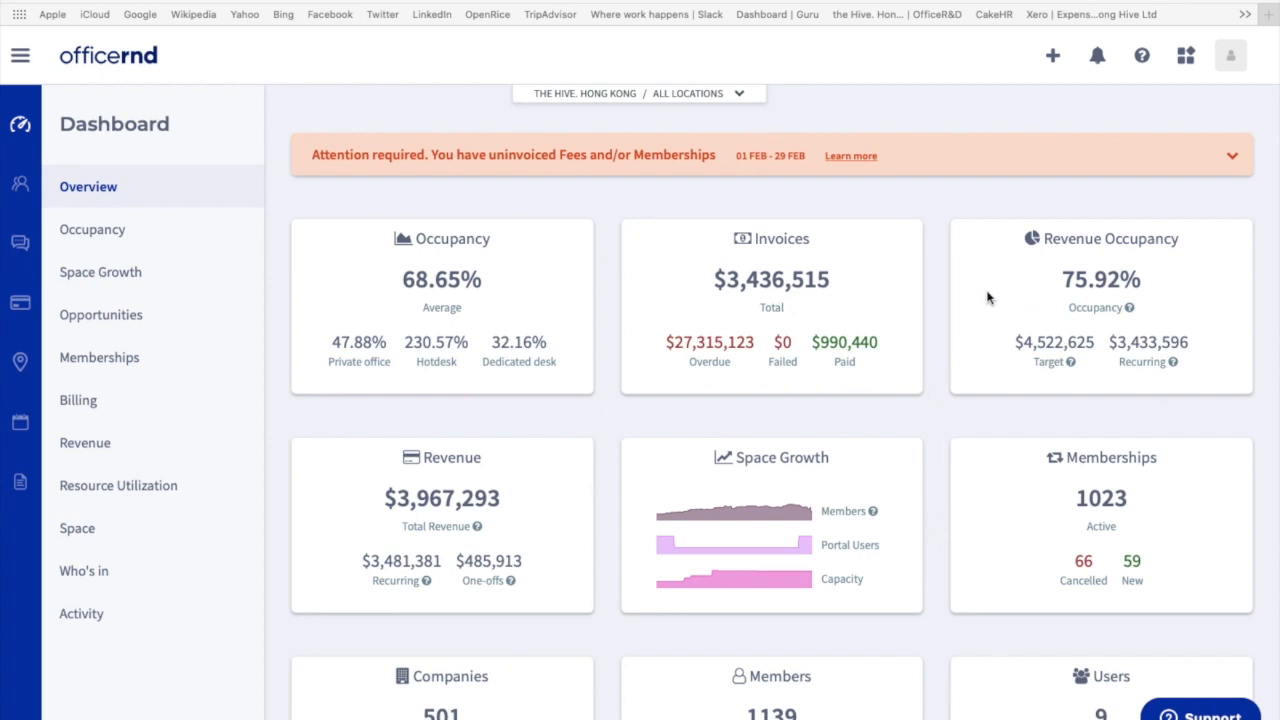
{"action": "mouse_move", "coordinate": [895, 155]}
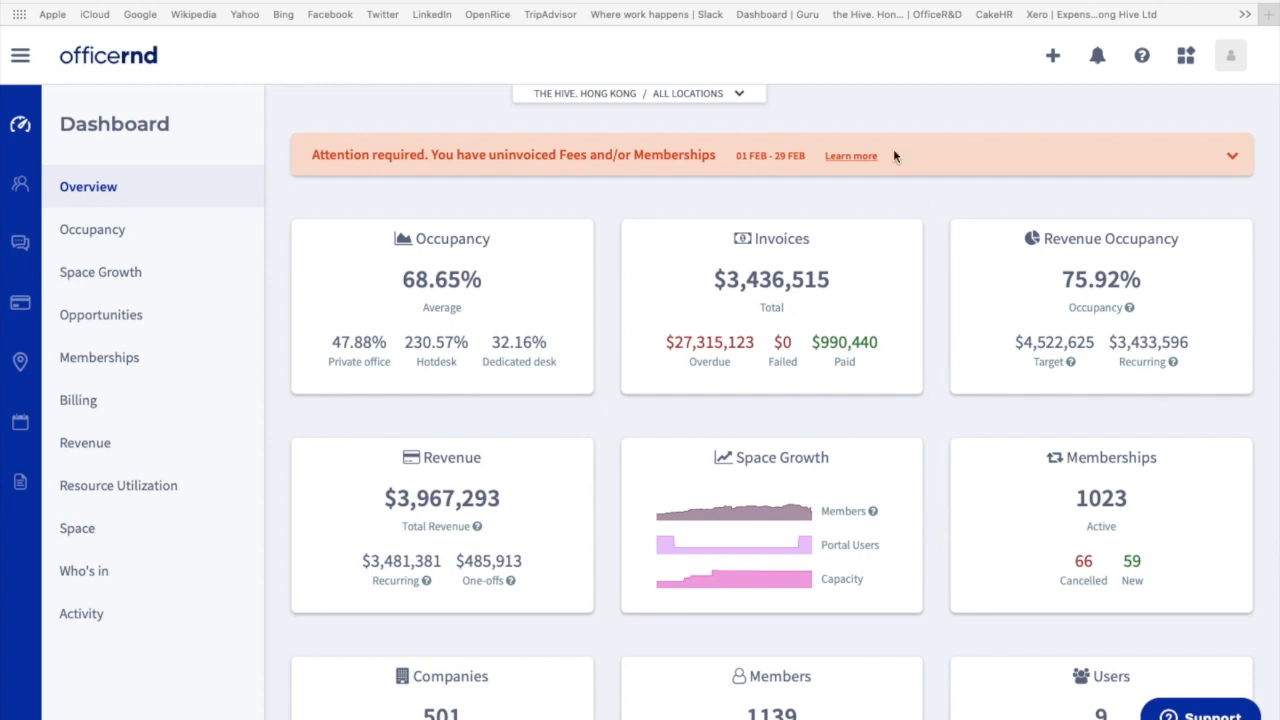
{"action": "mouse_move", "coordinate": [570, 97]}
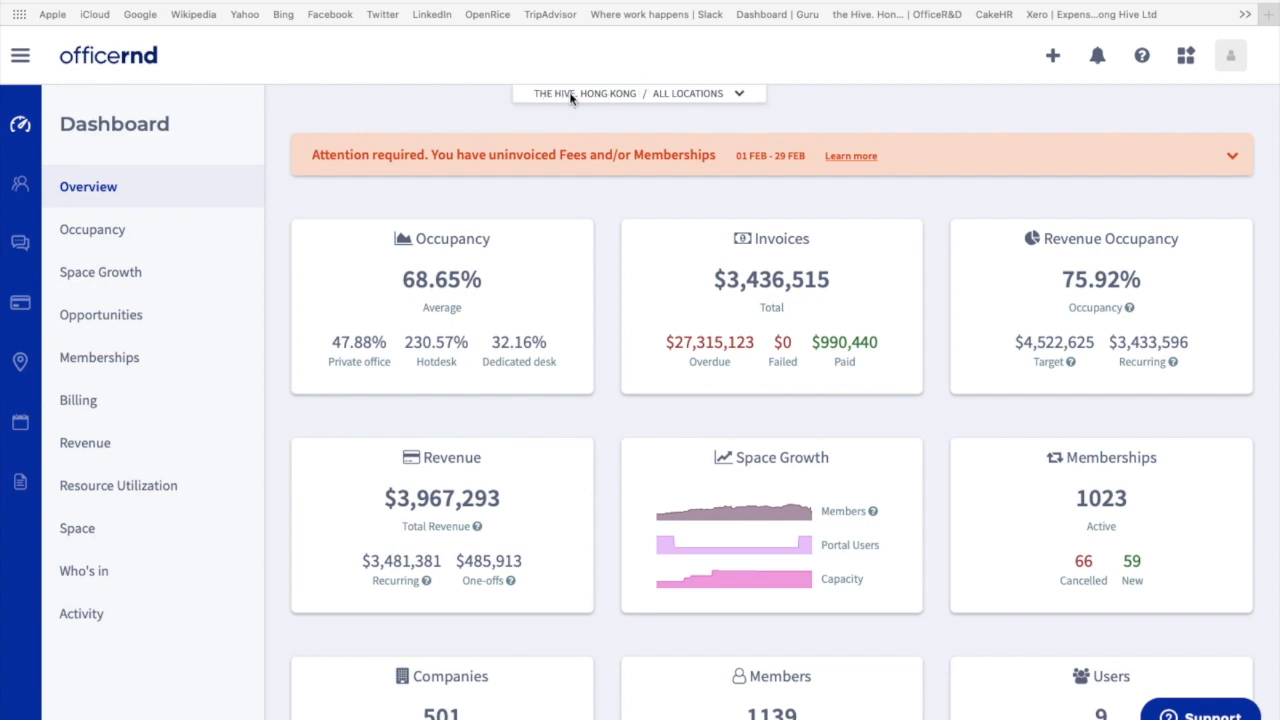
{"action": "mouse_move", "coordinate": [668, 97]}
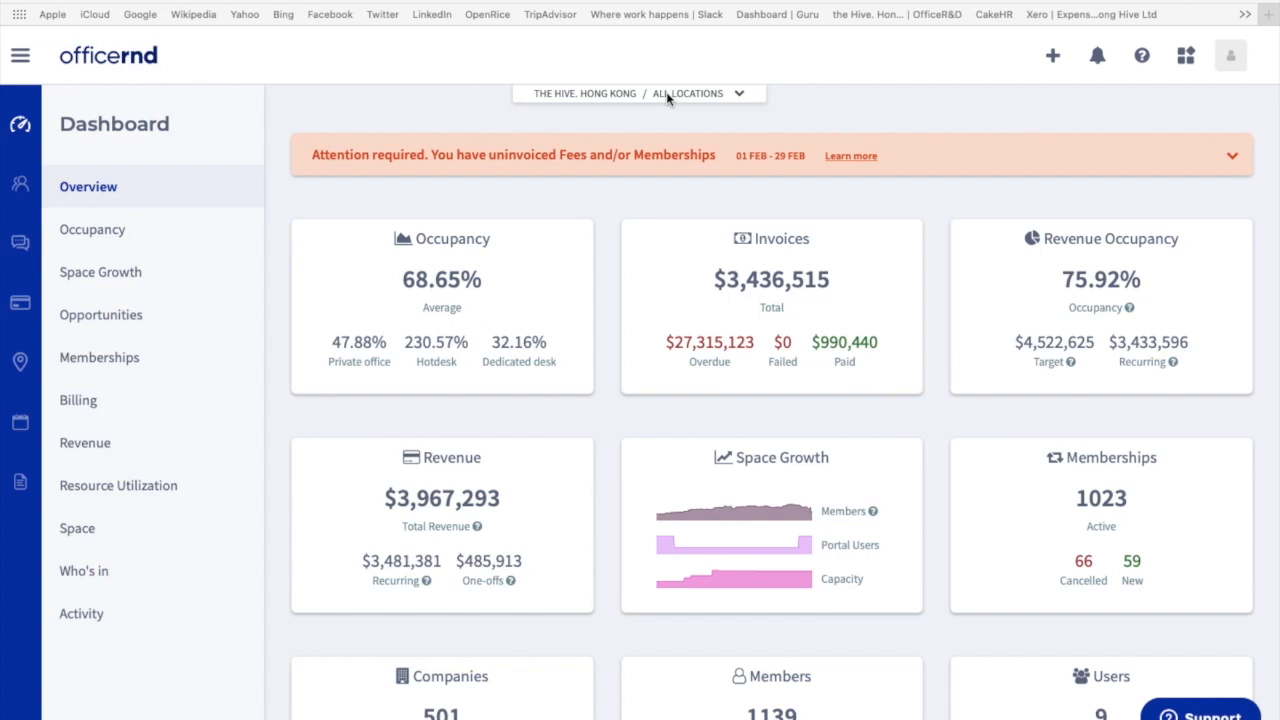
{"action": "mouse_move", "coordinate": [733, 101]}
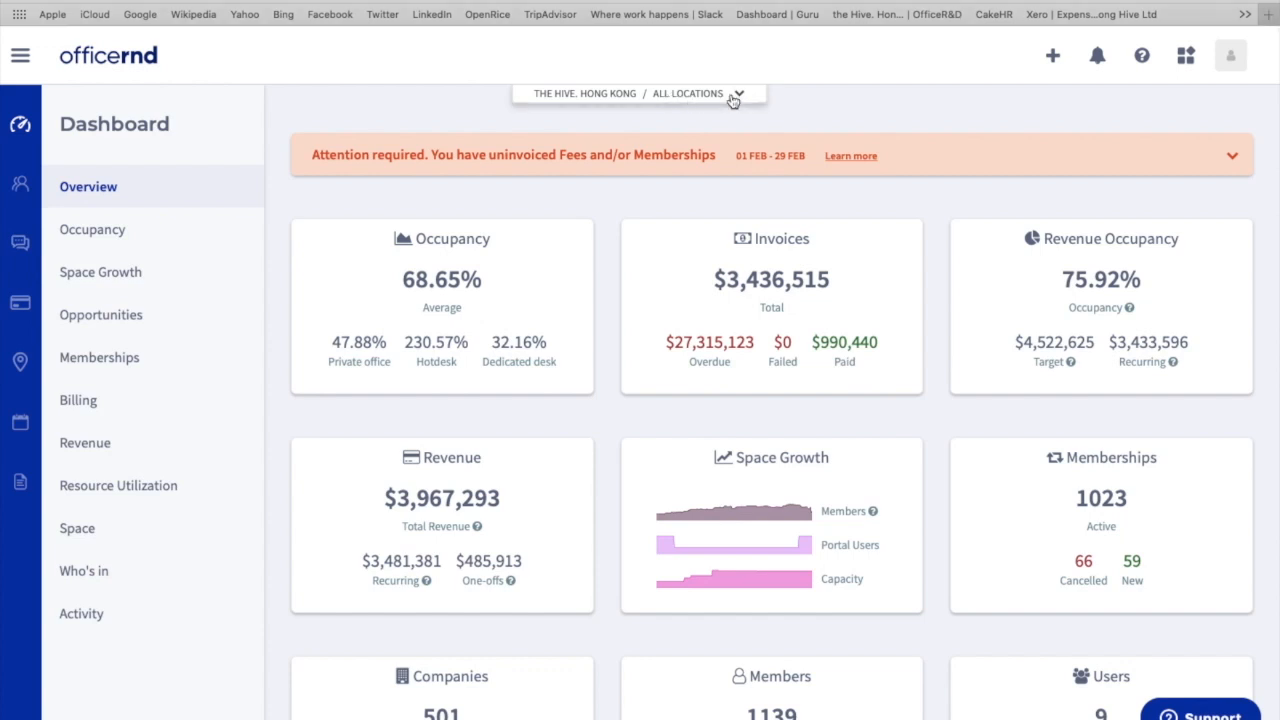
{"action": "left_click", "coordinate": [738, 93]}
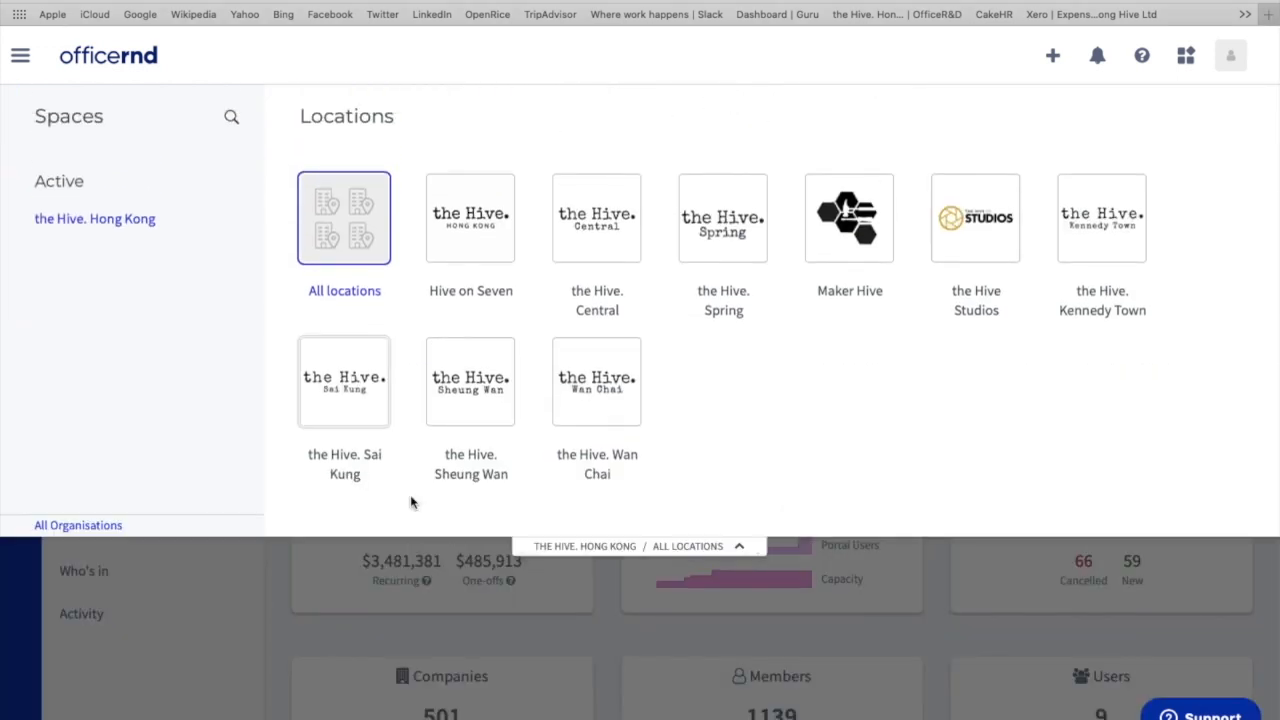
{"action": "mouse_move", "coordinate": [756, 440]}
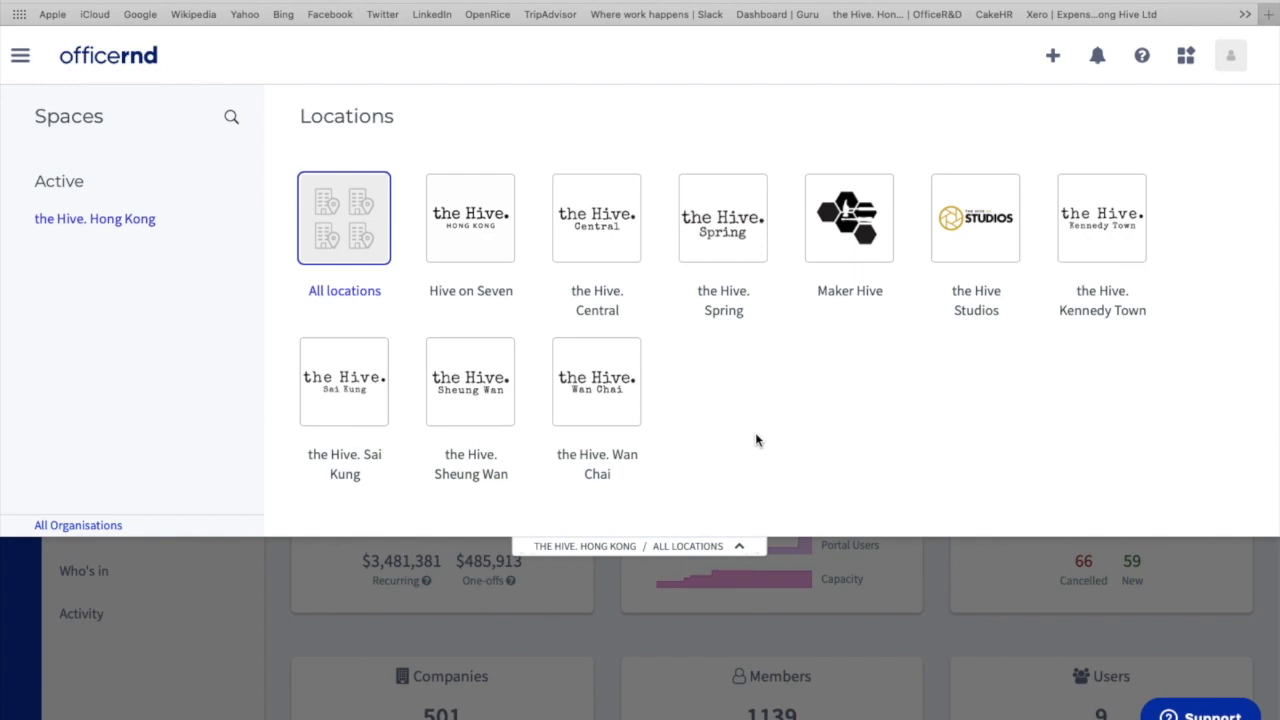
{"action": "mouse_move", "coordinate": [722, 218]}
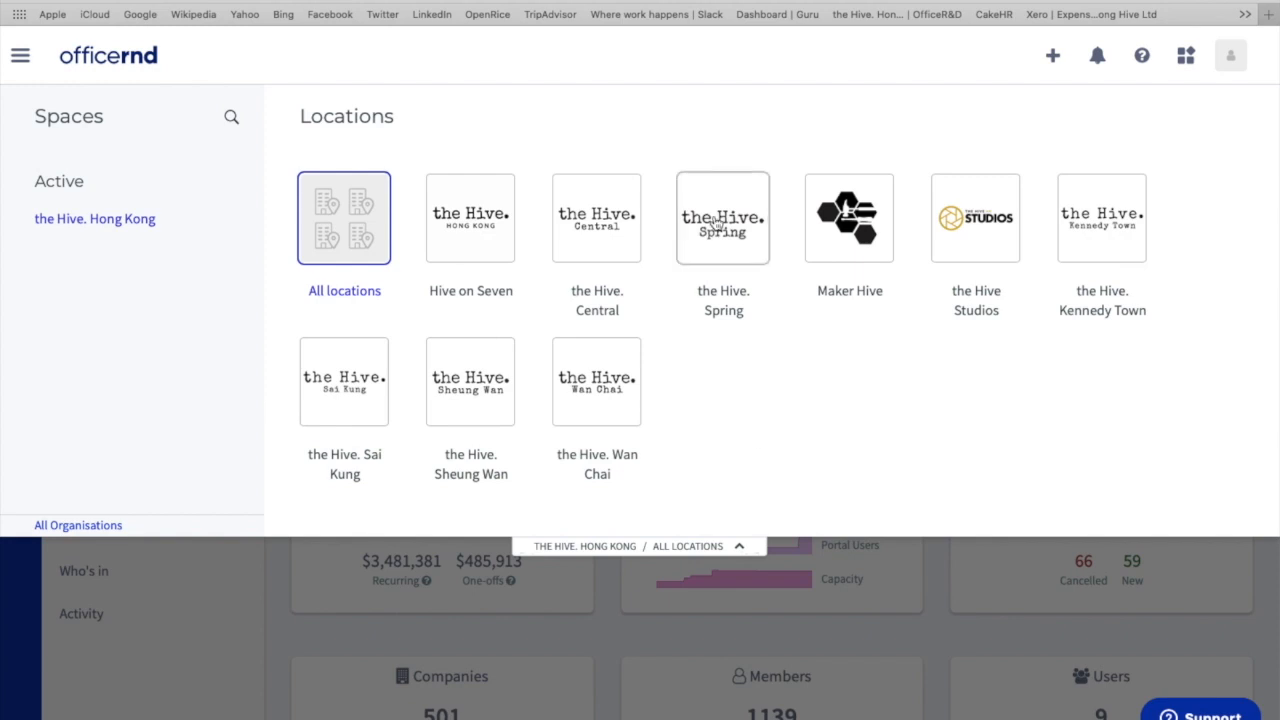
{"action": "left_click", "coordinate": [723, 218]}
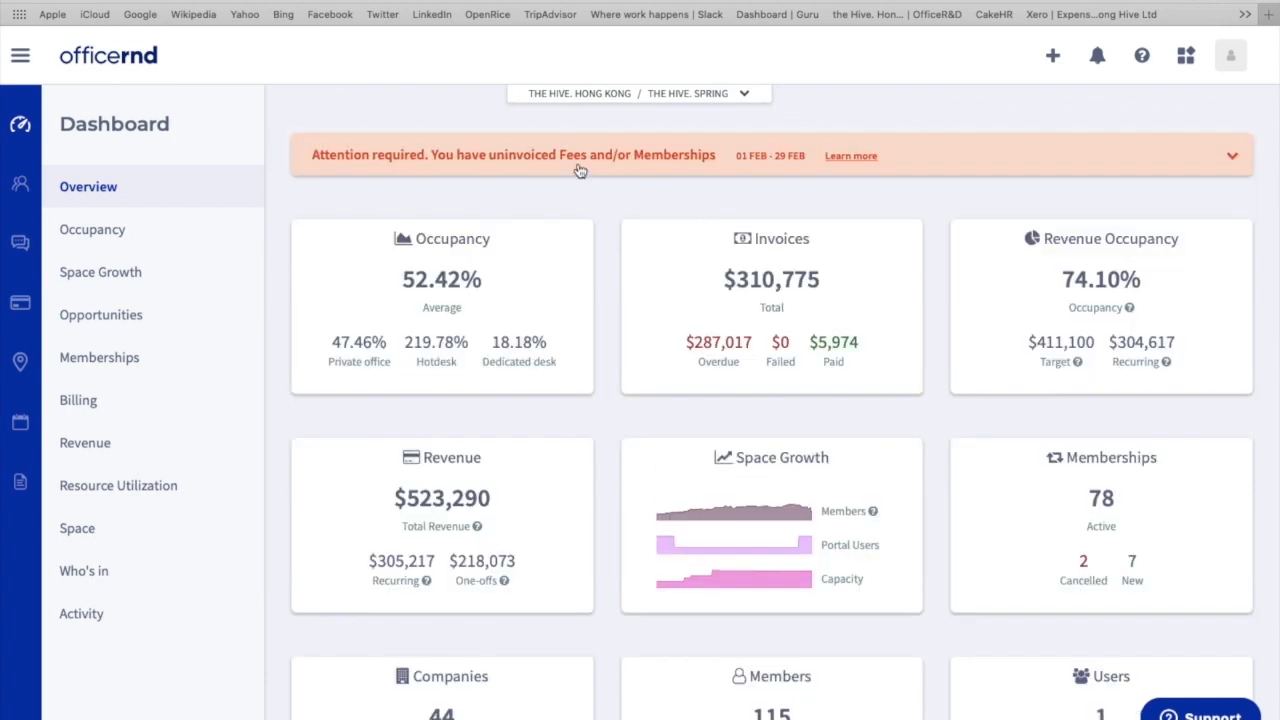
{"action": "mouse_move", "coordinate": [705, 127]}
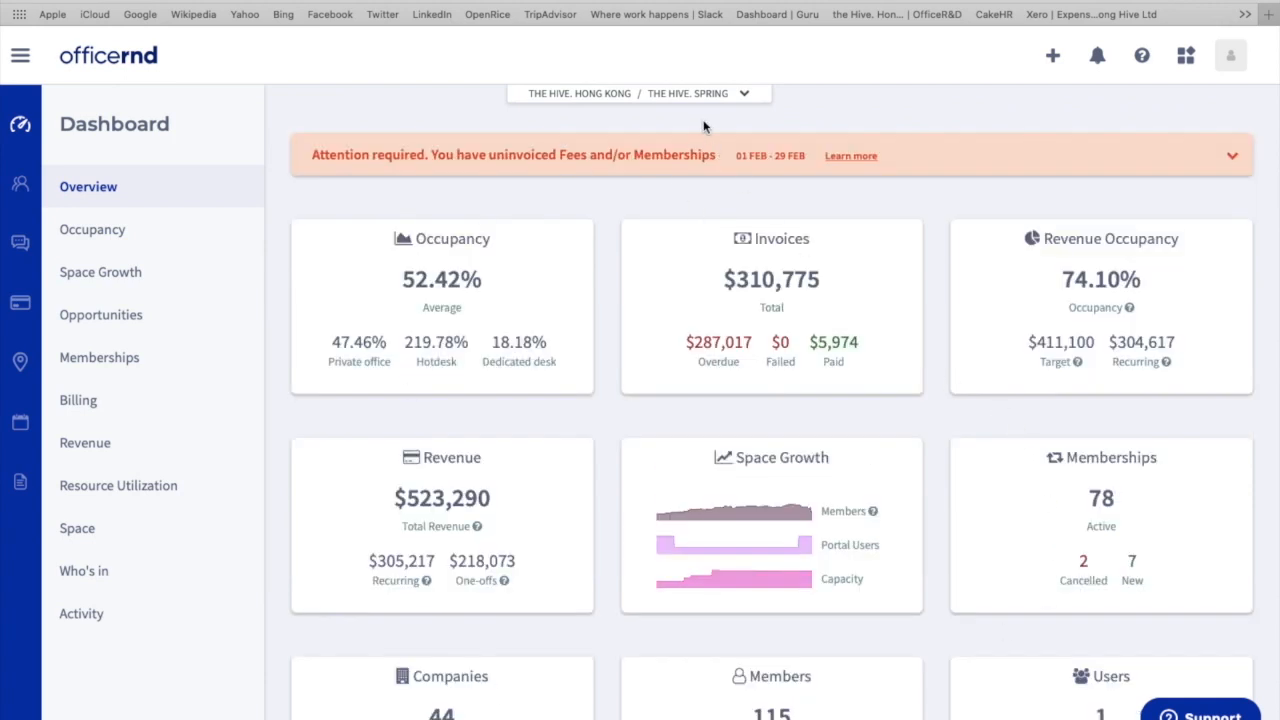
{"action": "left_click", "coordinate": [697, 93]}
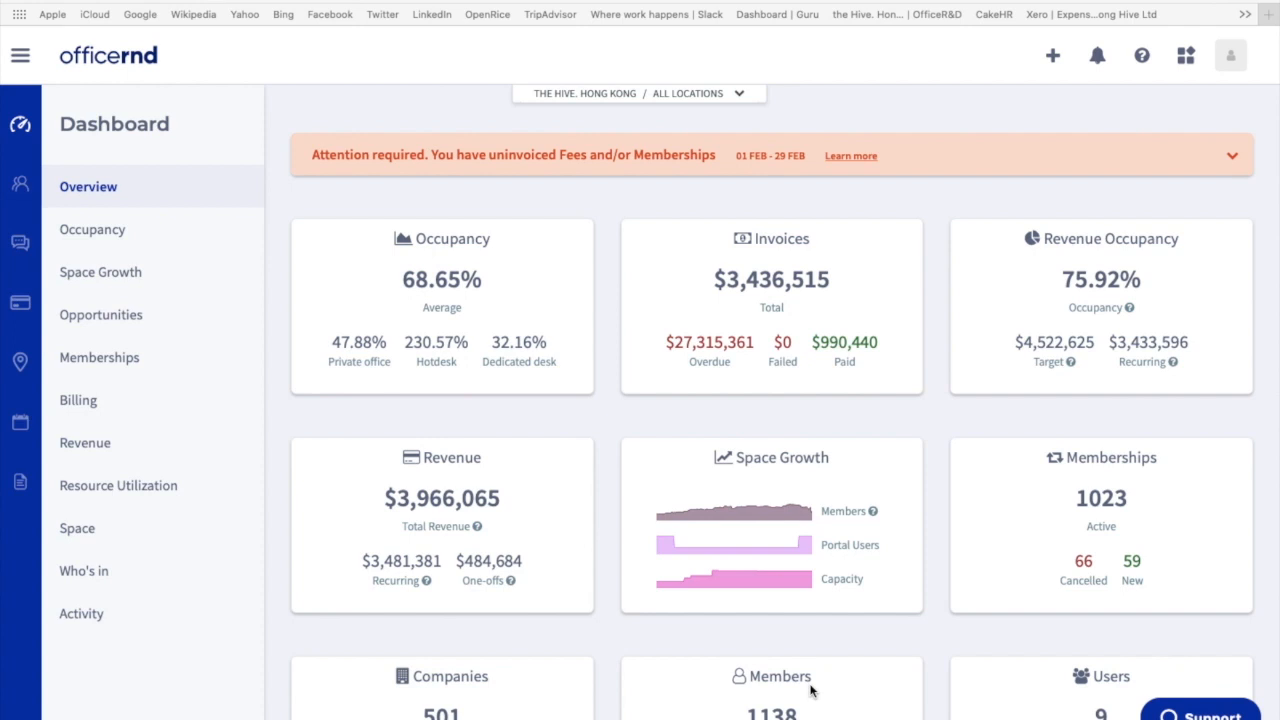
- Open the Occupancy dashboard showing desk-type occupancy across all locations
{"action": "left_click", "coordinate": [92, 229]}
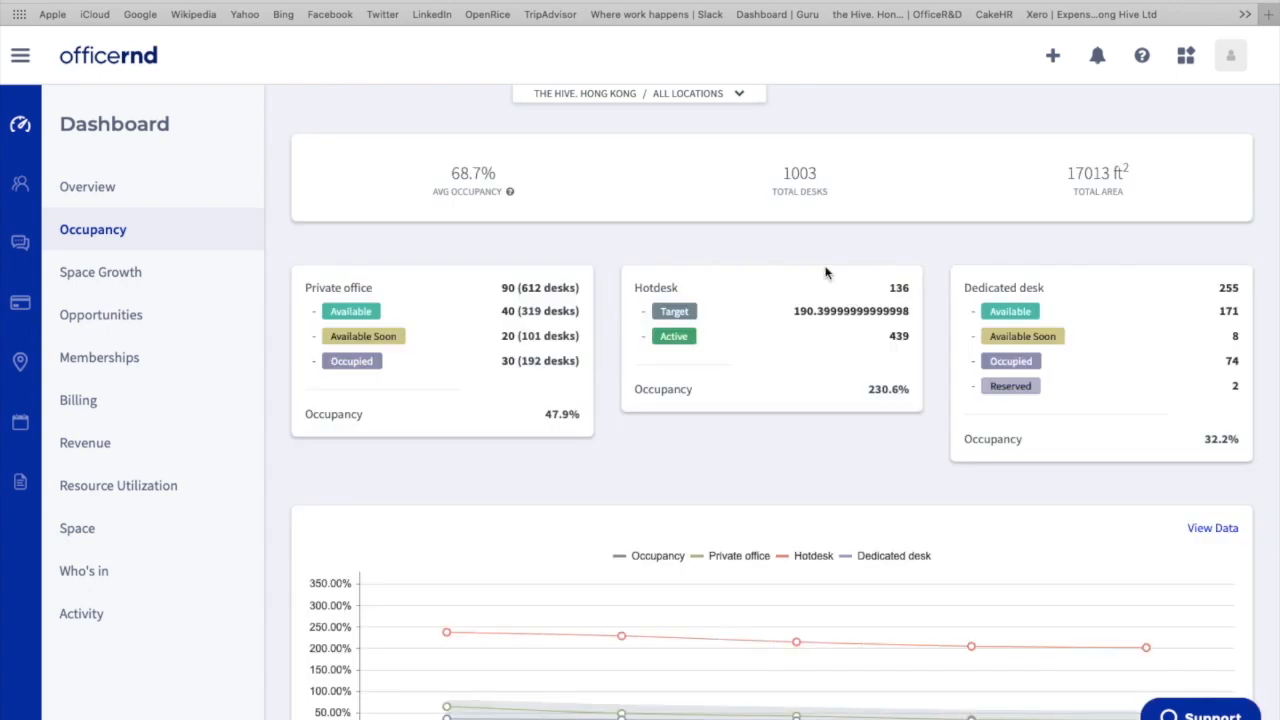
{"action": "mouse_move", "coordinate": [475, 239]}
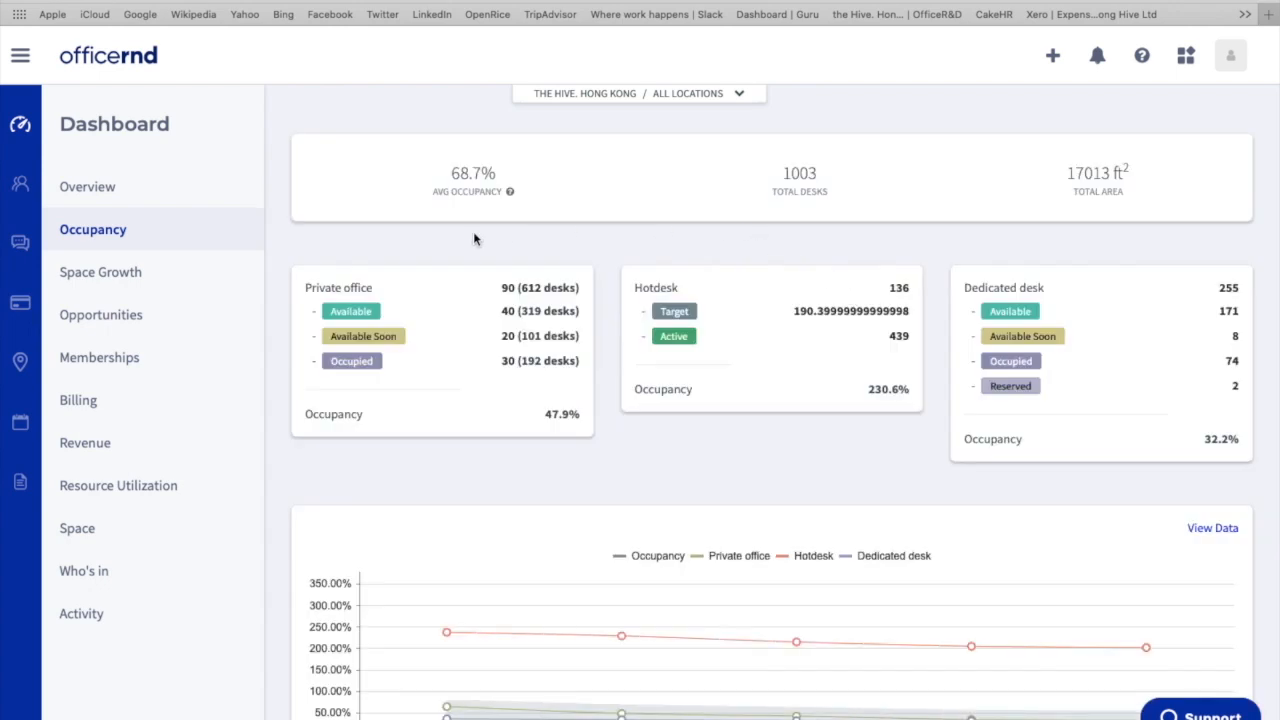
{"action": "mouse_move", "coordinate": [399, 291]}
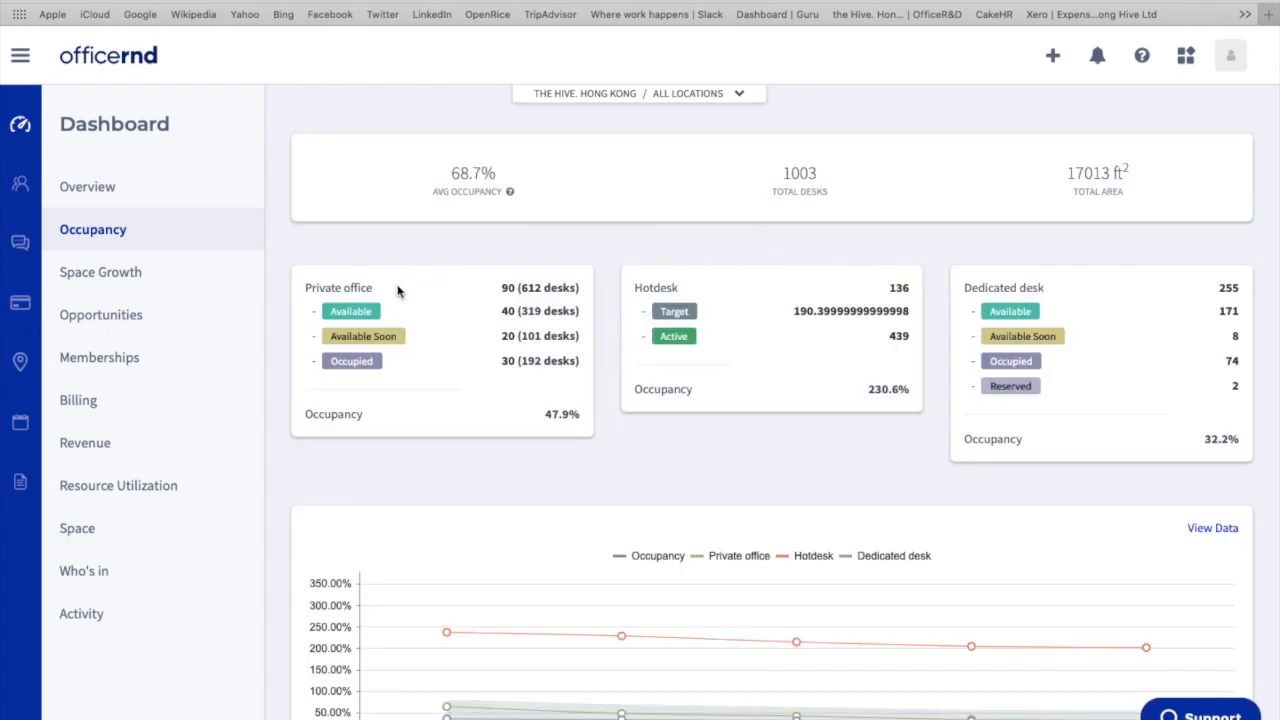
{"action": "mouse_move", "coordinate": [1009, 277]}
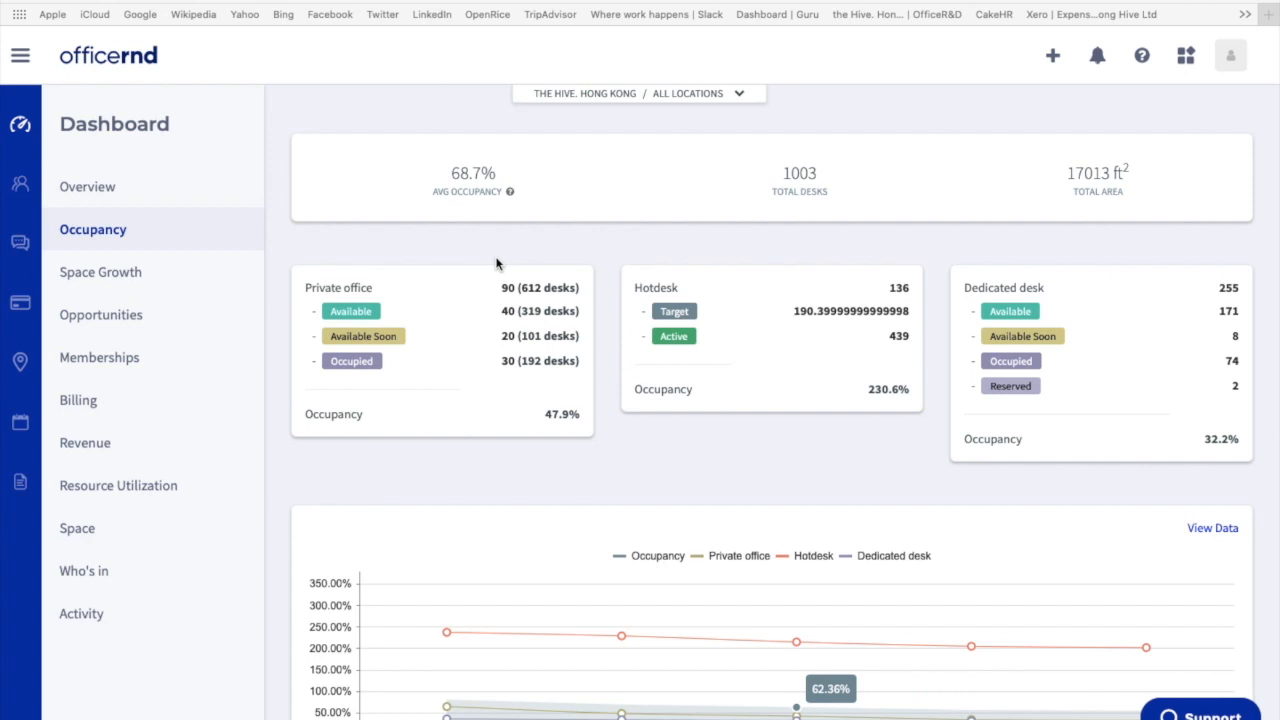
{"action": "mouse_move", "coordinate": [408, 318]}
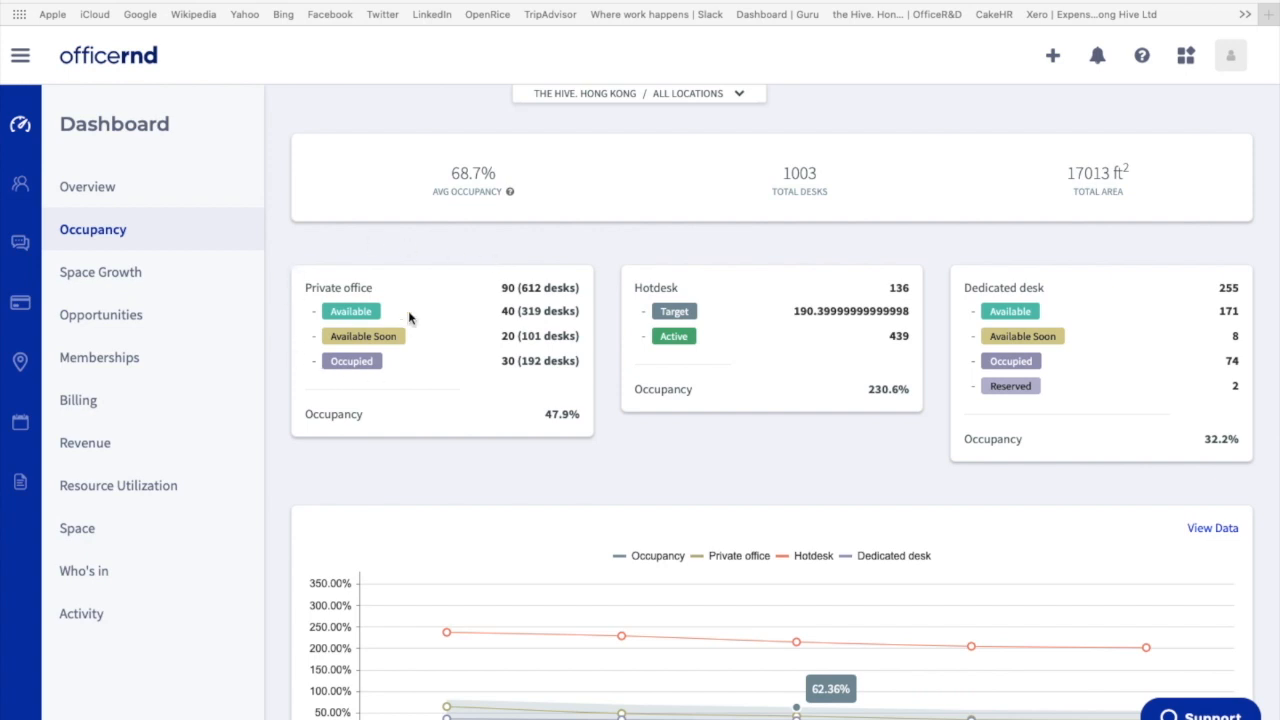
{"action": "mouse_move", "coordinate": [1098, 301]}
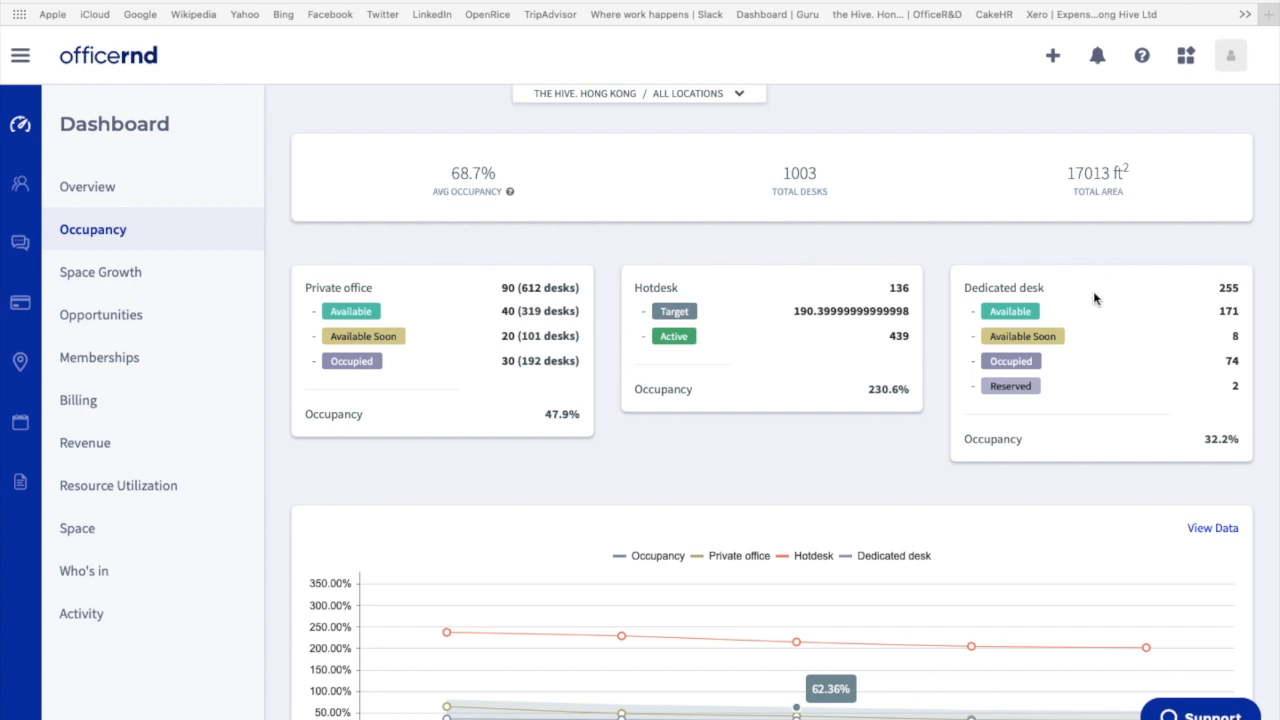
{"action": "mouse_move", "coordinate": [1065, 345]}
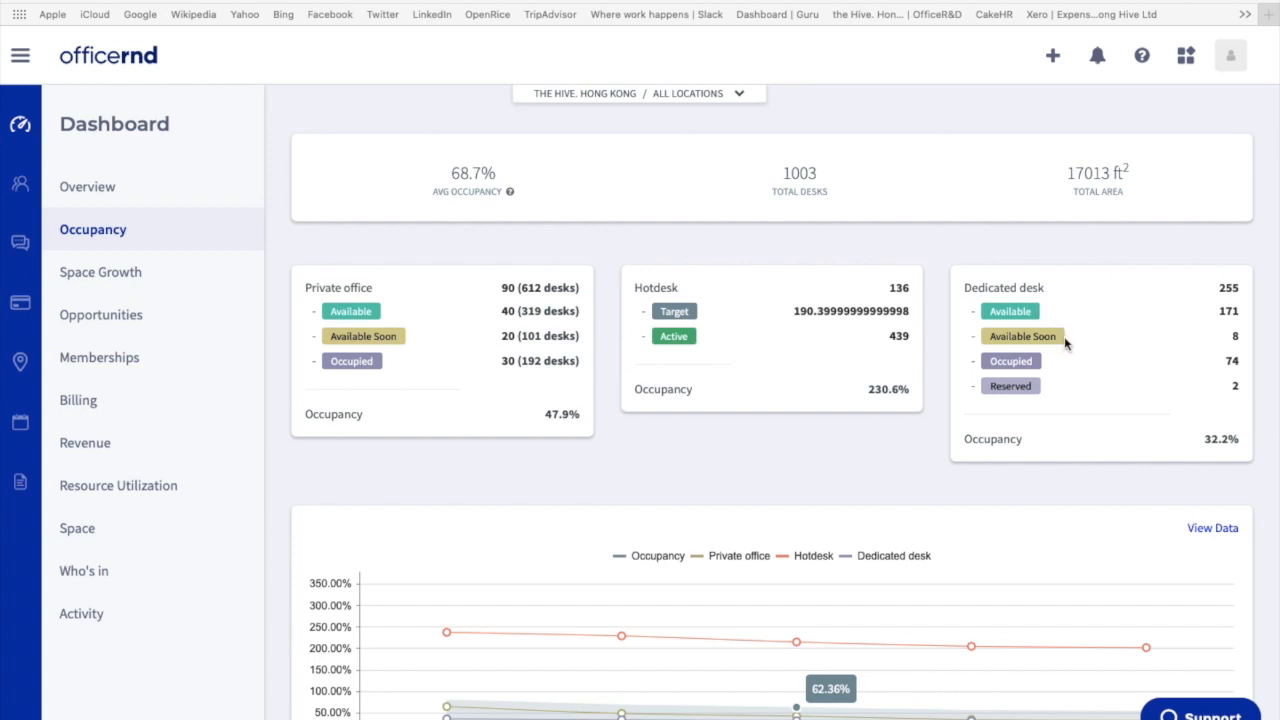
{"action": "mouse_move", "coordinate": [1033, 398]}
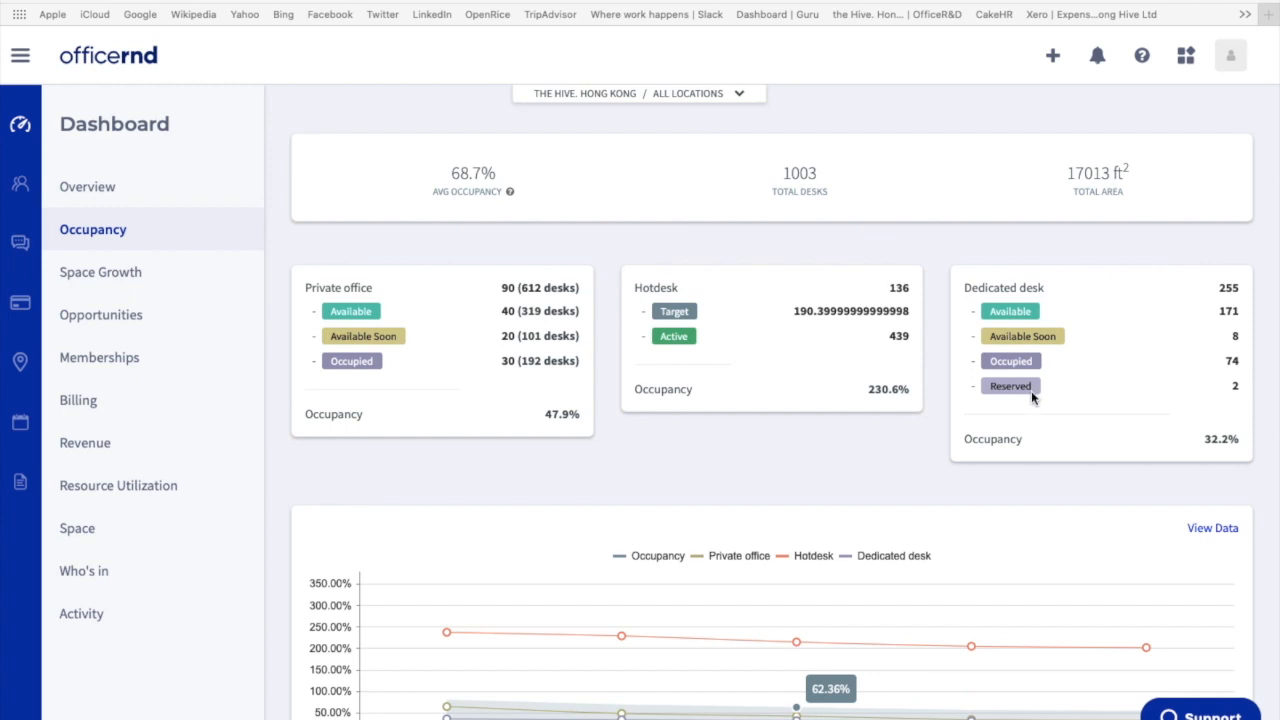
{"action": "mouse_move", "coordinate": [1071, 348]}
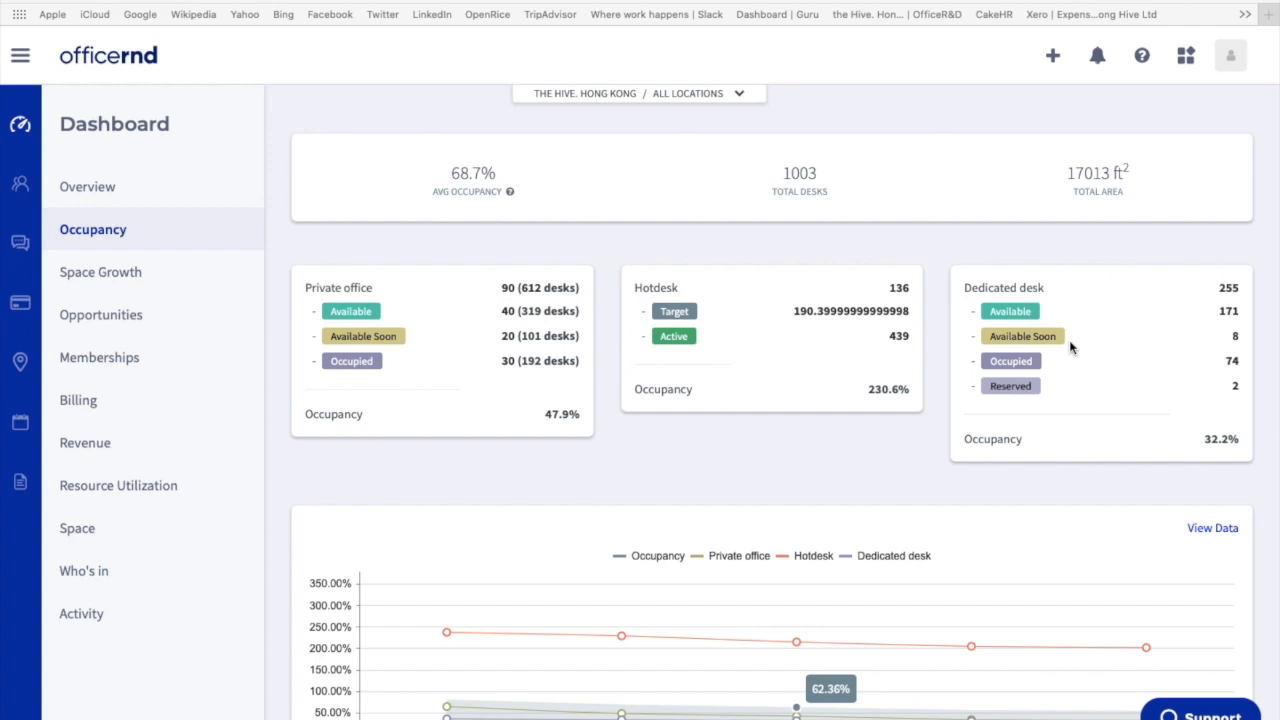
{"action": "mouse_move", "coordinate": [1040, 390]}
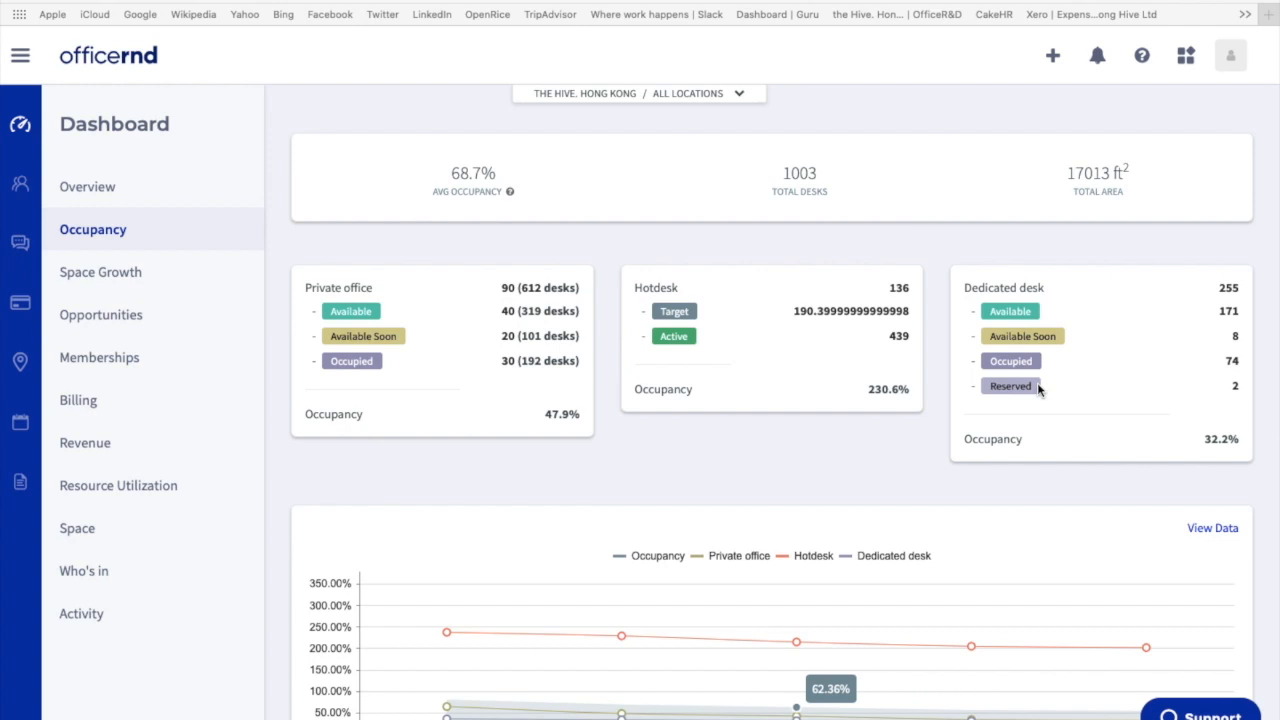
{"action": "mouse_move", "coordinate": [705, 292]}
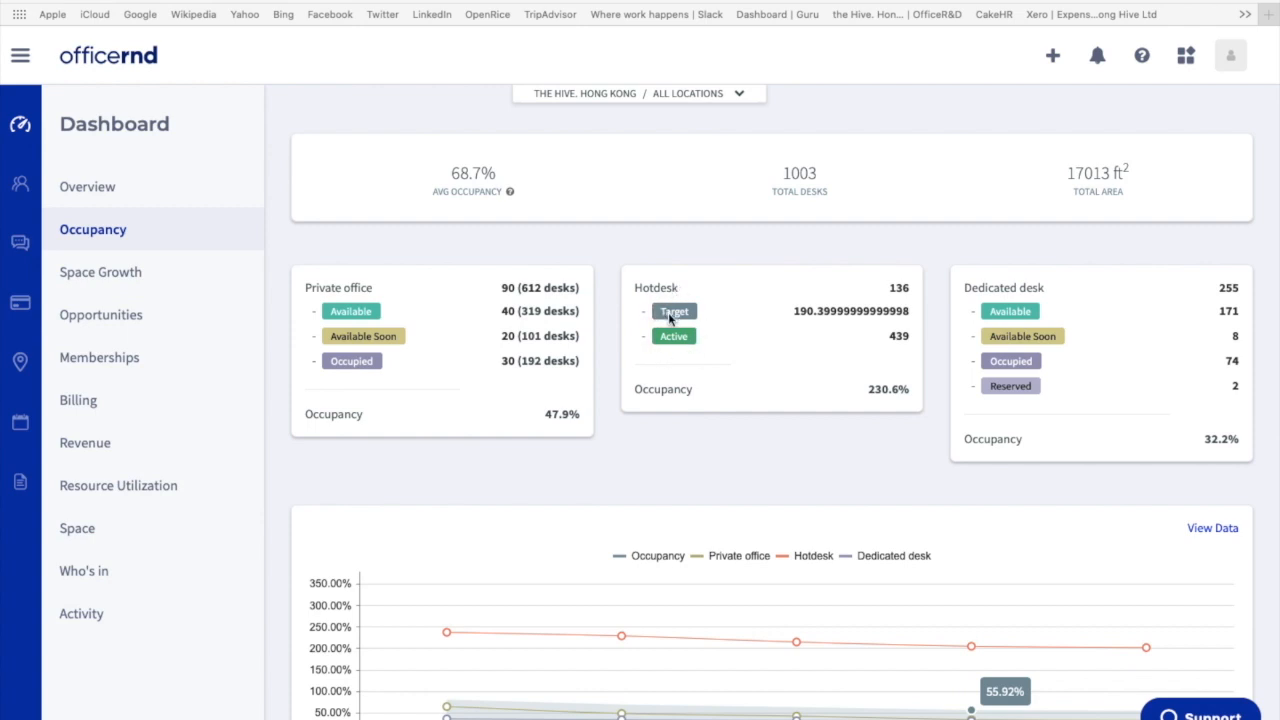
{"action": "mouse_move", "coordinate": [696, 310]}
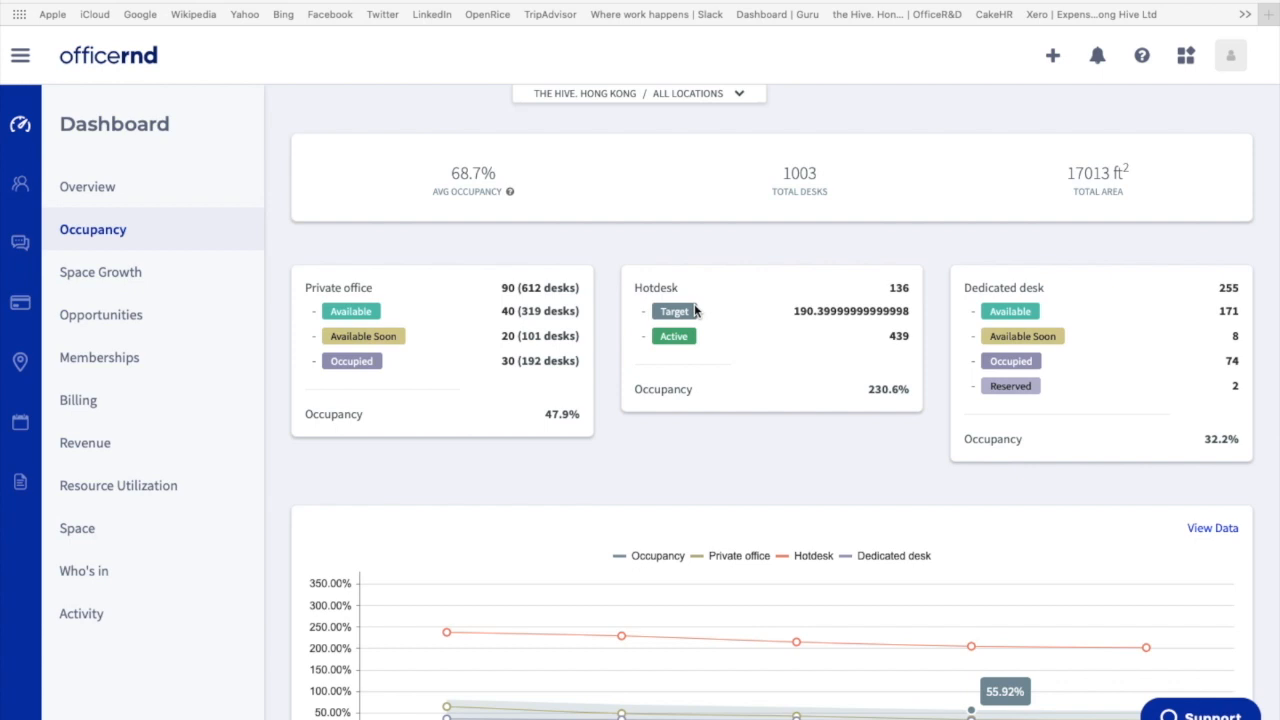
{"action": "mouse_move", "coordinate": [696, 352]}
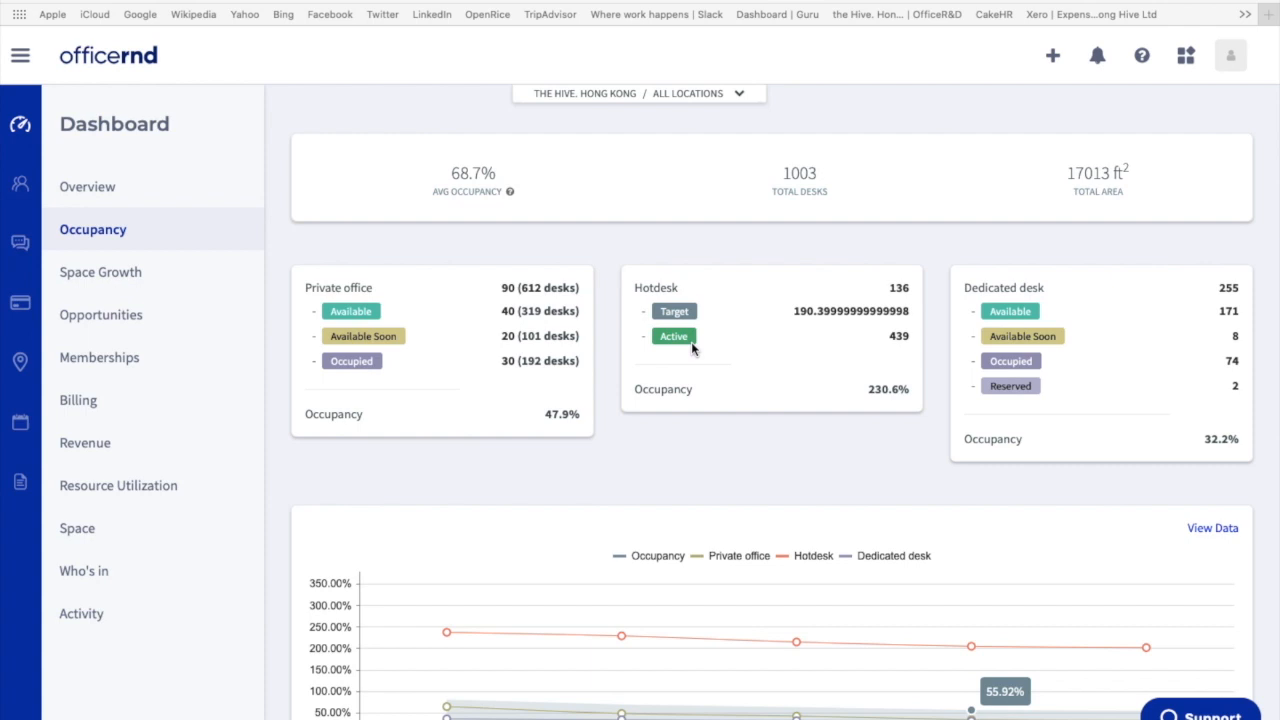
{"action": "mouse_move", "coordinate": [911, 406]}
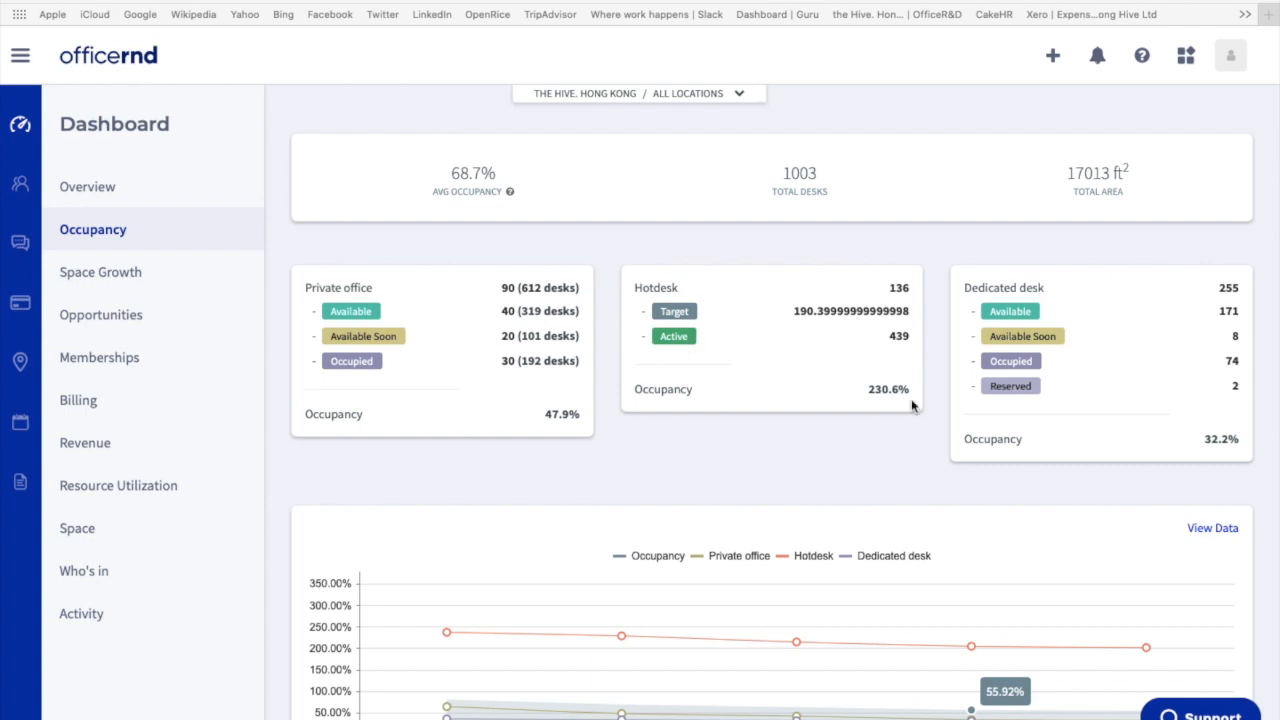
{"action": "mouse_move", "coordinate": [912, 384]}
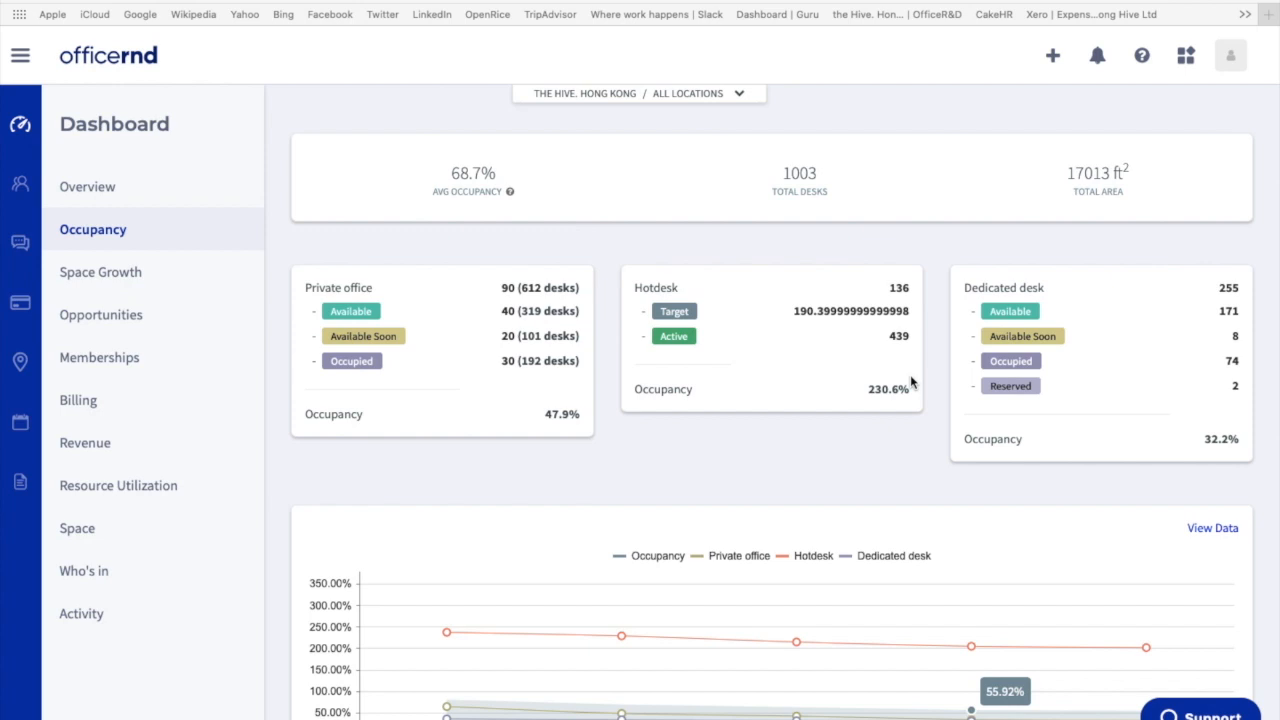
{"action": "mouse_move", "coordinate": [400, 310]}
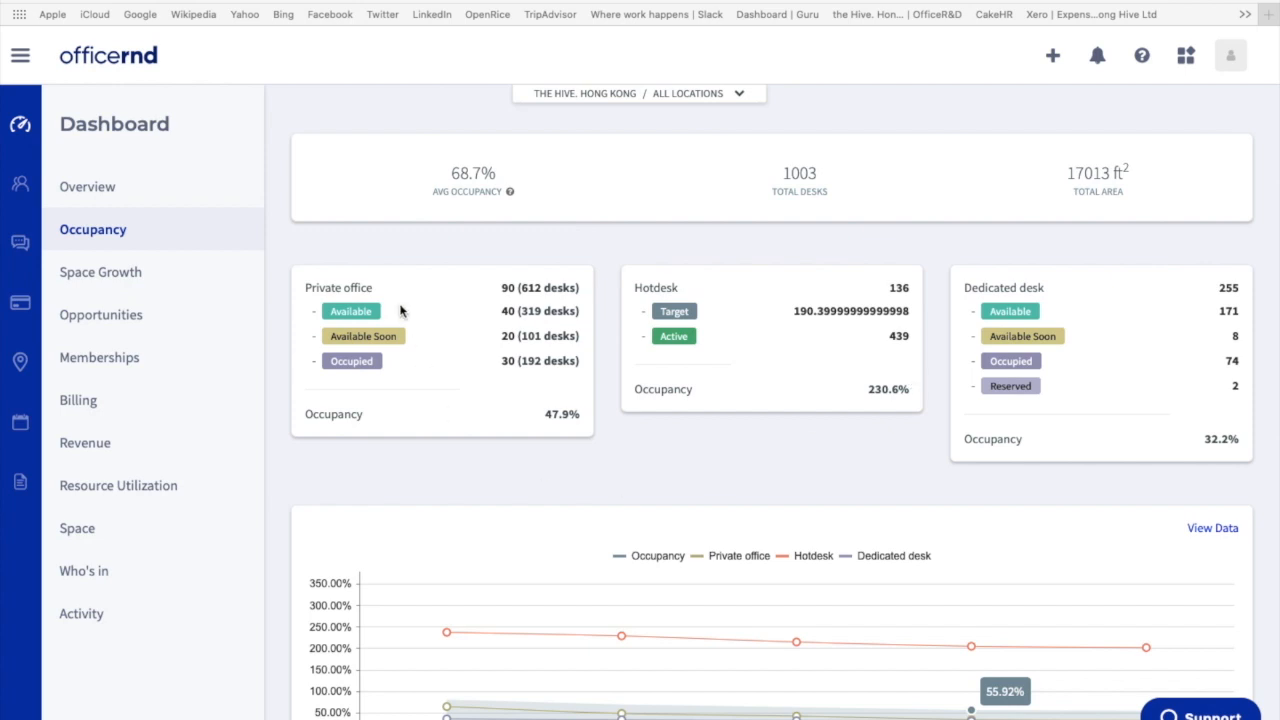
{"action": "mouse_move", "coordinate": [760, 560]}
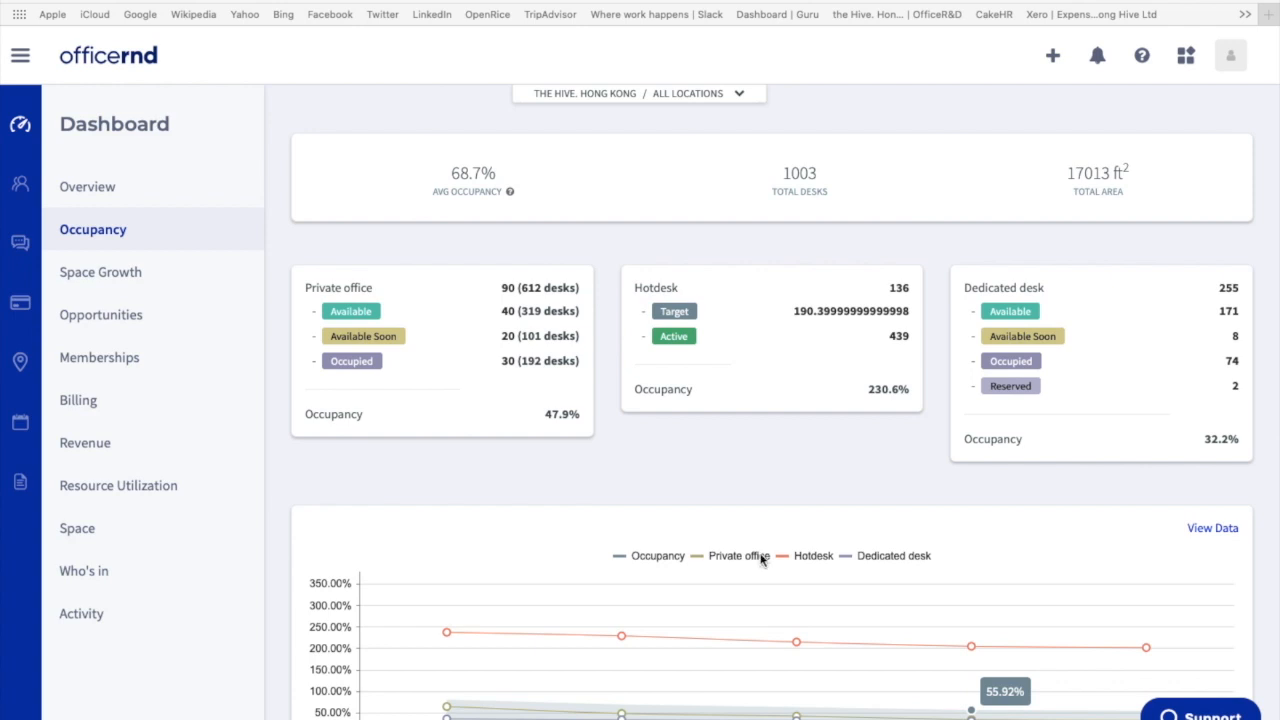
{"action": "mouse_move", "coordinate": [1065, 348]}
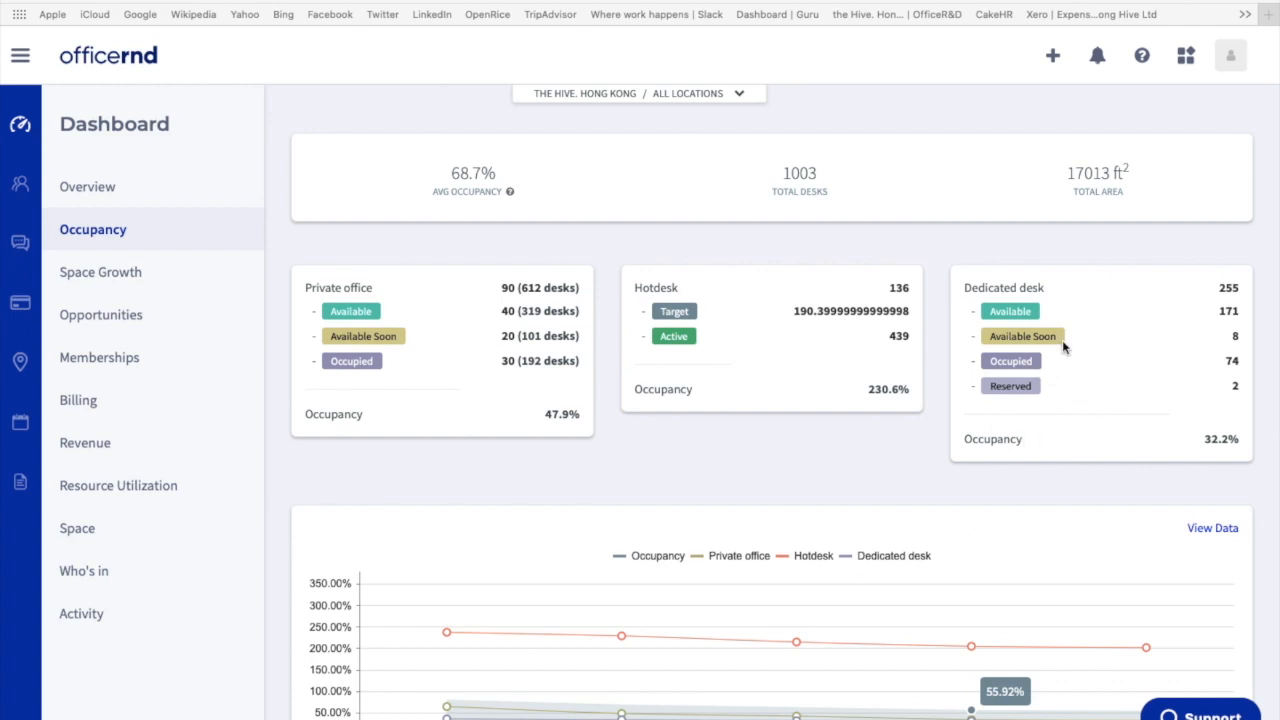
{"action": "scroll", "scroll_direction": "down", "scroll_amount": 3}
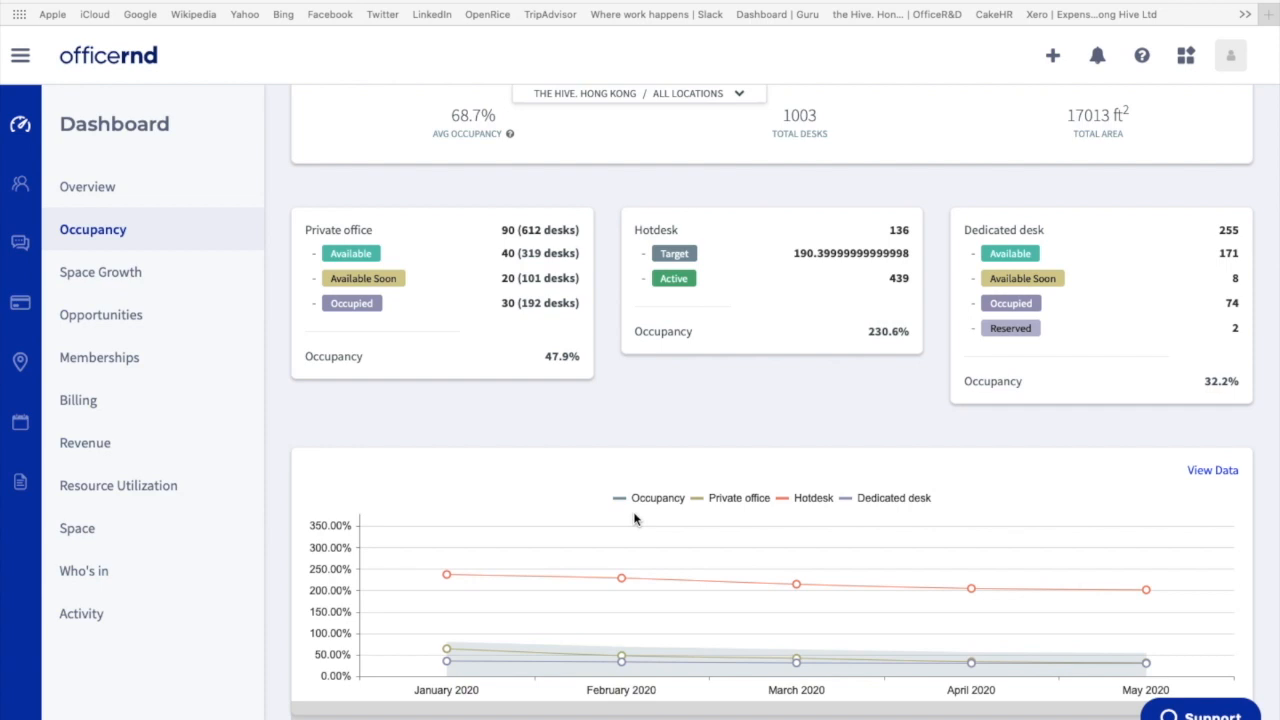
{"action": "mouse_move", "coordinate": [1033, 668]}
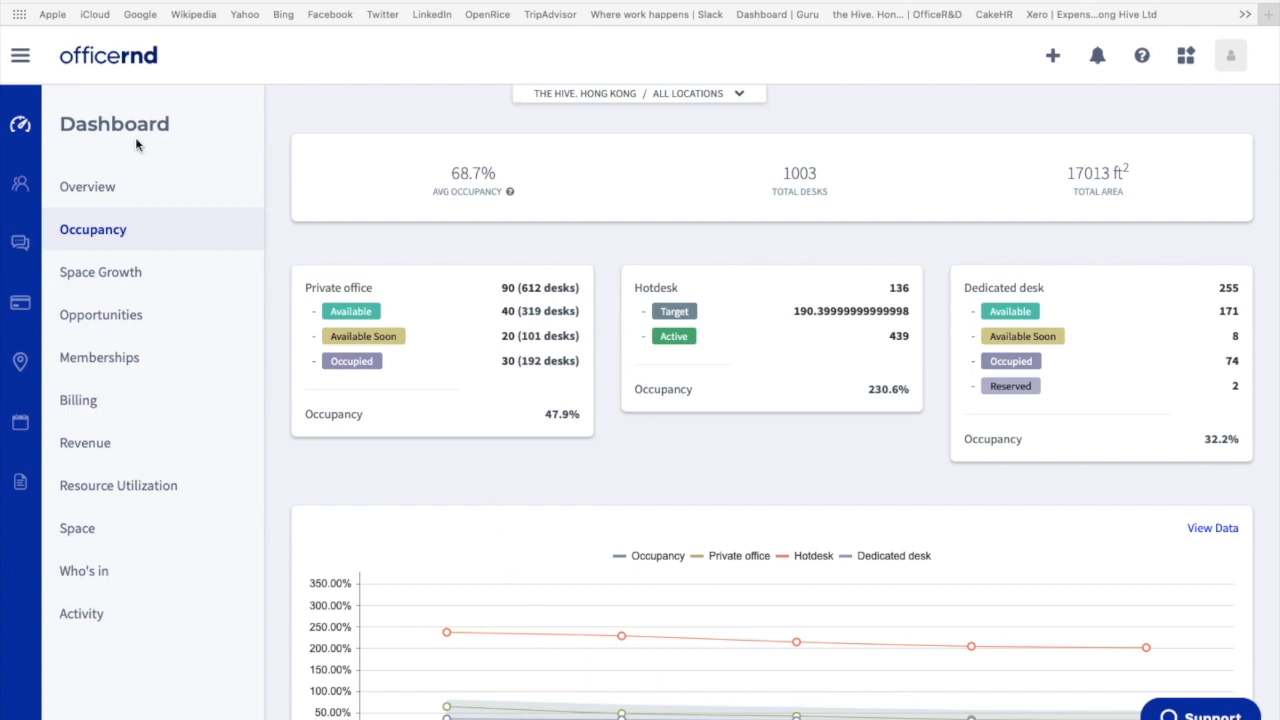
{"action": "mouse_move", "coordinate": [168, 200]}
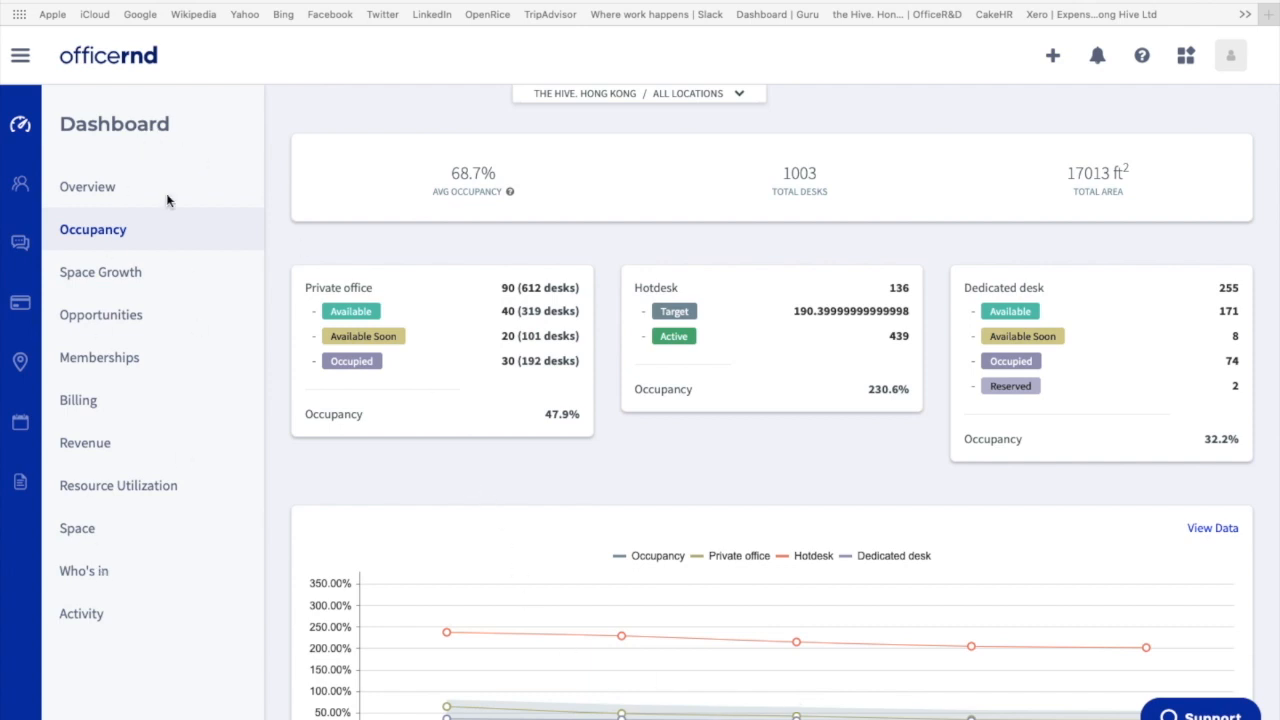
{"action": "mouse_move", "coordinate": [100, 365]}
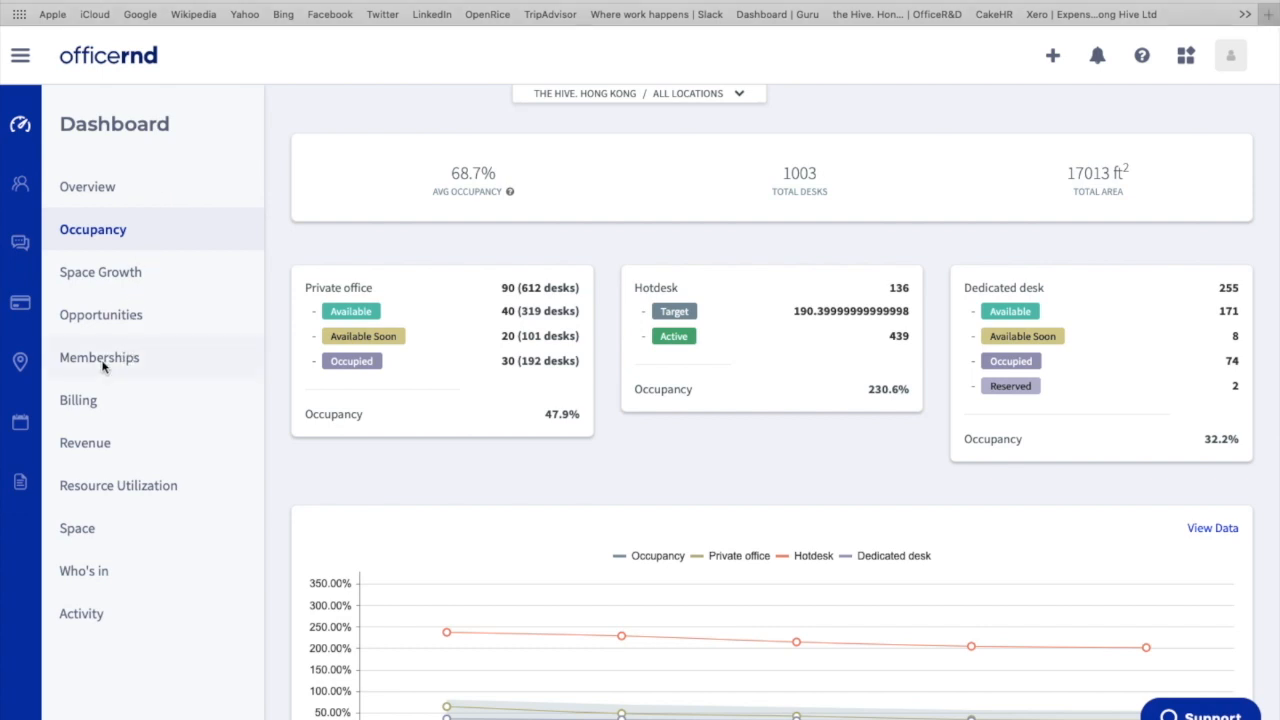
- Open the Memberships report from the Dashboard sidebar
{"action": "left_click", "coordinate": [99, 357]}
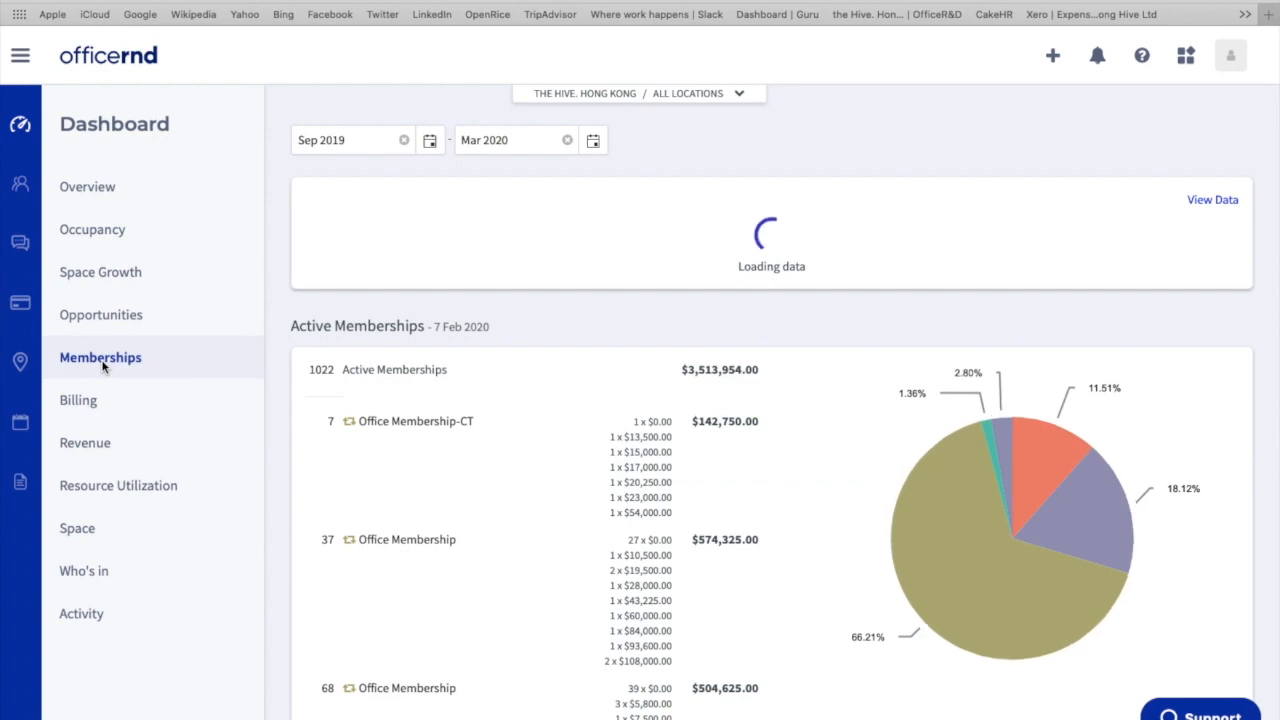
{"action": "mouse_move", "coordinate": [194, 310]}
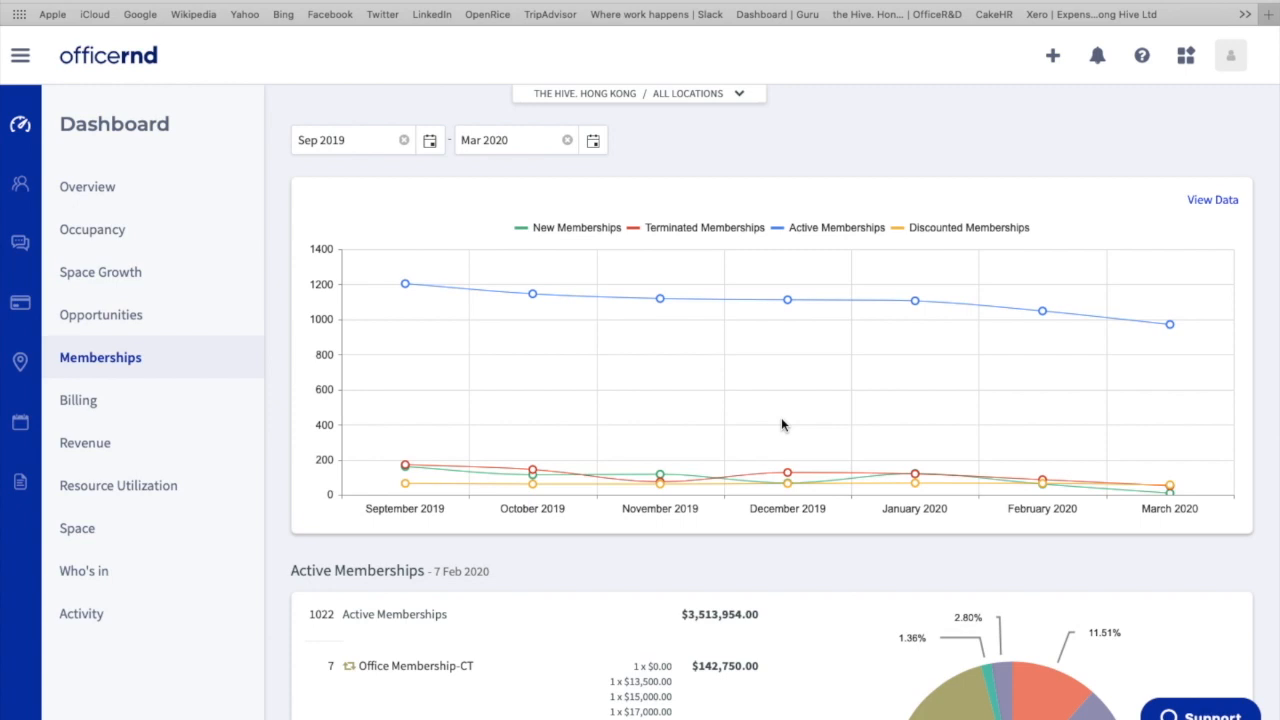
{"action": "mouse_move", "coordinate": [618, 144]}
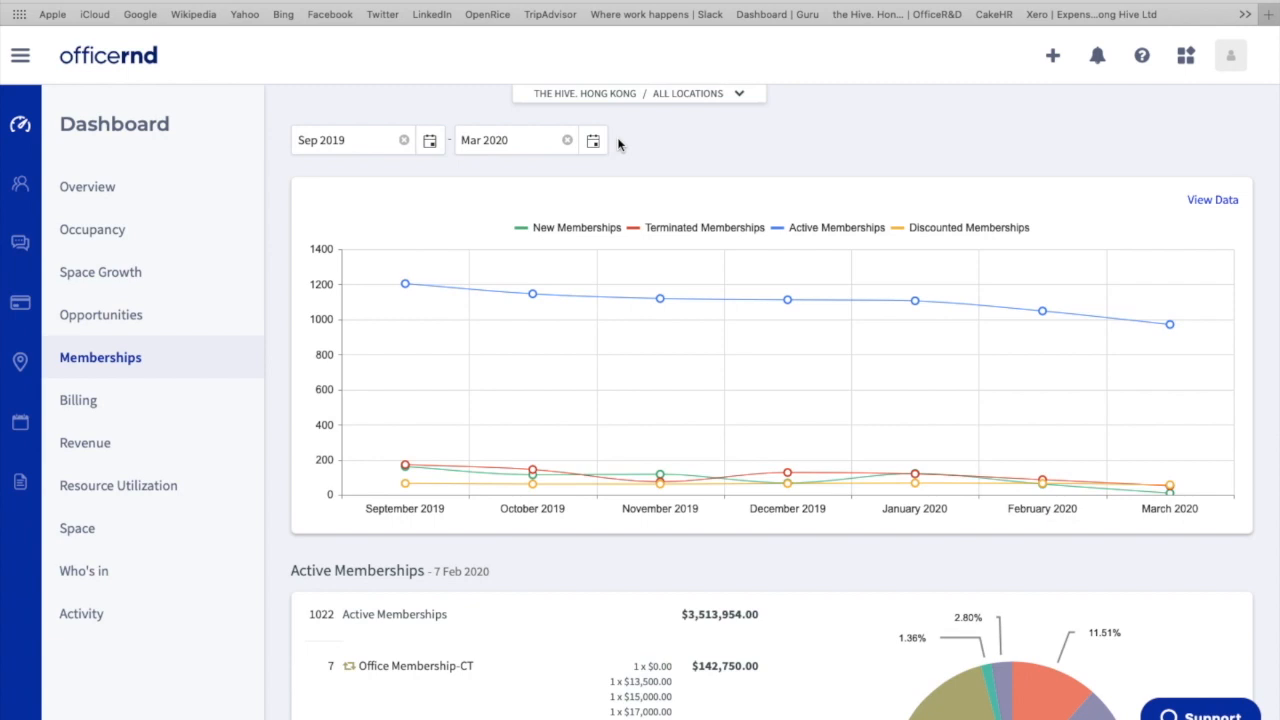
{"action": "mouse_move", "coordinate": [807, 698]}
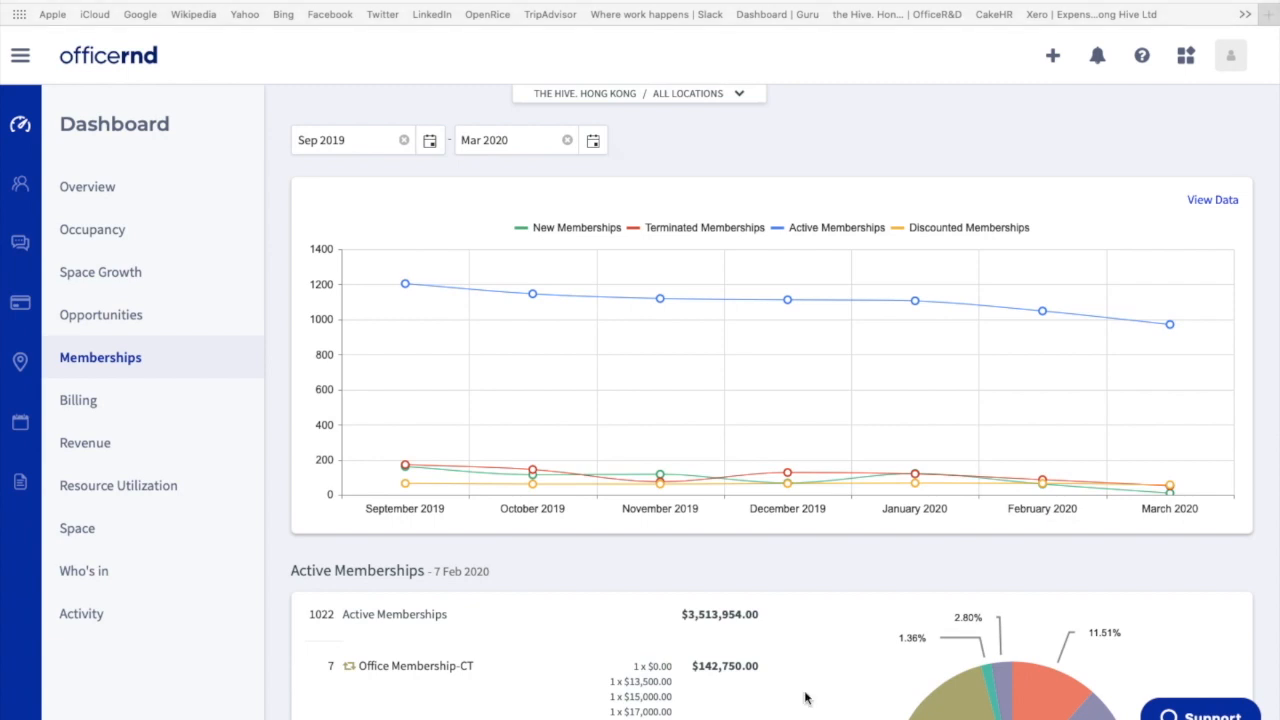
{"action": "mouse_move", "coordinate": [890, 420]}
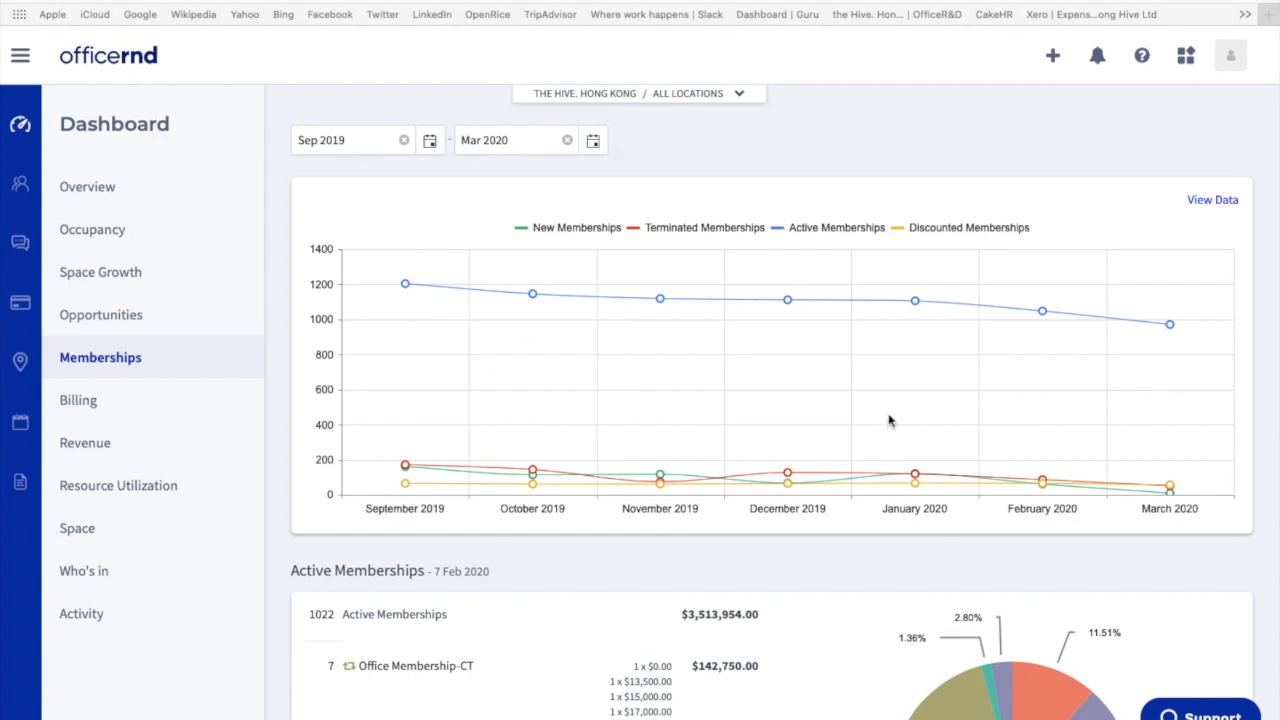
{"action": "mouse_move", "coordinate": [830, 424]}
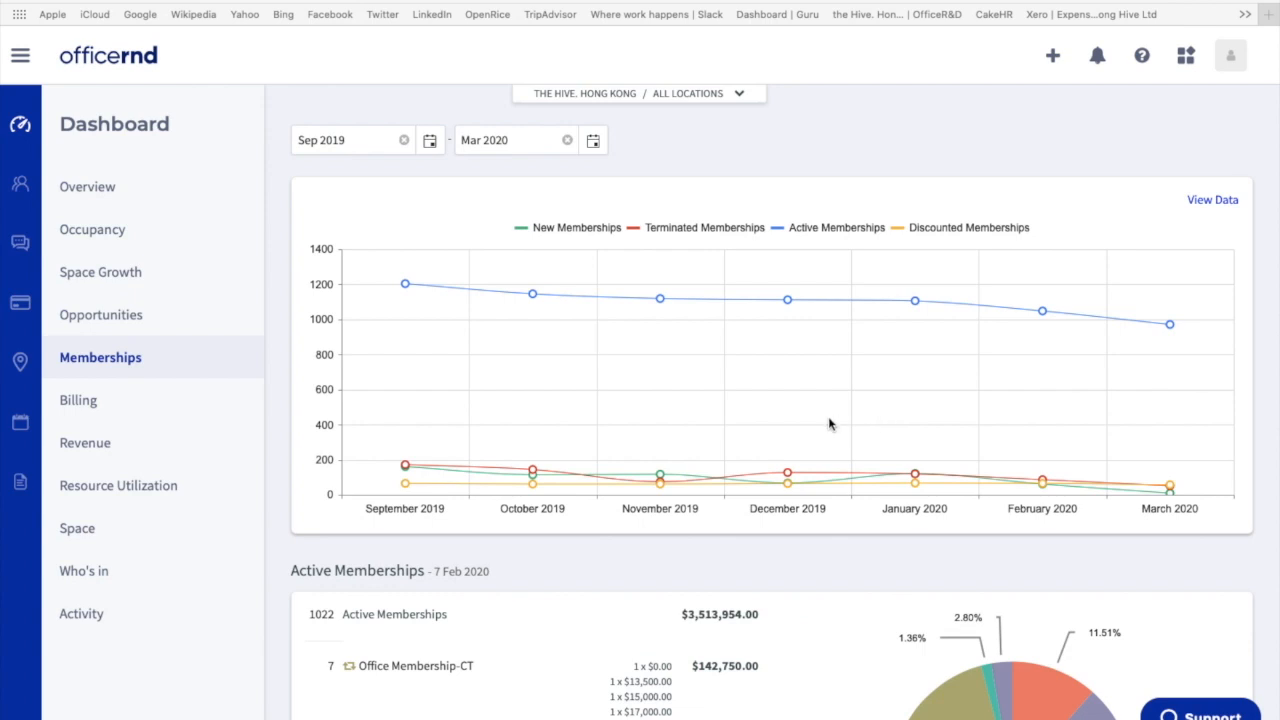
{"action": "mouse_move", "coordinate": [493, 477]}
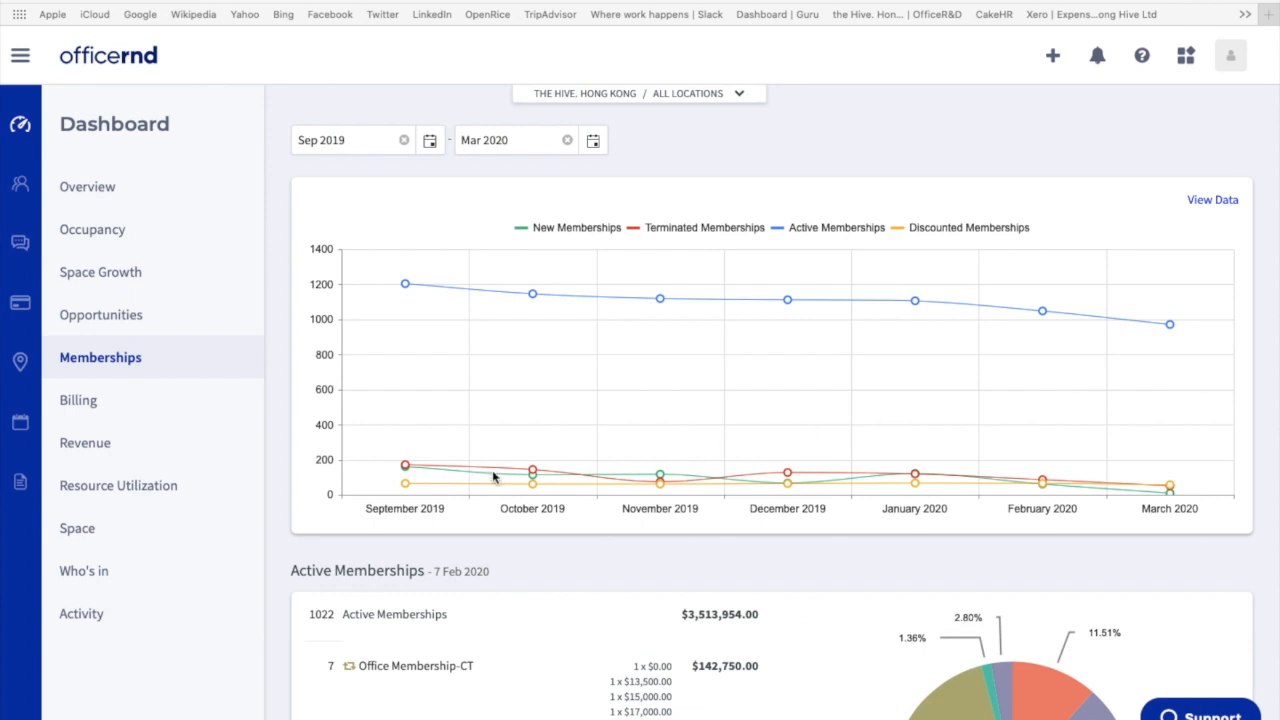
{"action": "mouse_move", "coordinate": [560, 247]}
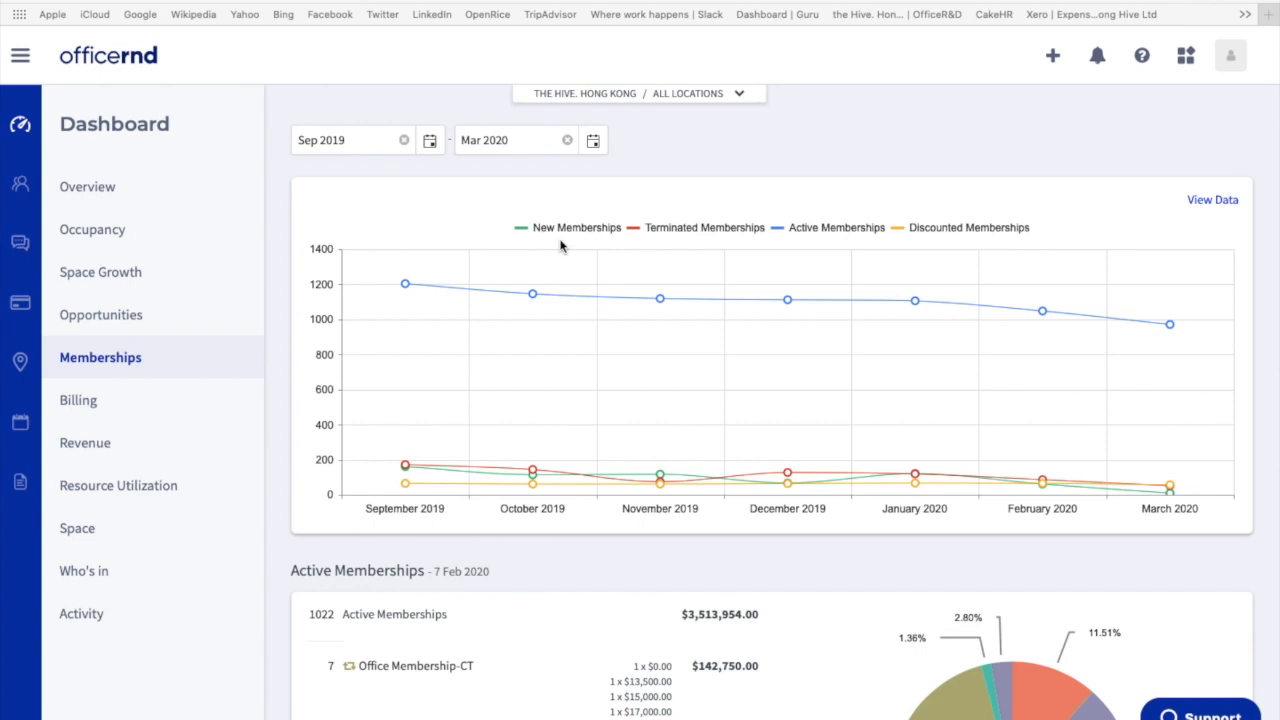
{"action": "mouse_move", "coordinate": [650, 233]}
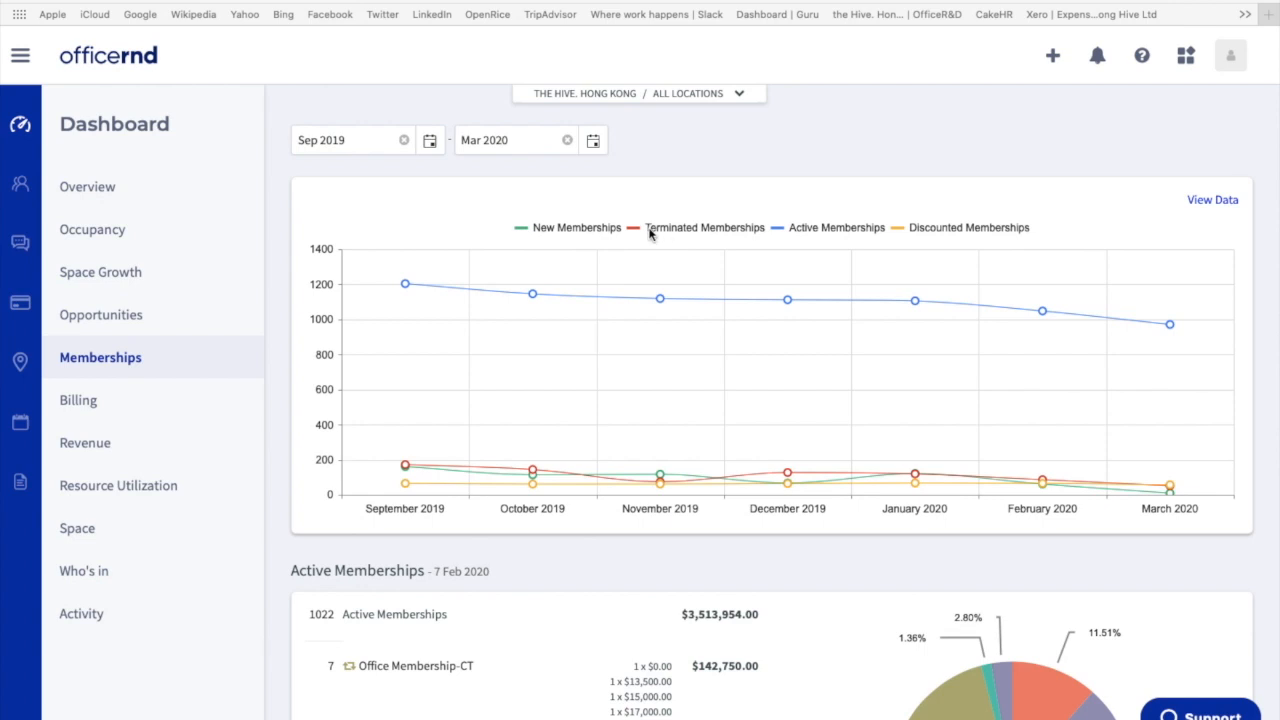
{"action": "mouse_move", "coordinate": [651, 245]}
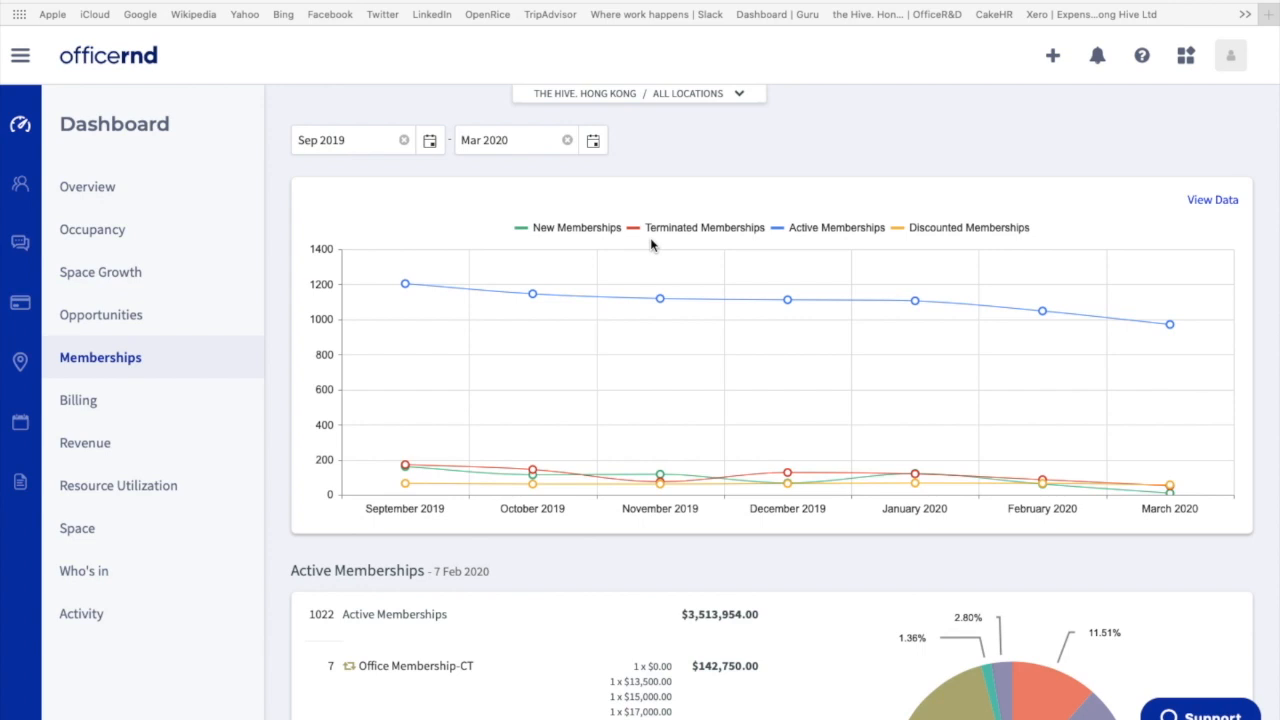
{"action": "mouse_move", "coordinate": [679, 307]}
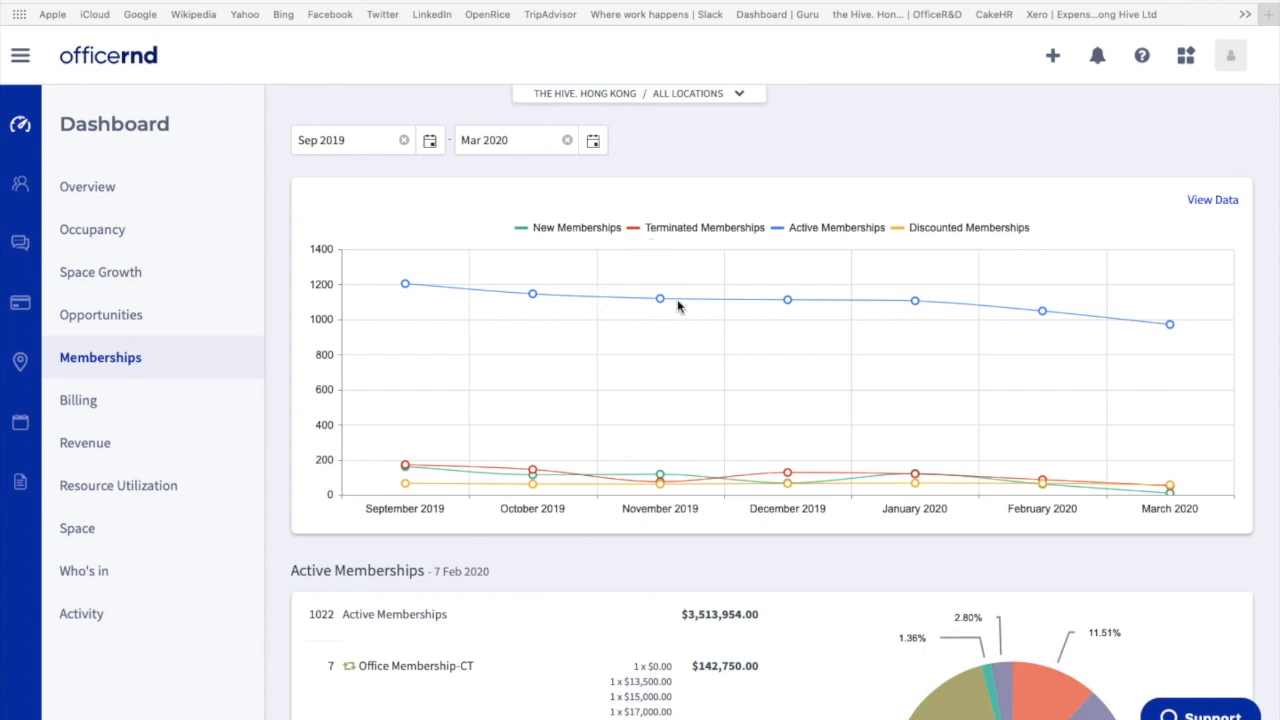
{"action": "mouse_move", "coordinate": [815, 307]}
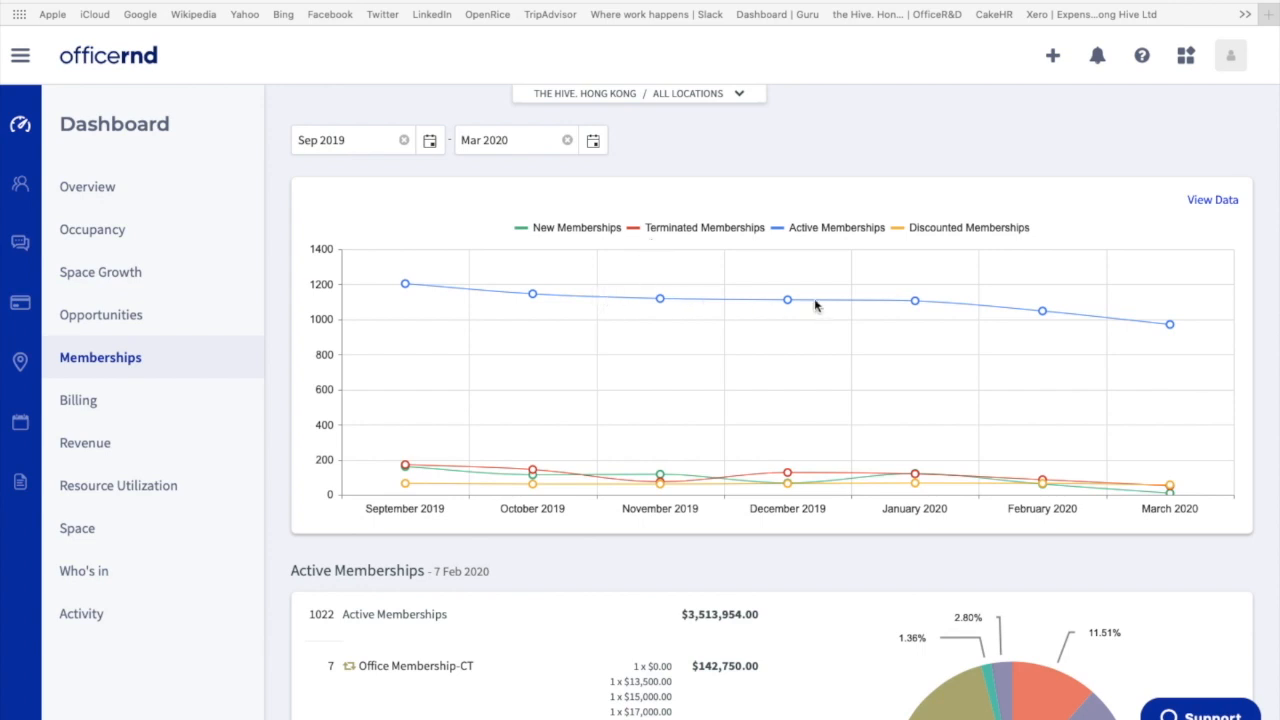
{"action": "mouse_move", "coordinate": [857, 243]}
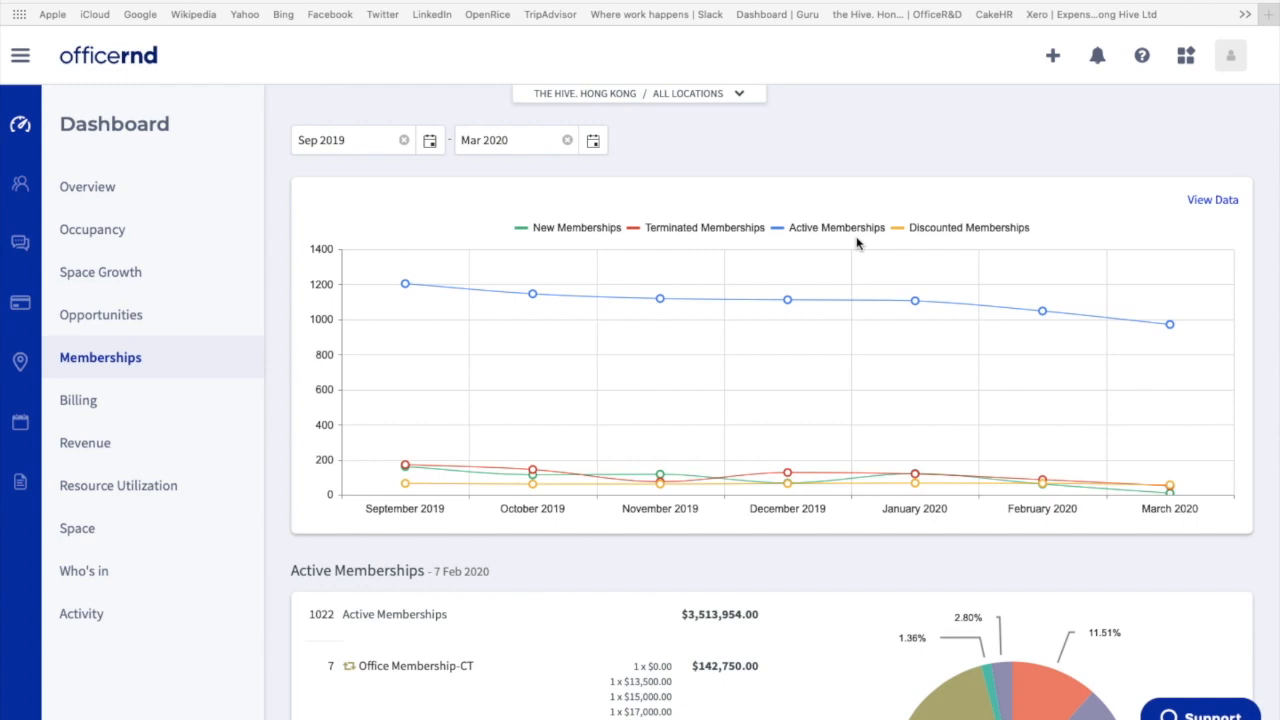
{"action": "mouse_move", "coordinate": [678, 493]}
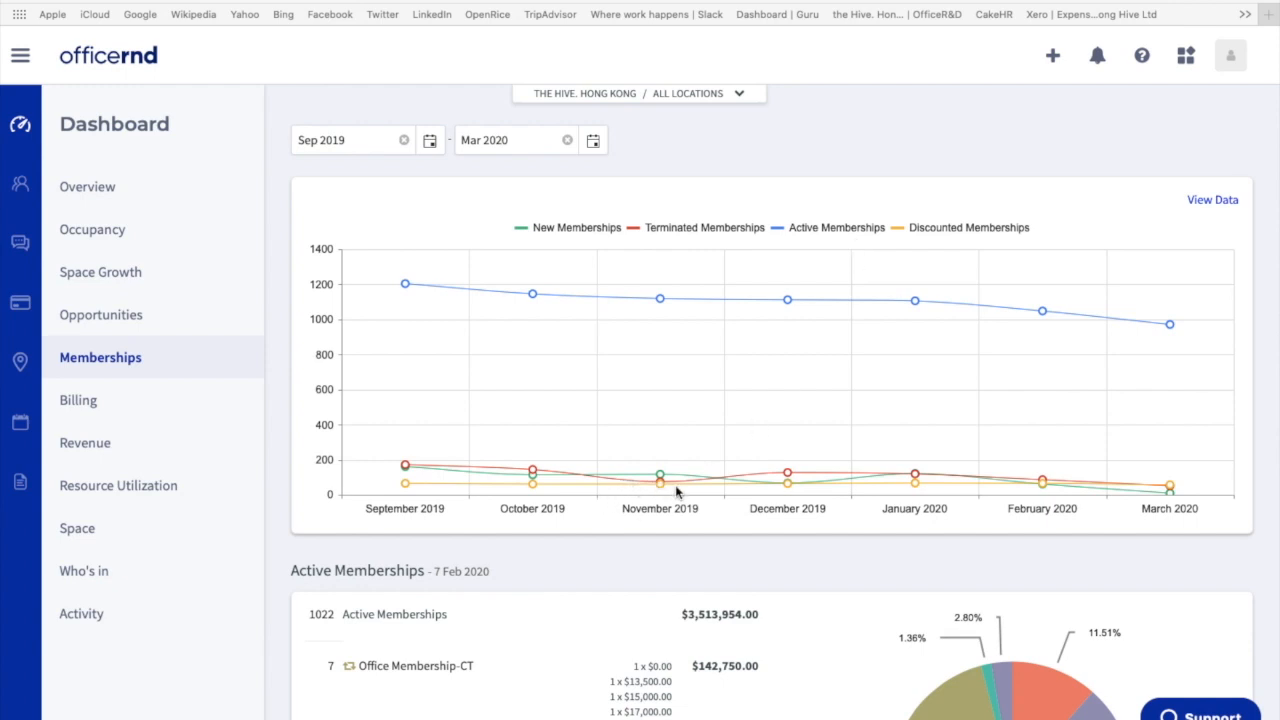
{"action": "mouse_move", "coordinate": [932, 250]}
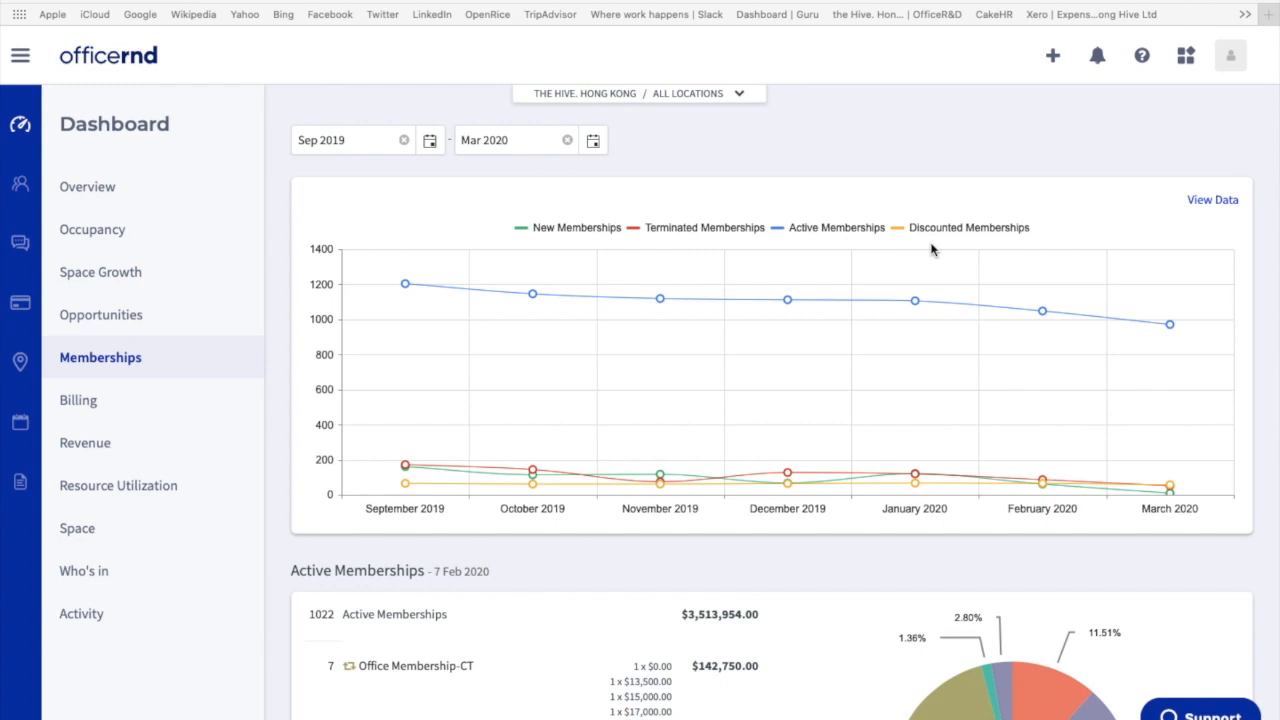
- Switch the location to the Hive. Wan Chai and open its 9F floor plan
{"action": "left_click", "coordinate": [89, 187]}
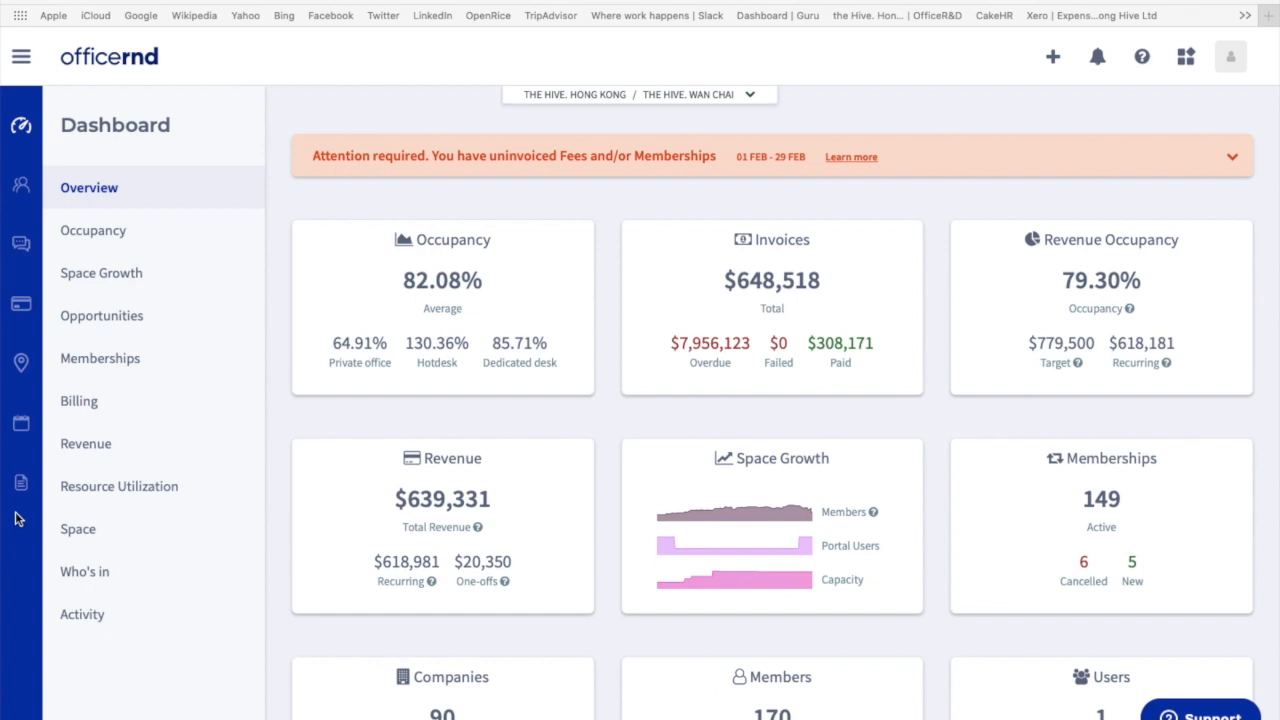
{"action": "mouse_move", "coordinate": [22, 362]}
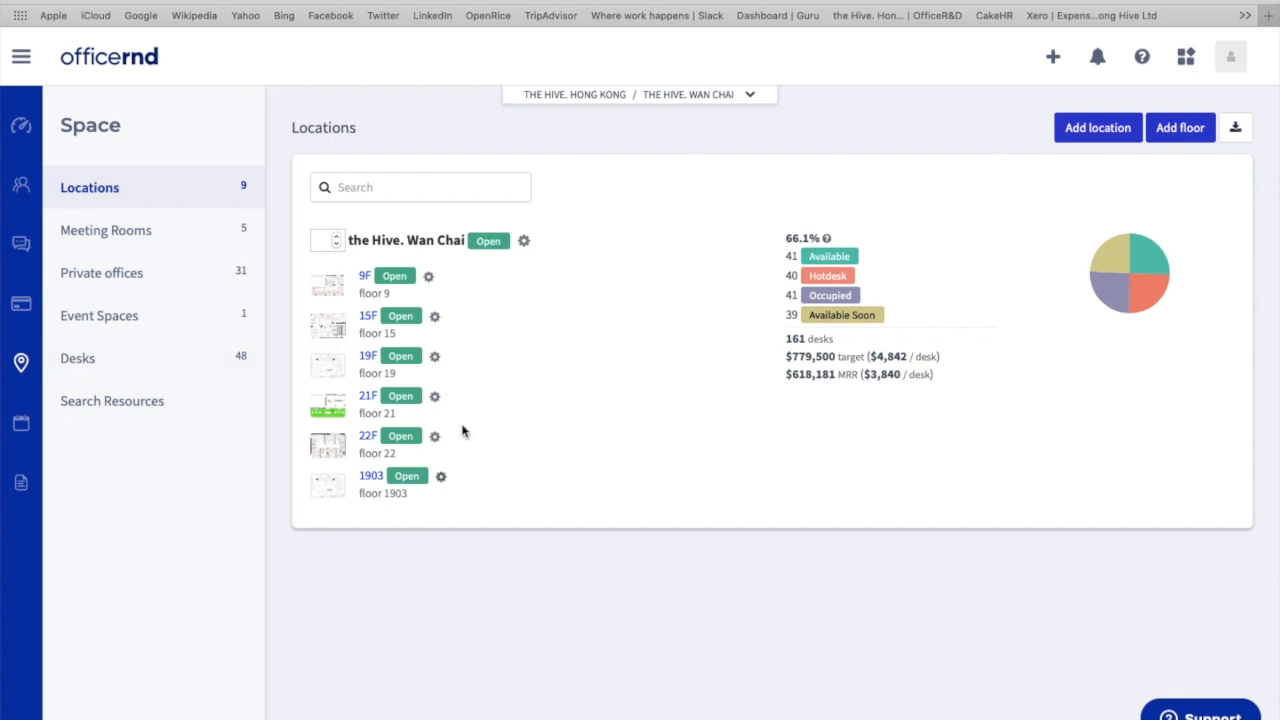
{"action": "mouse_move", "coordinate": [343, 315]}
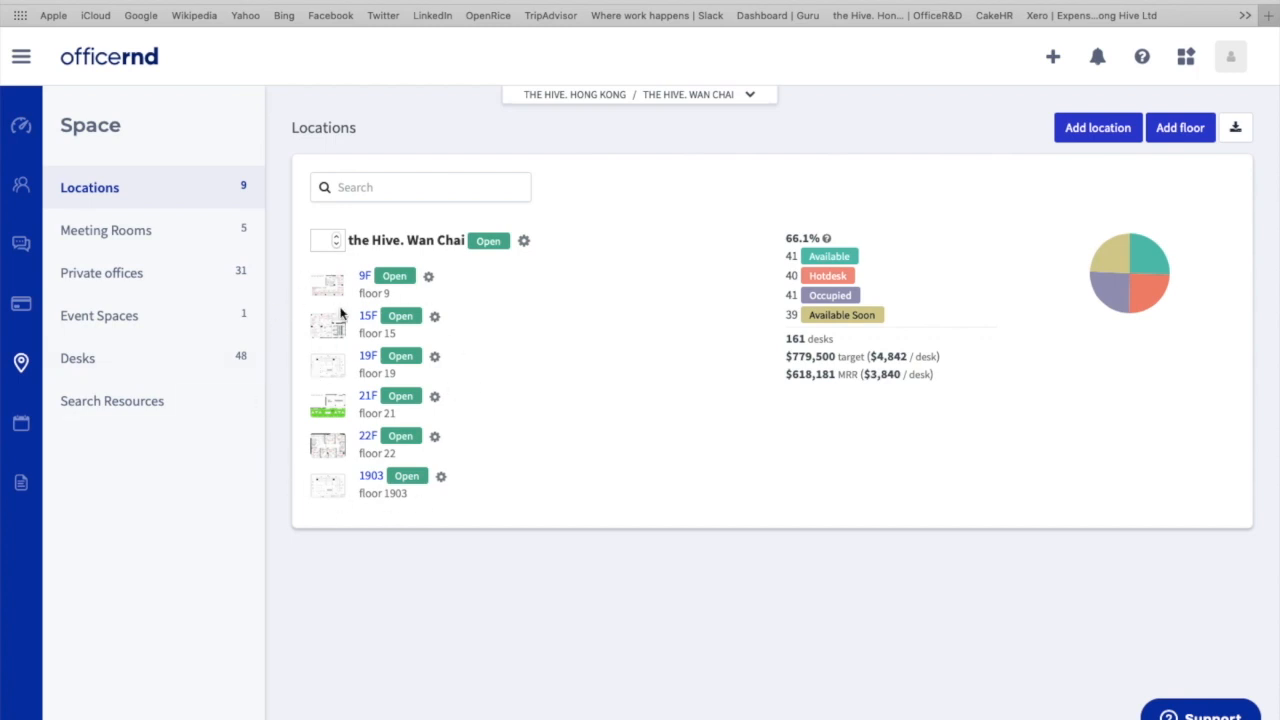
{"action": "mouse_move", "coordinate": [601, 291]}
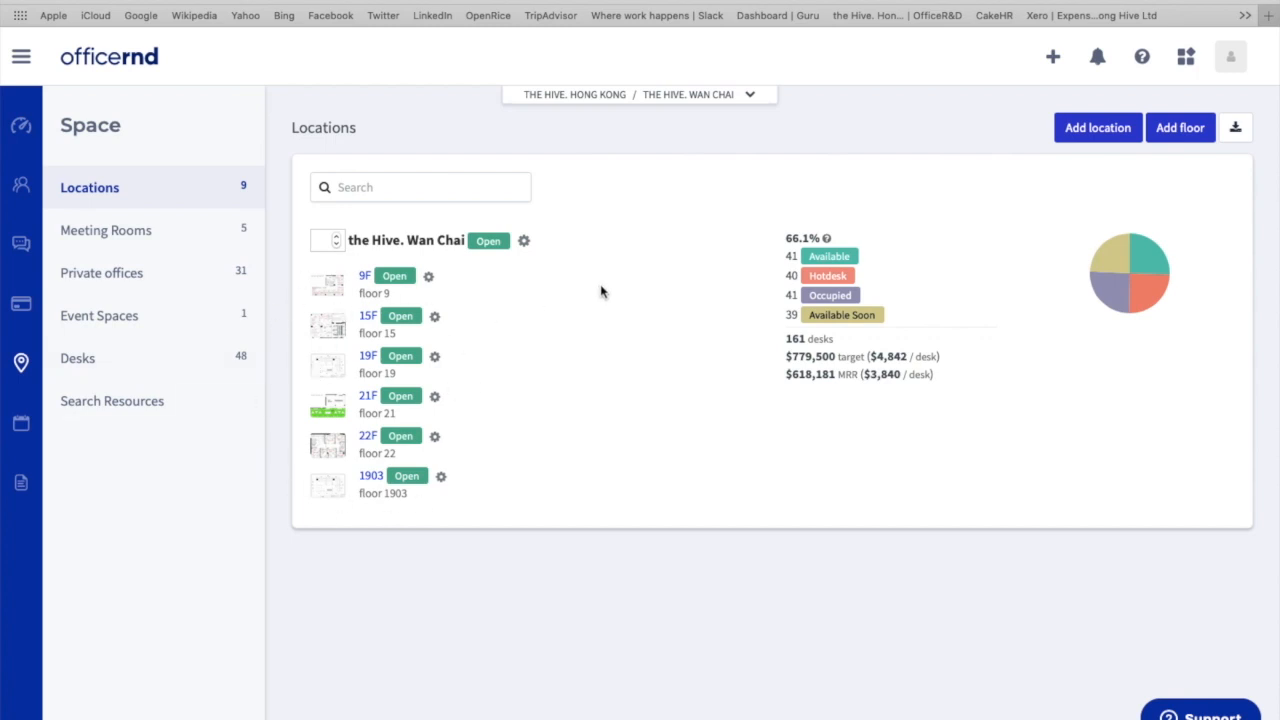
{"action": "left_click", "coordinate": [749, 94]}
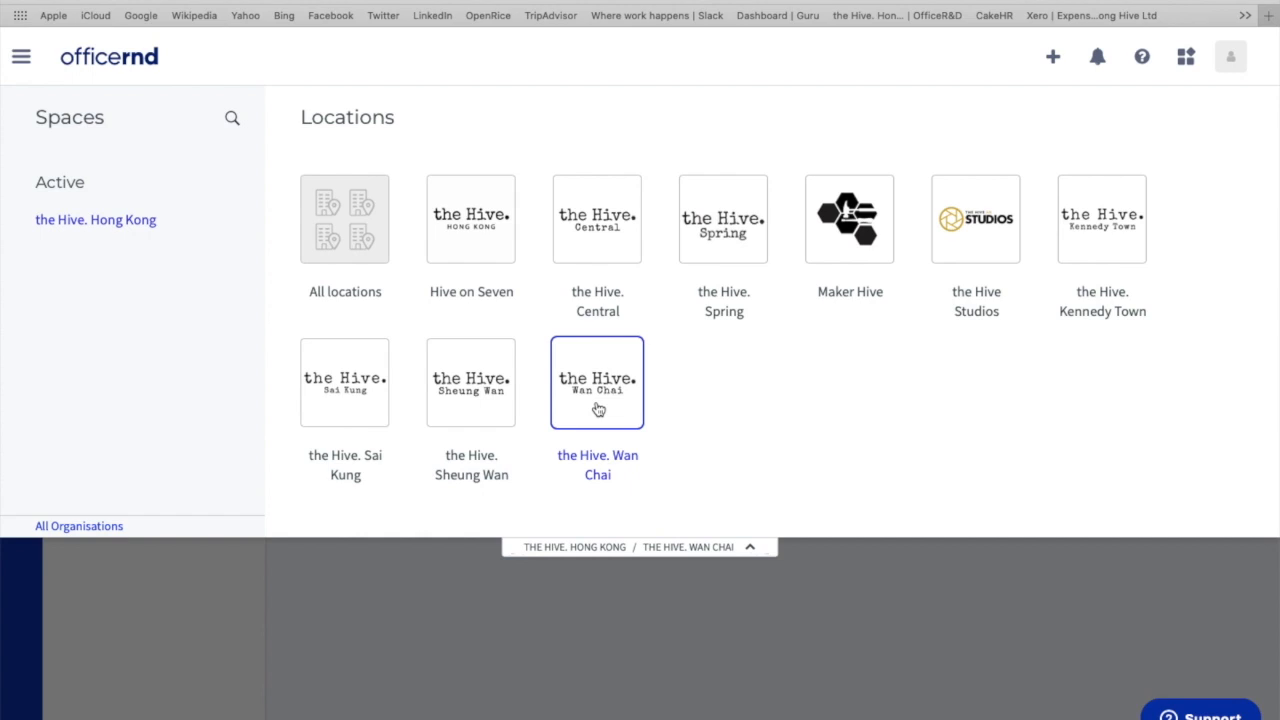
{"action": "left_click", "coordinate": [597, 383]}
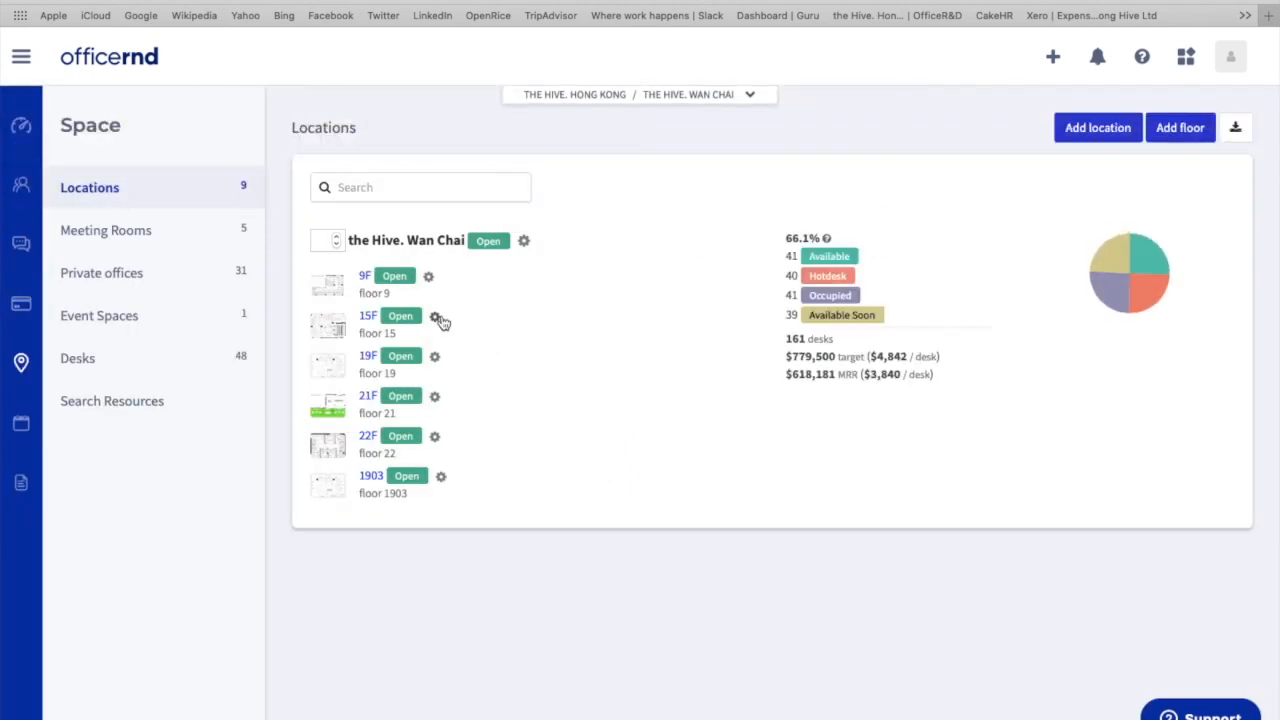
{"action": "mouse_move", "coordinate": [385, 316]}
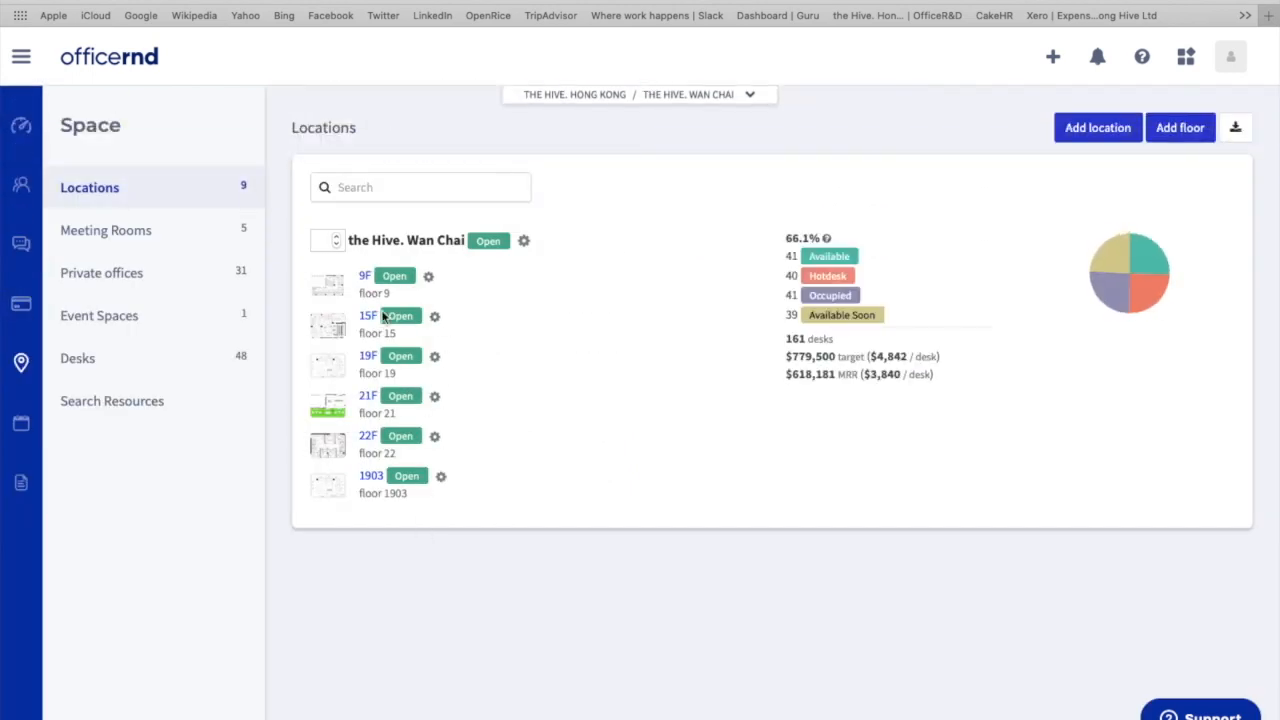
{"action": "left_click", "coordinate": [365, 275]}
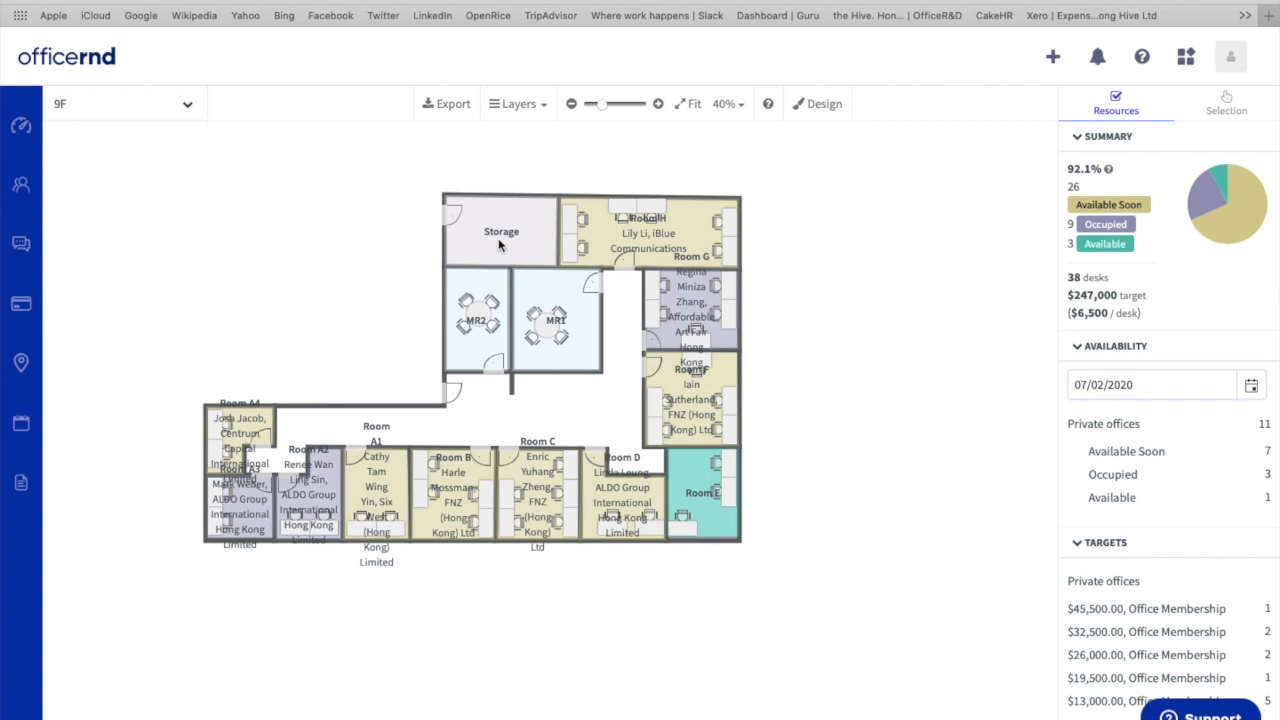
{"action": "mouse_move", "coordinate": [703, 489]}
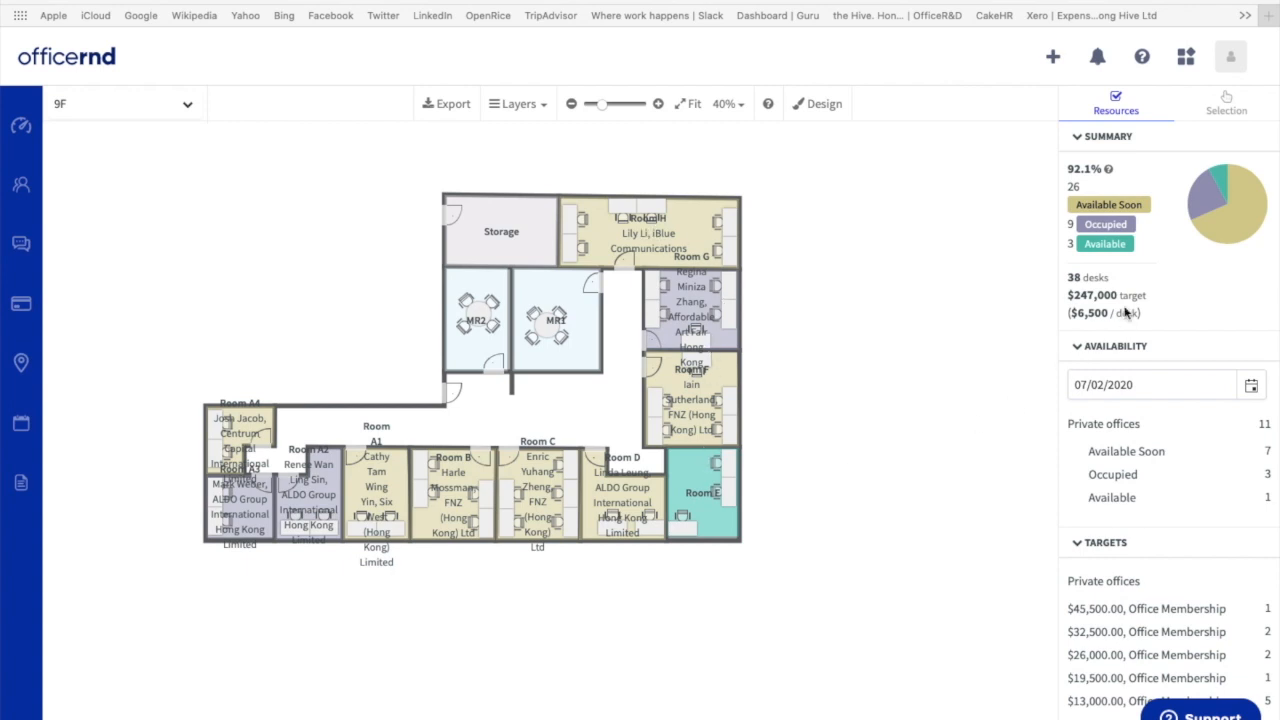
{"action": "mouse_move", "coordinate": [1232, 213]}
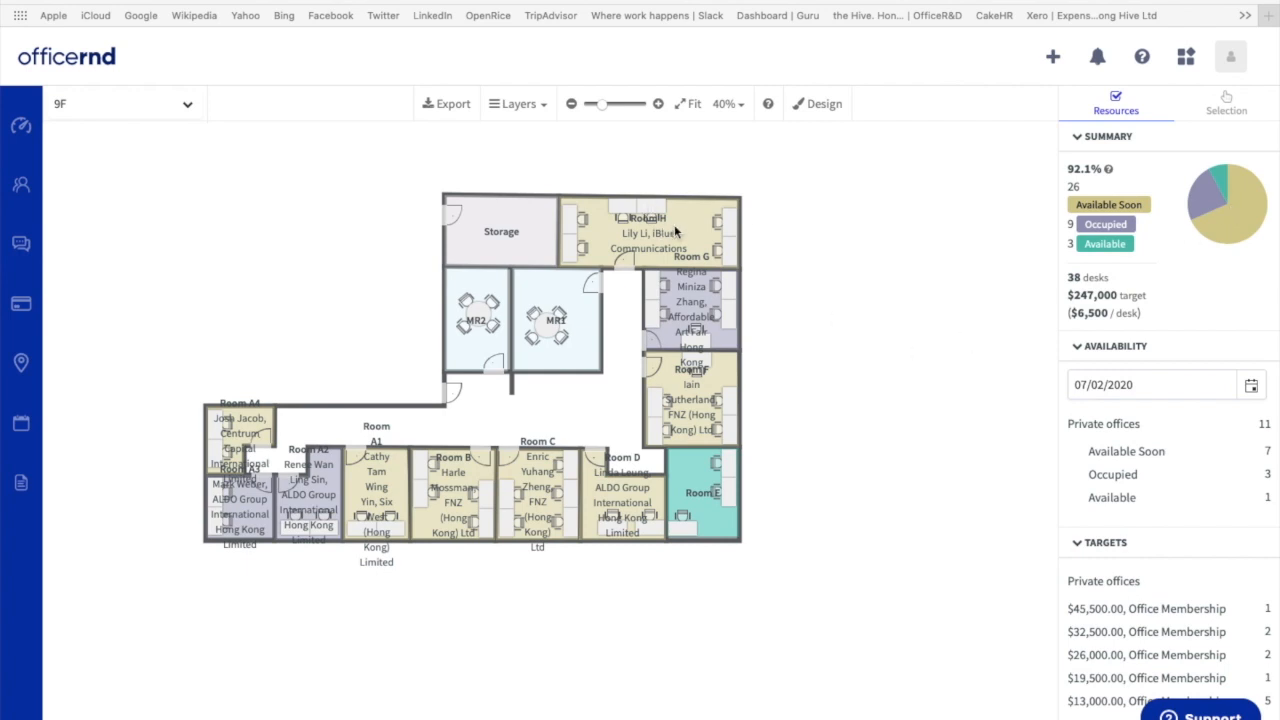
{"action": "mouse_move", "coordinate": [1138, 212]}
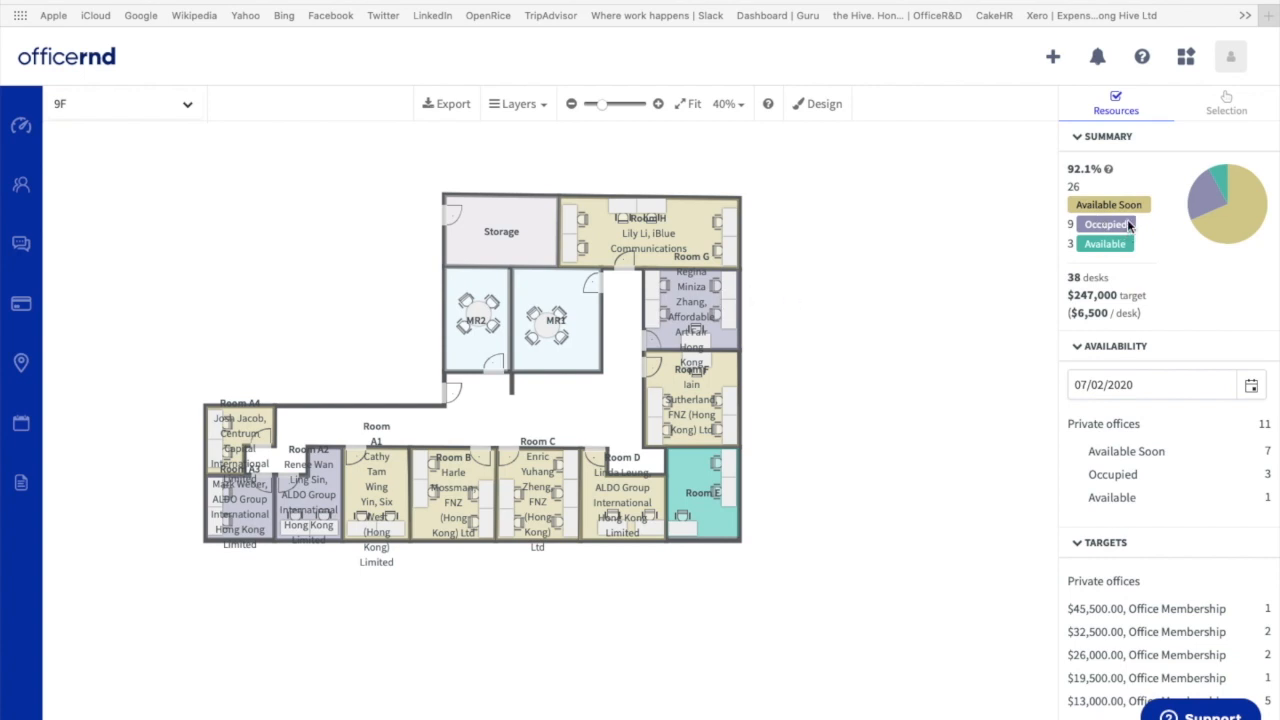
{"action": "mouse_move", "coordinate": [726, 491]}
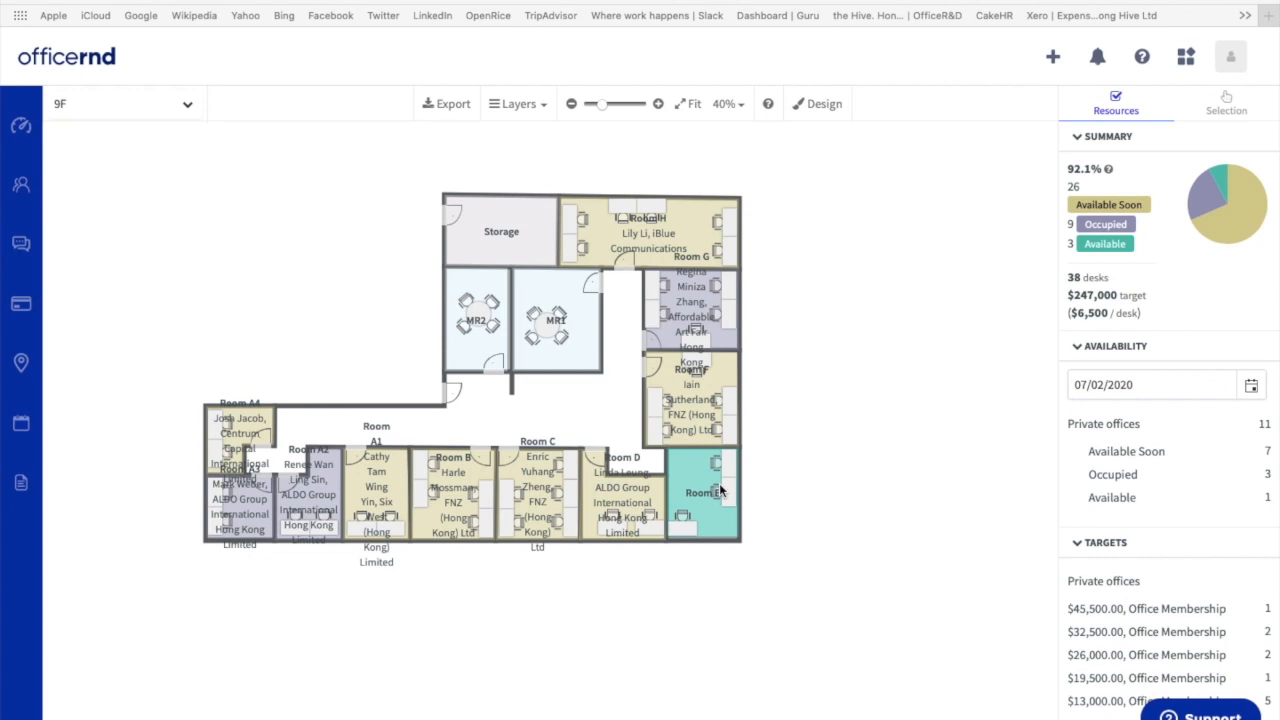
{"action": "left_click", "coordinate": [21, 422]}
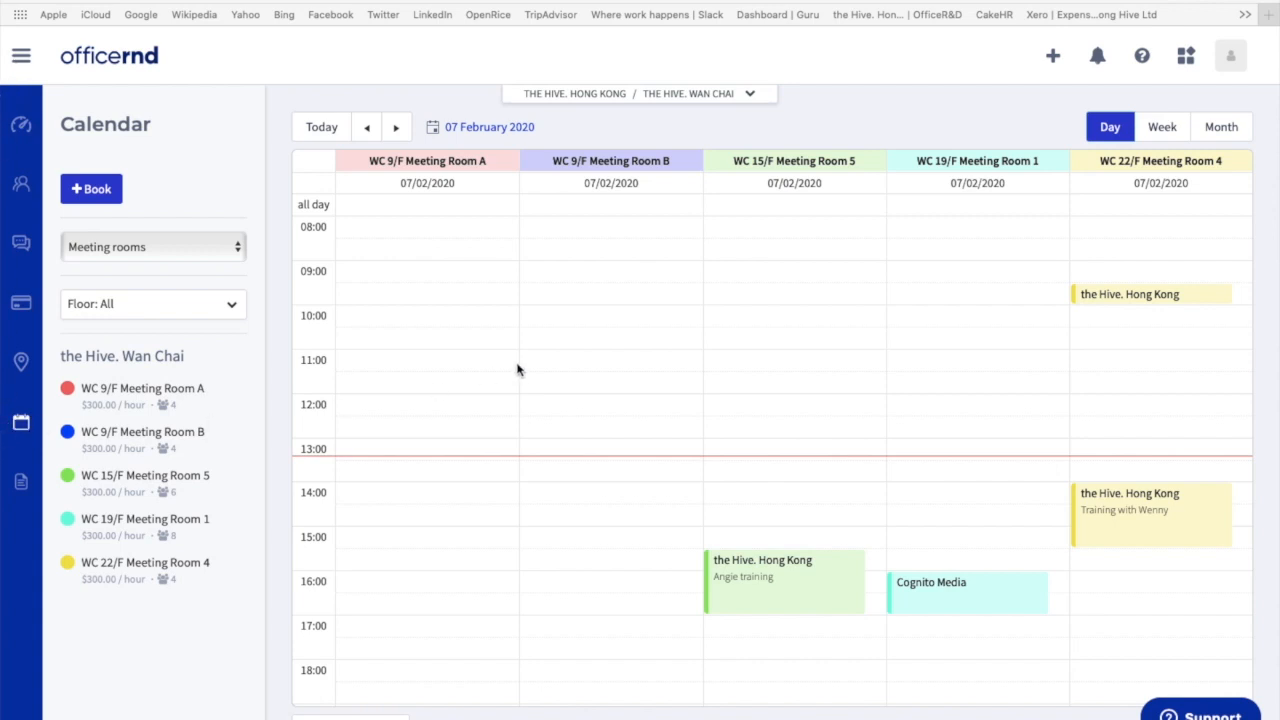
{"action": "mouse_move", "coordinate": [750, 312]}
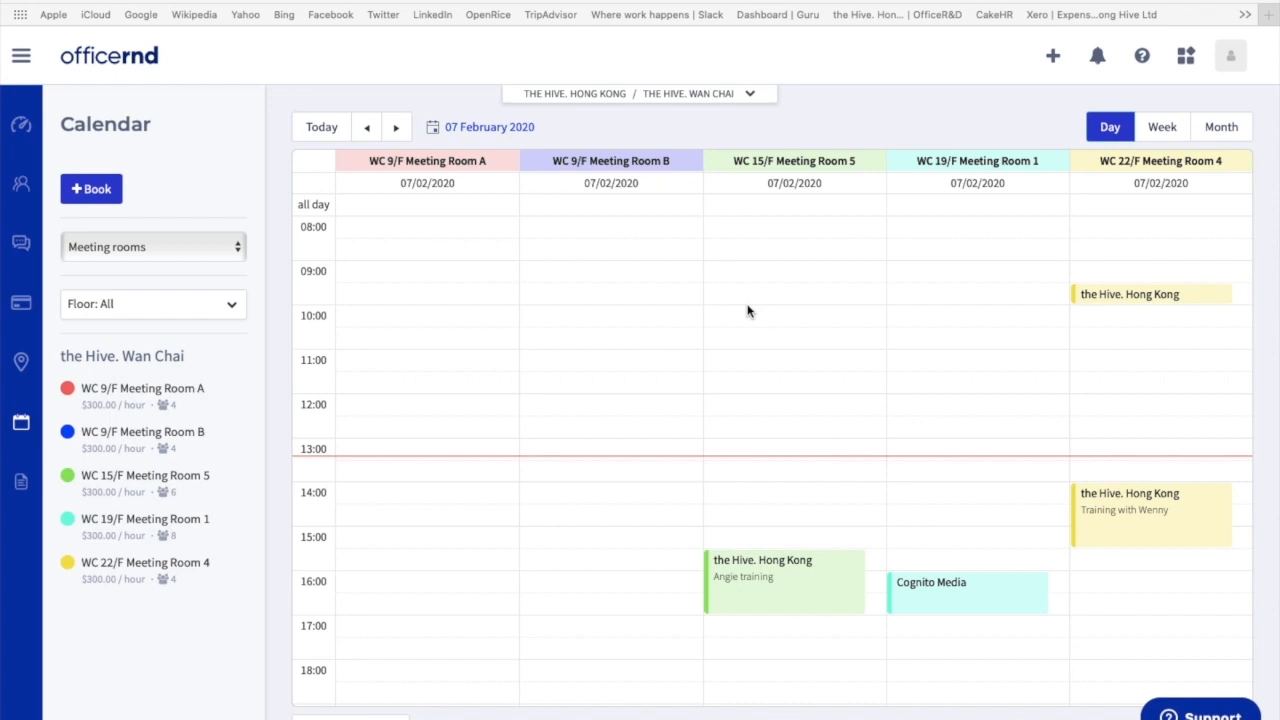
{"action": "mouse_move", "coordinate": [747, 118]}
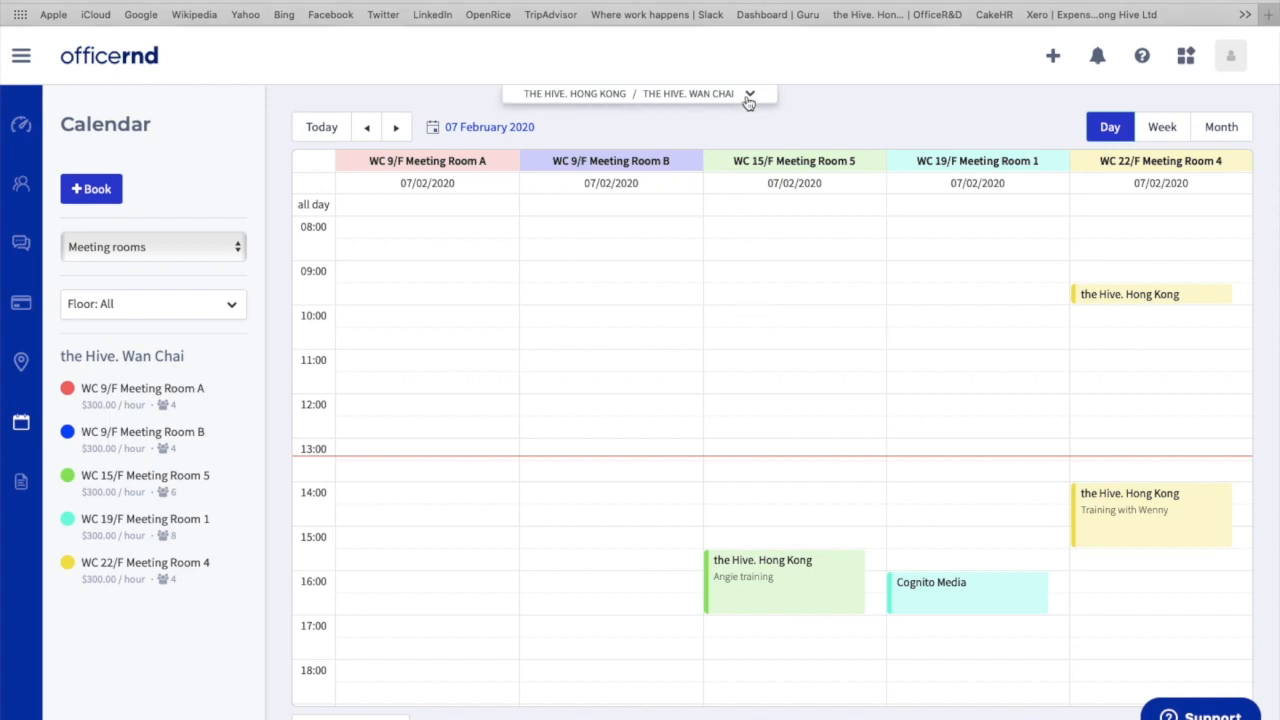
- Keep the Hive. Wan Chai selected in the location switcher
{"action": "left_click", "coordinate": [748, 97]}
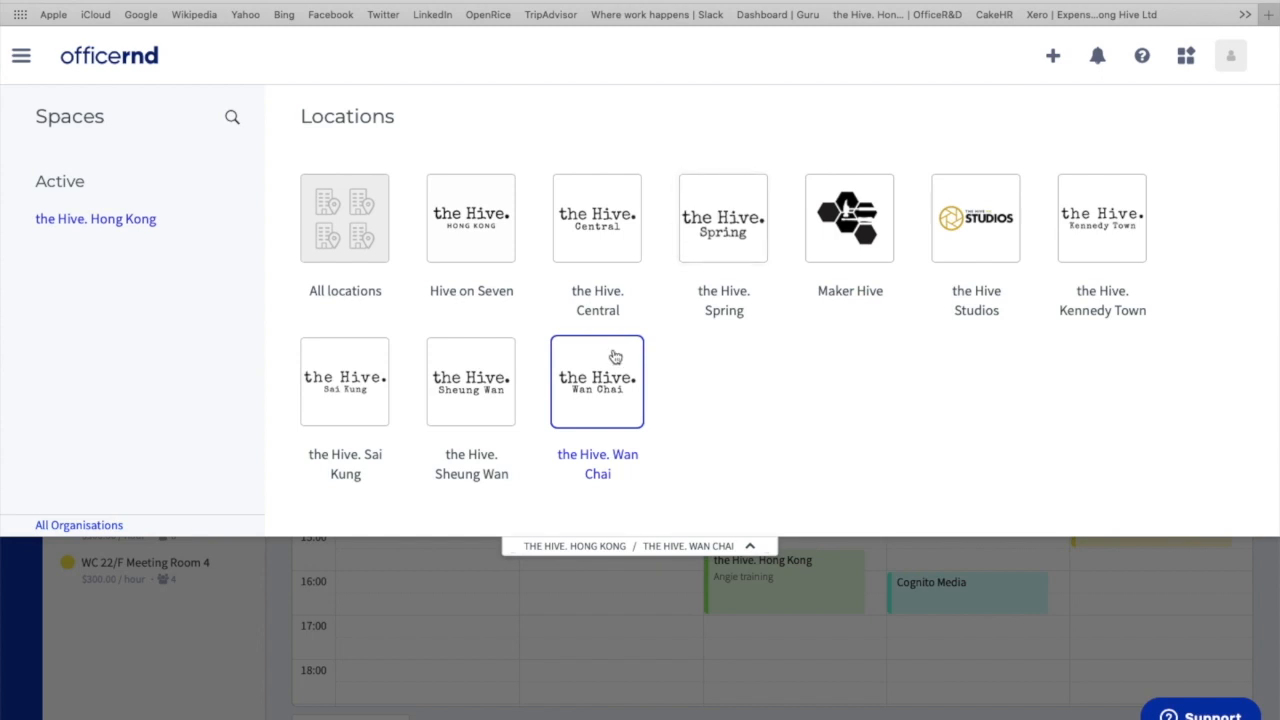
{"action": "left_click", "coordinate": [596, 381]}
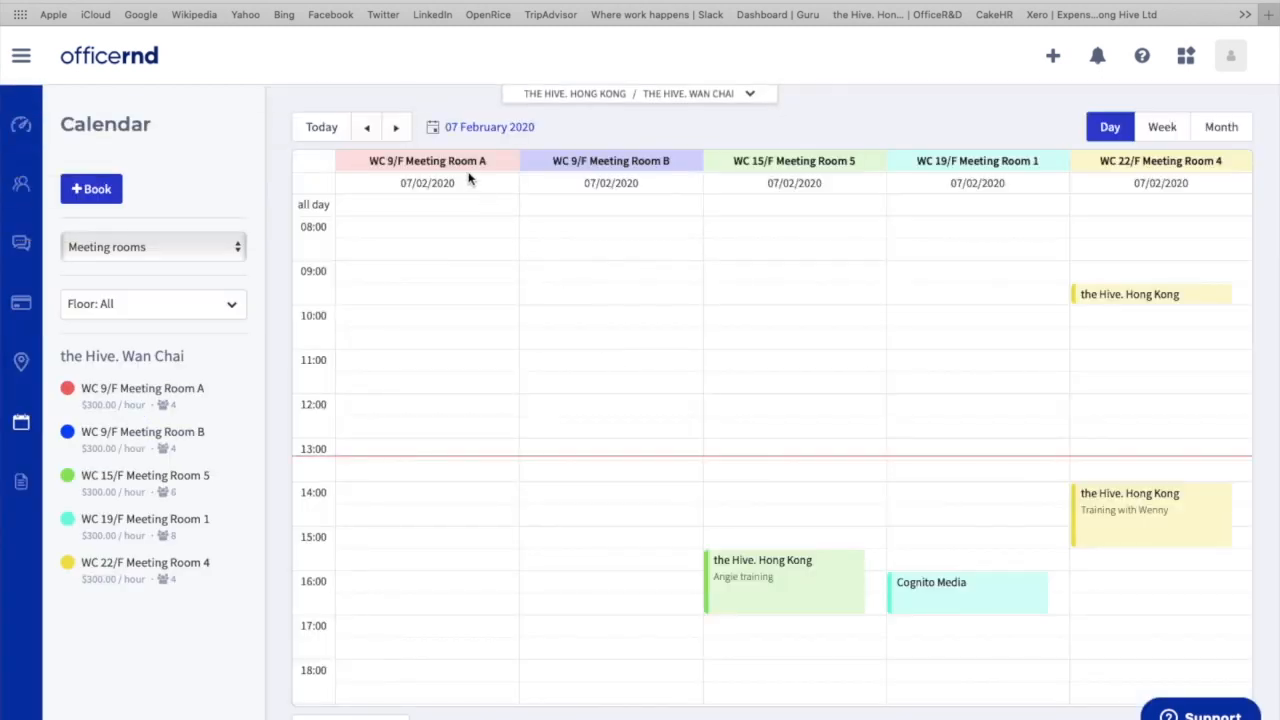
{"action": "mouse_move", "coordinate": [1163, 198]}
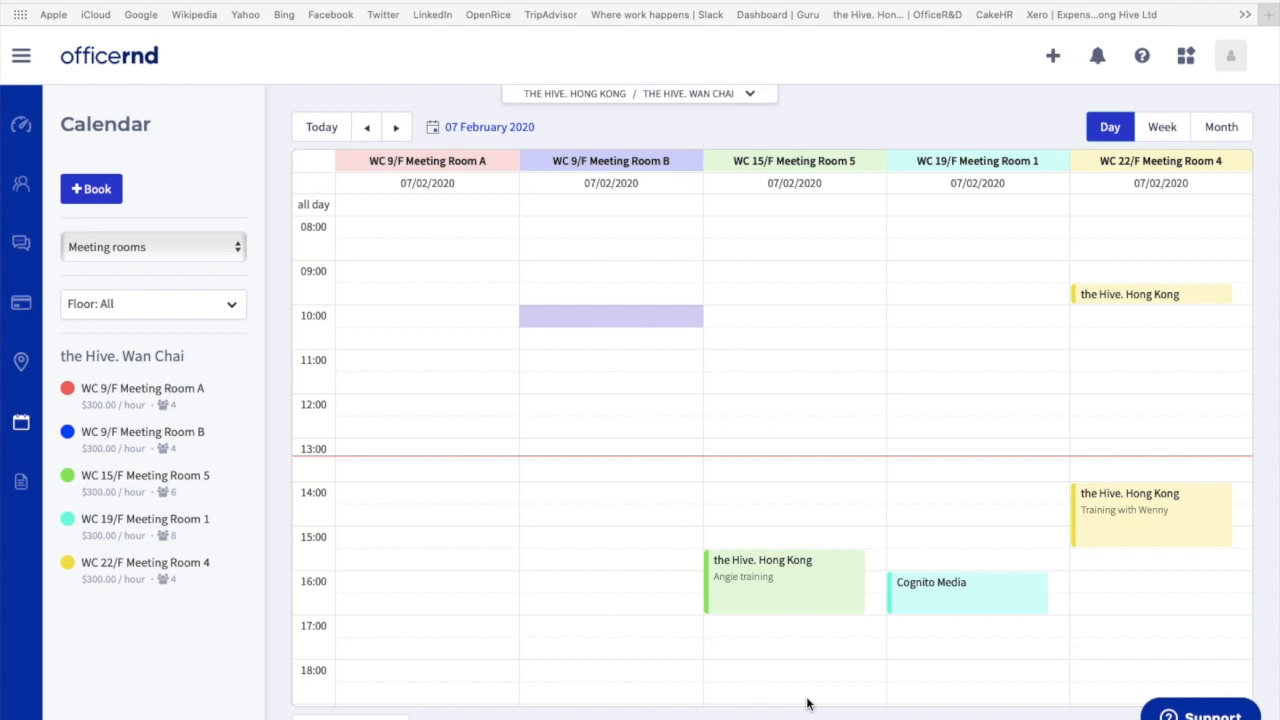
{"action": "mouse_move", "coordinate": [710, 618]}
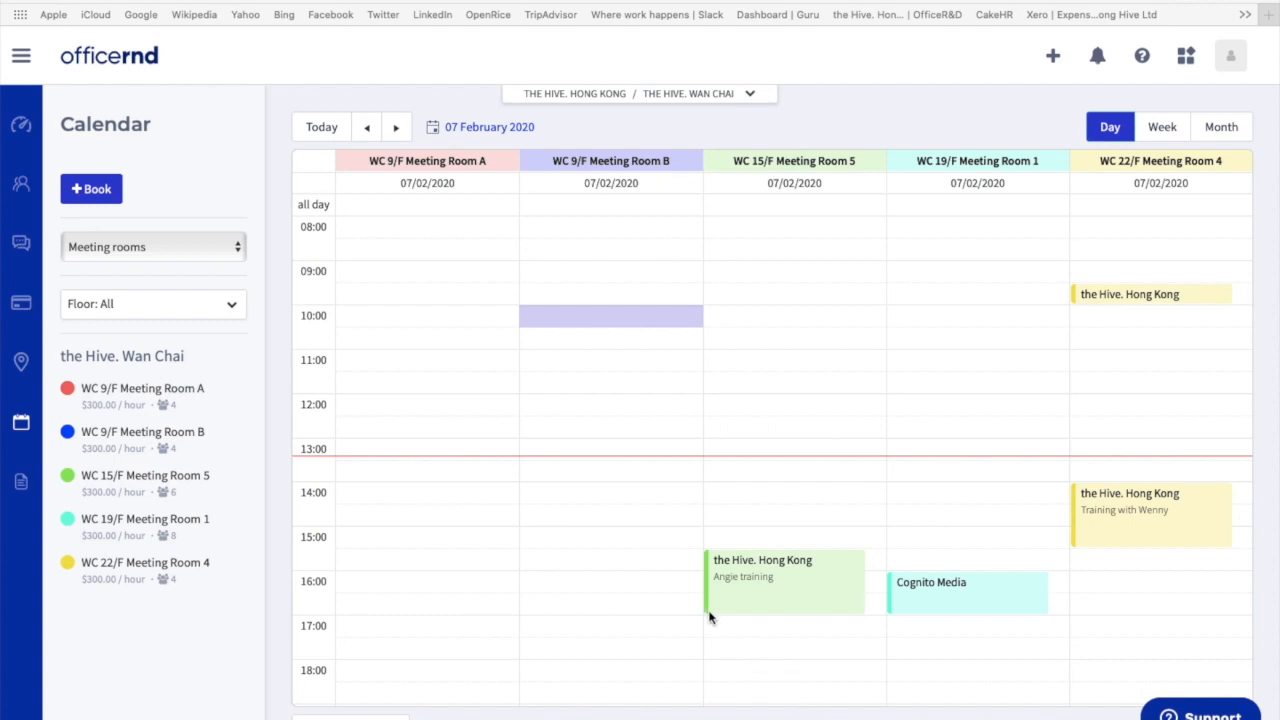
{"action": "mouse_move", "coordinate": [1152, 428]}
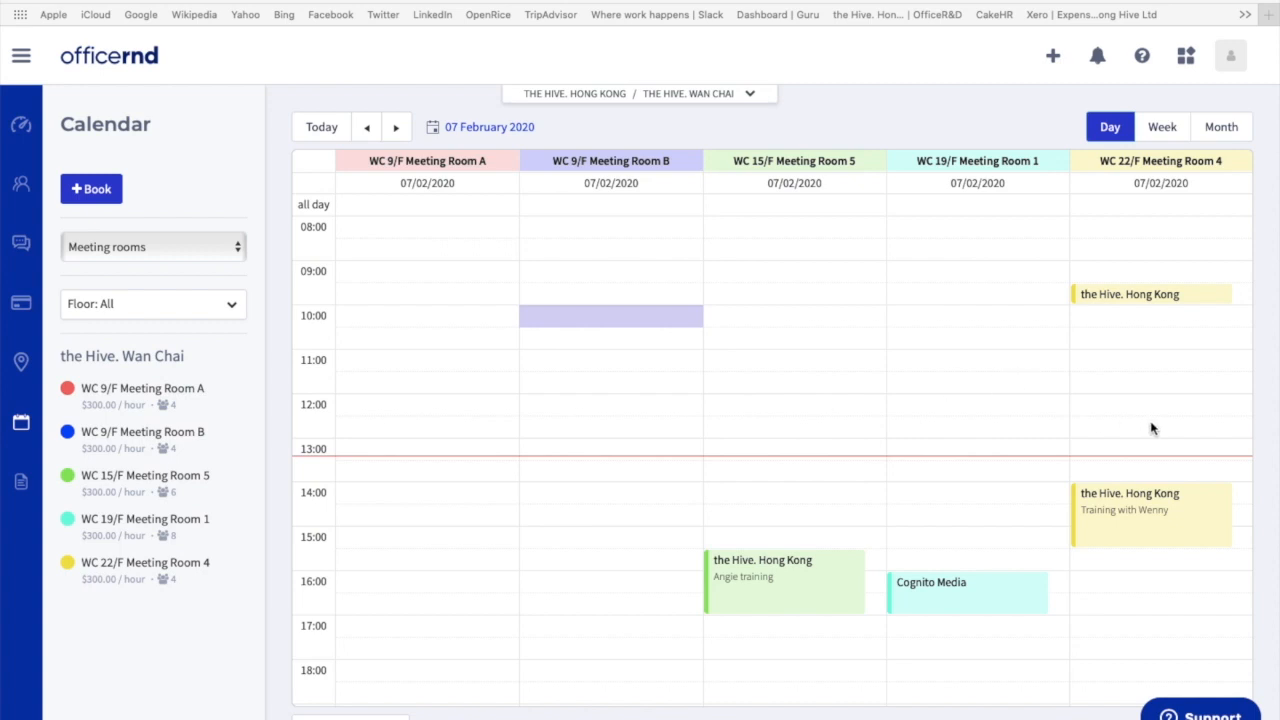
{"action": "mouse_move", "coordinate": [1215, 517]}
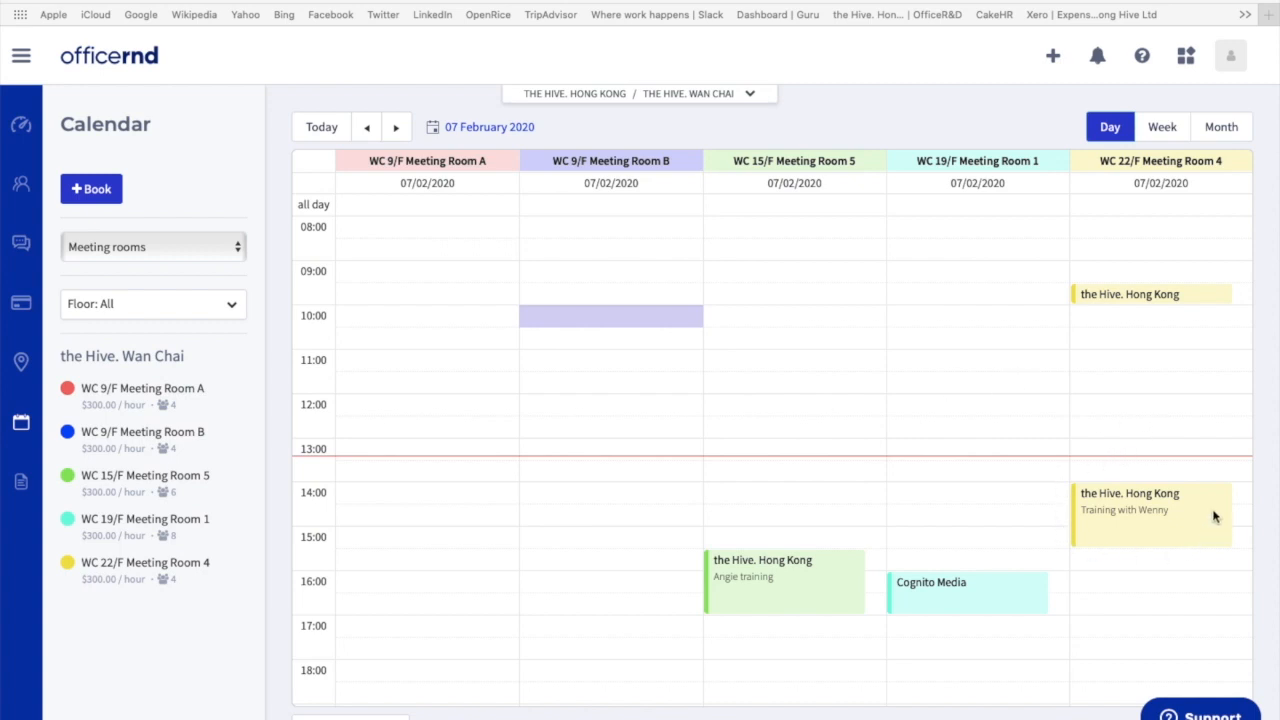
{"action": "mouse_move", "coordinate": [855, 587]}
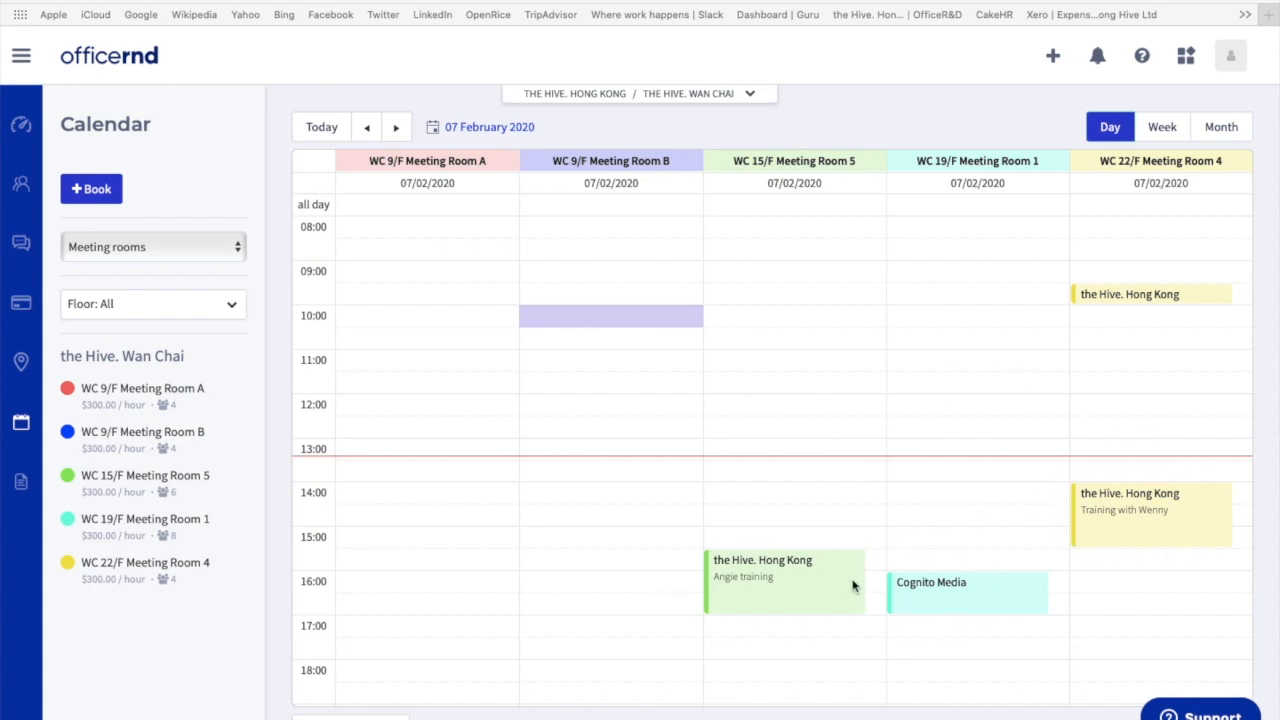
{"action": "mouse_move", "coordinate": [619, 402]}
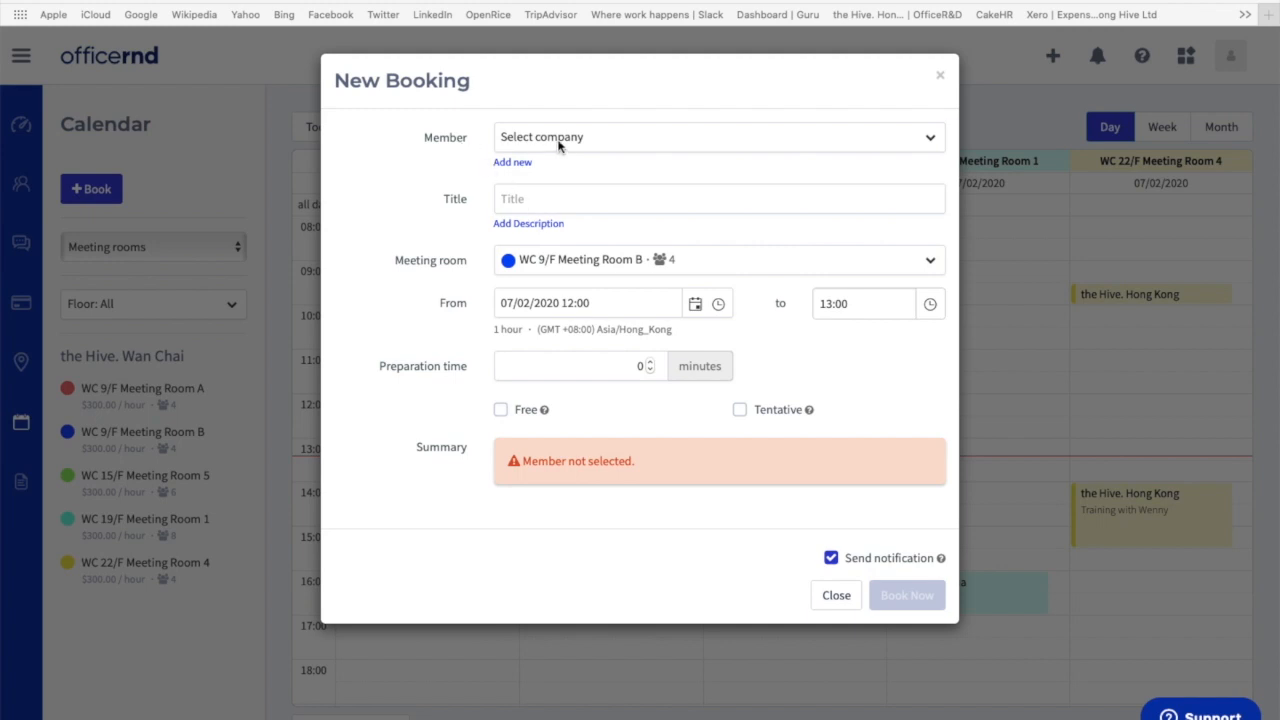
- Book Meeting Room B for the Hive. Hong Kong and its member, notifications off
{"action": "left_click", "coordinate": [718, 137]}
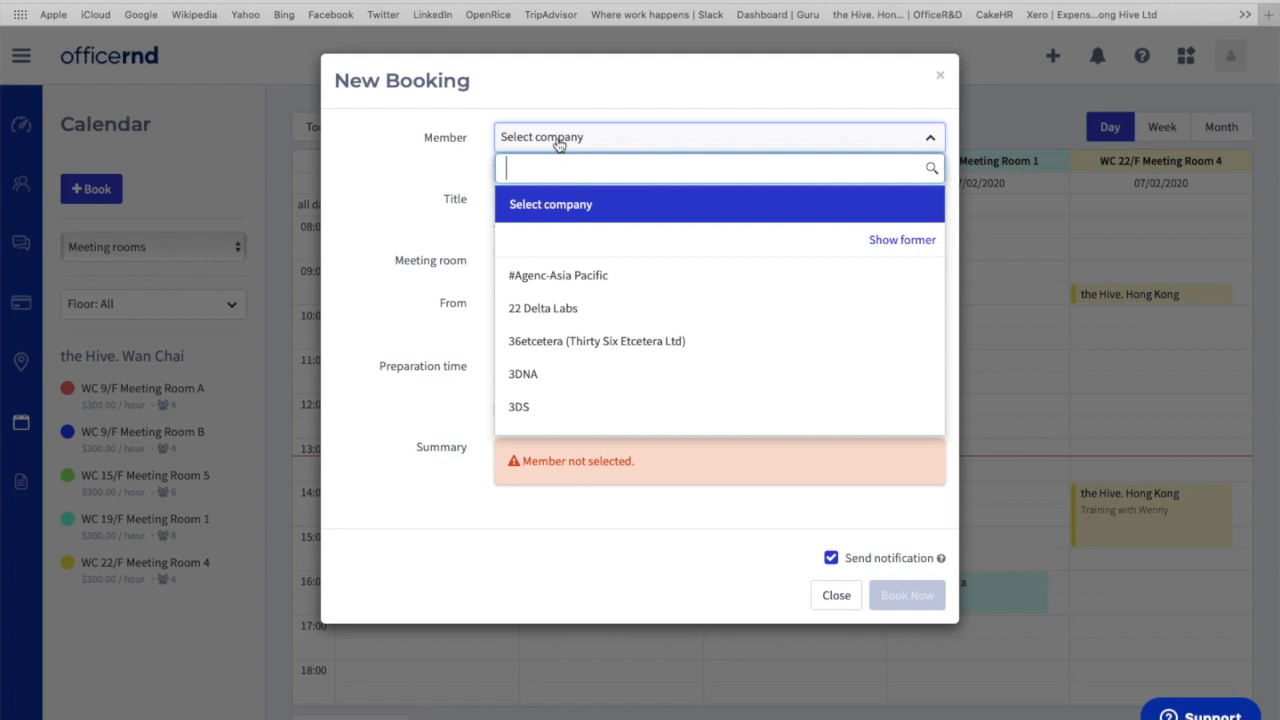
{"action": "type", "text": "the hive"}
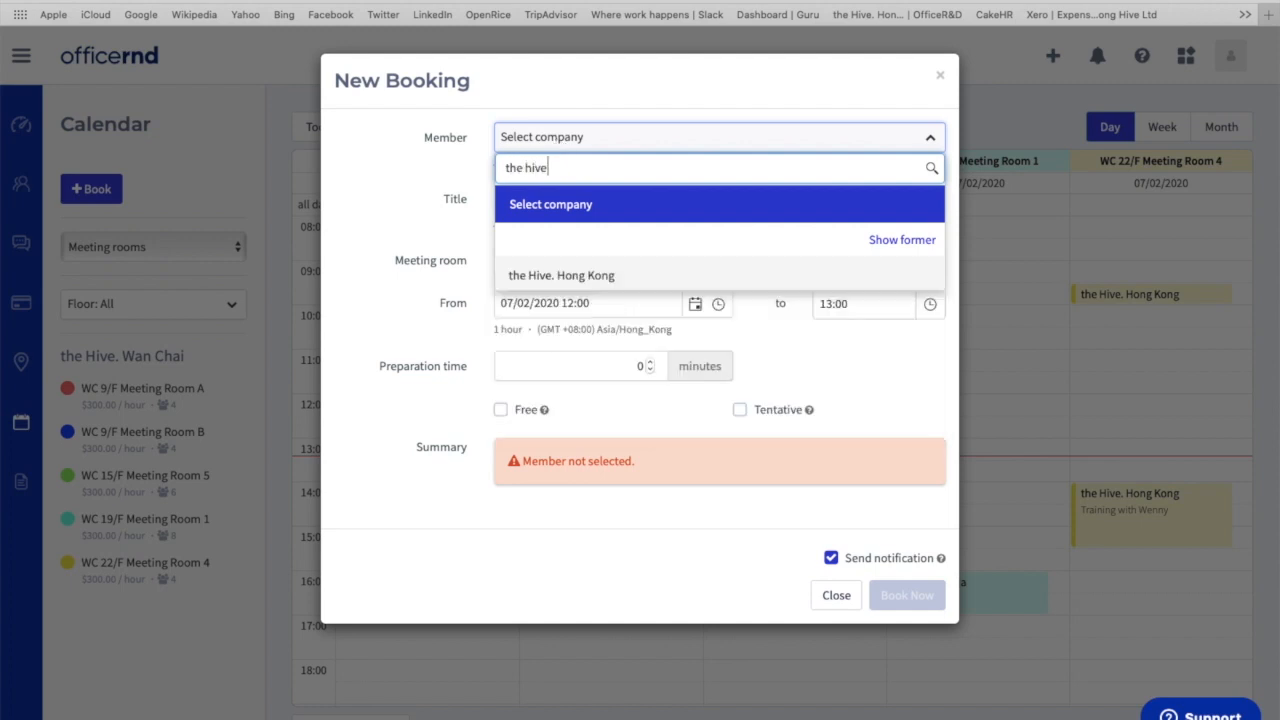
{"action": "left_click", "coordinate": [561, 275]}
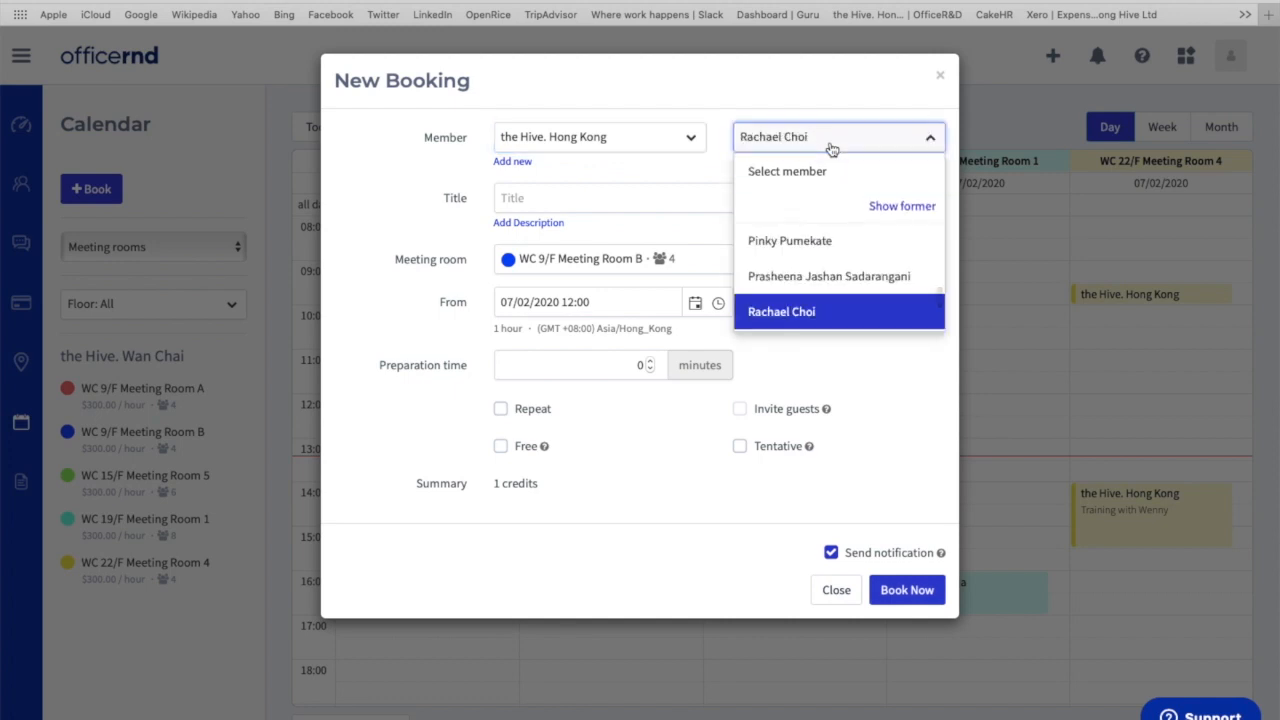
{"action": "left_click", "coordinate": [781, 311]}
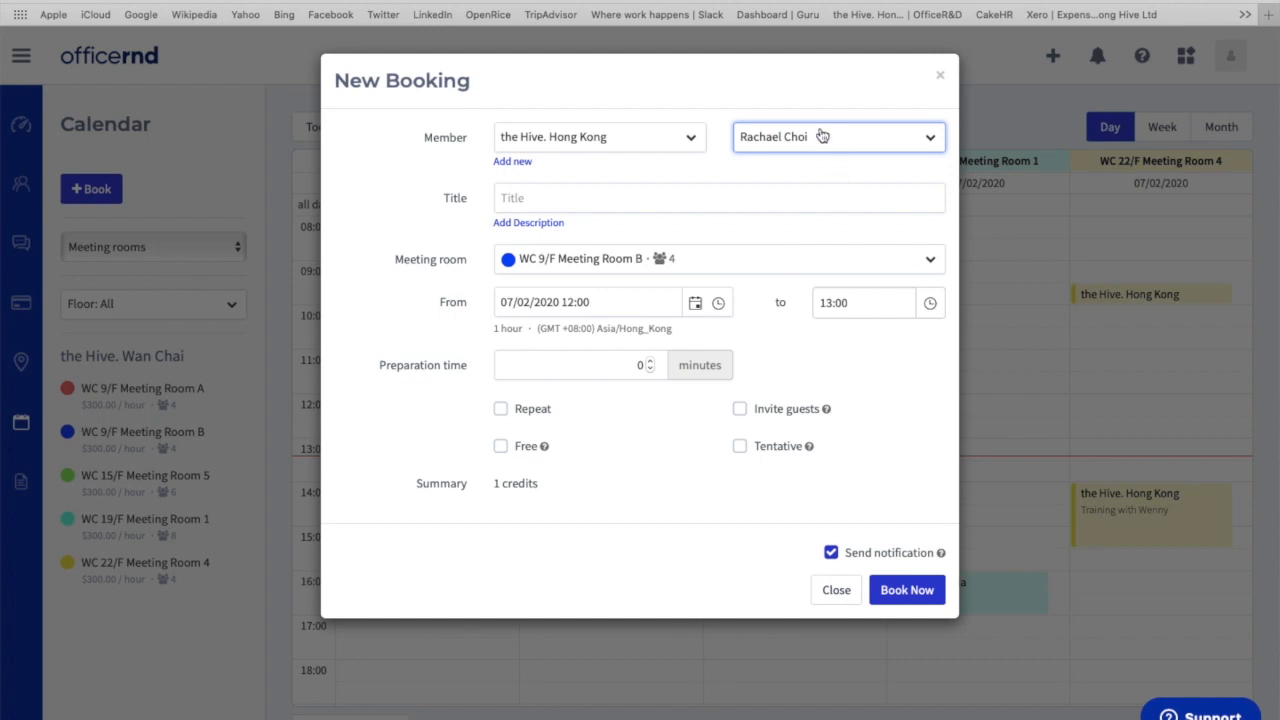
{"action": "left_click", "coordinate": [613, 197]}
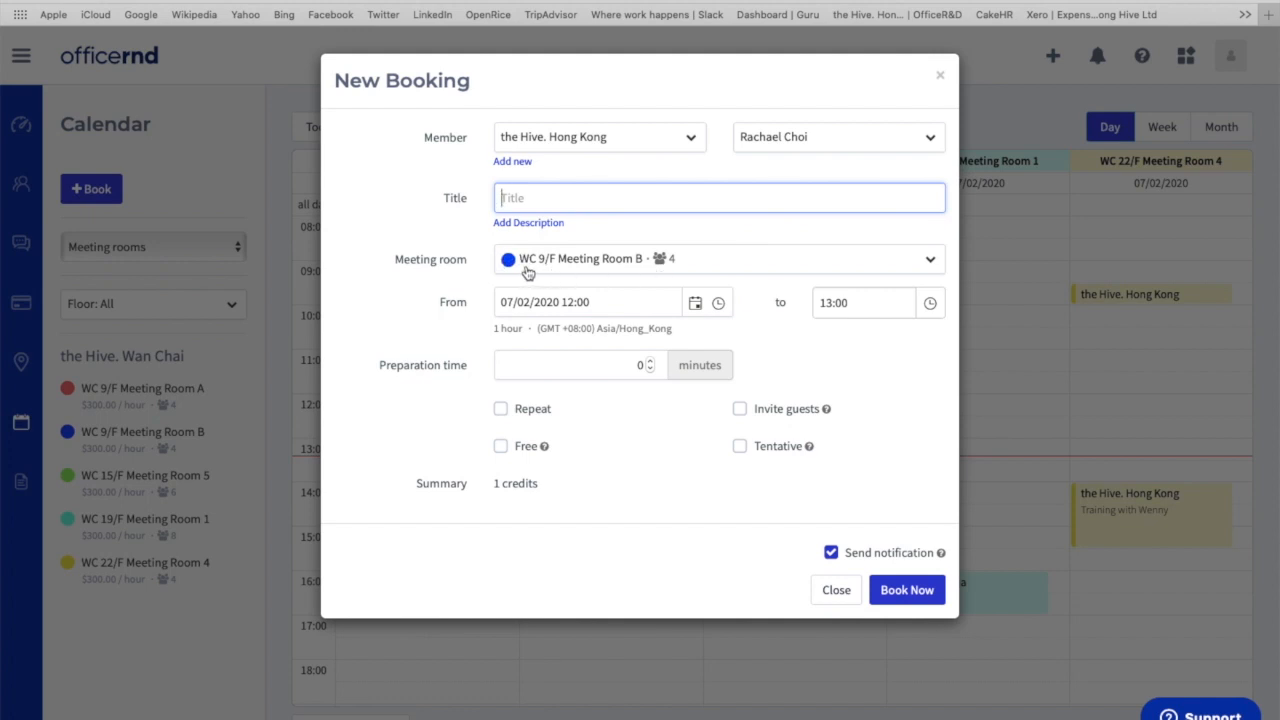
{"action": "mouse_move", "coordinate": [548, 273]}
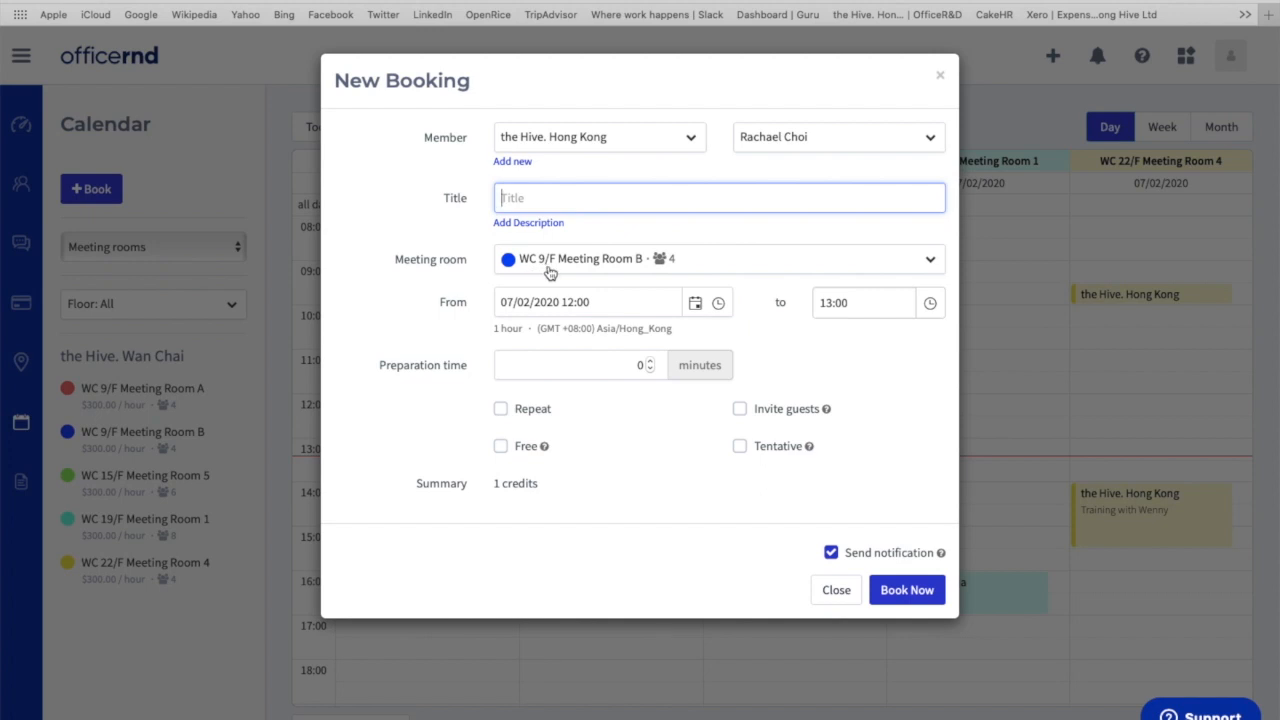
{"action": "mouse_move", "coordinate": [678, 273]}
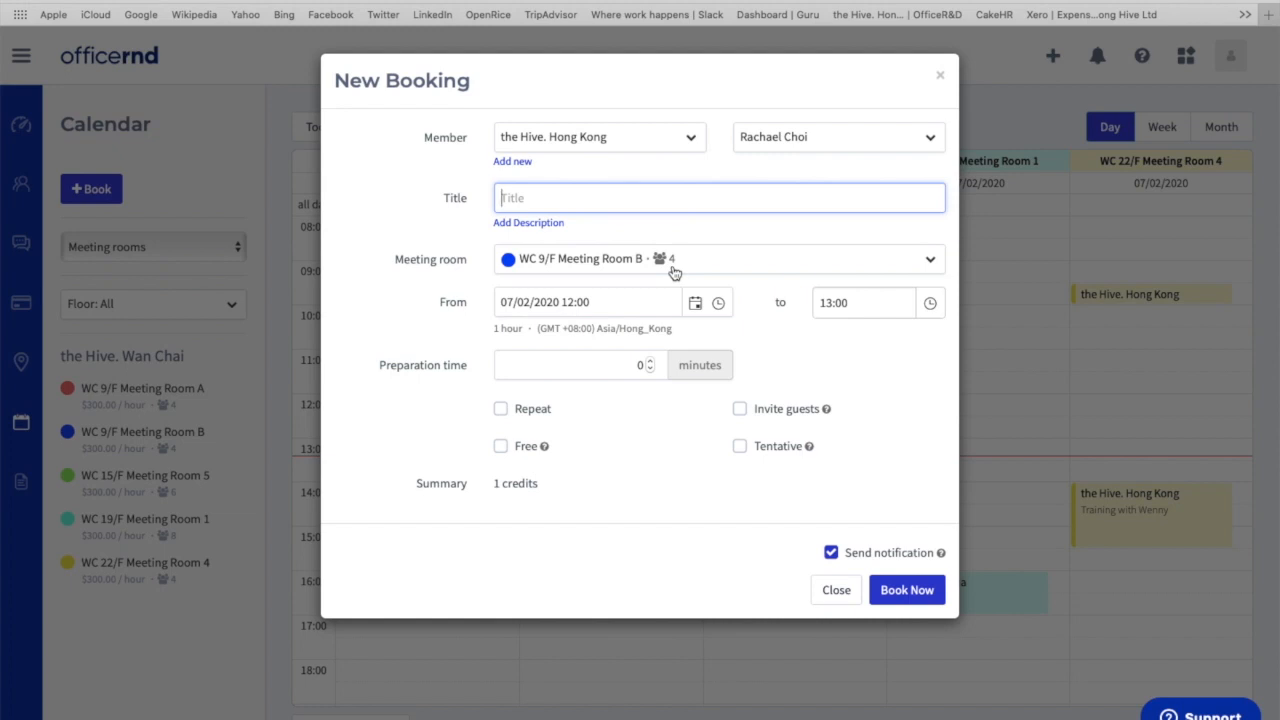
{"action": "mouse_move", "coordinate": [516, 277]}
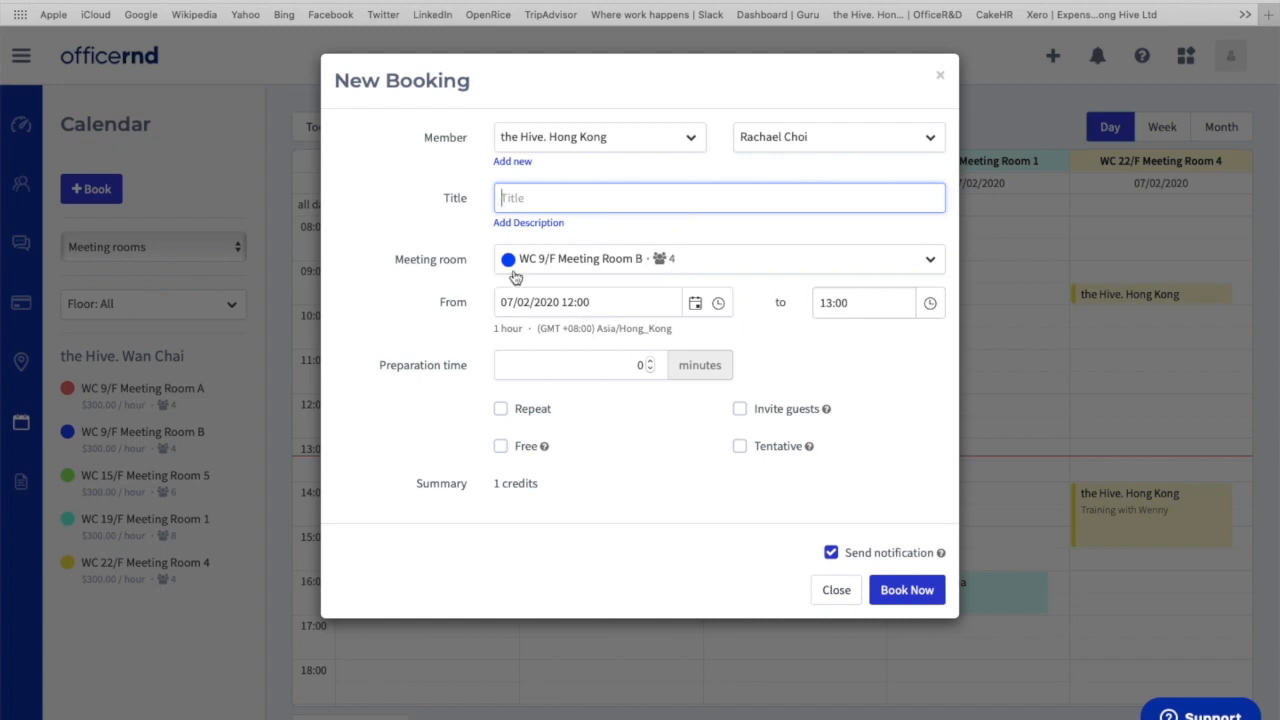
{"action": "mouse_move", "coordinate": [625, 284]}
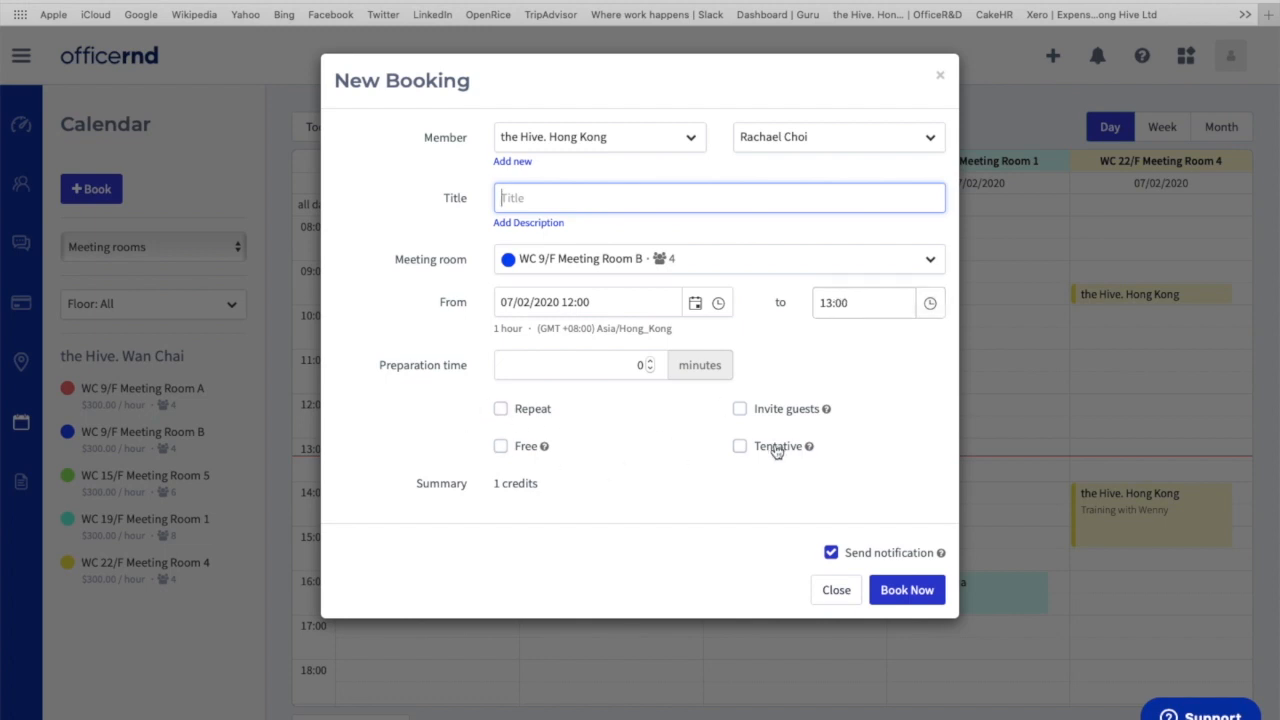
{"action": "mouse_move", "coordinate": [743, 438]}
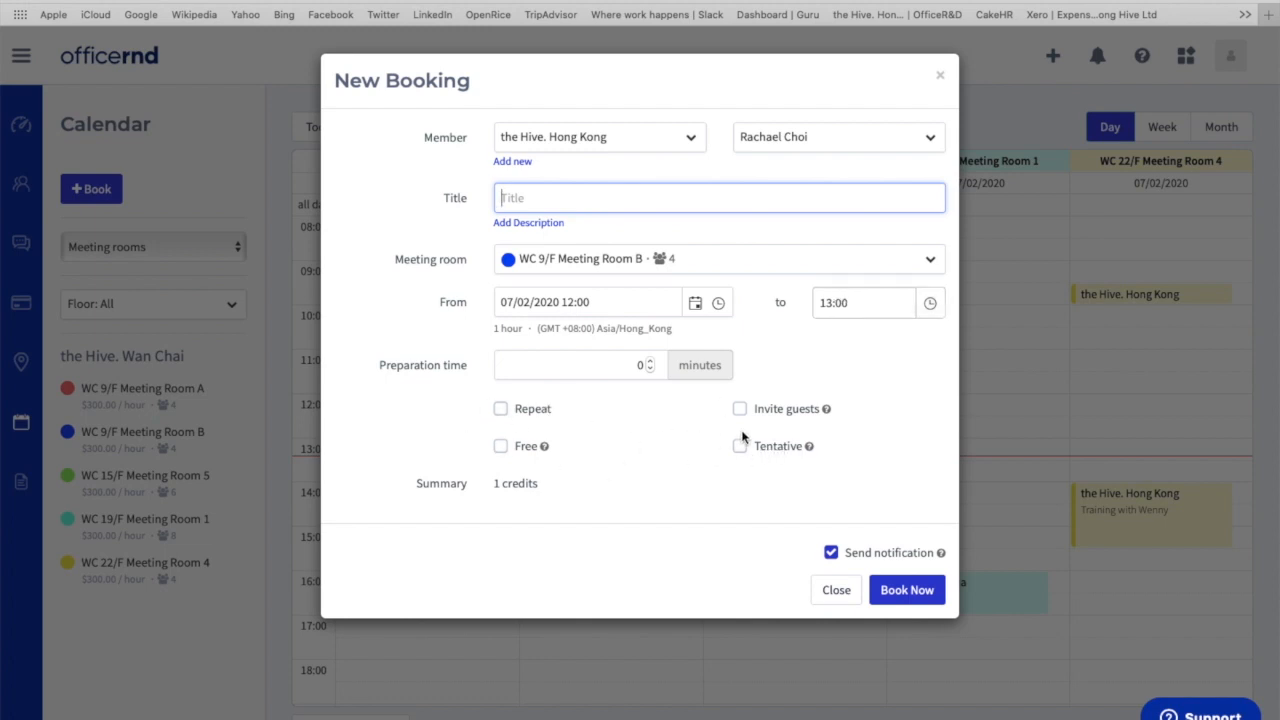
{"action": "mouse_move", "coordinate": [548, 470]}
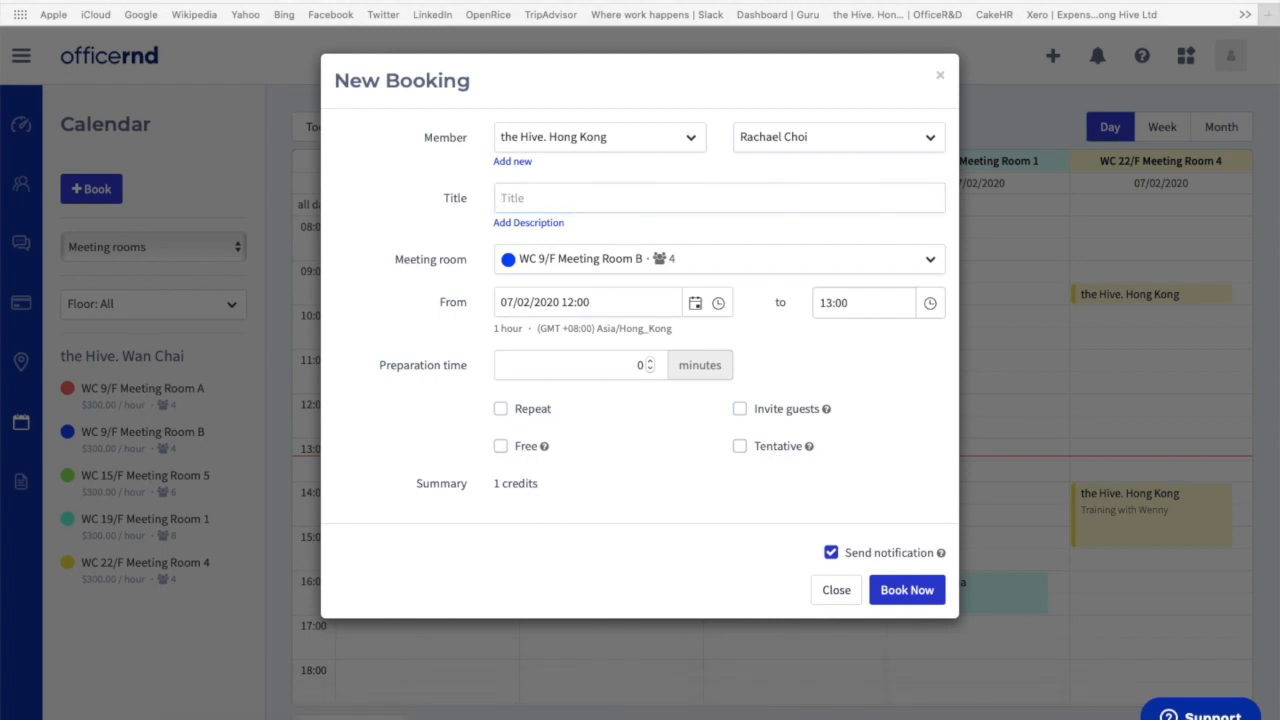
{"action": "mouse_move", "coordinate": [430, 397]}
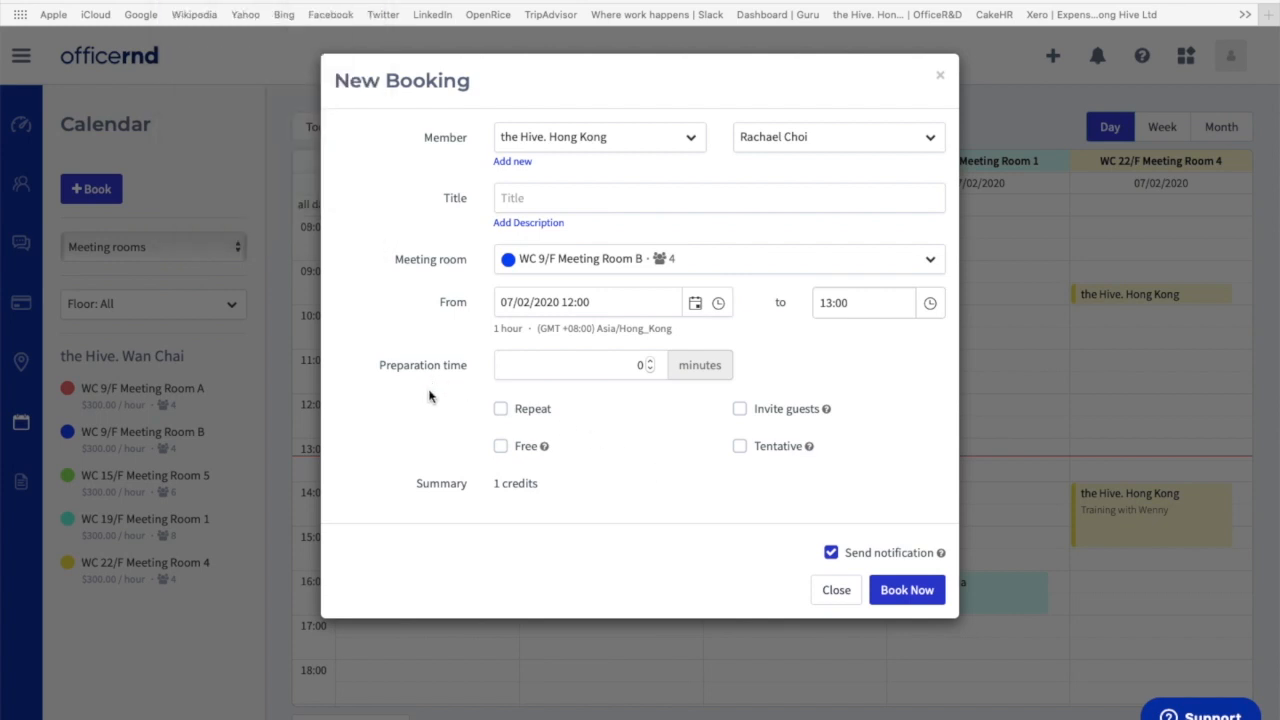
{"action": "mouse_move", "coordinate": [537, 400]}
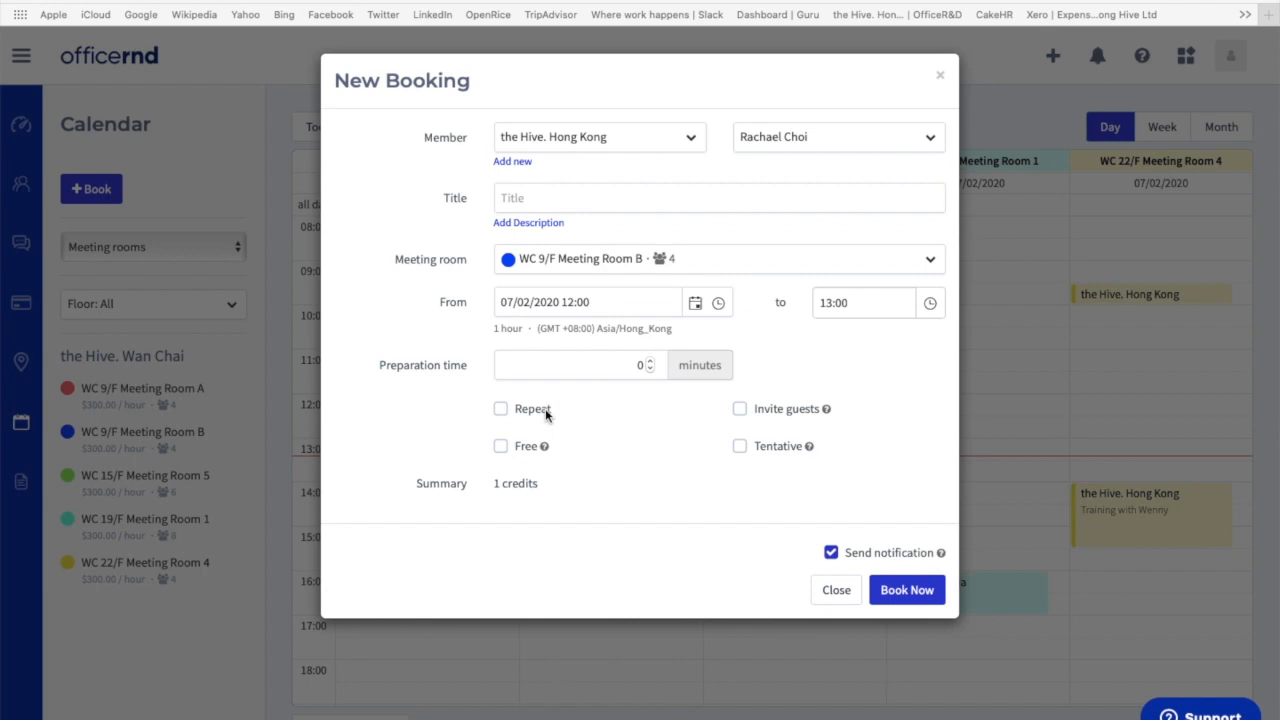
{"action": "mouse_move", "coordinate": [798, 420]}
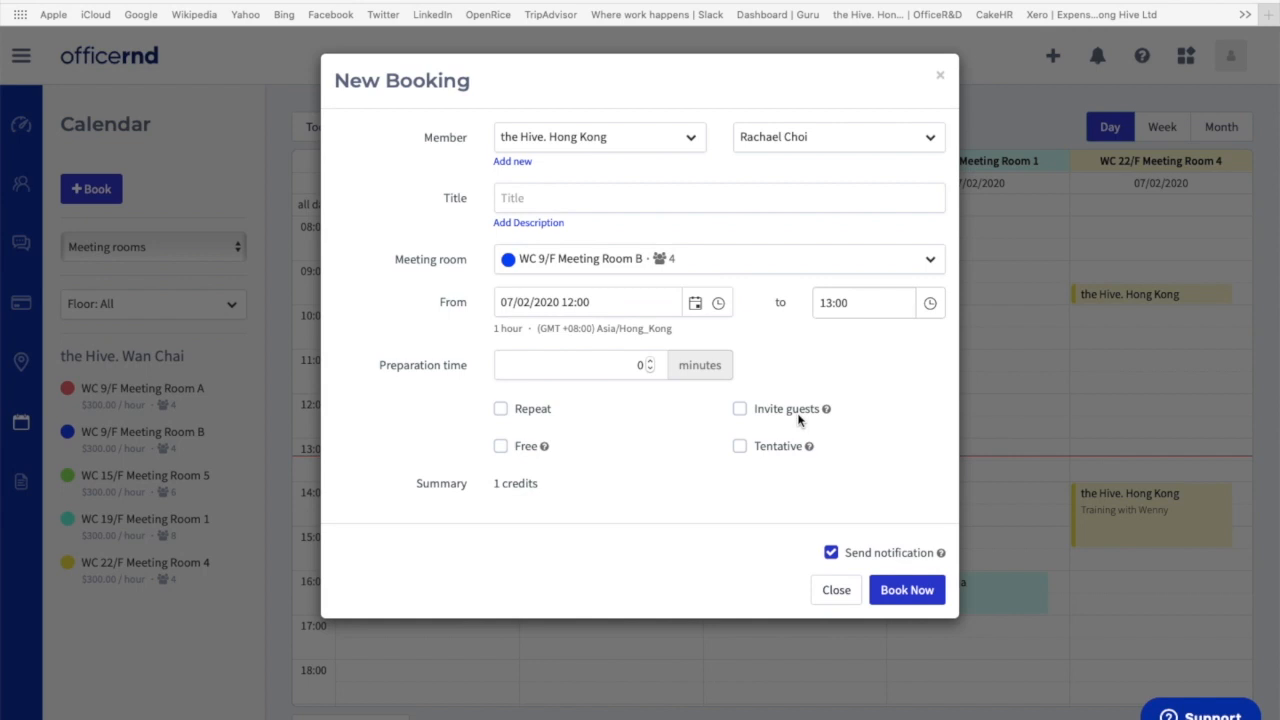
{"action": "mouse_move", "coordinate": [528, 462]}
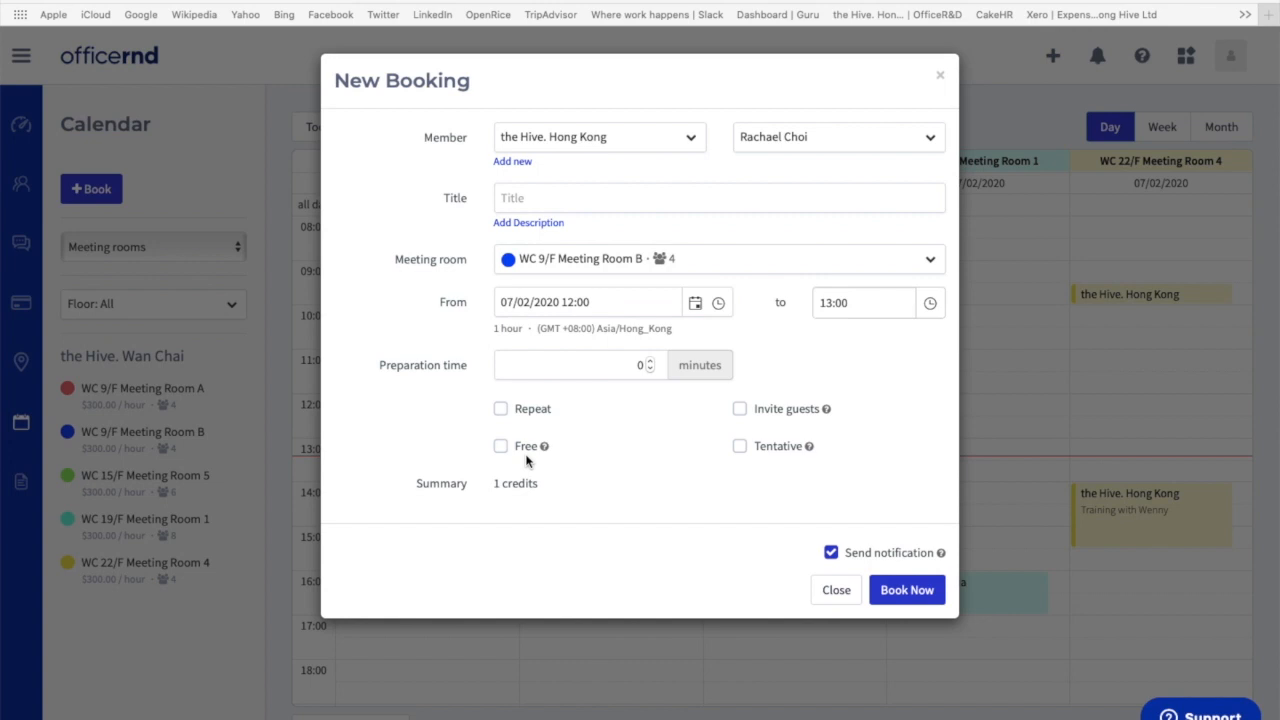
{"action": "mouse_move", "coordinate": [788, 467]}
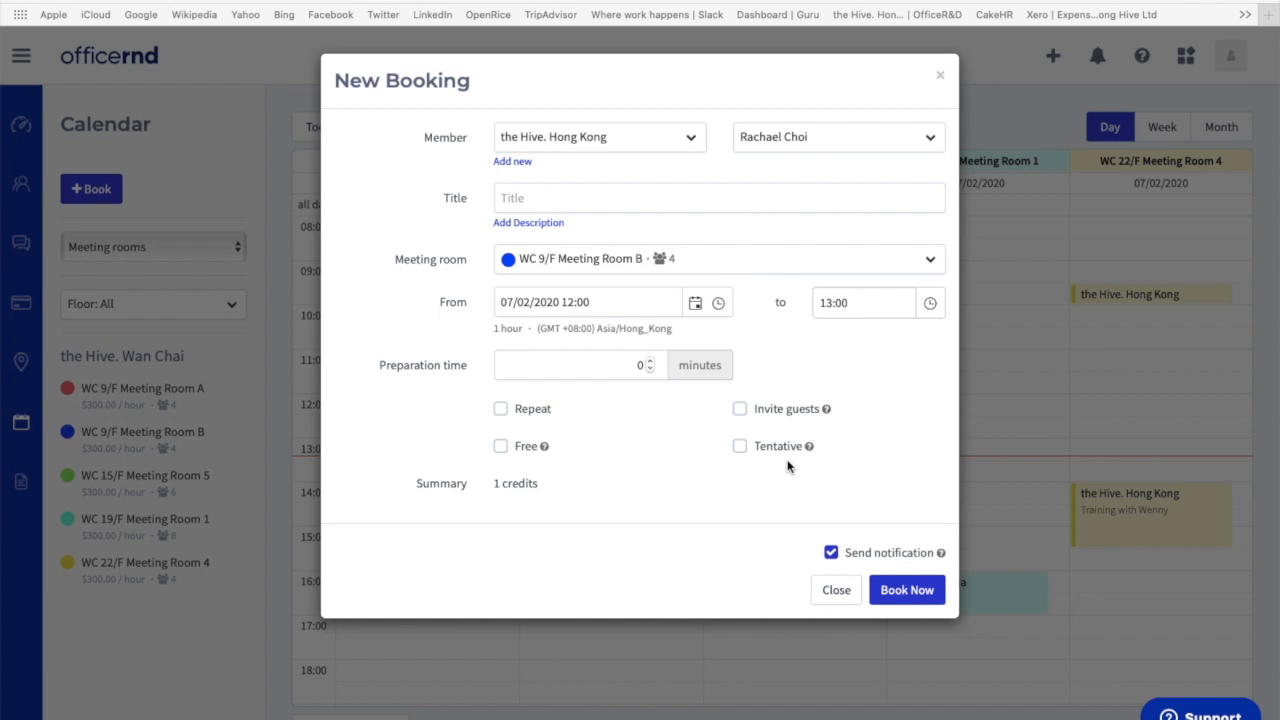
{"action": "mouse_move", "coordinate": [452, 508]}
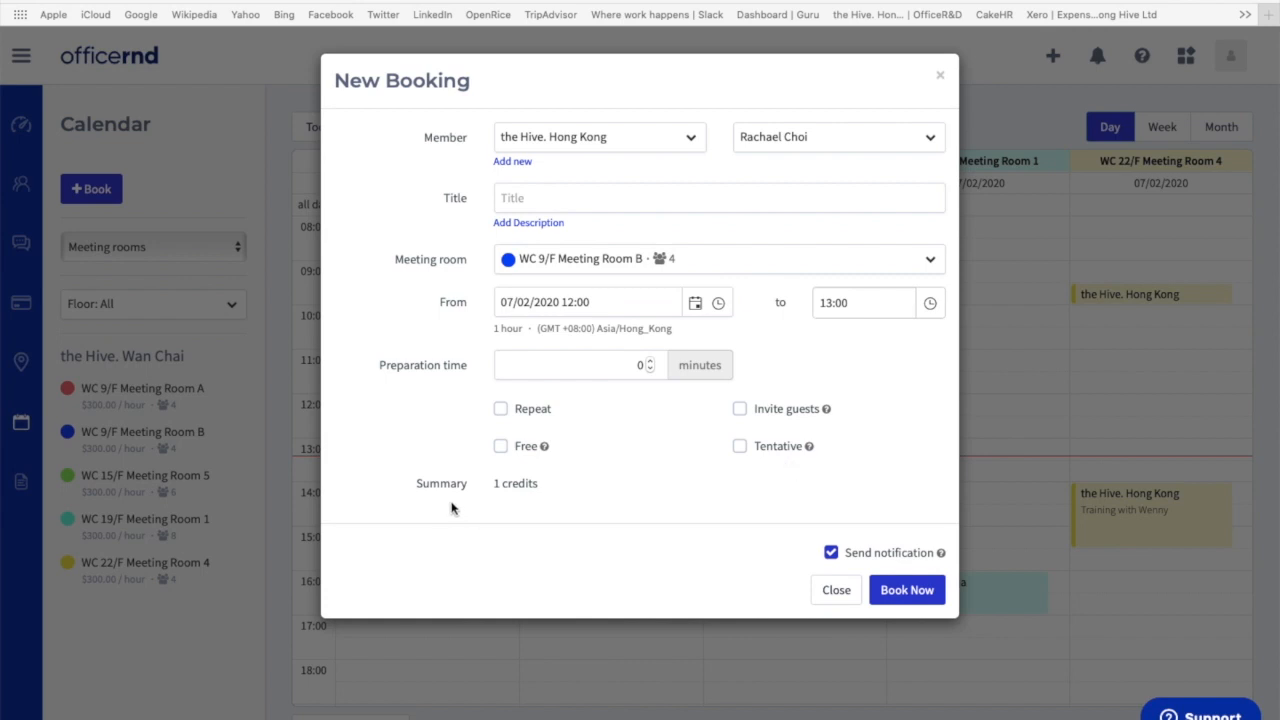
{"action": "mouse_move", "coordinate": [568, 508]}
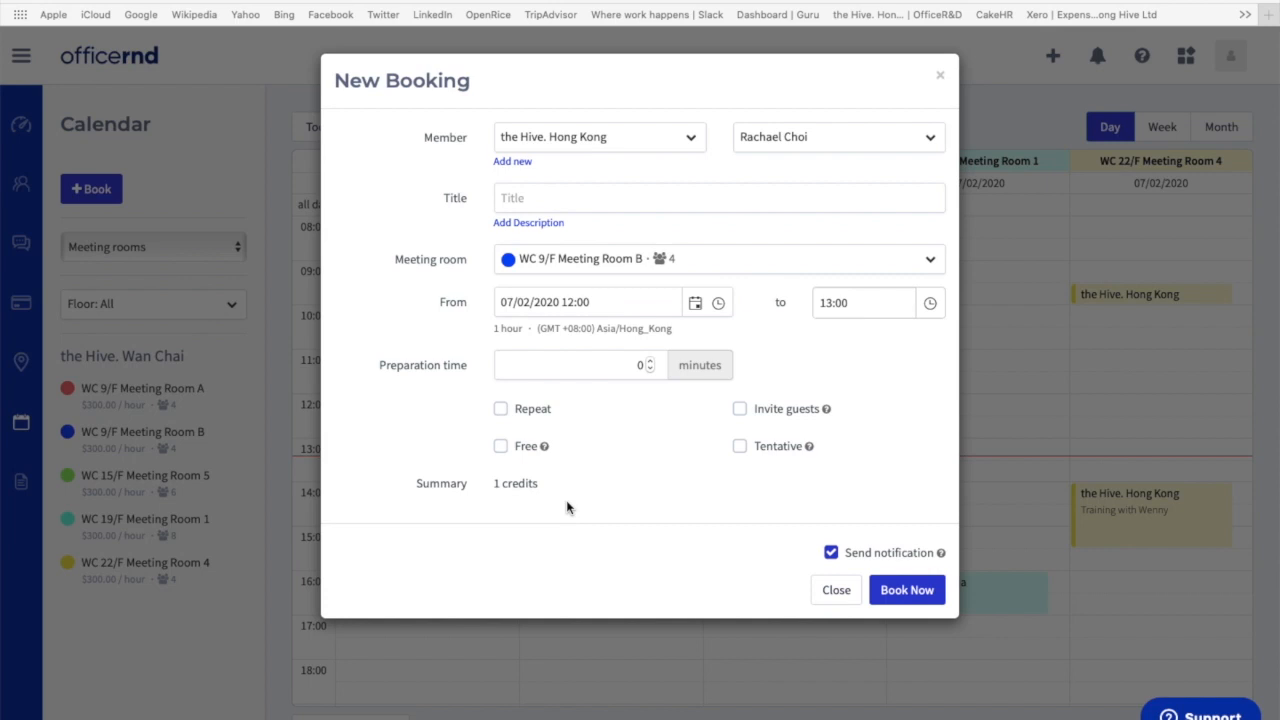
{"action": "mouse_move", "coordinate": [557, 494]}
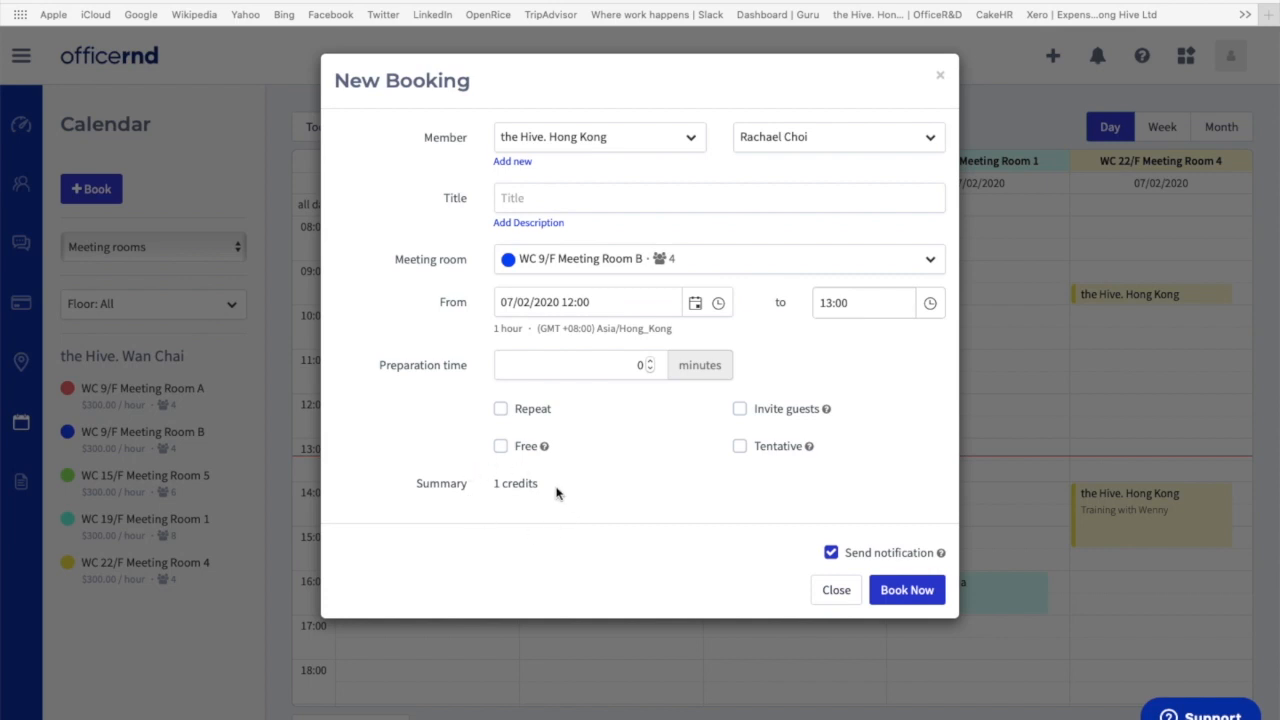
{"action": "mouse_move", "coordinate": [605, 480]}
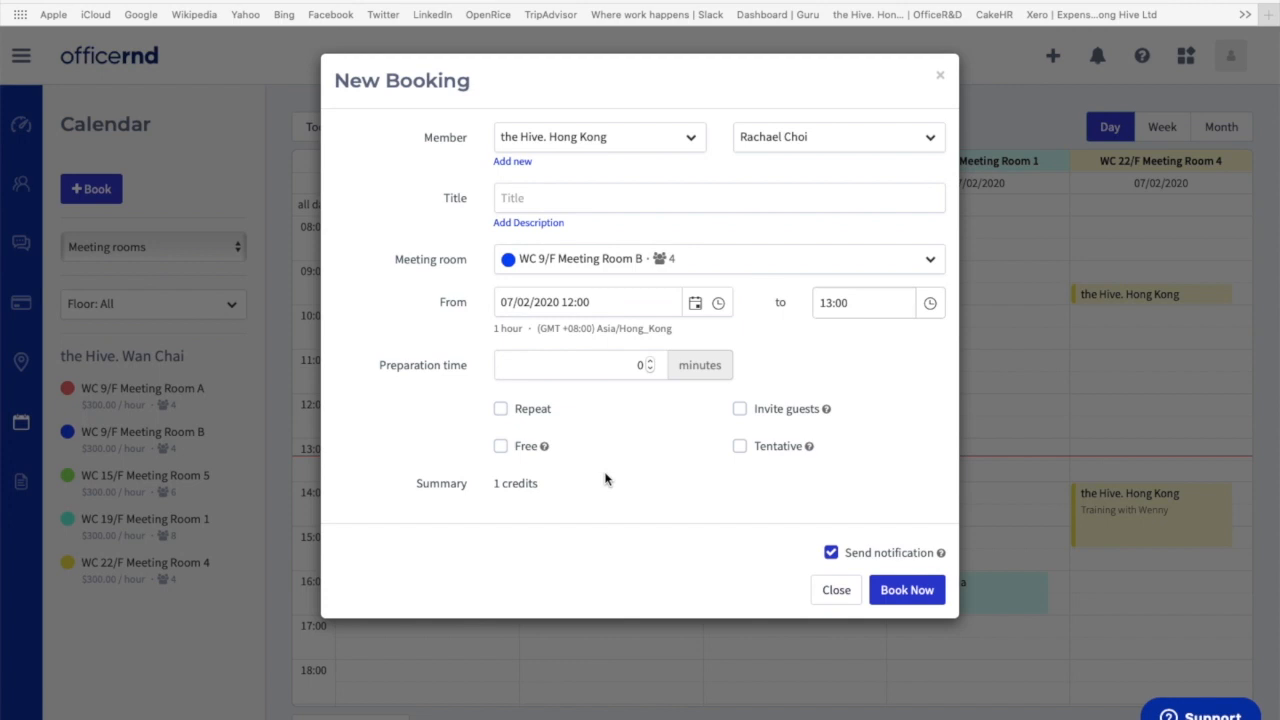
{"action": "left_click", "coordinate": [831, 552]}
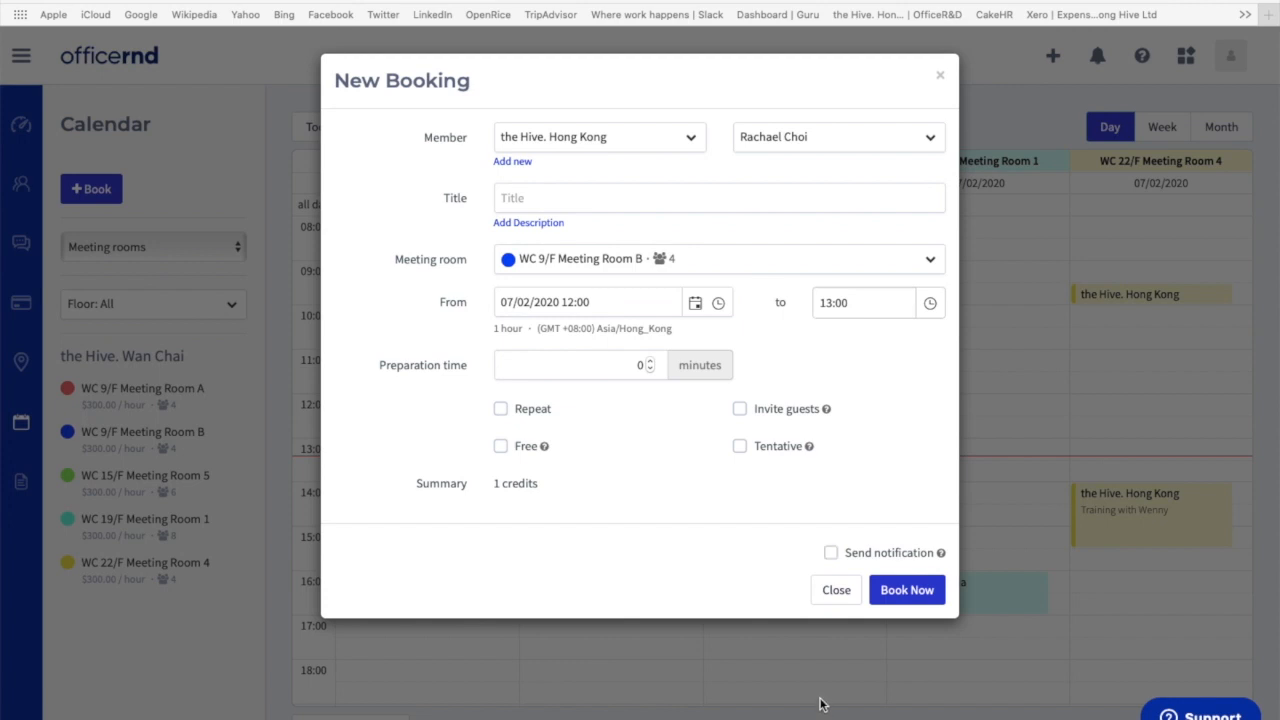
{"action": "mouse_move", "coordinate": [830, 558]}
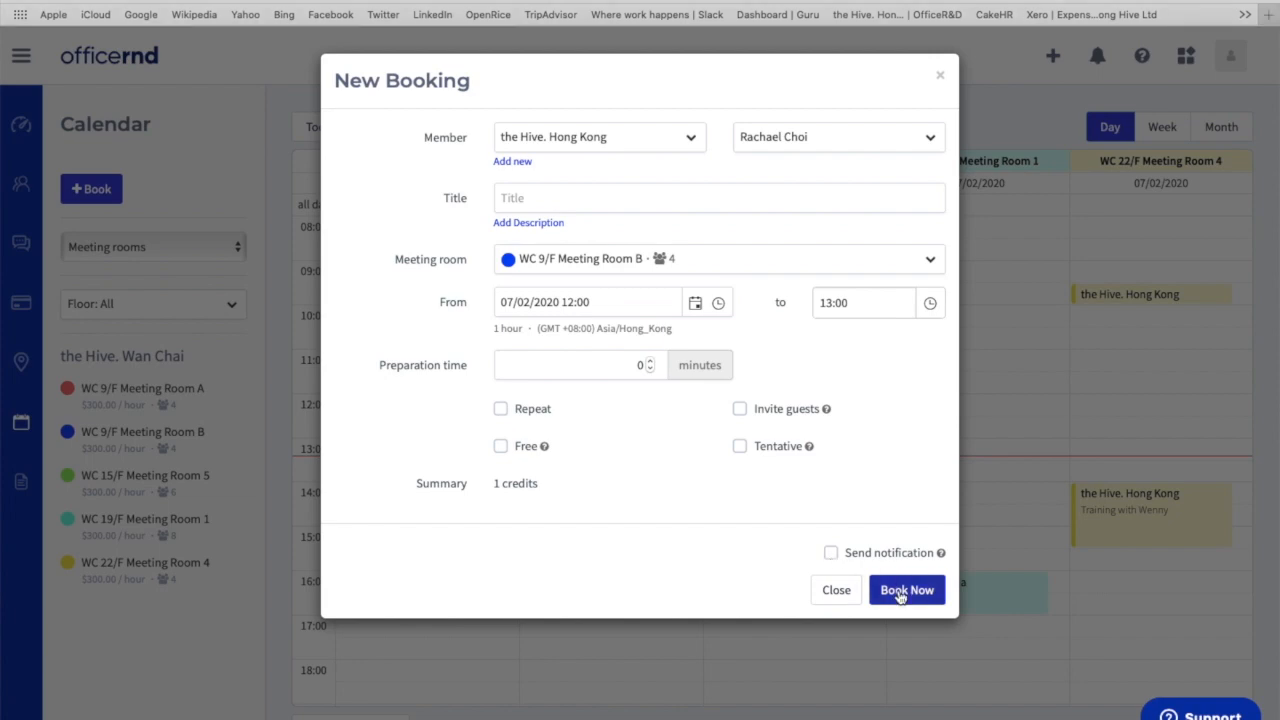
{"action": "left_click", "coordinate": [906, 589]}
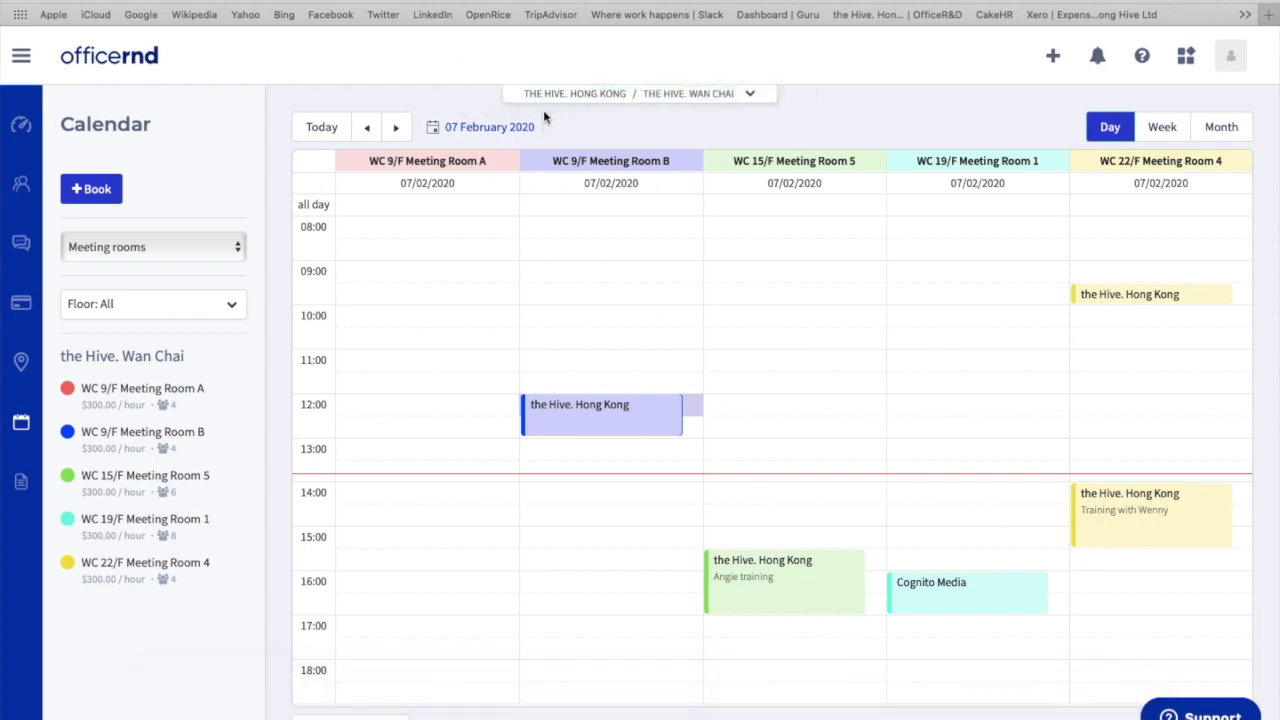
{"action": "mouse_move", "coordinate": [530, 390]}
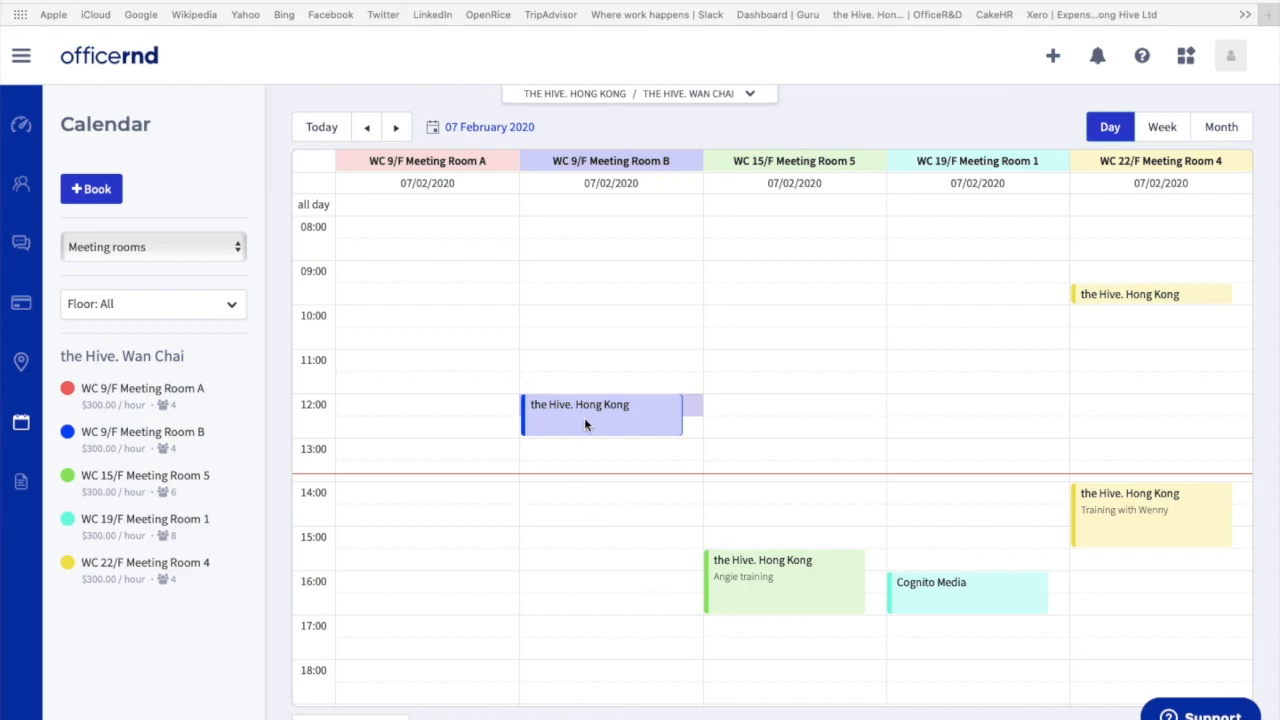
- Change only this Meeting Room B booking's start time to 12:30 and update
{"action": "left_click", "coordinate": [601, 413]}
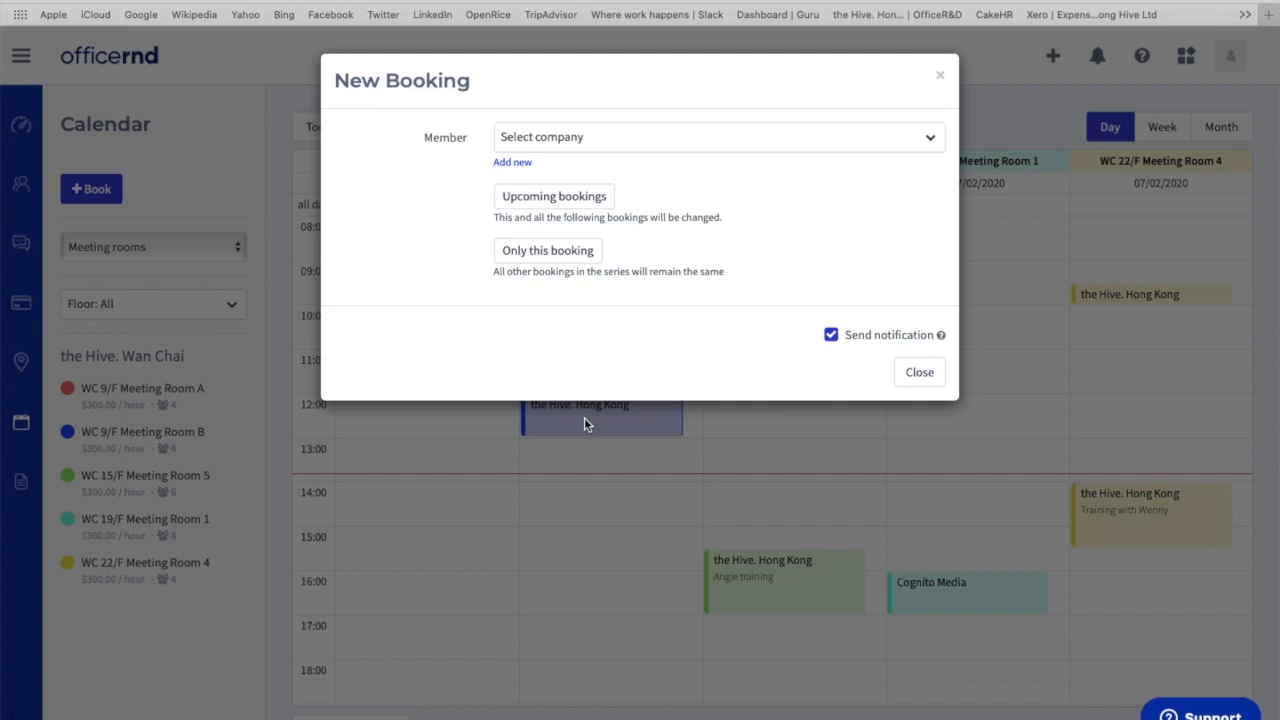
{"action": "left_click", "coordinate": [547, 250]}
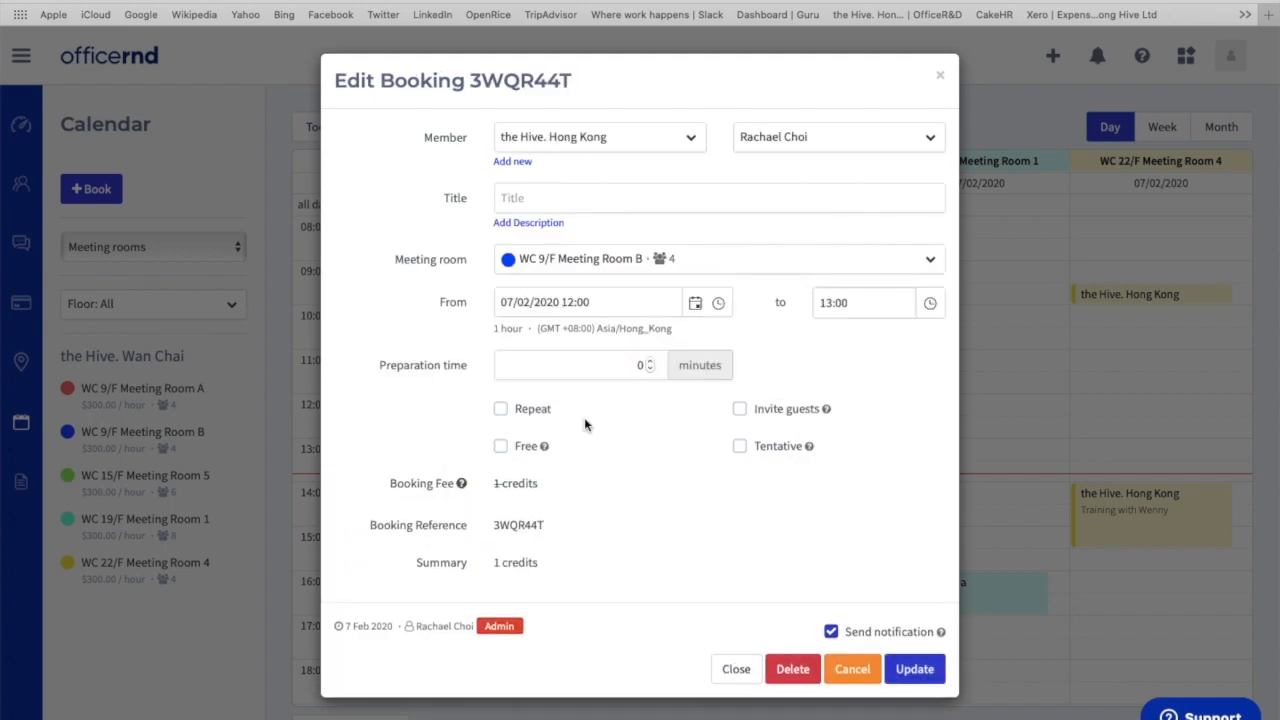
{"action": "mouse_move", "coordinate": [663, 505]}
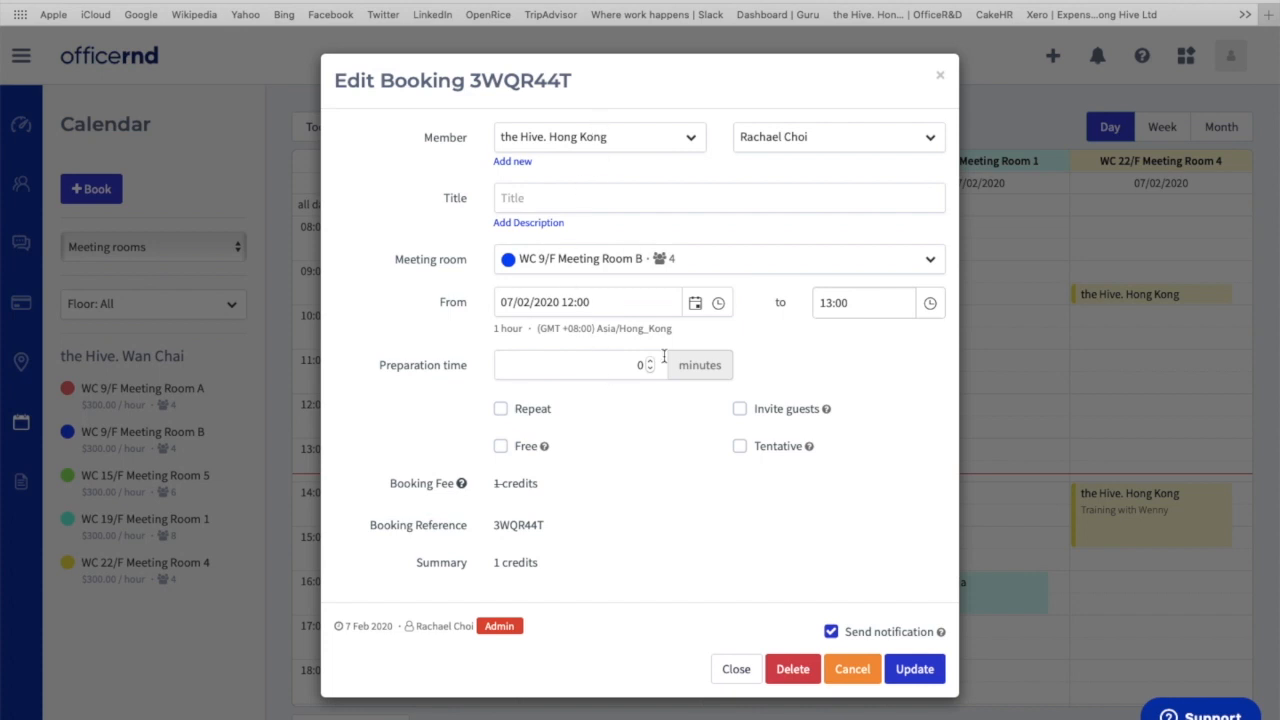
{"action": "mouse_move", "coordinate": [686, 412]}
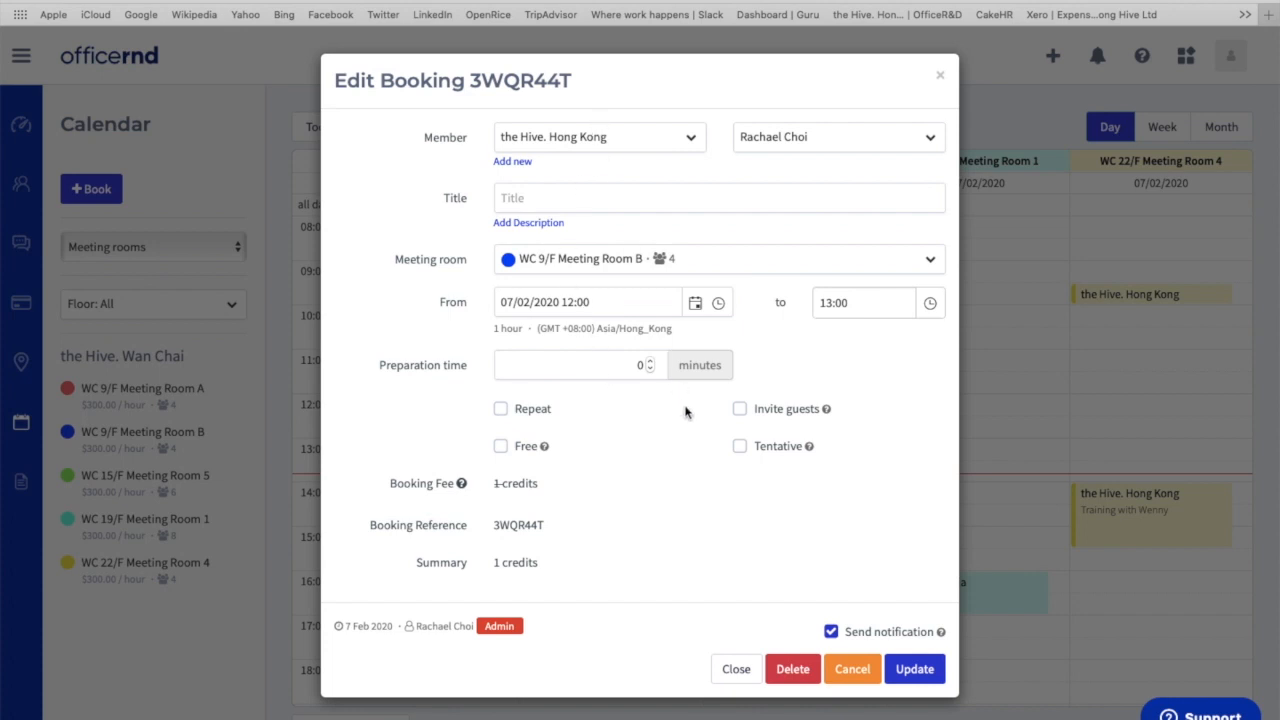
{"action": "left_click", "coordinate": [585, 302]}
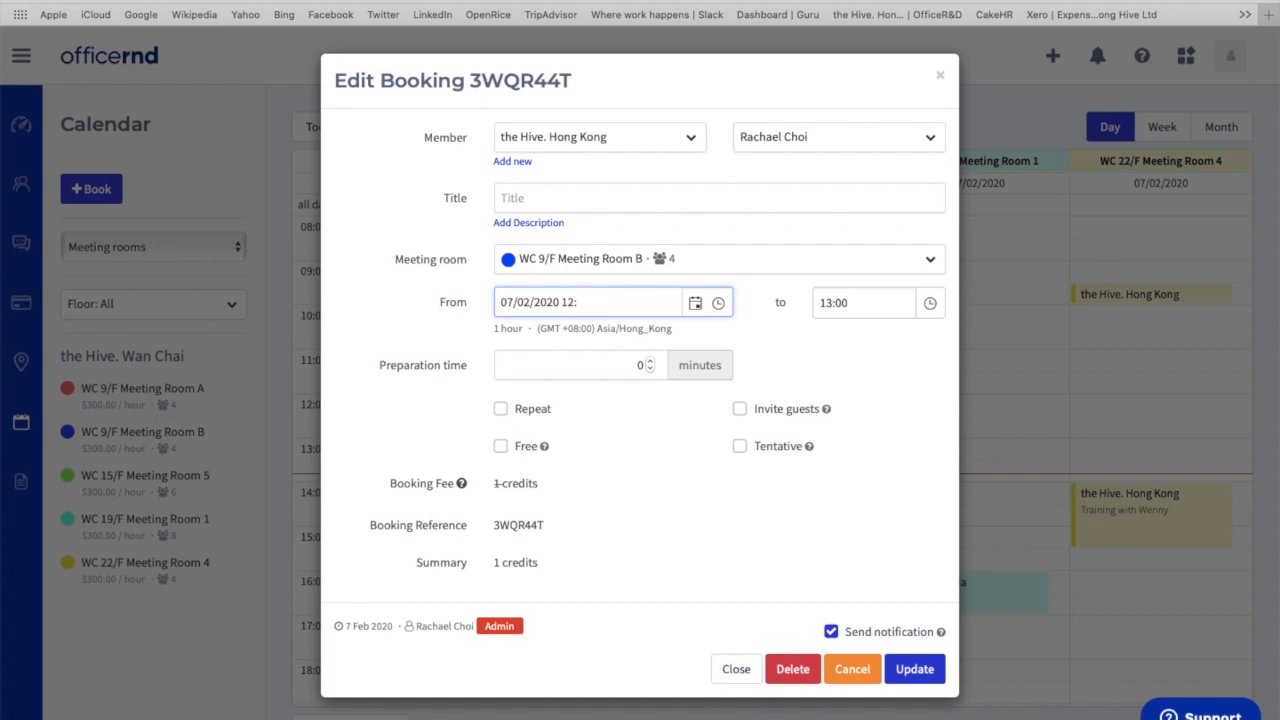
{"action": "type", "text": "30"}
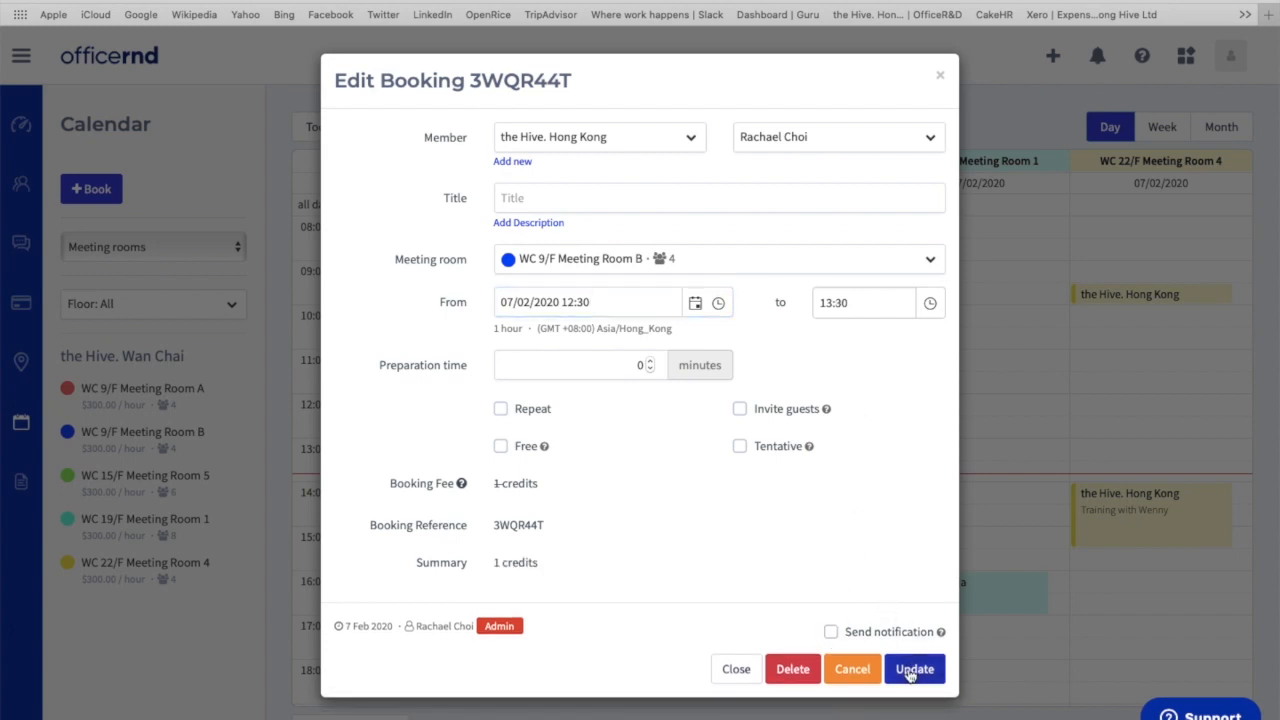
{"action": "left_click", "coordinate": [913, 669]}
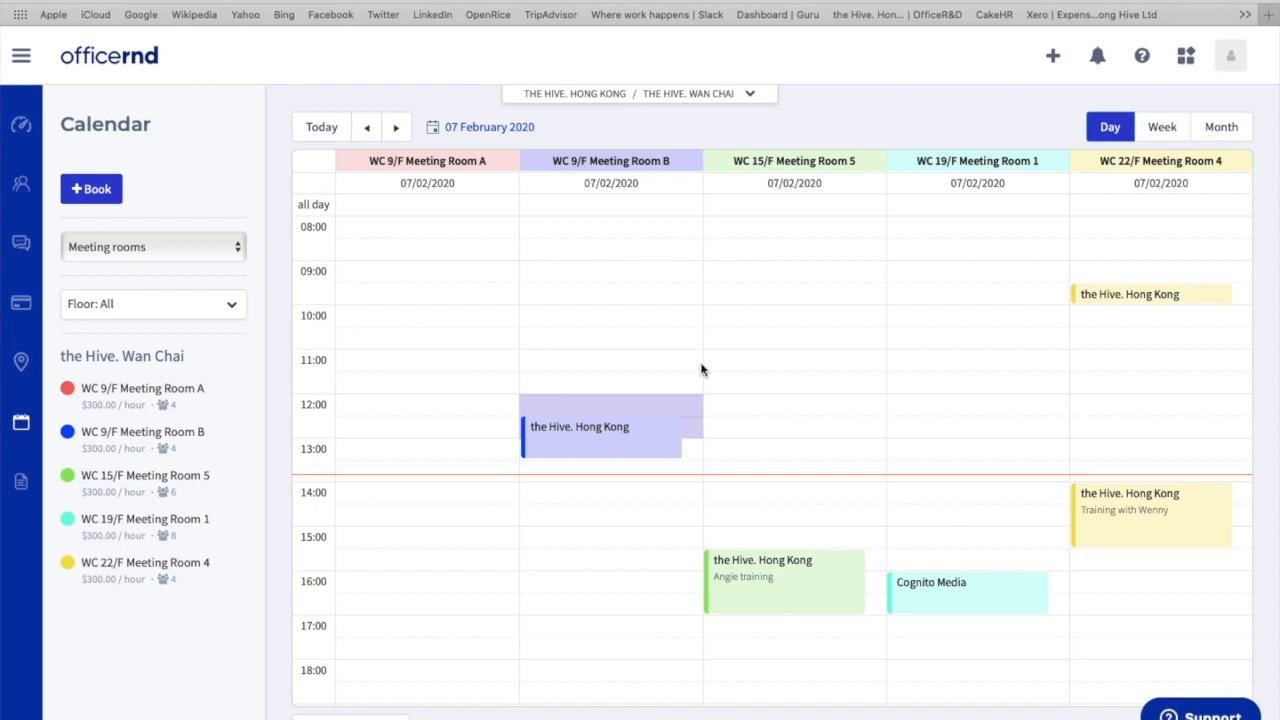
{"action": "mouse_move", "coordinate": [665, 456]}
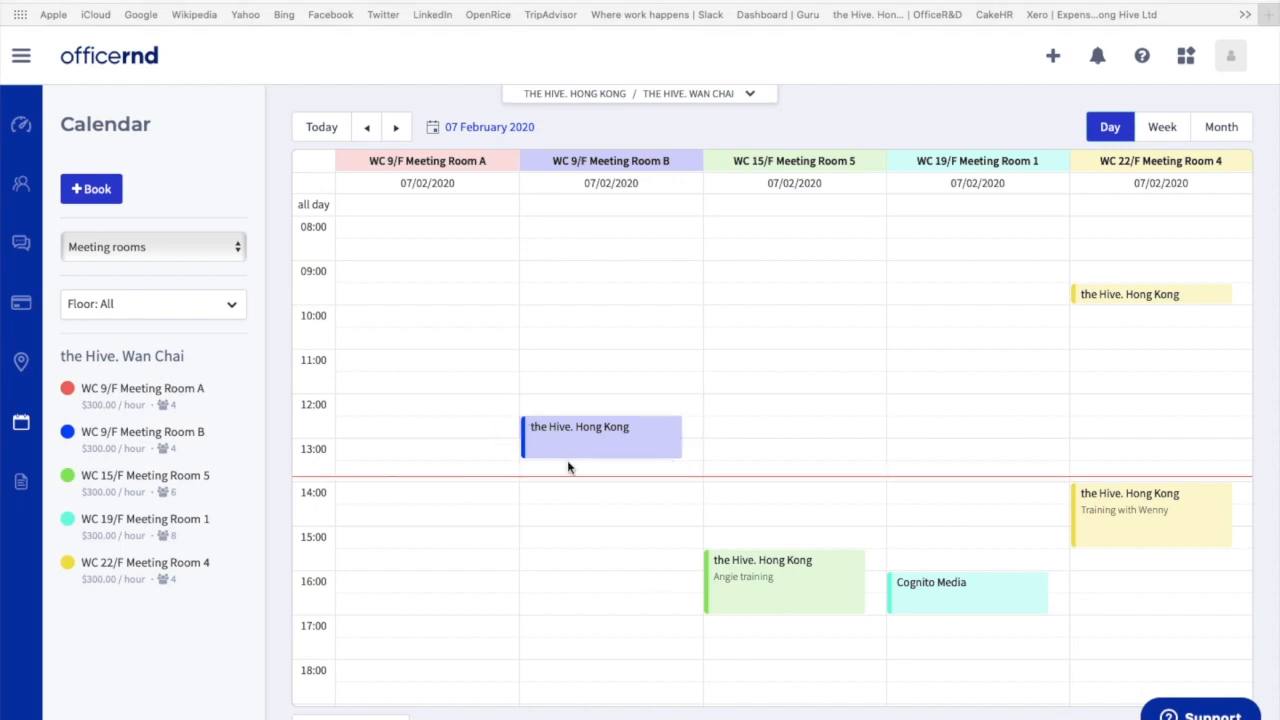
{"action": "mouse_move", "coordinate": [585, 433]}
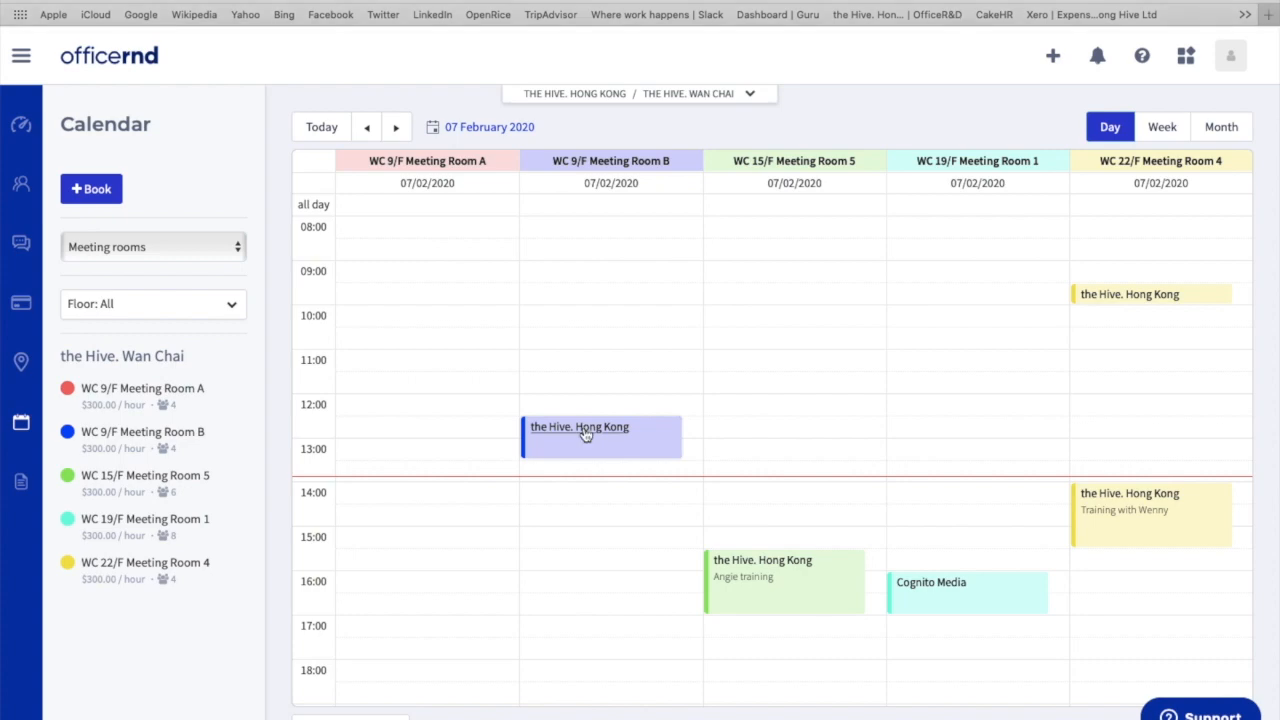
- Reassign the 12:30 booking to WC 15/F Meeting Room 5 without notifying the member
{"action": "left_click", "coordinate": [602, 436]}
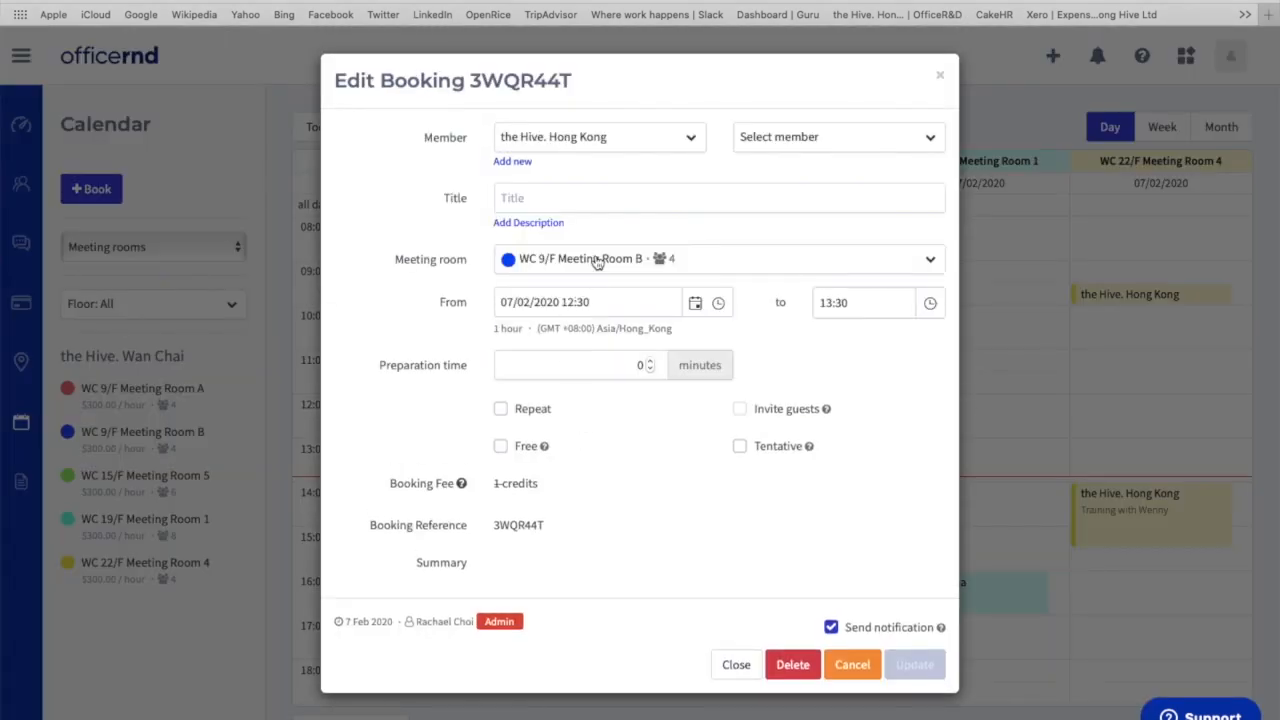
{"action": "left_click", "coordinate": [718, 258]}
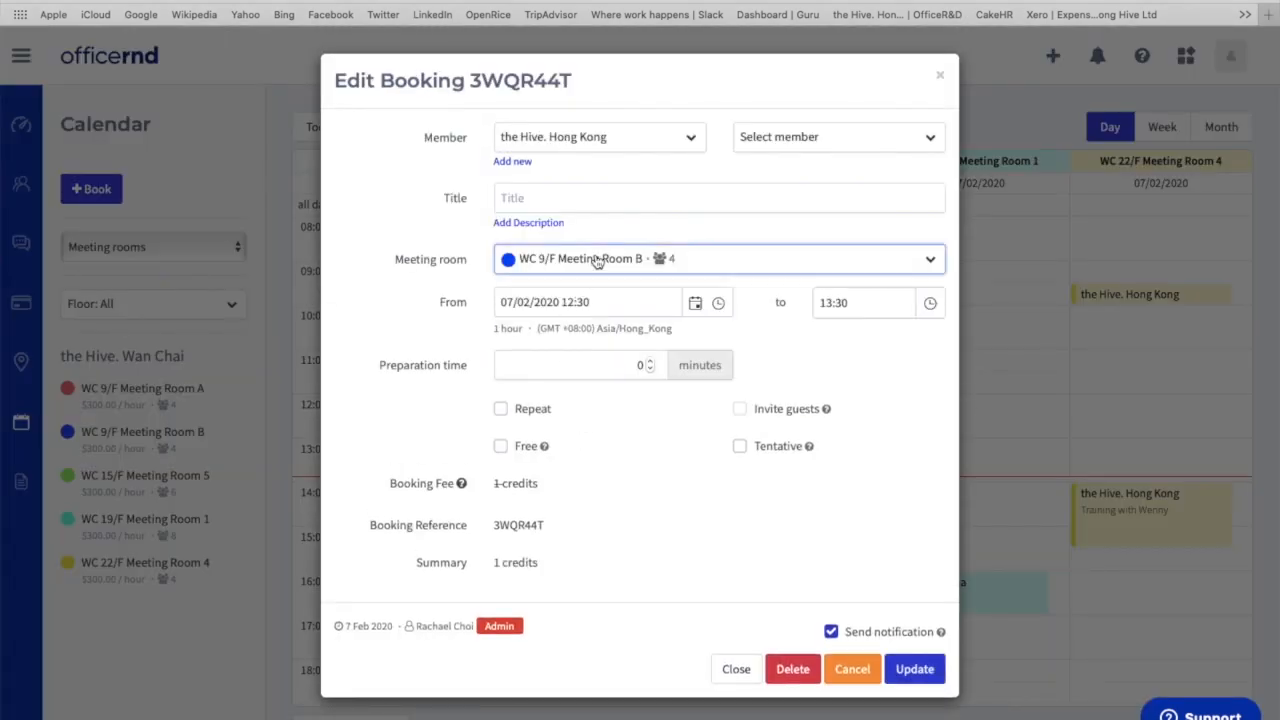
{"action": "left_click", "coordinate": [718, 258]}
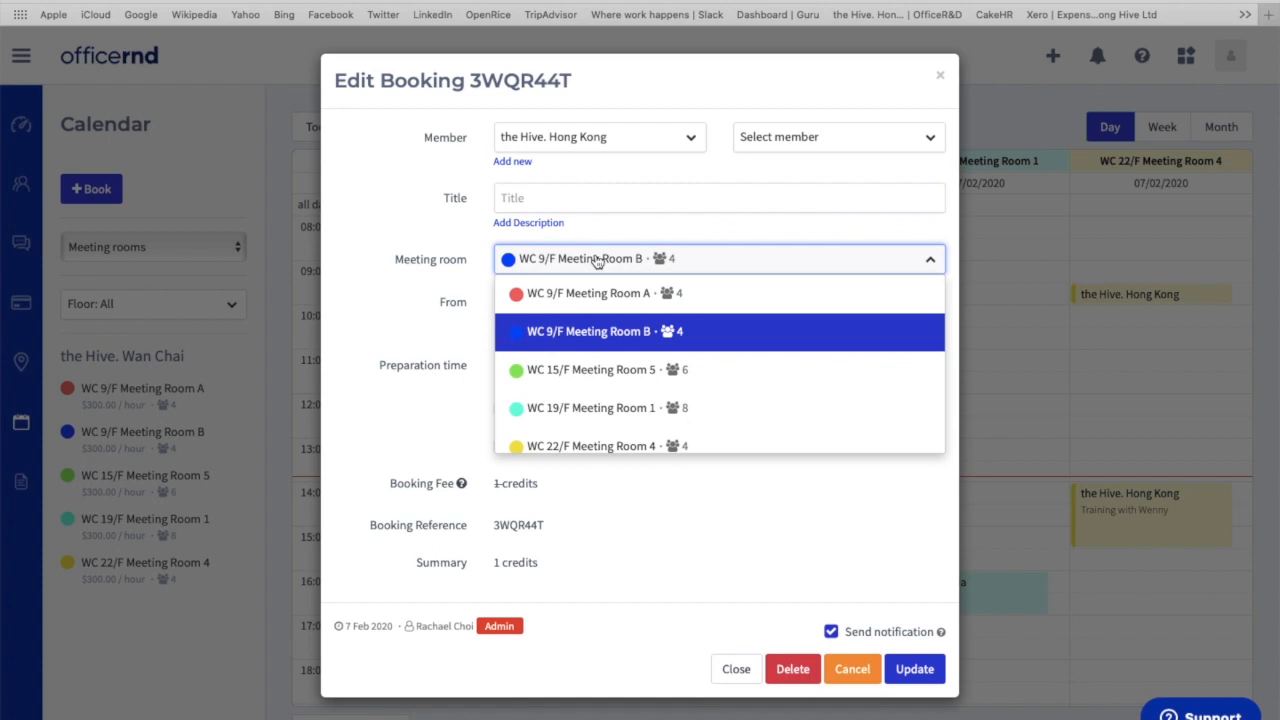
{"action": "mouse_move", "coordinate": [622, 375]}
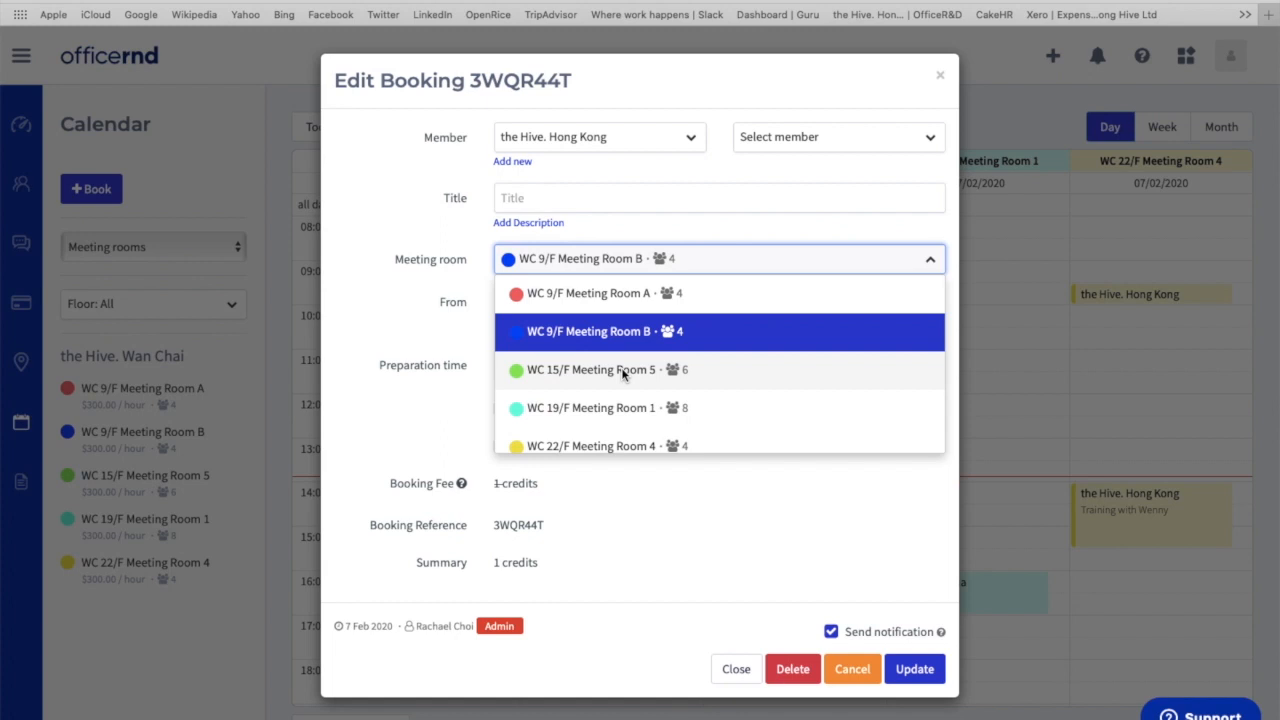
{"action": "left_click", "coordinate": [591, 369]}
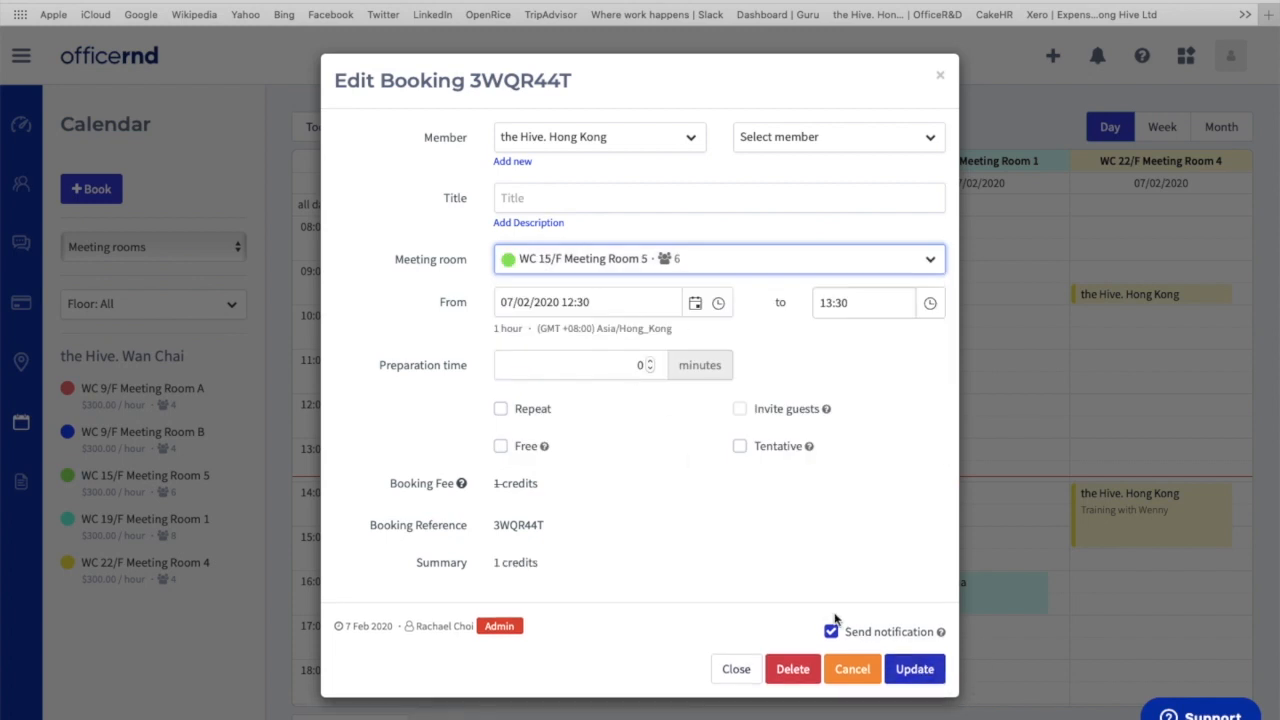
{"action": "left_click", "coordinate": [831, 631]}
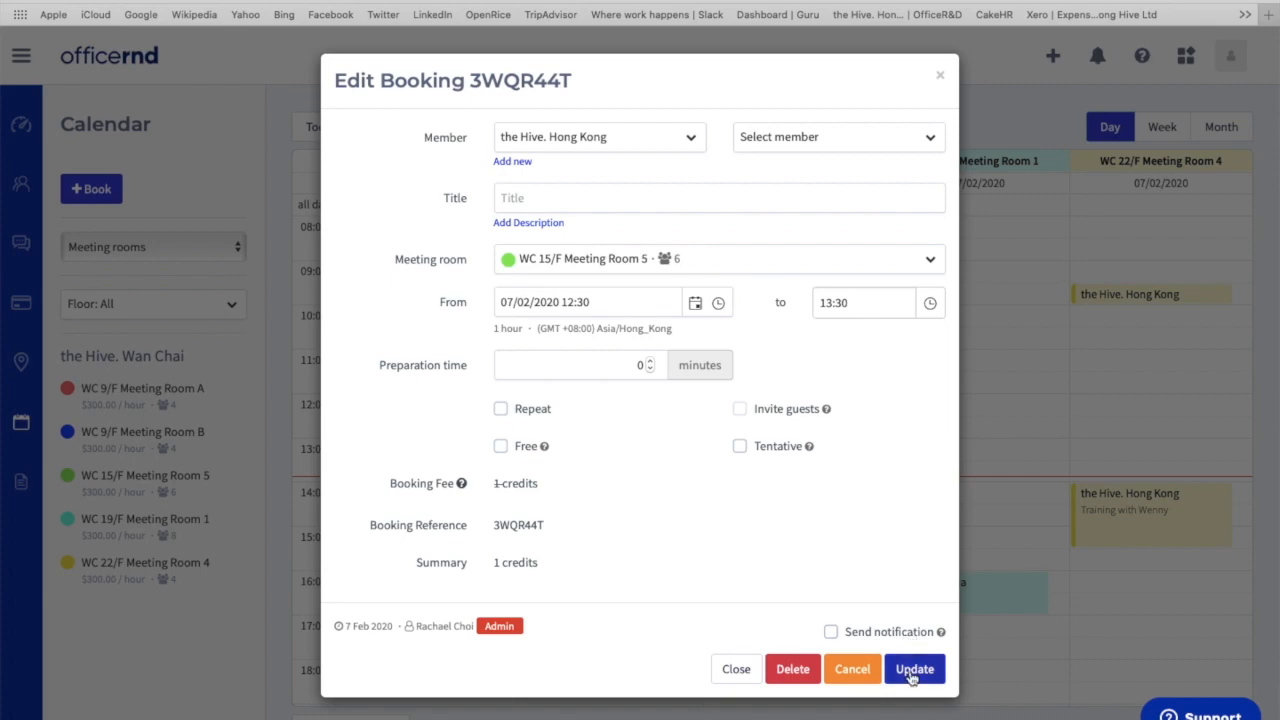
{"action": "left_click", "coordinate": [913, 669]}
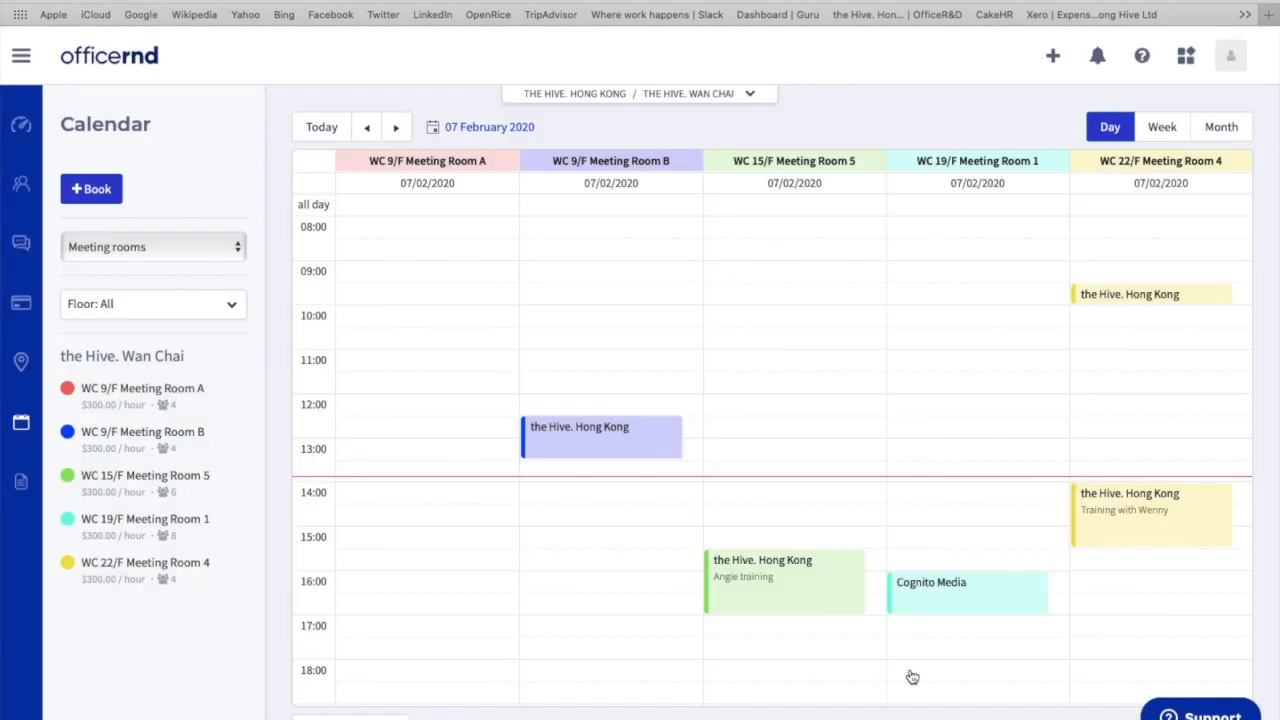
{"action": "left_click_drag", "start_coordinate": [601, 437], "coordinate": [785, 437]}
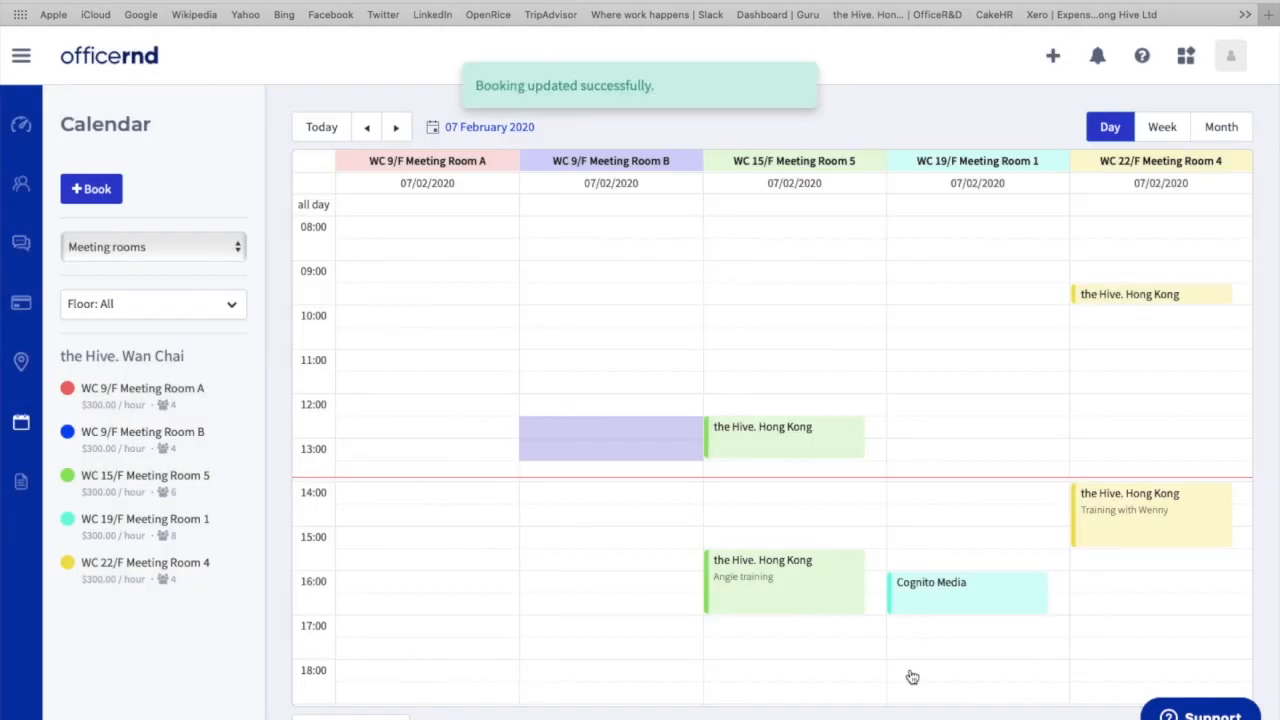
{"action": "mouse_move", "coordinate": [673, 127]}
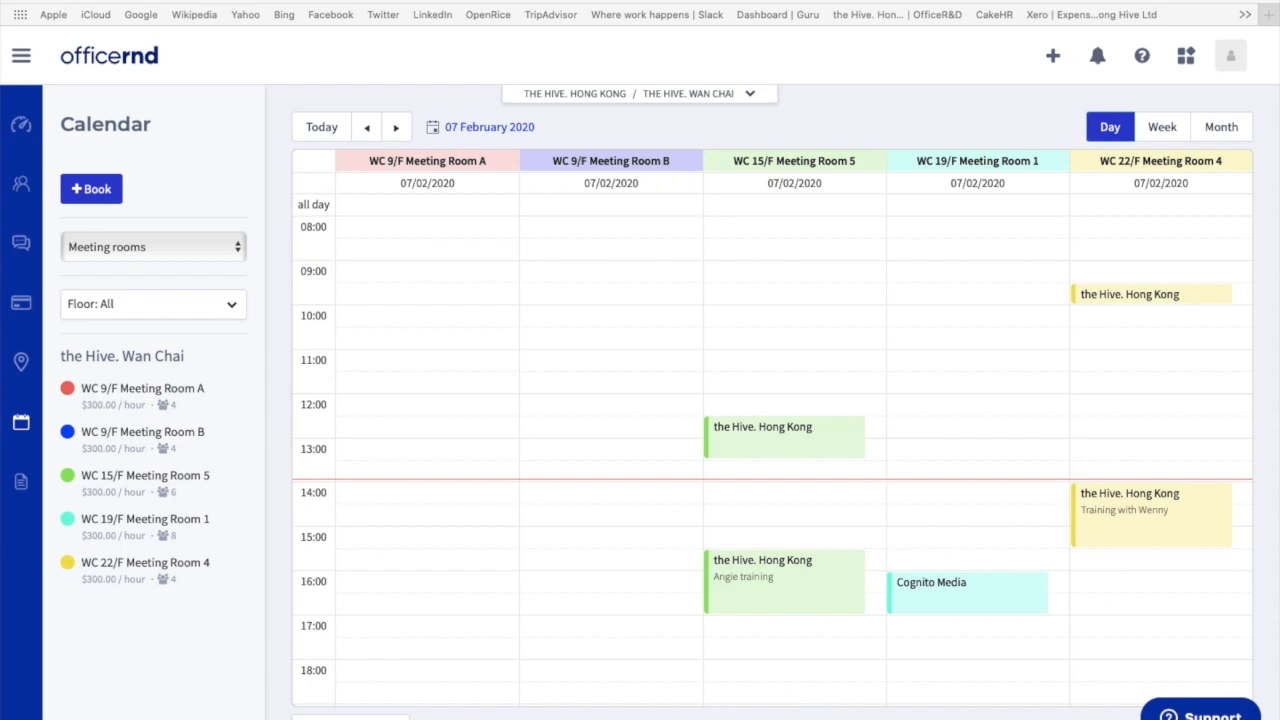
{"action": "mouse_move", "coordinate": [805, 698]}
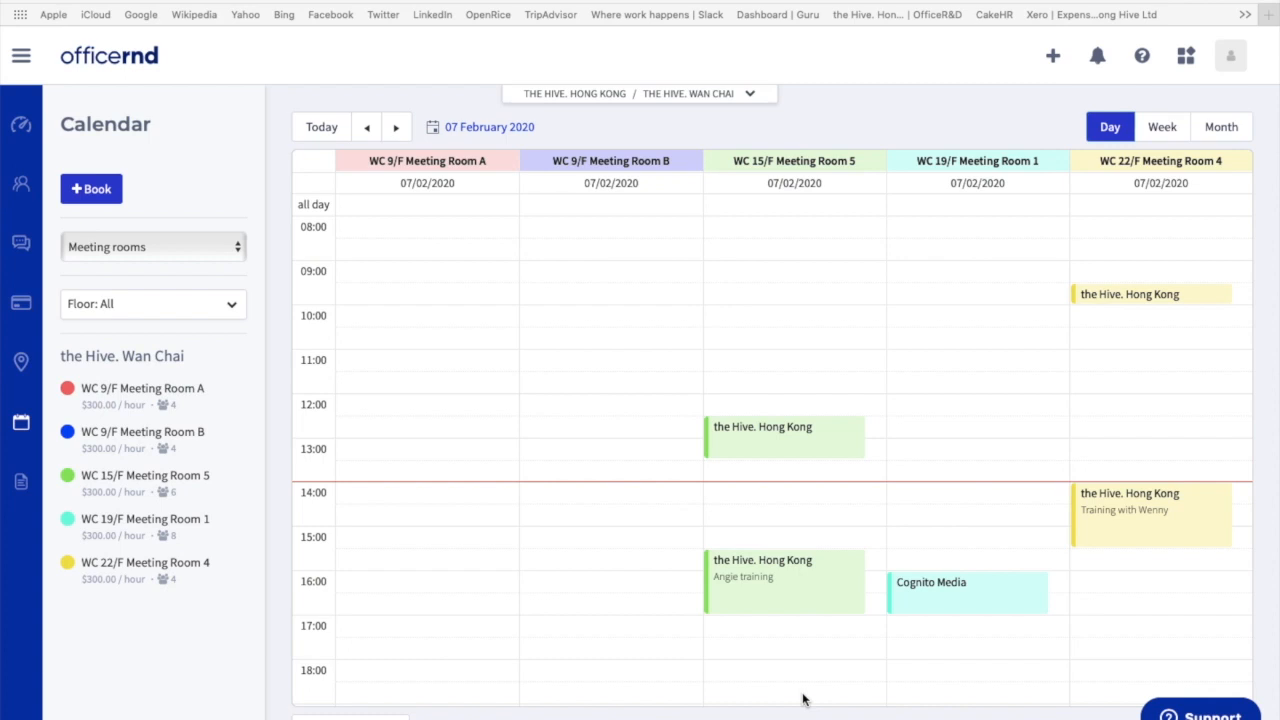
{"action": "mouse_move", "coordinate": [754, 477]}
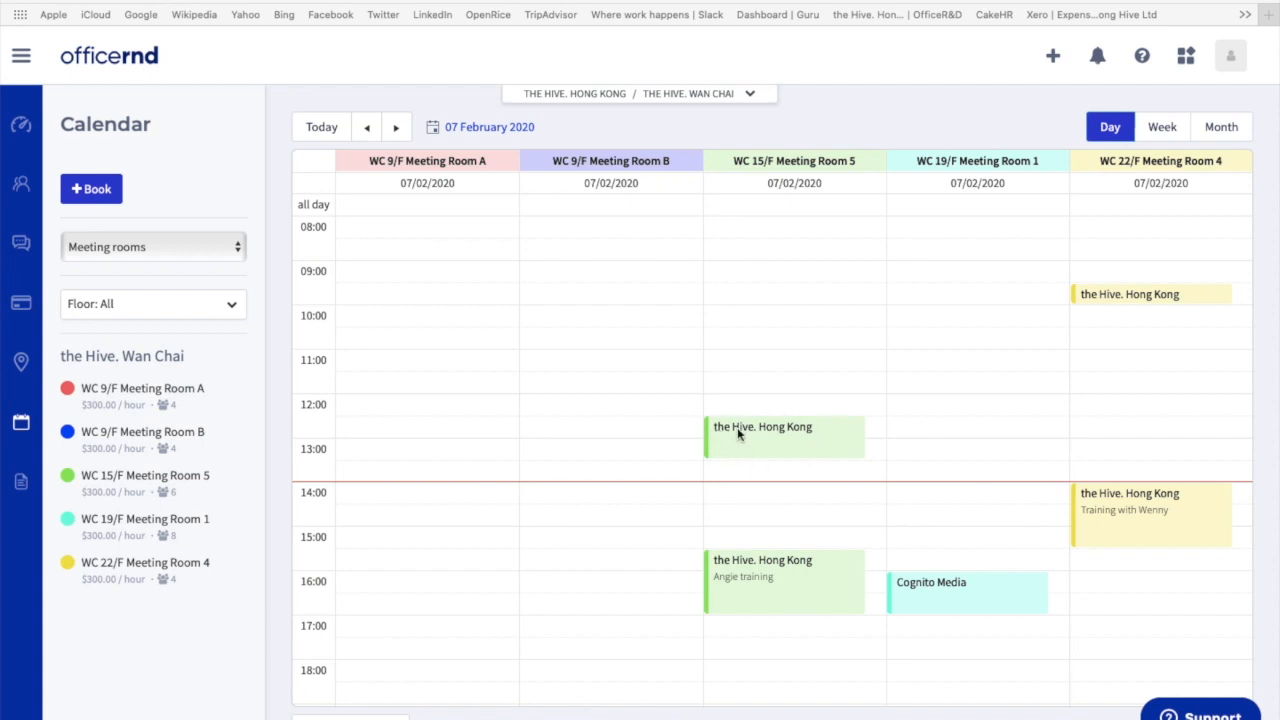
{"action": "mouse_move", "coordinate": [640, 33]}
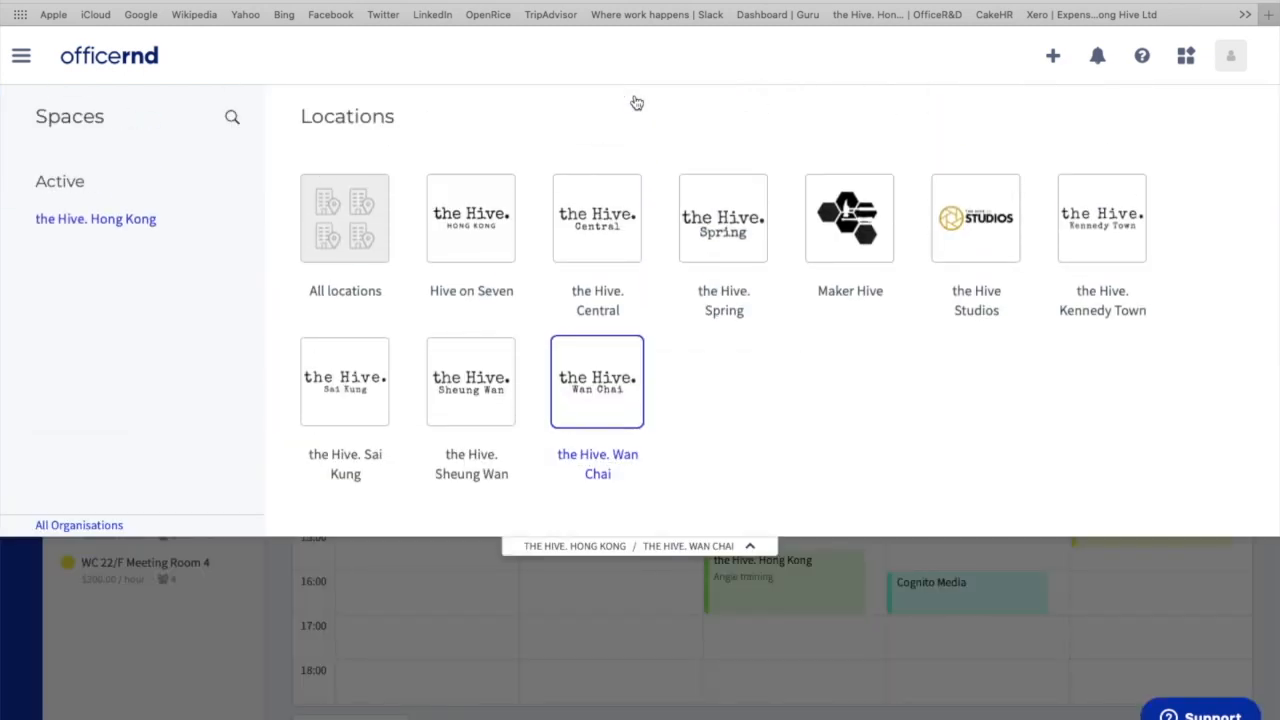
- Show the calendar for all locations and scroll right through the meeting rooms
{"action": "left_click", "coordinate": [344, 218]}
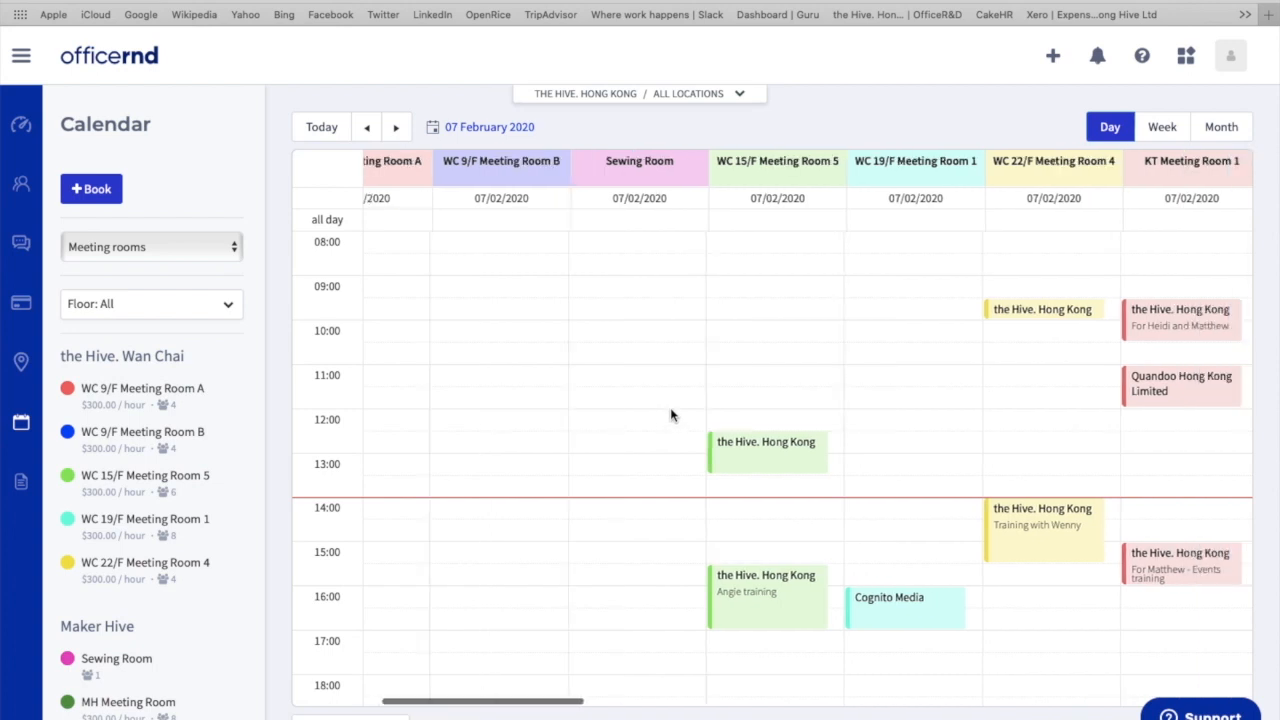
{"action": "scroll", "scroll_direction": "right", "scroll_amount": 3}
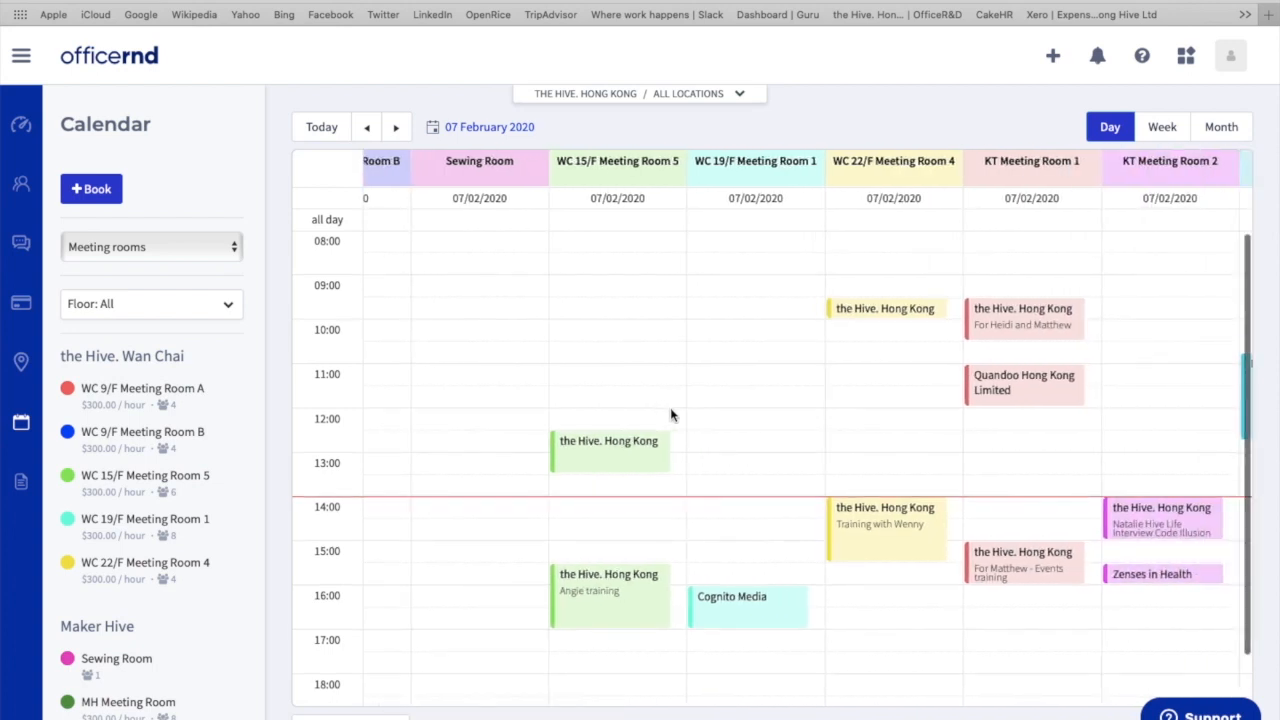
{"action": "scroll", "scroll_direction": "right", "scroll_amount": 3}
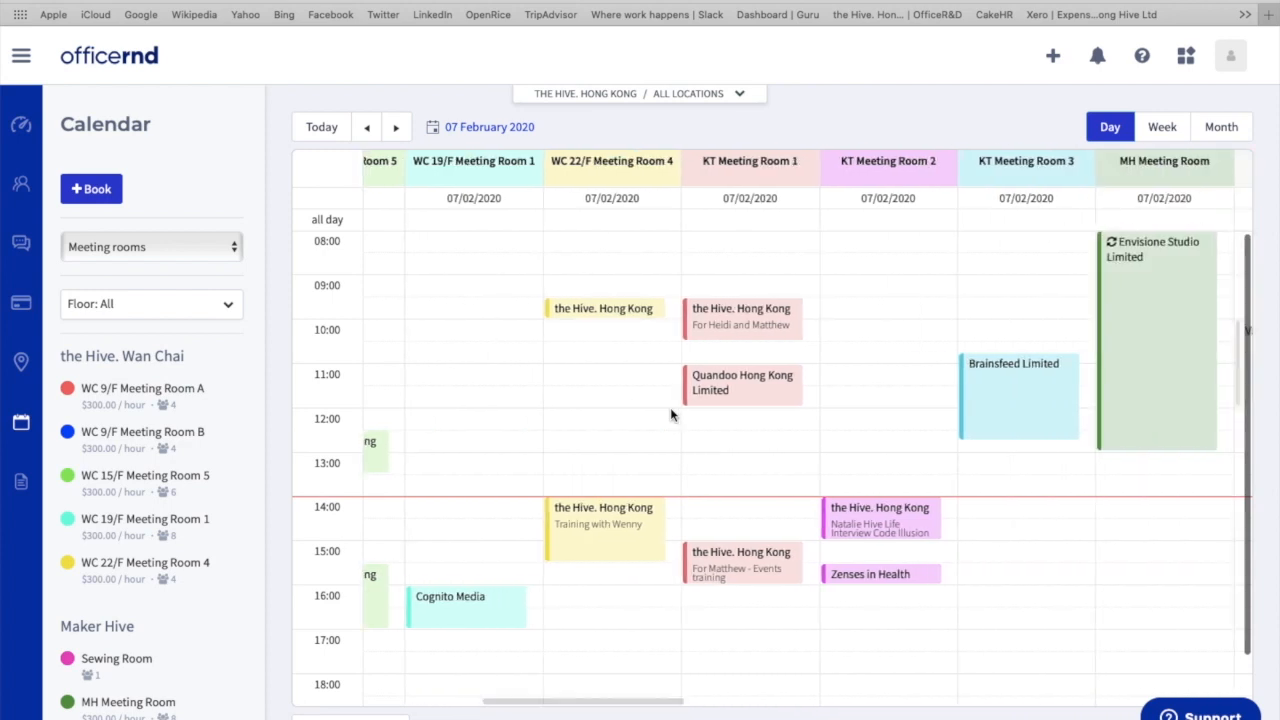
{"action": "mouse_move", "coordinate": [830, 425]}
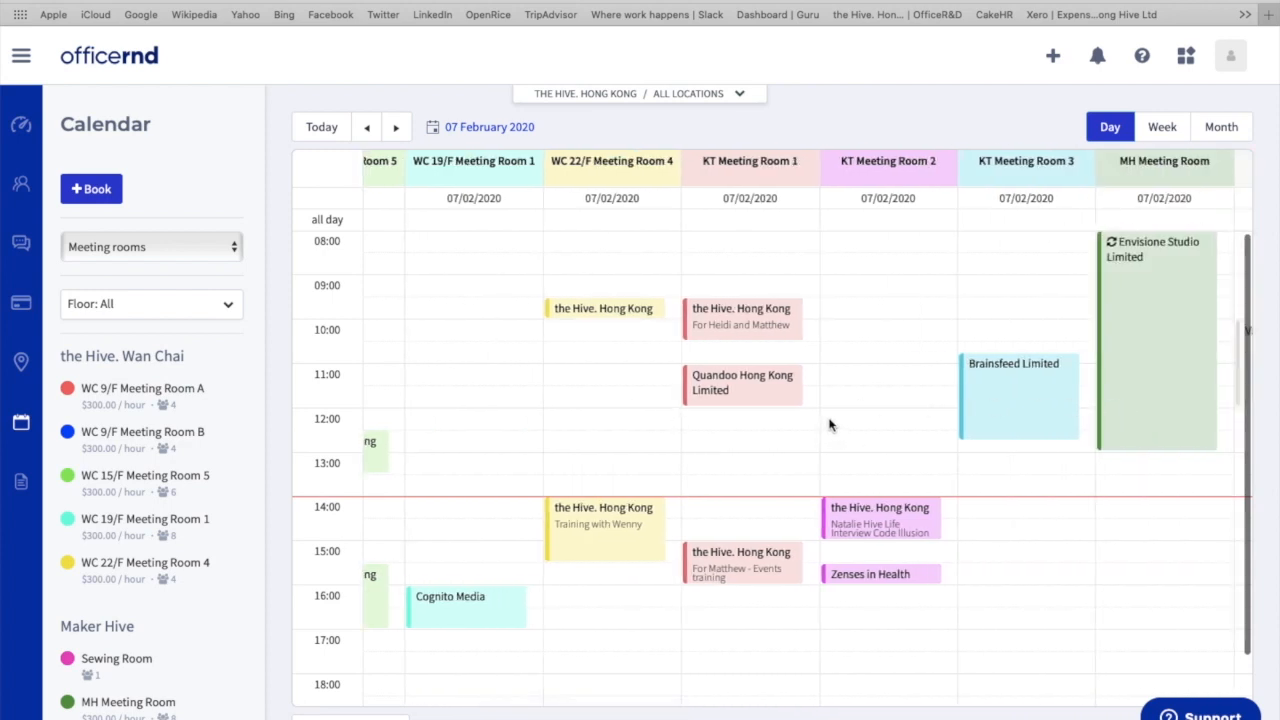
{"action": "mouse_move", "coordinate": [854, 445]}
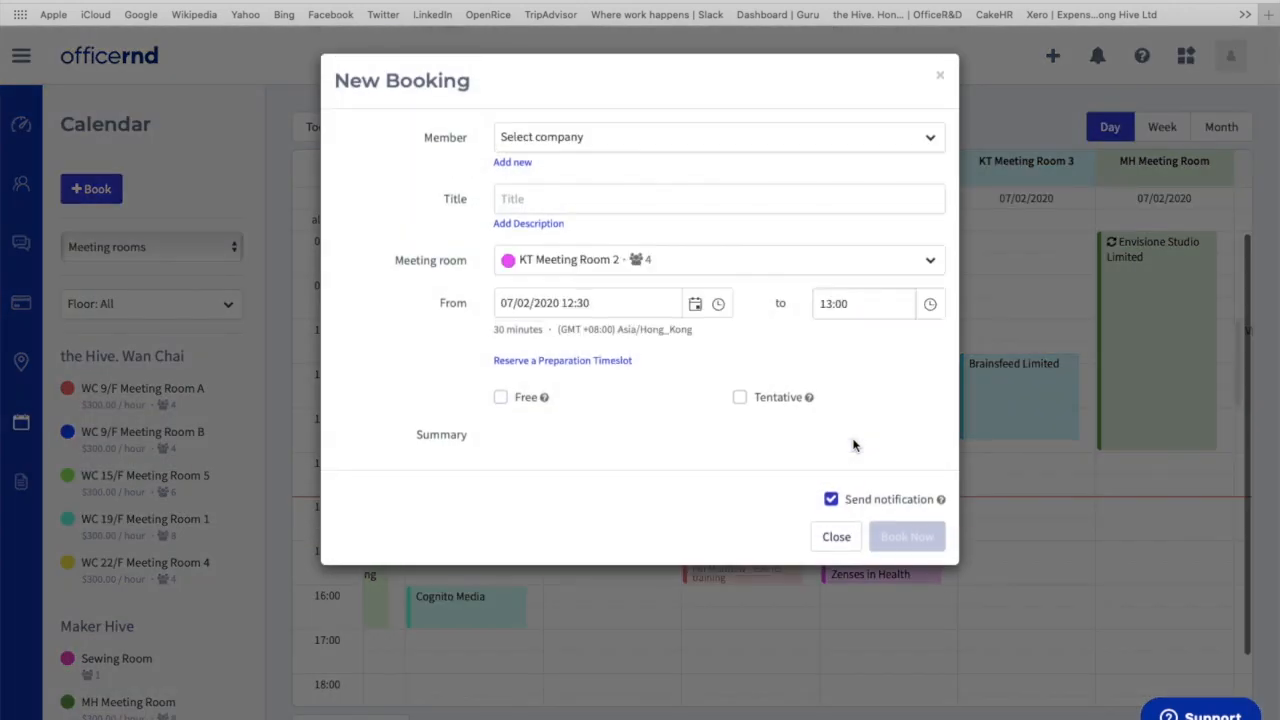
- Add a preparation timeslot, then close the KT Meeting Room 2 booking unsaved
{"action": "left_click", "coordinate": [562, 360]}
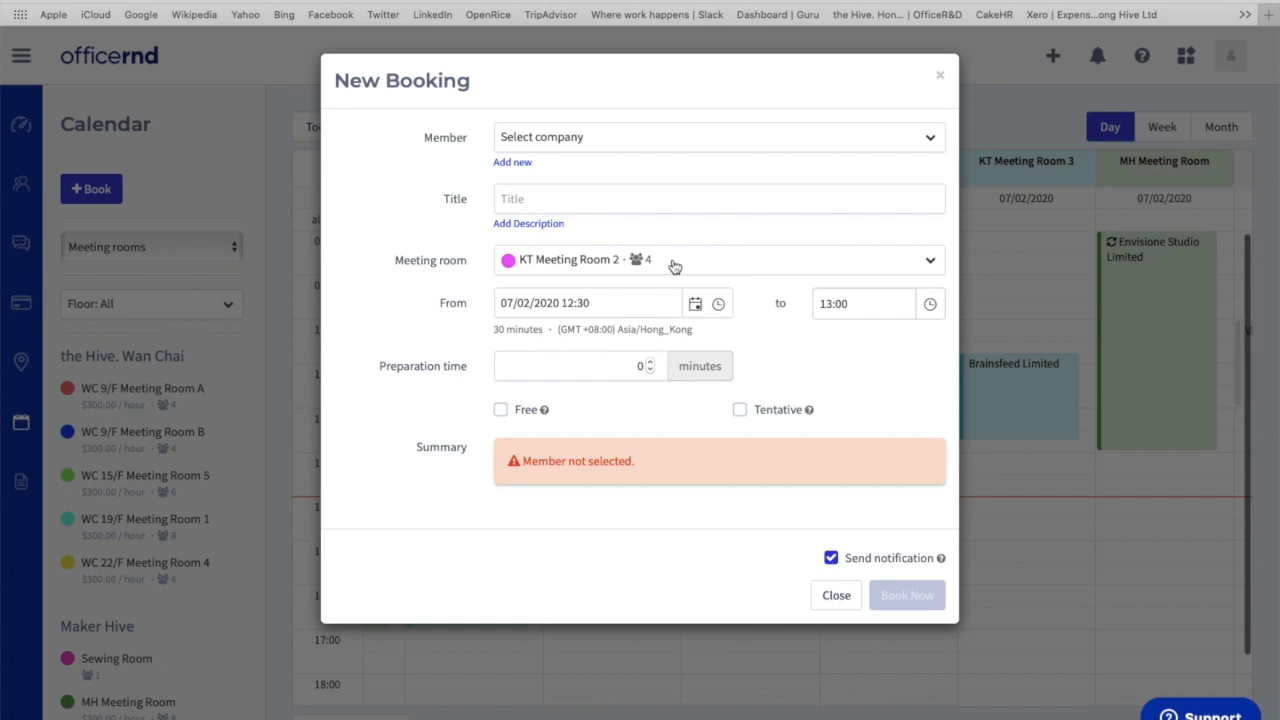
{"action": "mouse_move", "coordinate": [635, 267]}
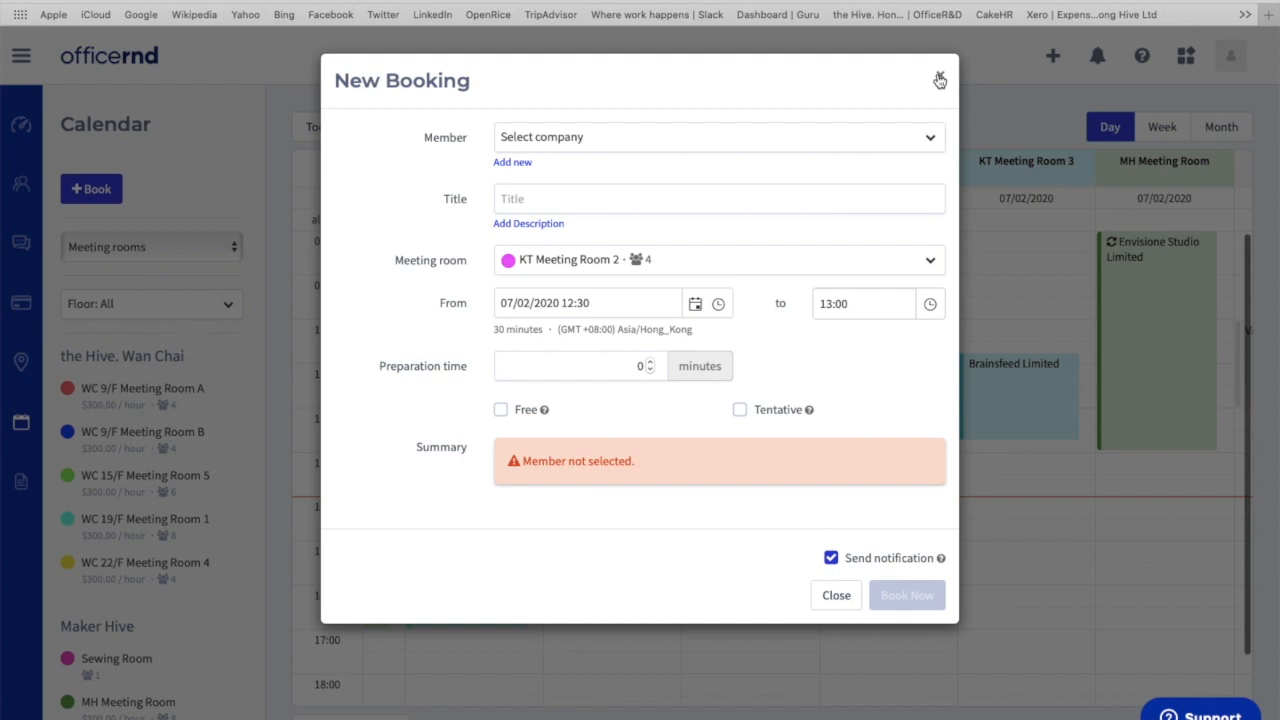
{"action": "mouse_move", "coordinate": [688, 258]}
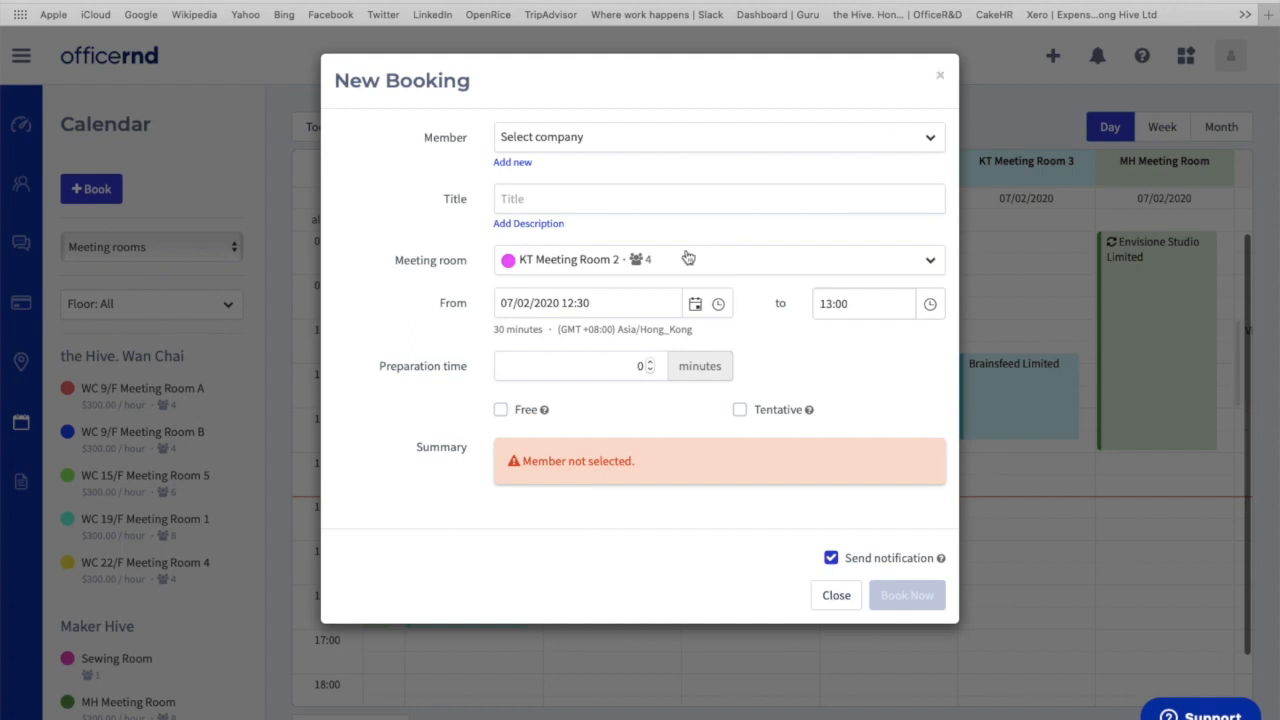
{"action": "mouse_move", "coordinate": [952, 82]}
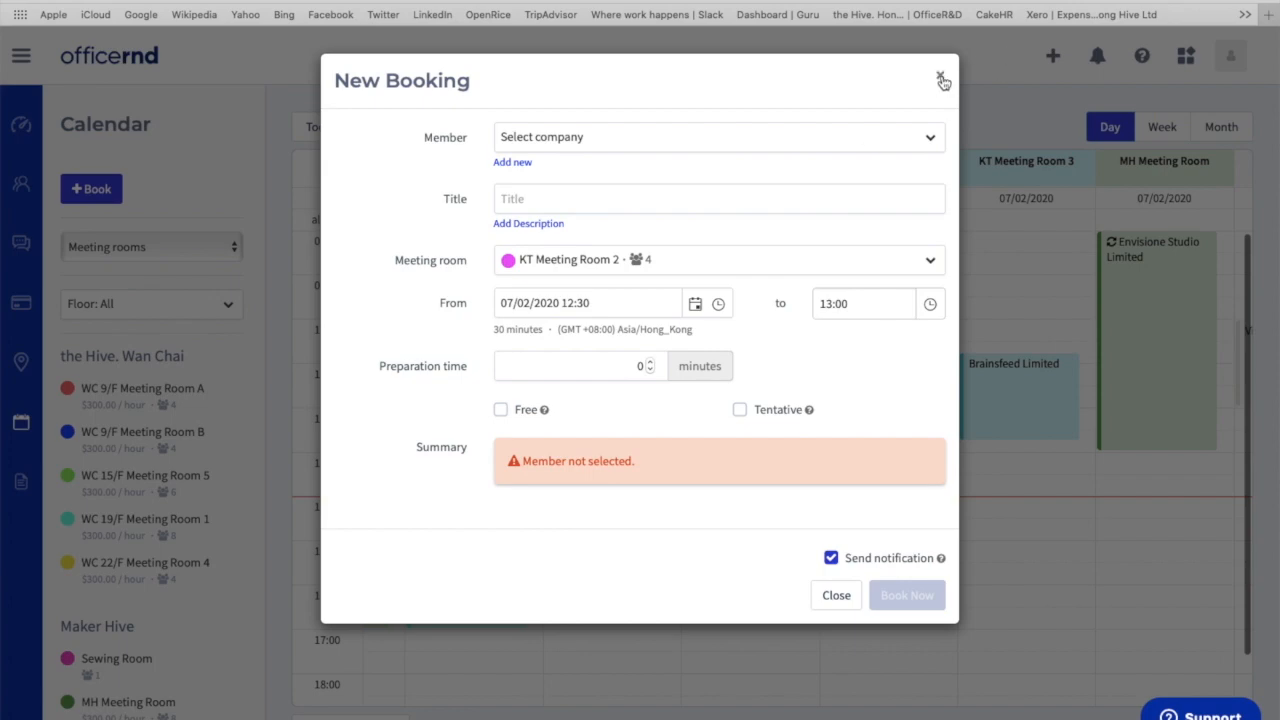
{"action": "left_click", "coordinate": [943, 80]}
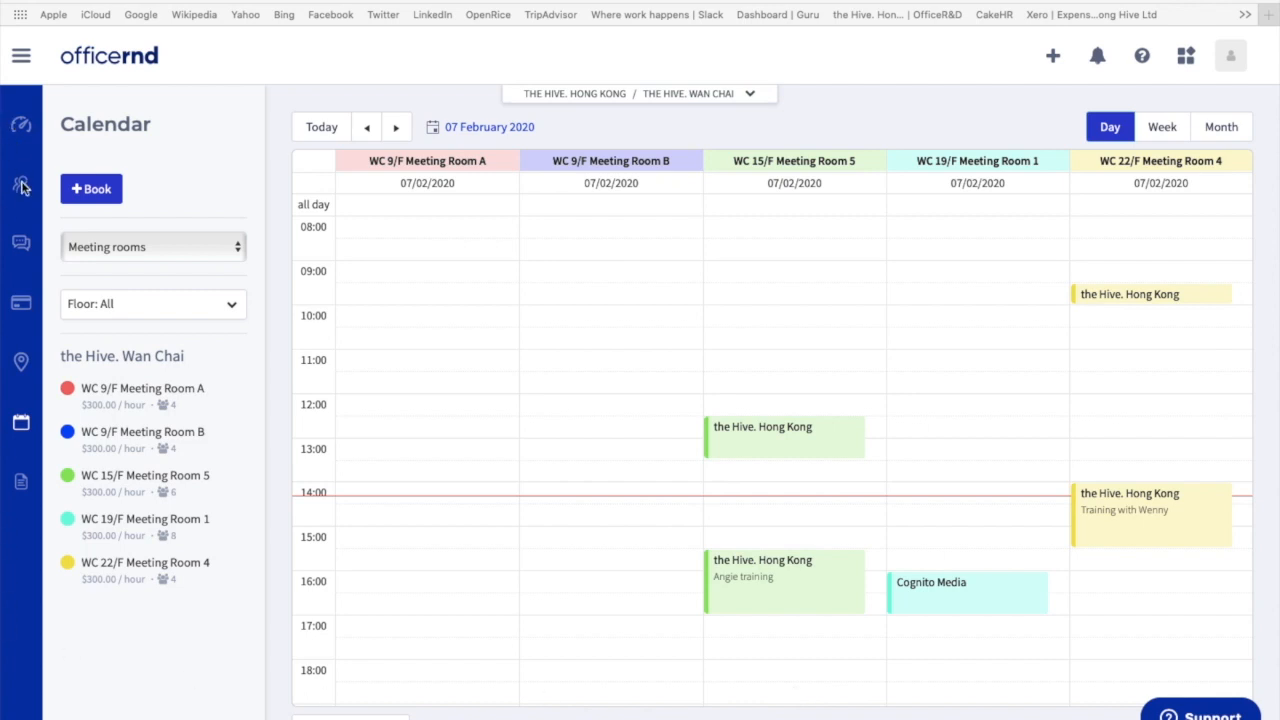
{"action": "mouse_move", "coordinate": [21, 184]}
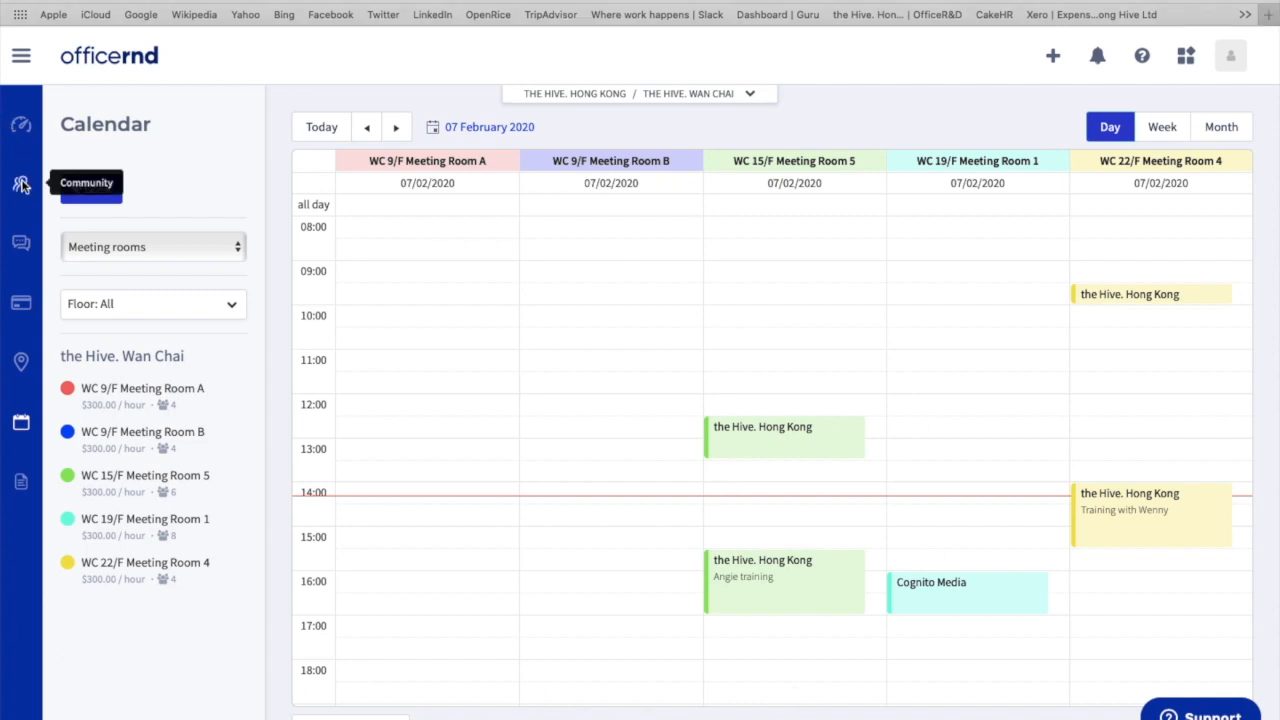
- Open the Community records from the left sidebar to reach the companies list
{"action": "left_click", "coordinate": [21, 186]}
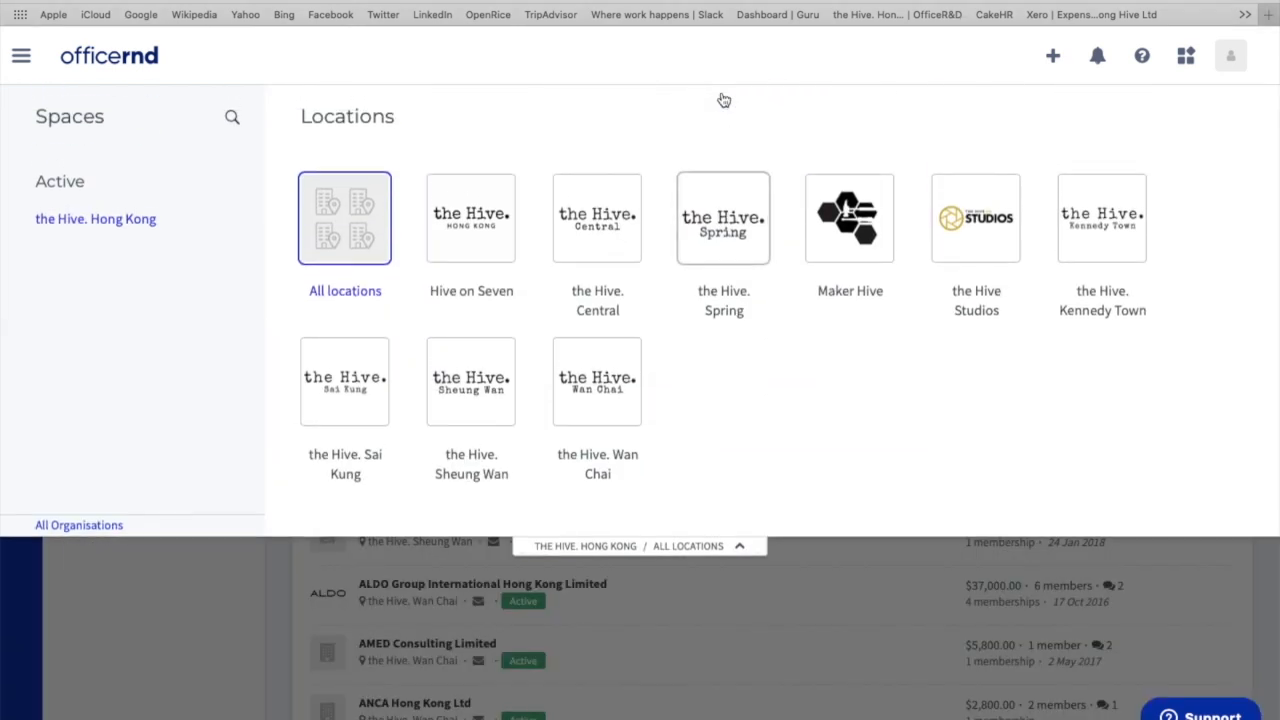
{"action": "mouse_move", "coordinate": [589, 400]}
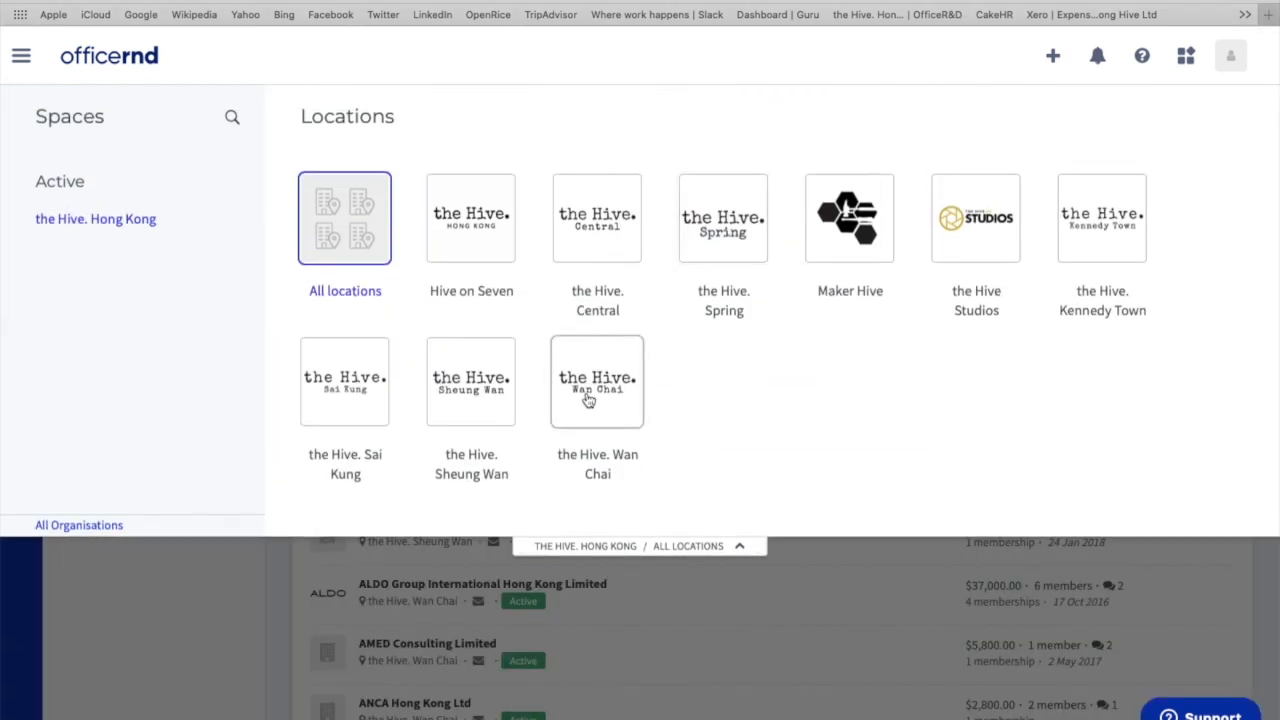
- Filter the Companies list to the Hive. Wan Chai, showing 90 active companies
{"action": "left_click", "coordinate": [597, 381]}
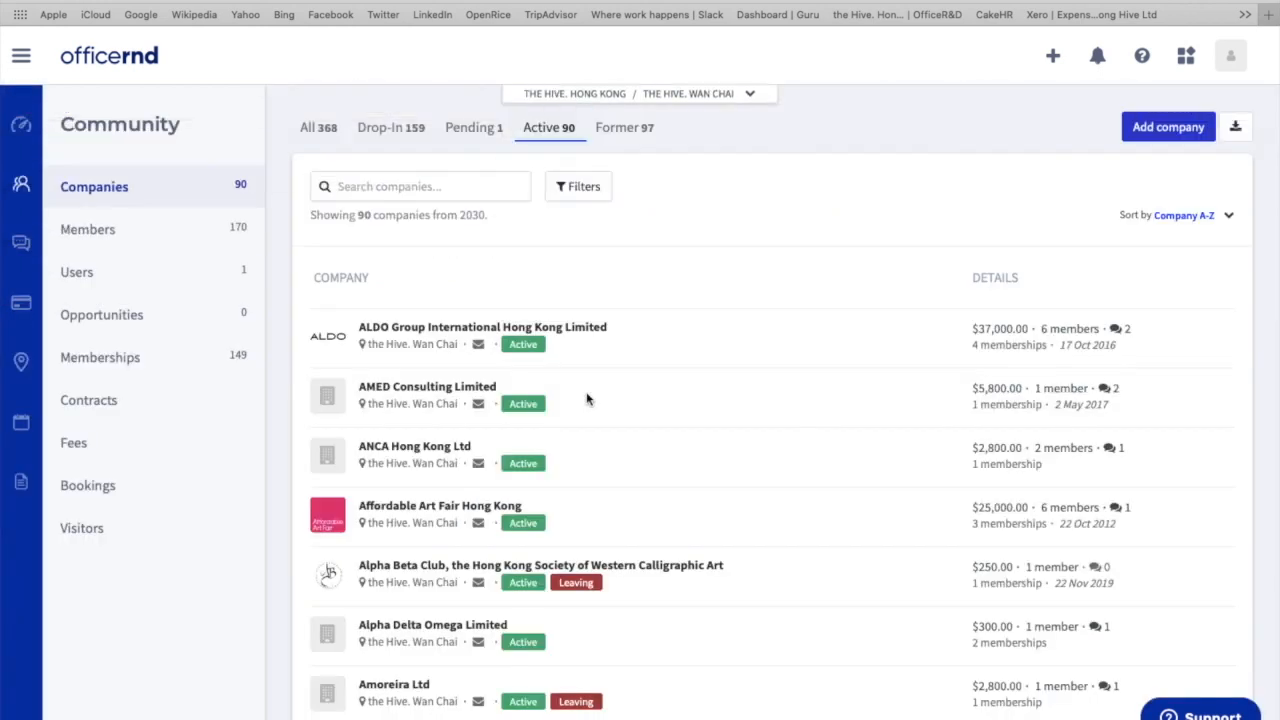
{"action": "mouse_move", "coordinate": [338, 684]}
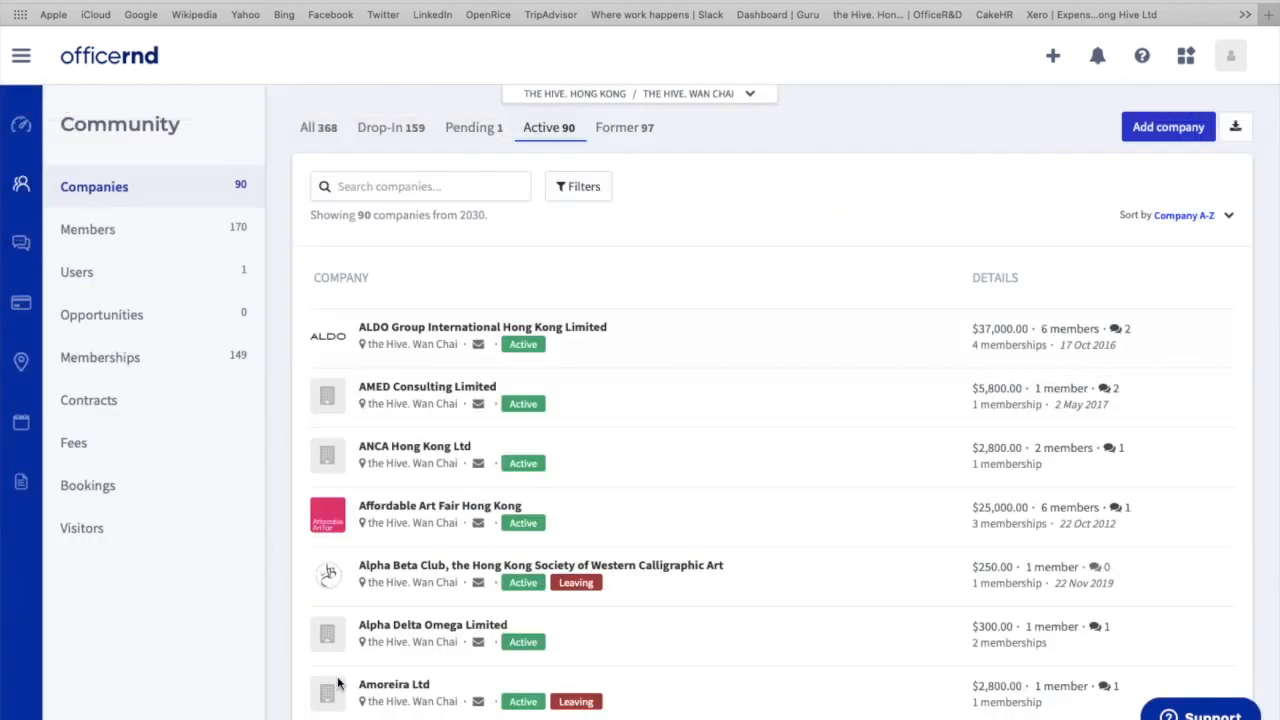
{"action": "mouse_move", "coordinate": [585, 429]}
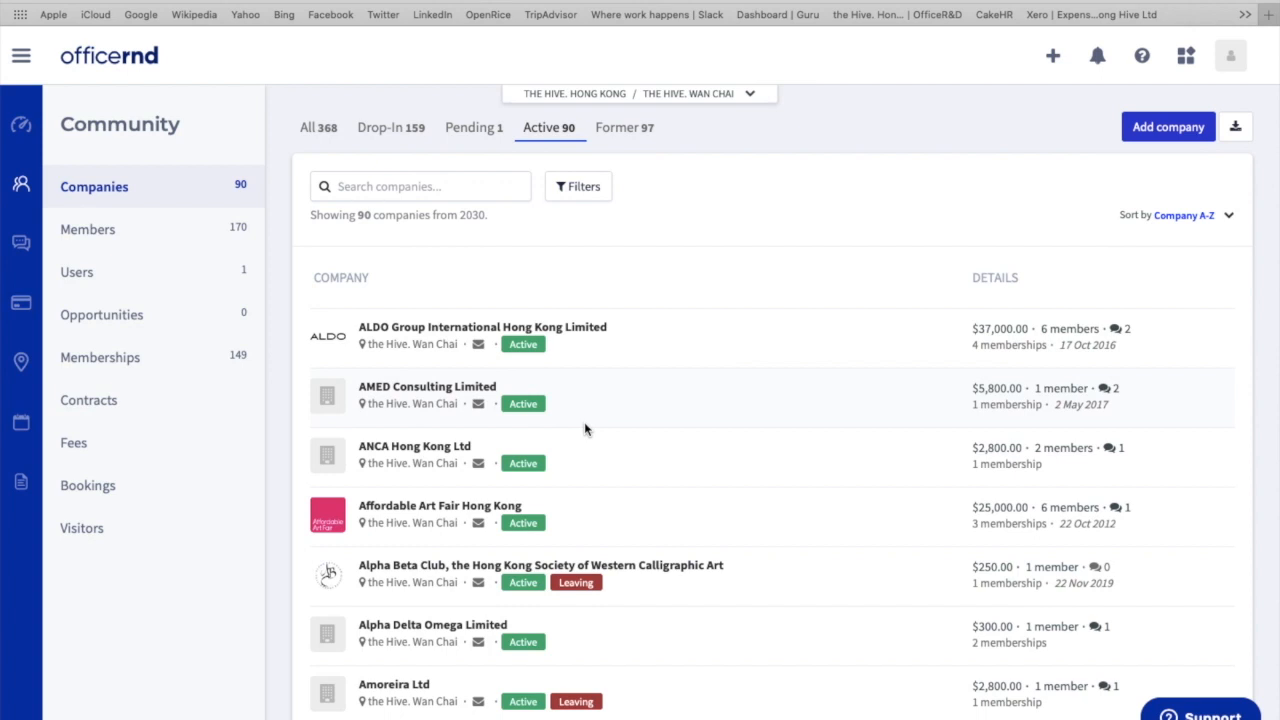
{"action": "mouse_move", "coordinate": [95, 212]}
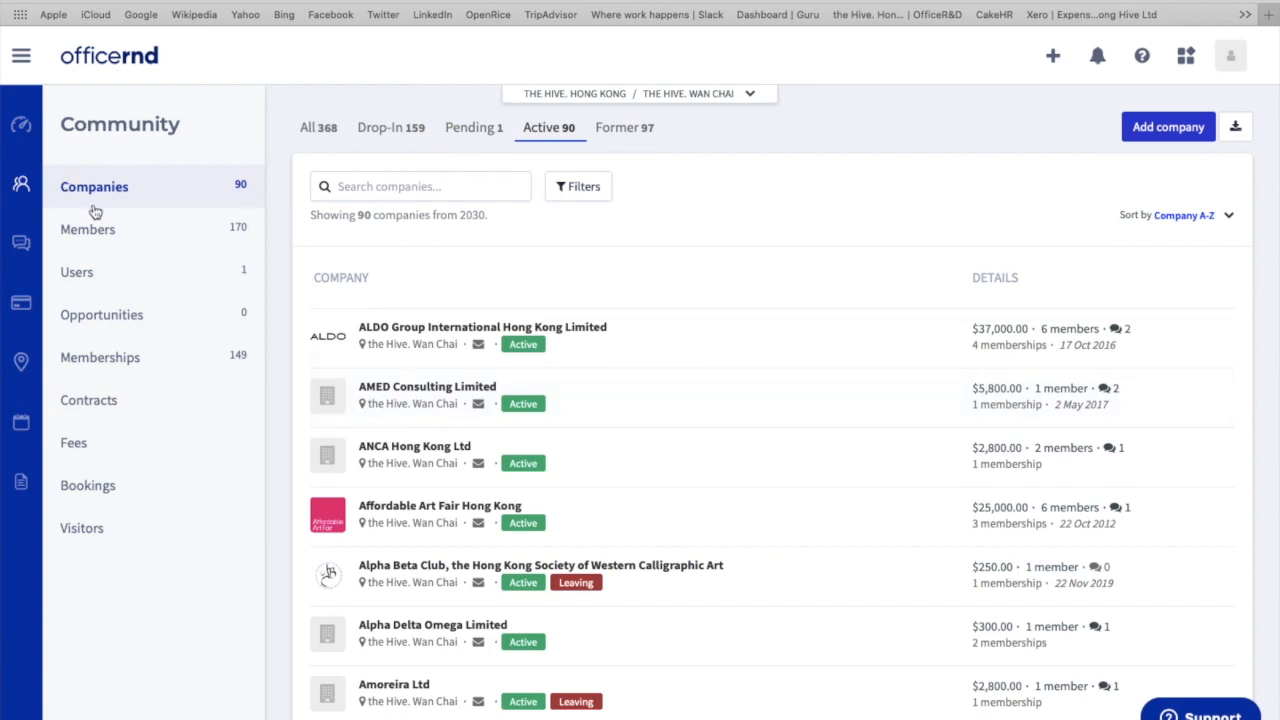
{"action": "mouse_move", "coordinate": [147, 190]}
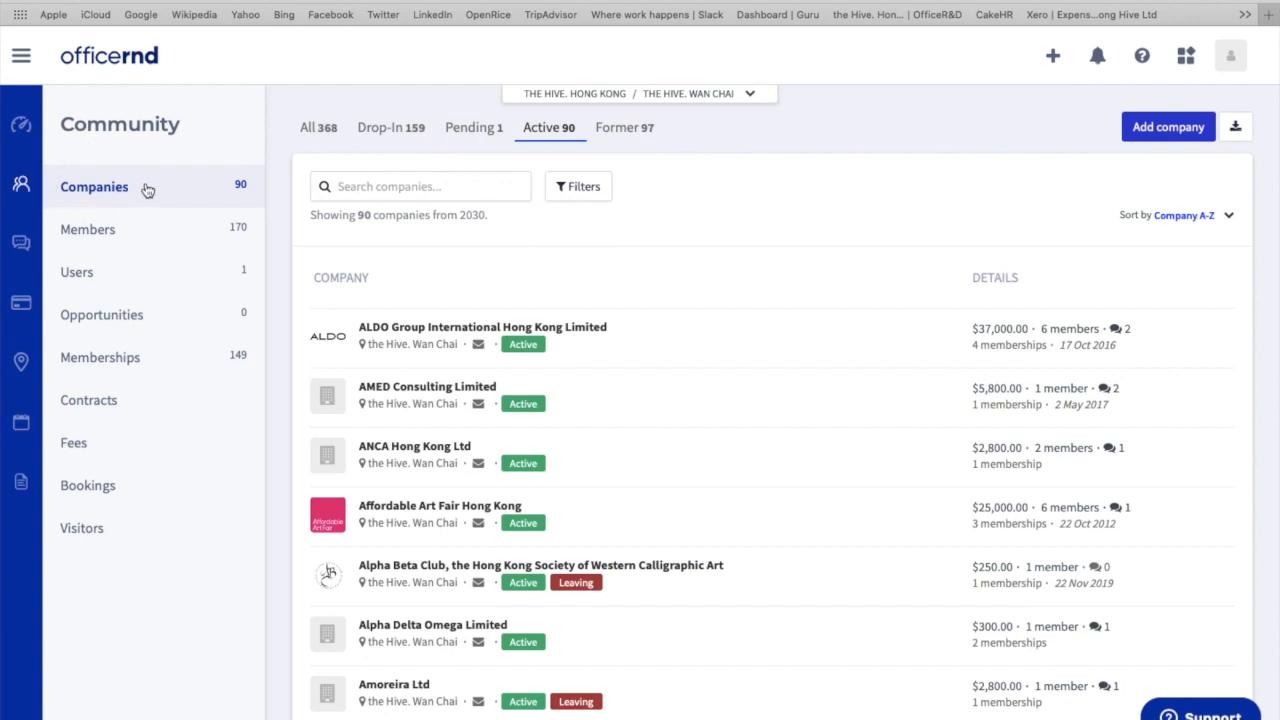
{"action": "mouse_move", "coordinate": [540, 405]}
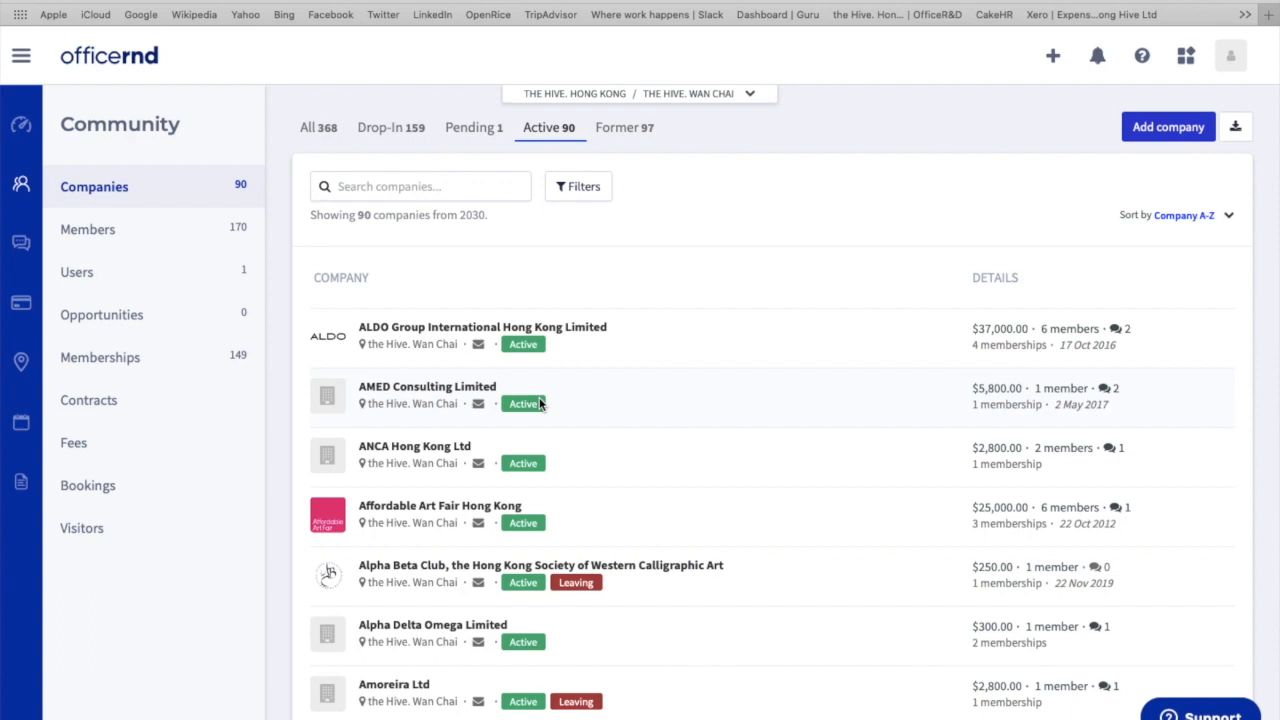
{"action": "mouse_move", "coordinate": [113, 237]}
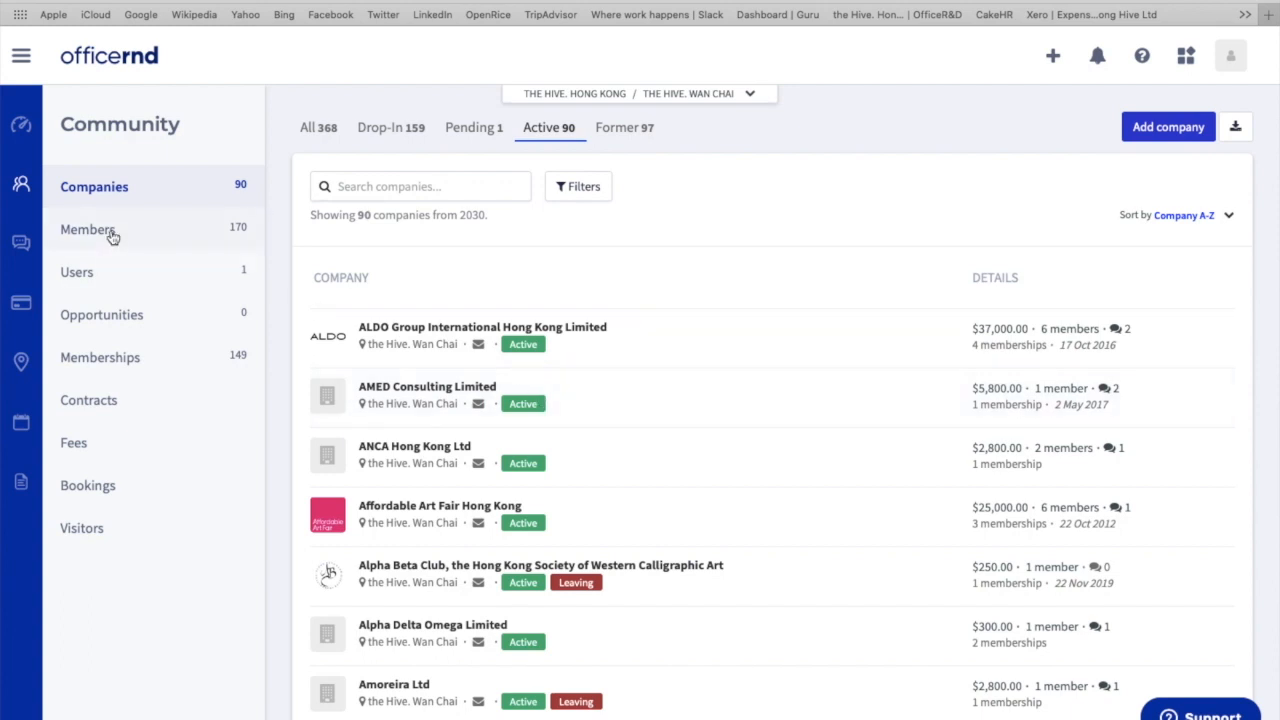
- Switch to the Members list for the Hive. Wan Chai, showing 170 active members
{"action": "left_click", "coordinate": [88, 229]}
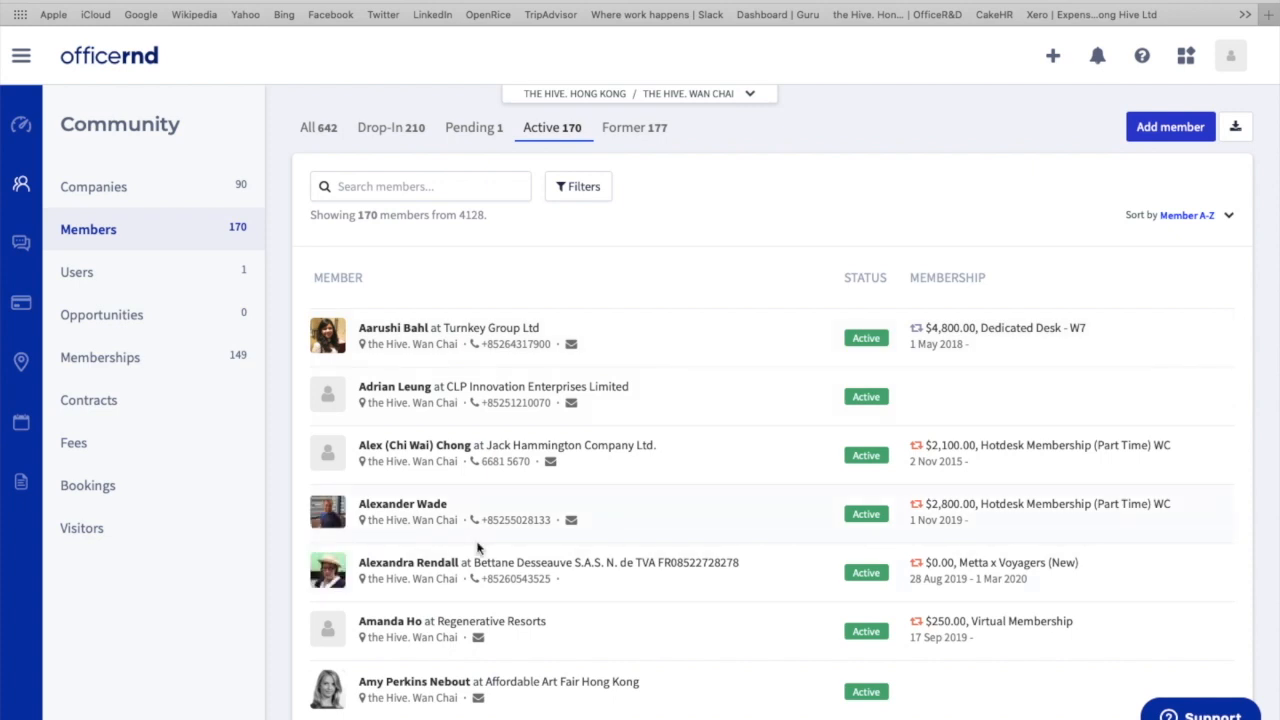
{"action": "mouse_move", "coordinate": [280, 94]}
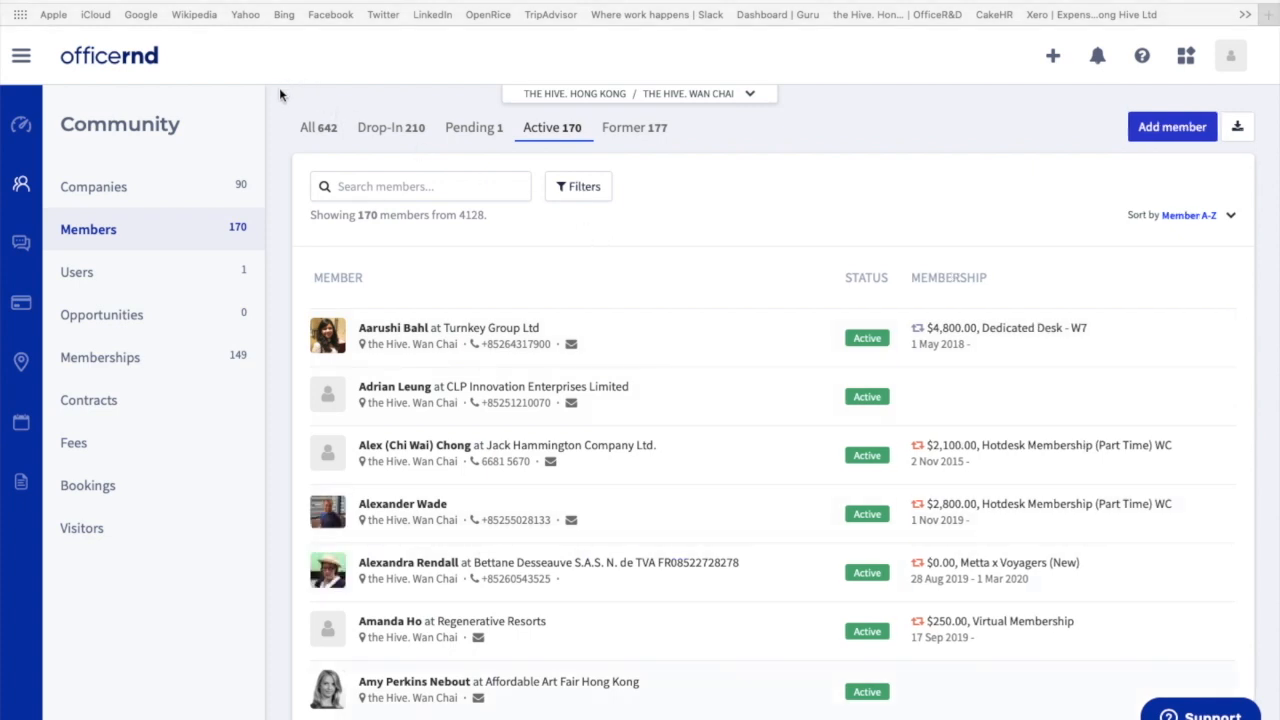
{"action": "mouse_move", "coordinate": [312, 107]}
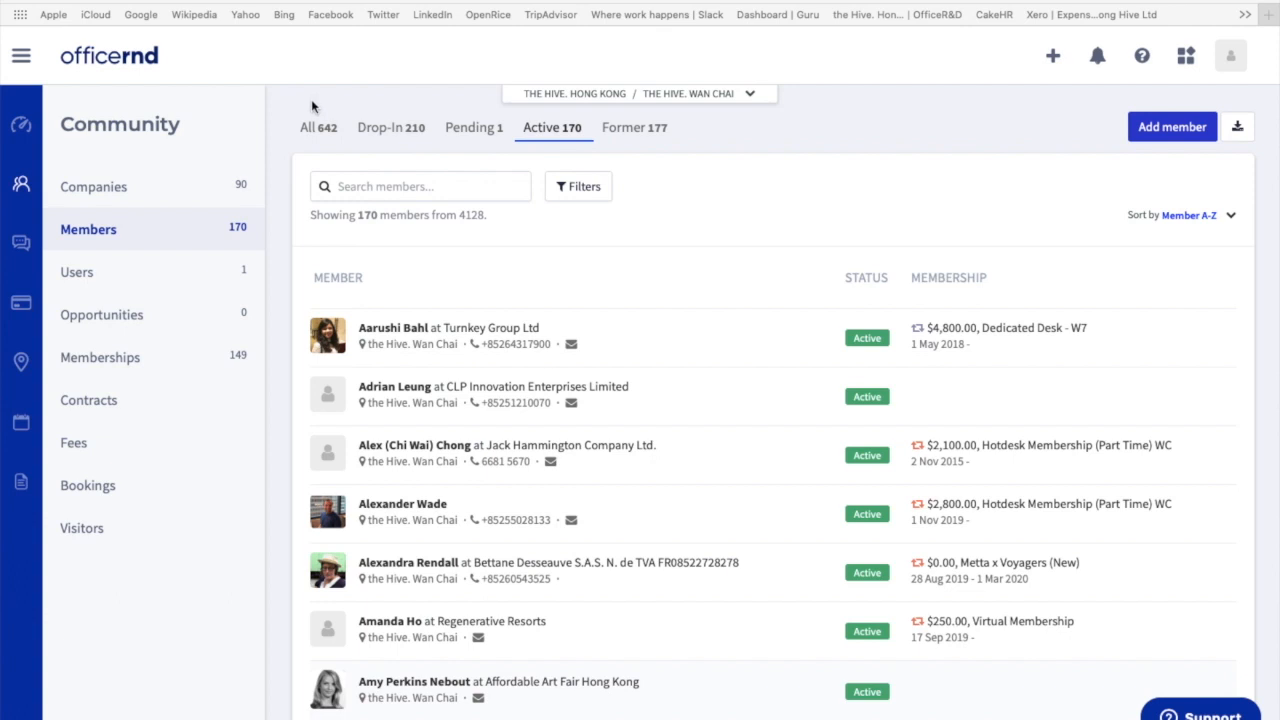
{"action": "mouse_move", "coordinate": [370, 151]}
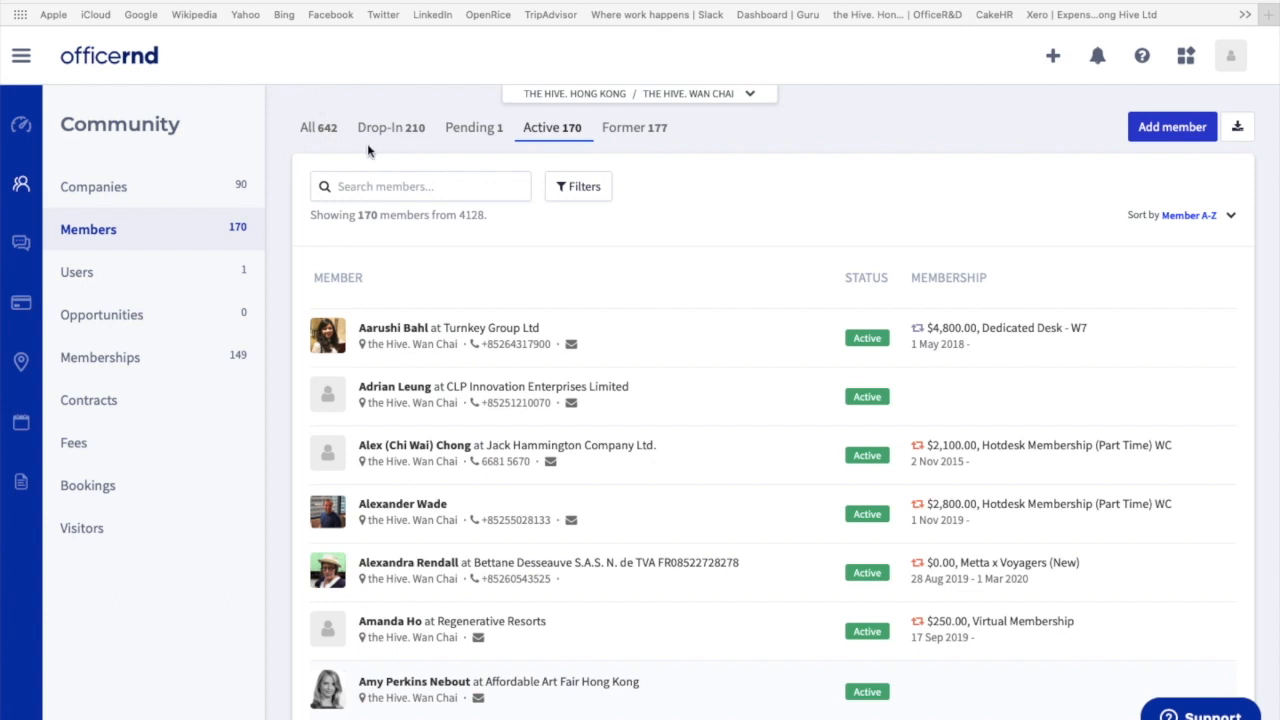
{"action": "mouse_move", "coordinate": [558, 153]}
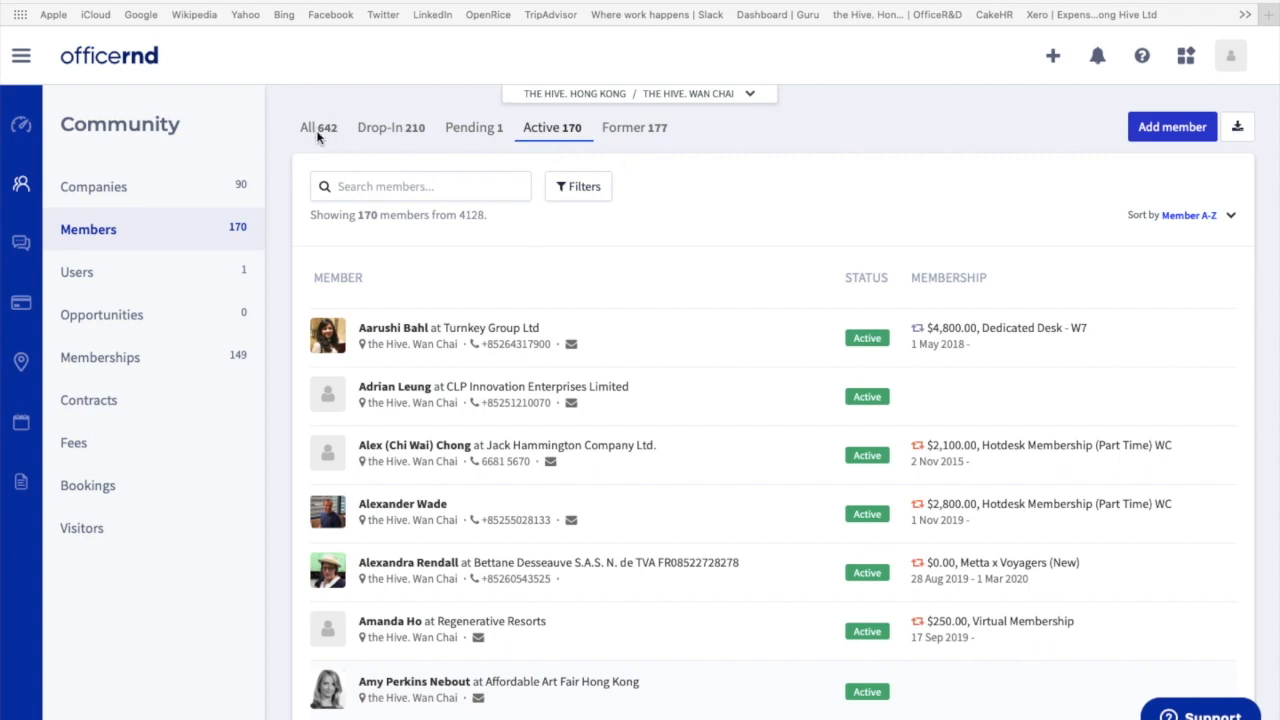
{"action": "mouse_move", "coordinate": [707, 218]}
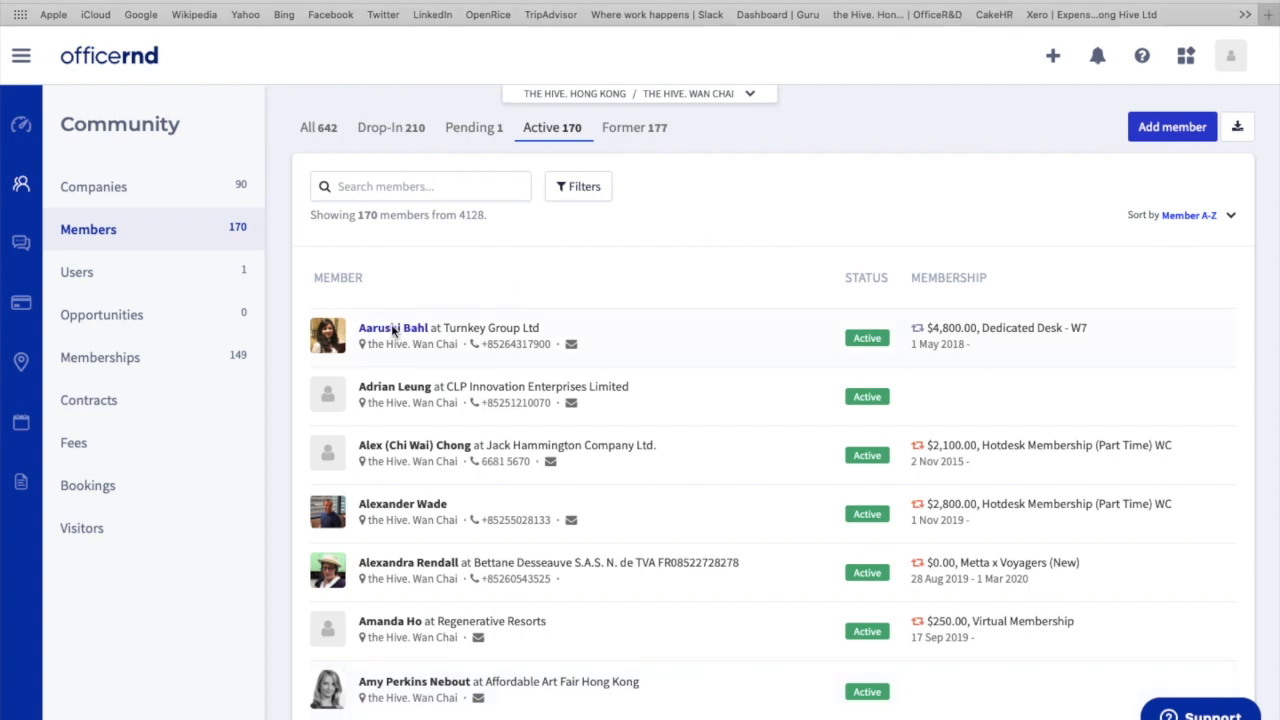
- Open Turnkey Group Ltd's member profile with its Dedicated Desk membership and day passes
{"action": "left_click", "coordinate": [392, 327]}
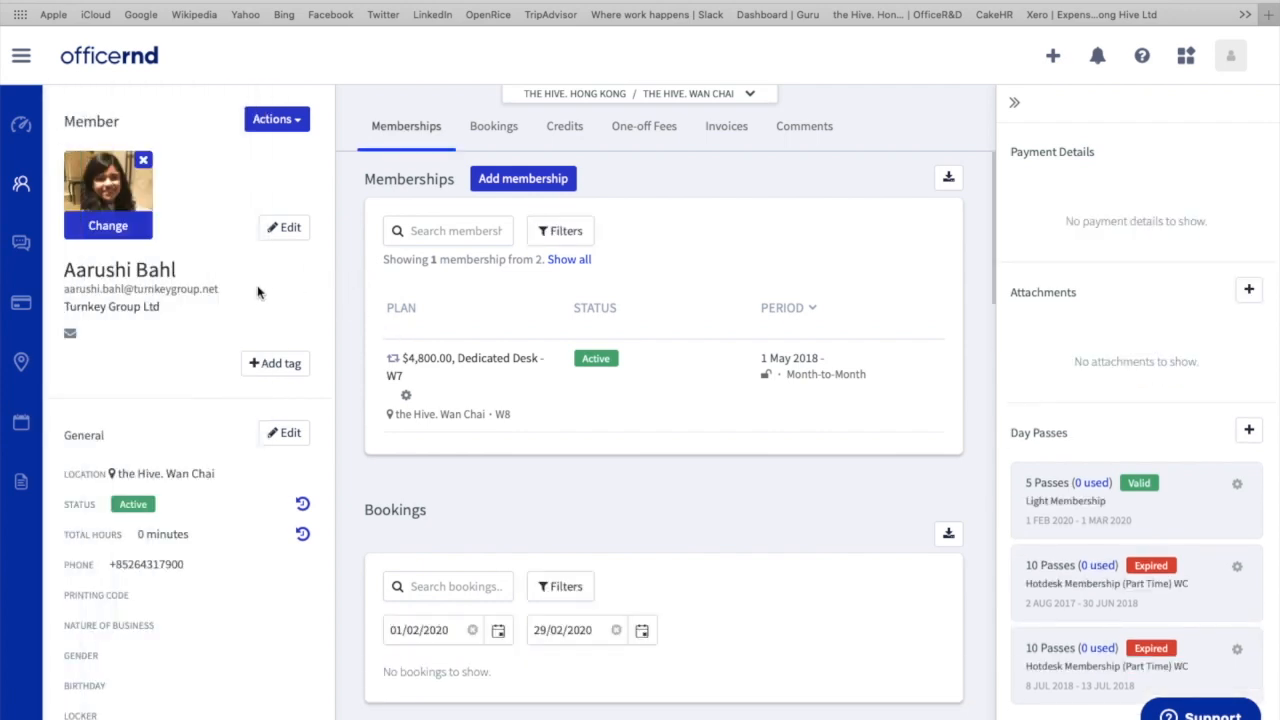
{"action": "mouse_move", "coordinate": [222, 296]}
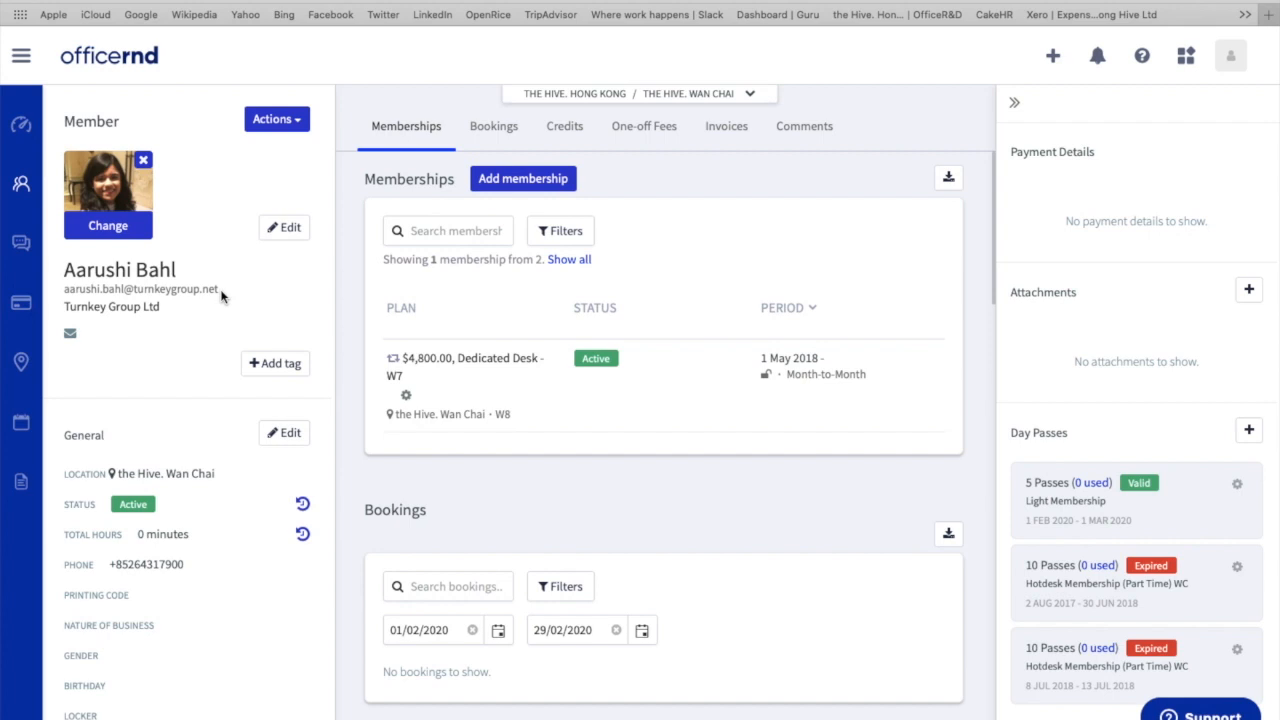
{"action": "mouse_move", "coordinate": [185, 487]}
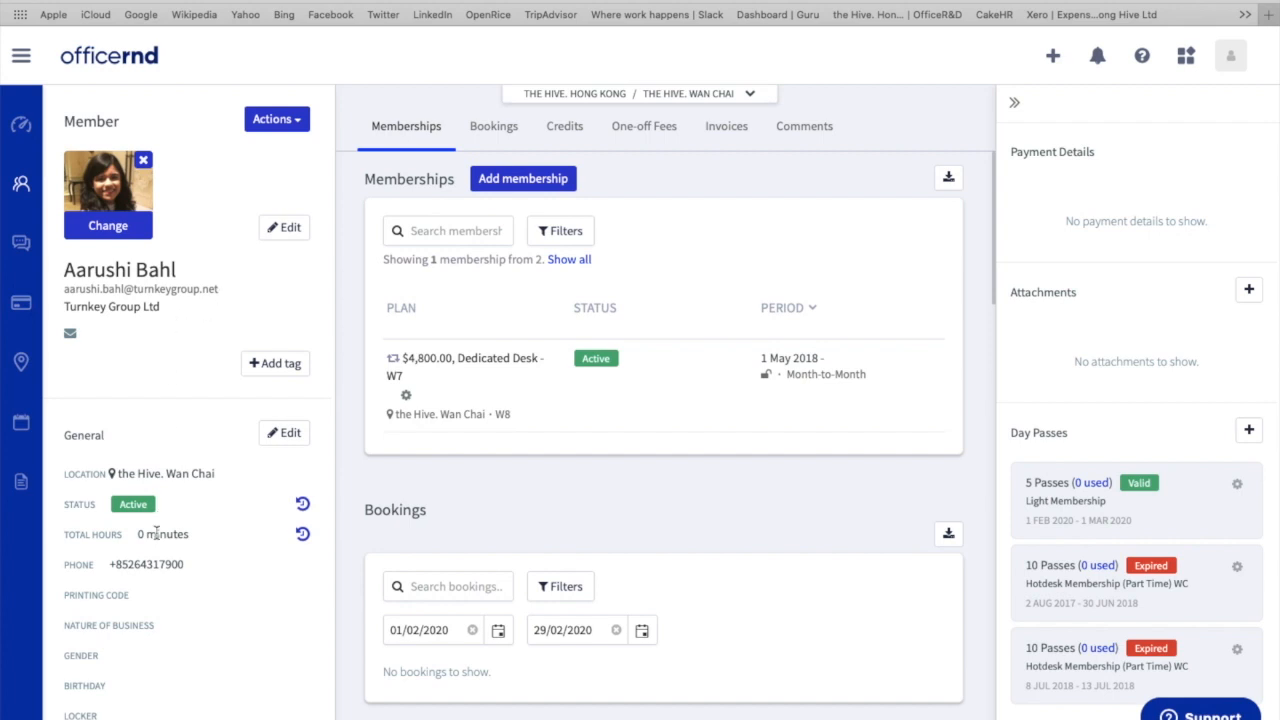
{"action": "mouse_move", "coordinate": [338, 230]}
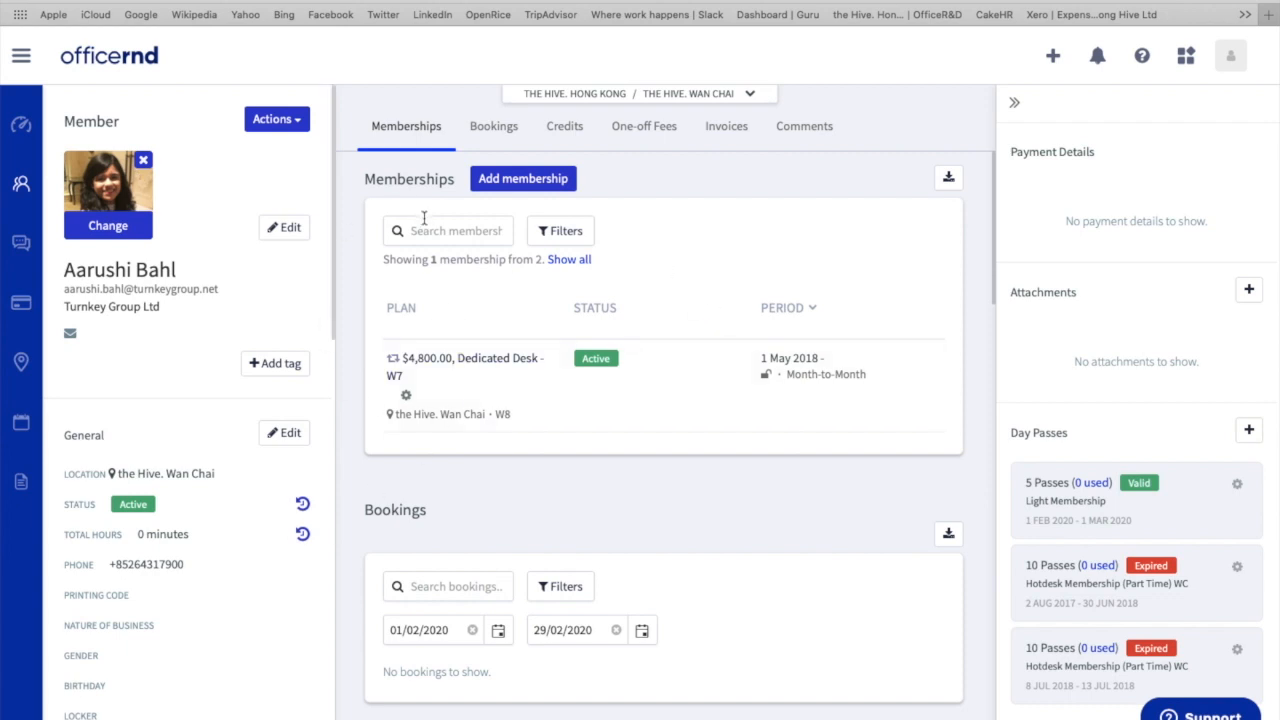
{"action": "mouse_move", "coordinate": [481, 383]}
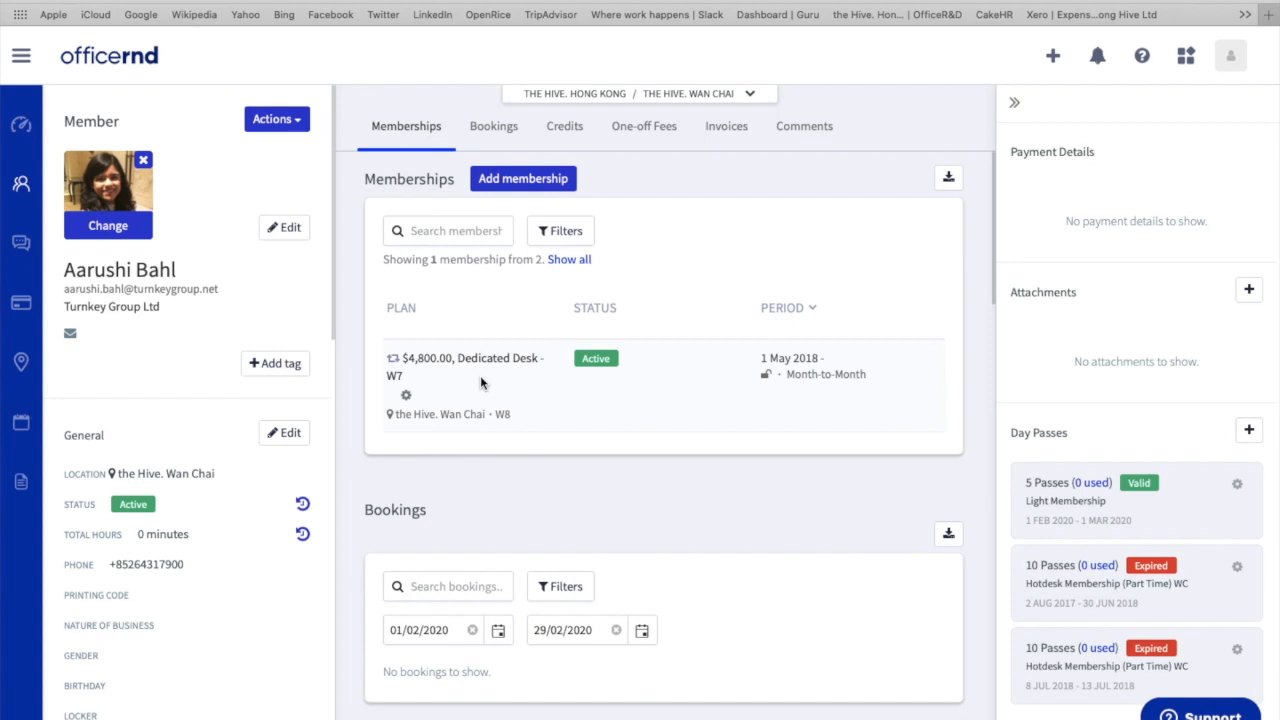
{"action": "mouse_move", "coordinate": [800, 697]}
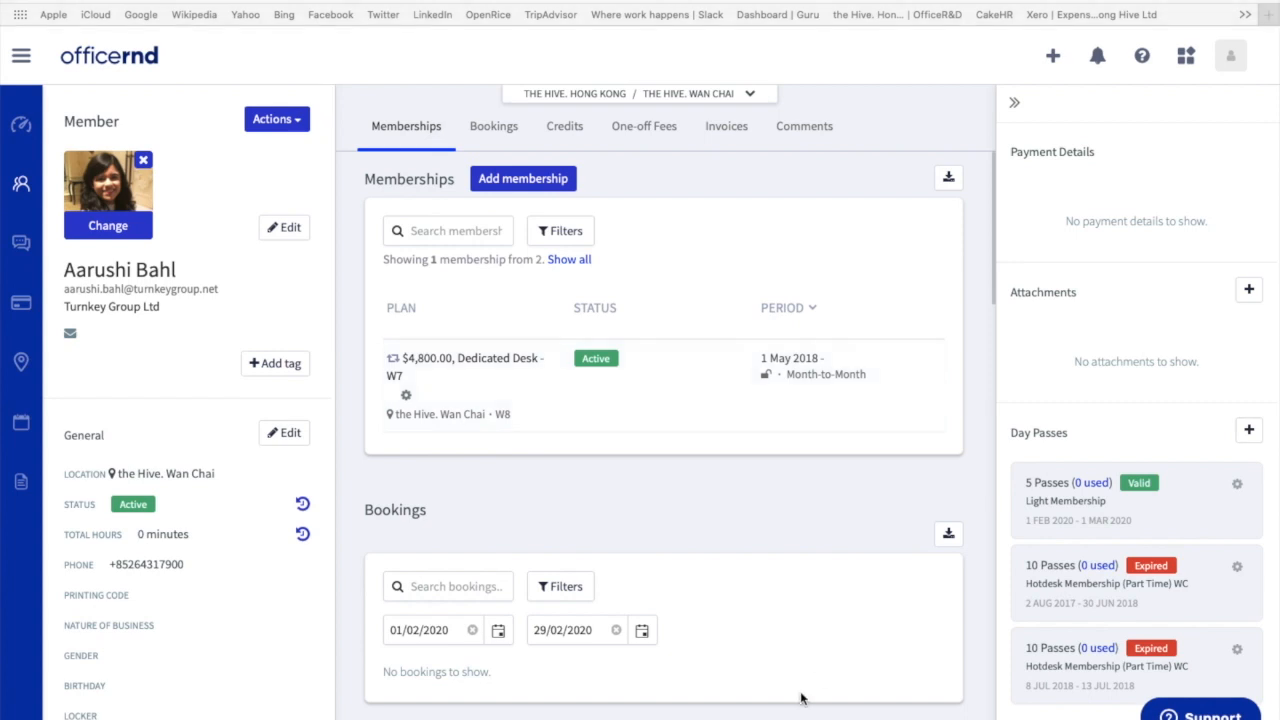
{"action": "mouse_move", "coordinate": [724, 527]}
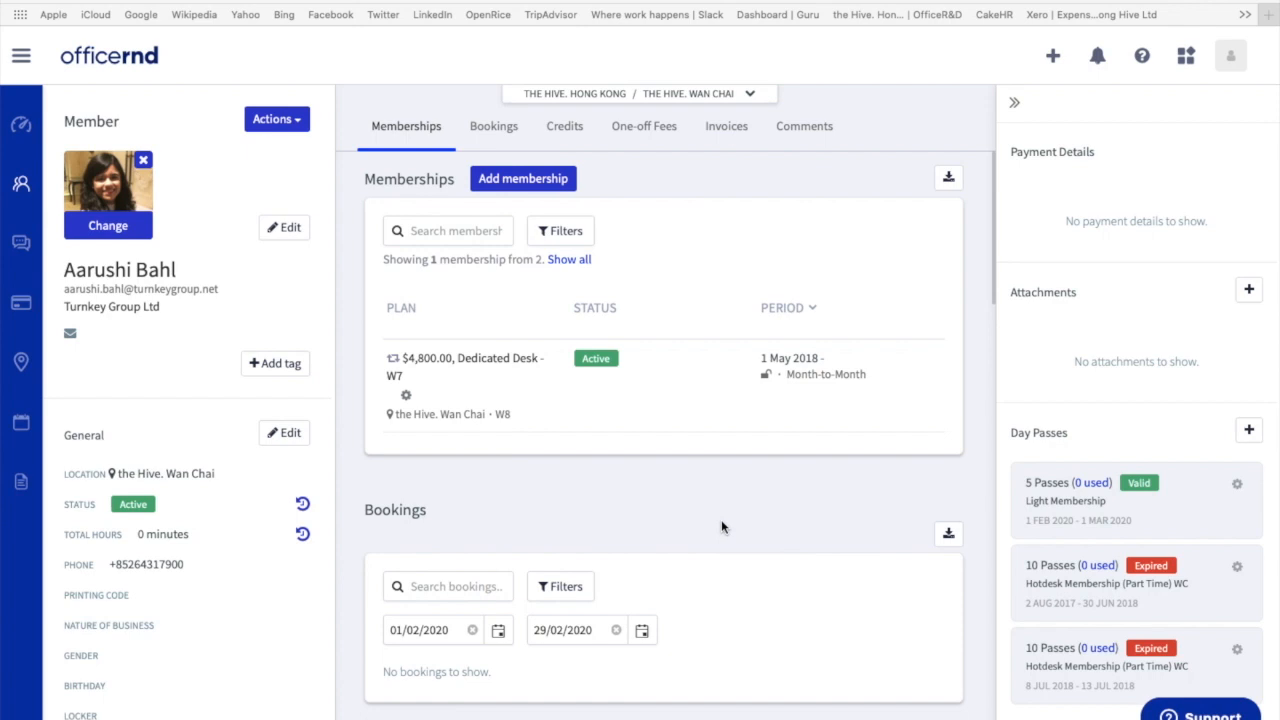
{"action": "mouse_move", "coordinate": [564, 133]}
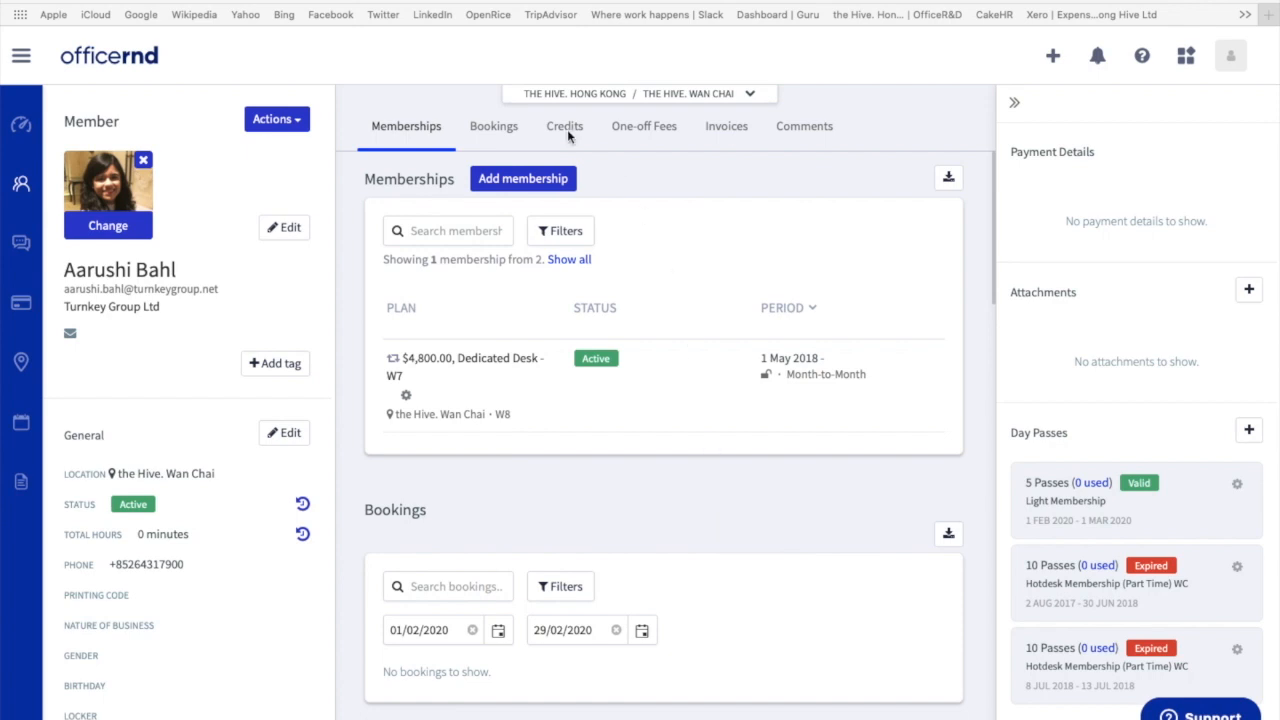
- View the two monthly meeting room credits and empty one-off fees, then reopen Community navigation
{"action": "left_click", "coordinate": [564, 125]}
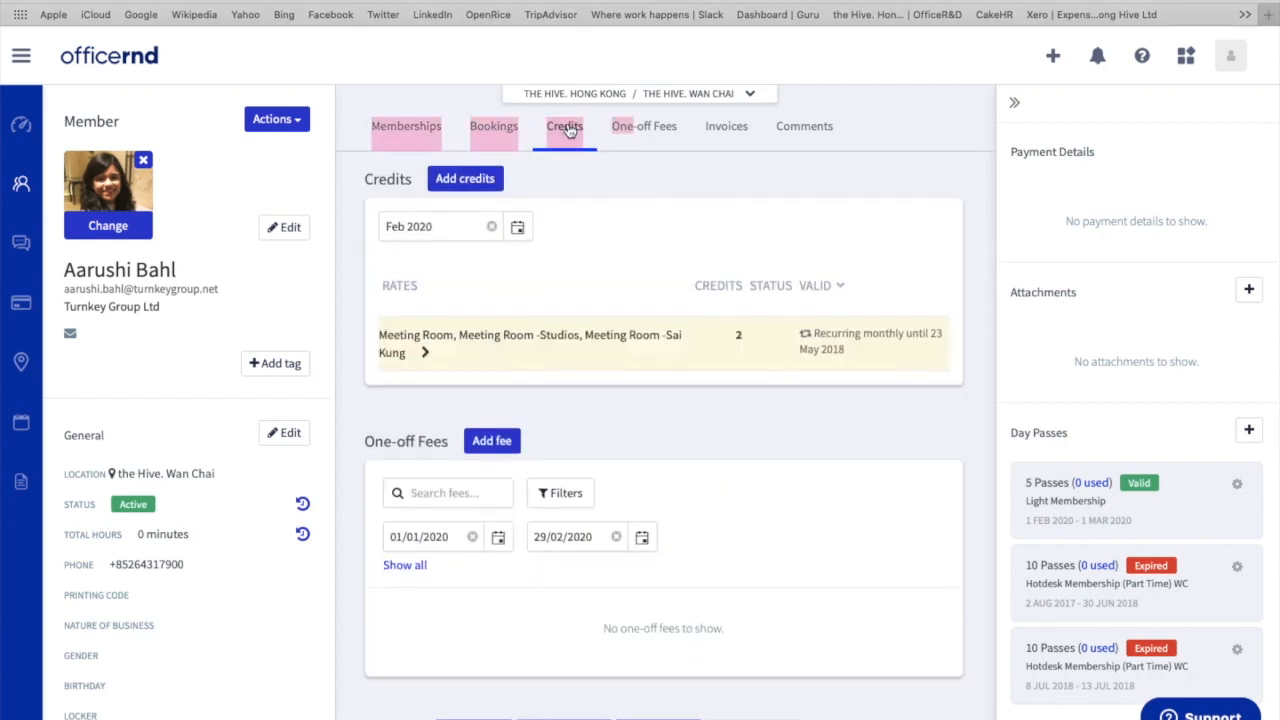
{"action": "mouse_move", "coordinate": [810, 402]}
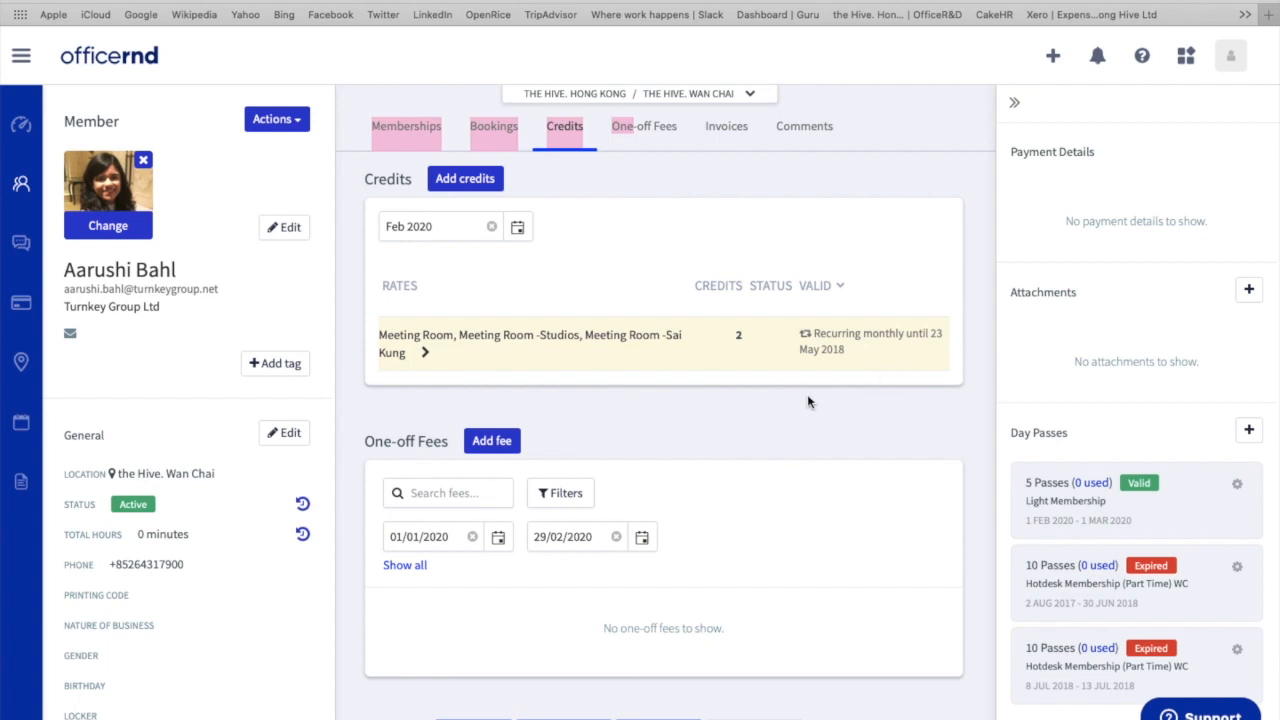
{"action": "mouse_move", "coordinate": [735, 325]}
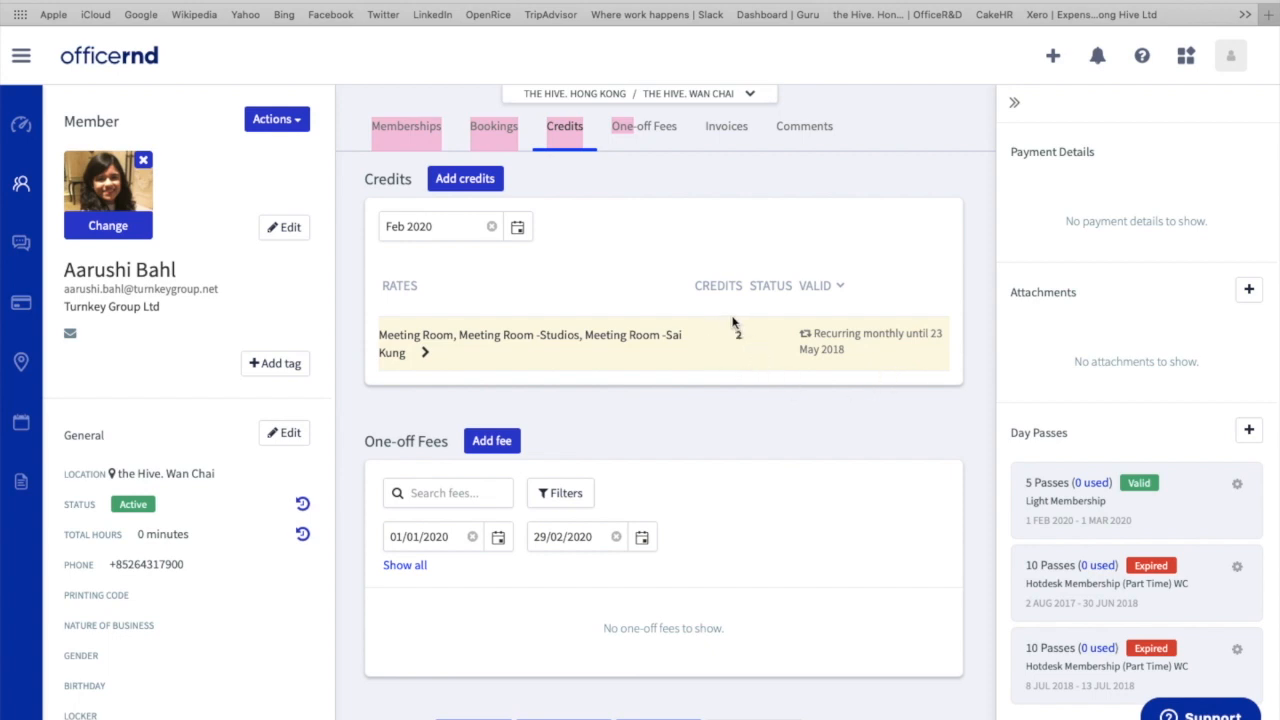
{"action": "mouse_move", "coordinate": [1032, 427]}
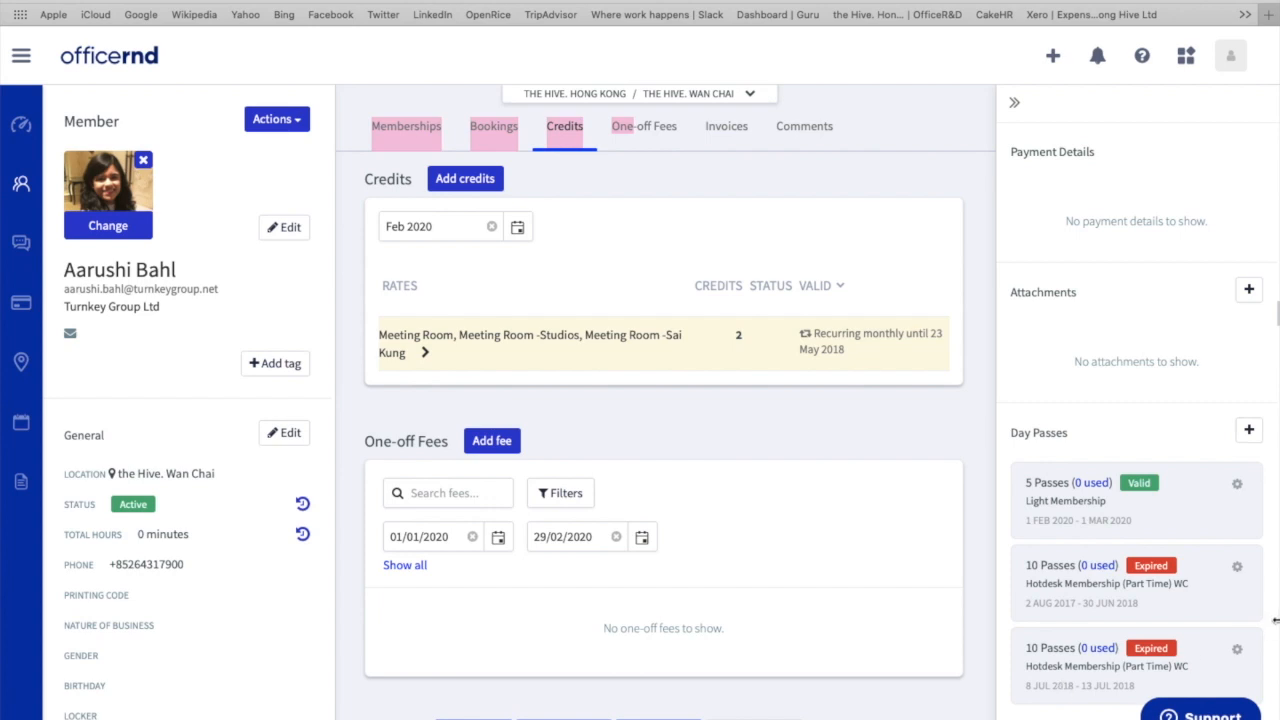
{"action": "mouse_move", "coordinate": [543, 454]}
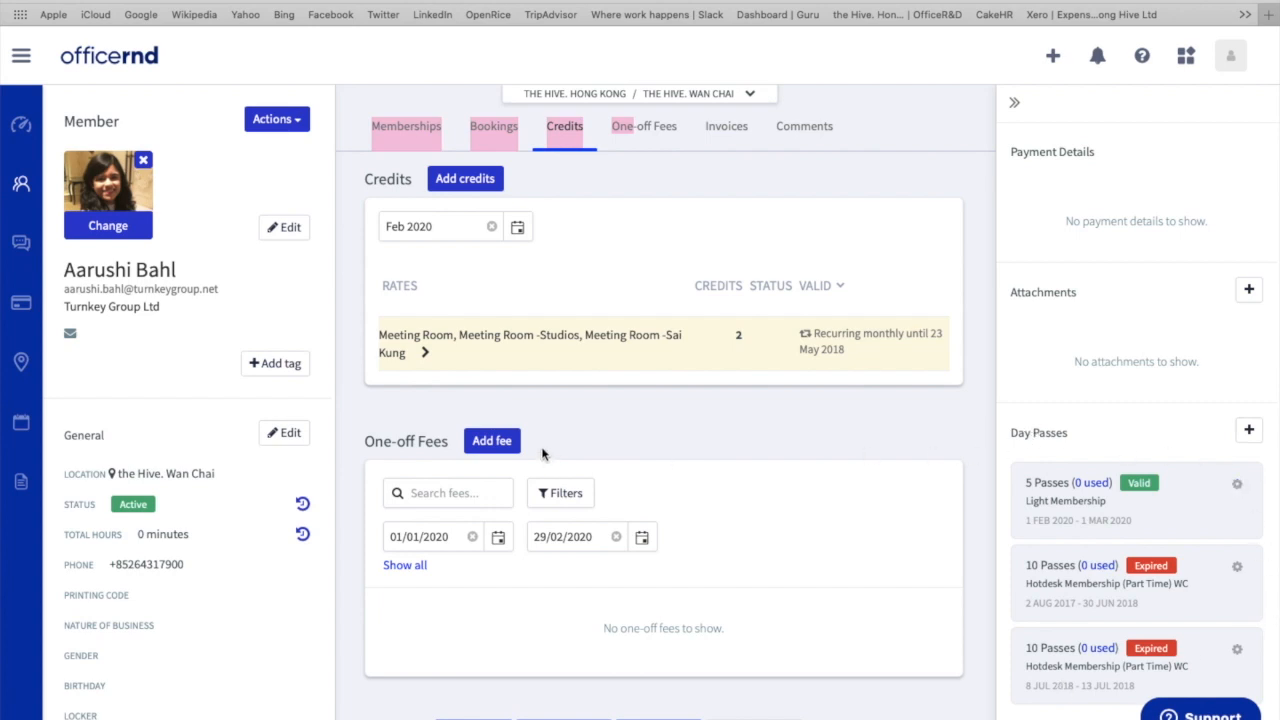
{"action": "mouse_move", "coordinate": [645, 593]}
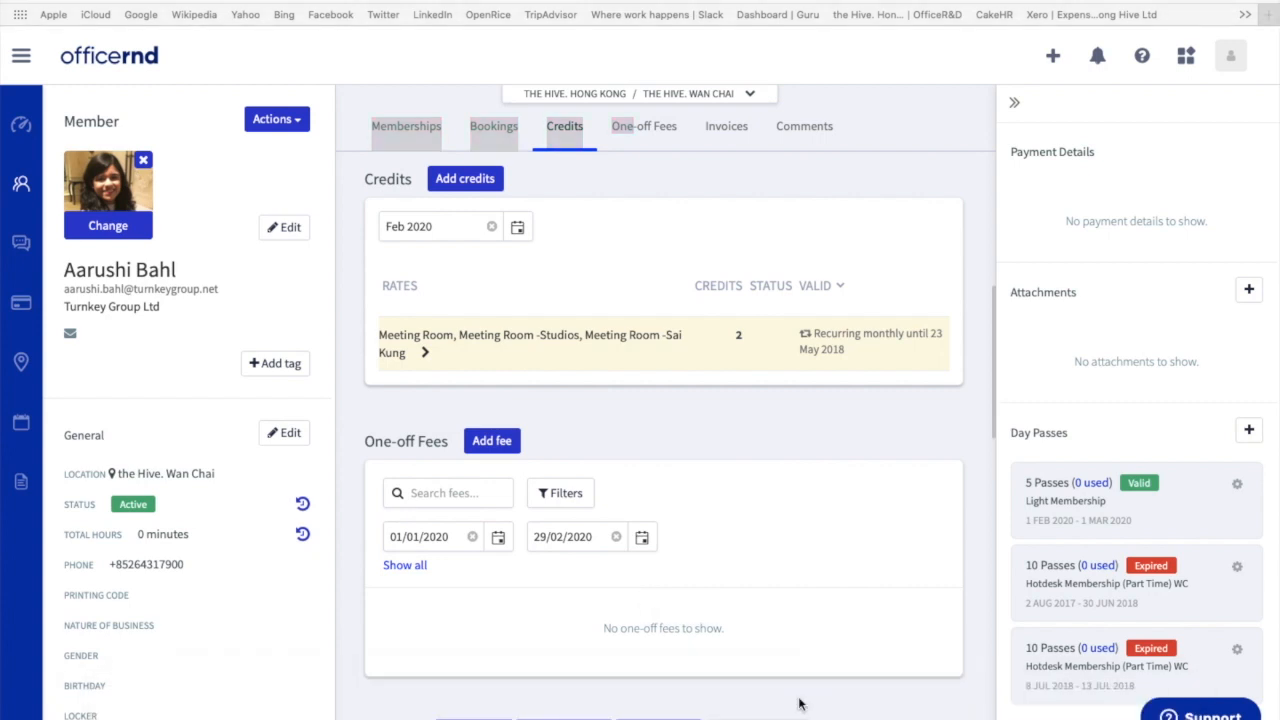
{"action": "mouse_move", "coordinate": [55, 318]}
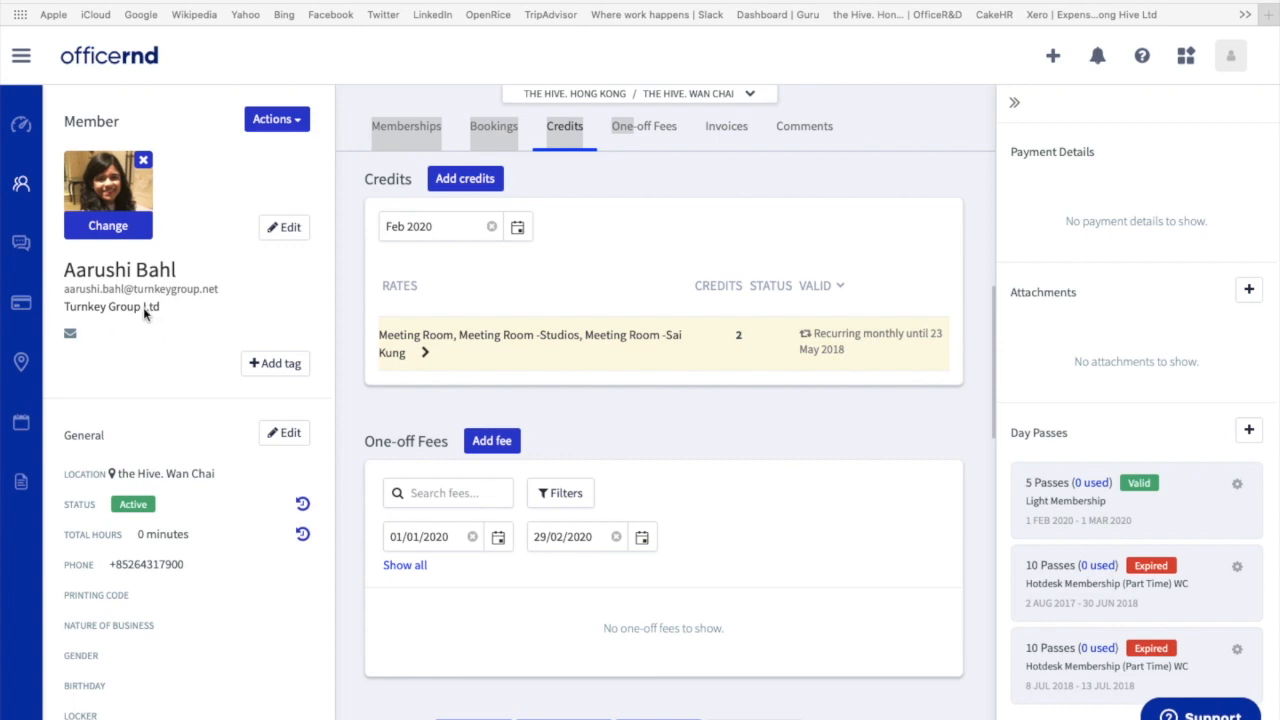
{"action": "left_click", "coordinate": [21, 186]}
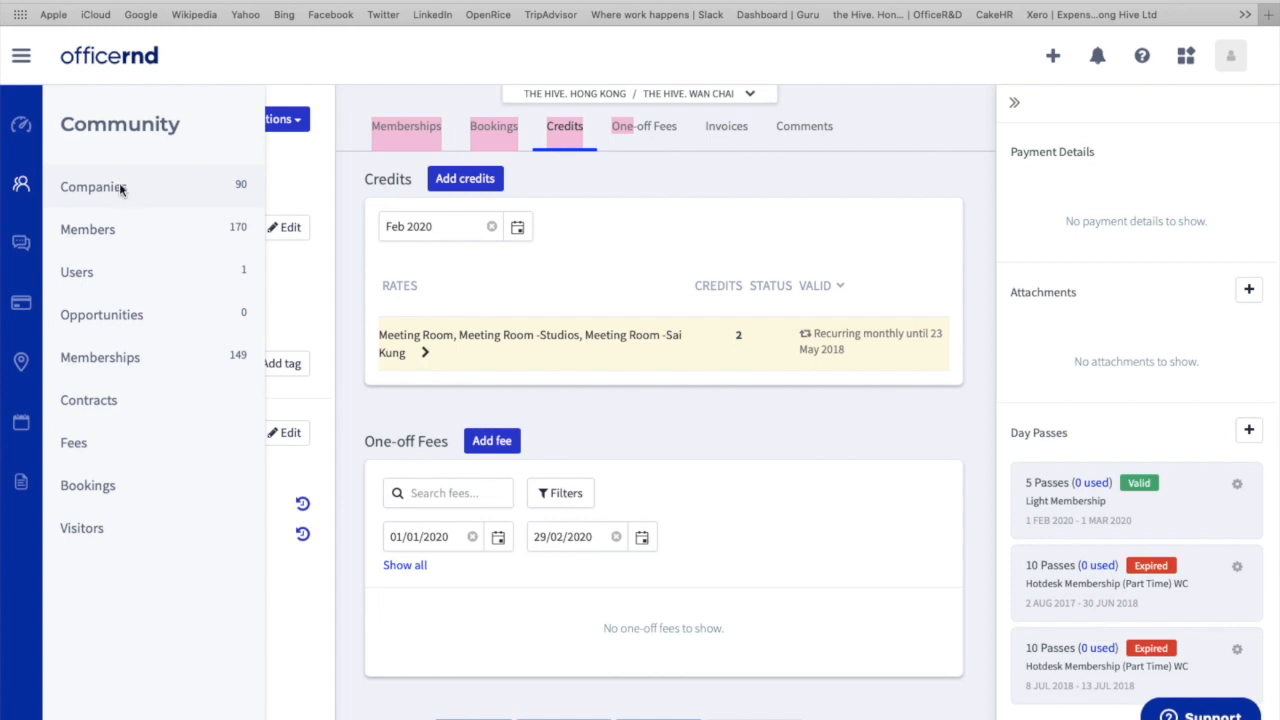
- Search the Wan Chai companies list for 'brain value', leaving only Brain Value
{"action": "left_click", "coordinate": [93, 187]}
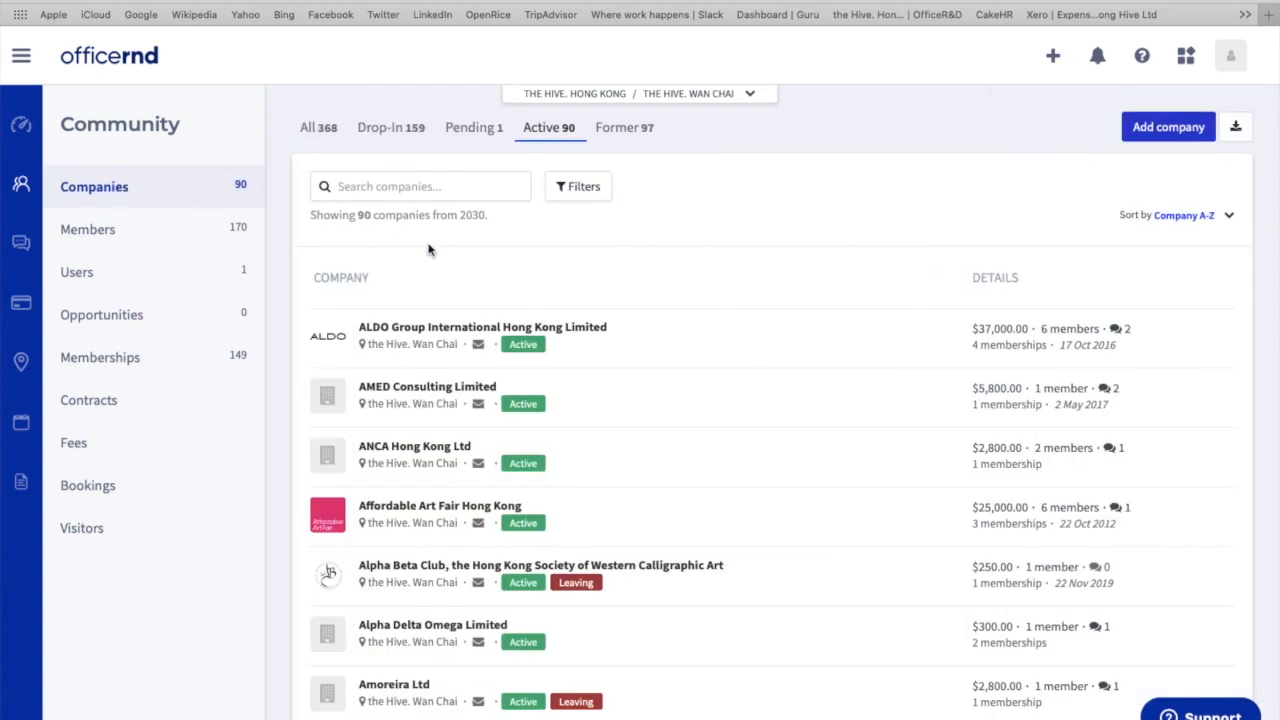
{"action": "mouse_move", "coordinate": [558, 150]}
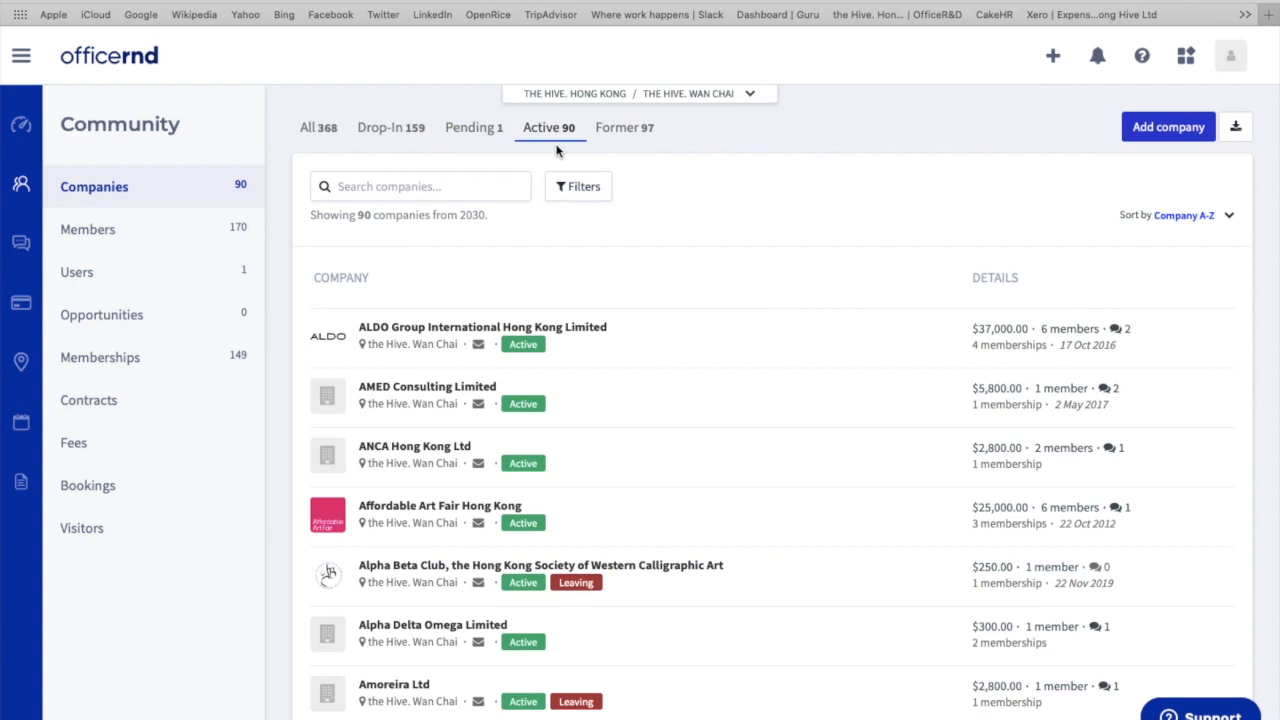
{"action": "left_click", "coordinate": [420, 186]}
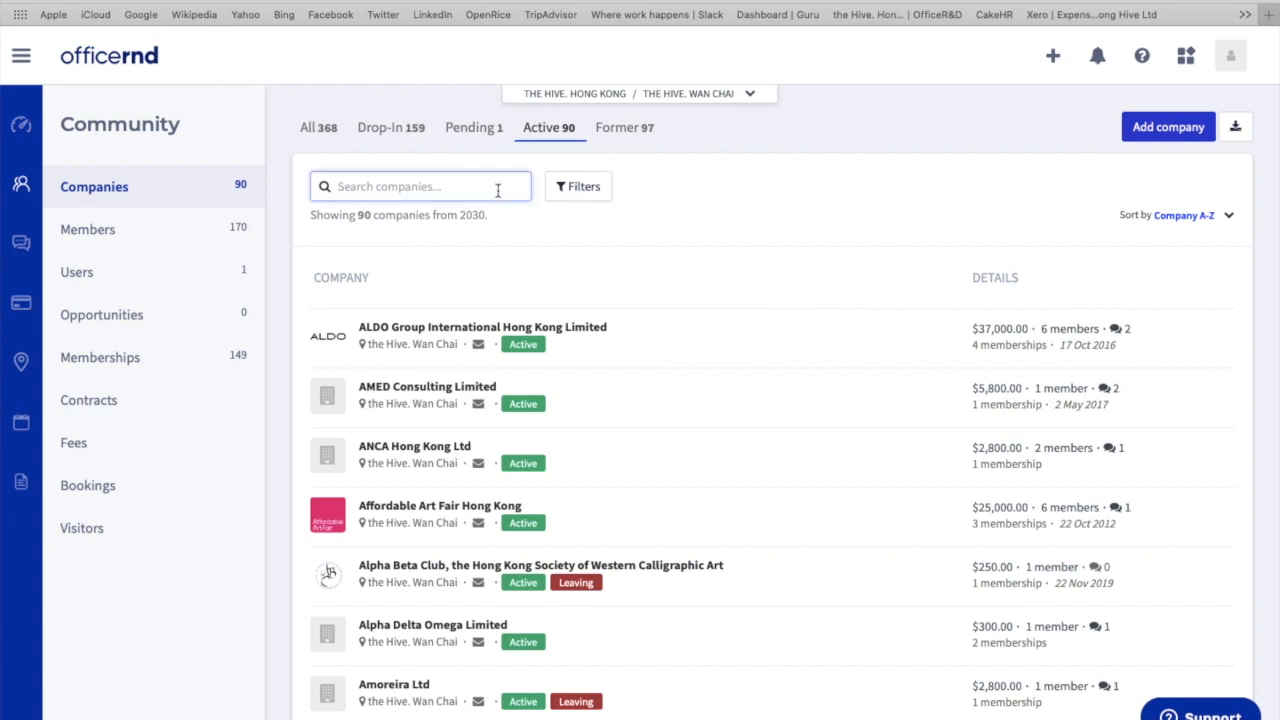
{"action": "type", "text": "s"}
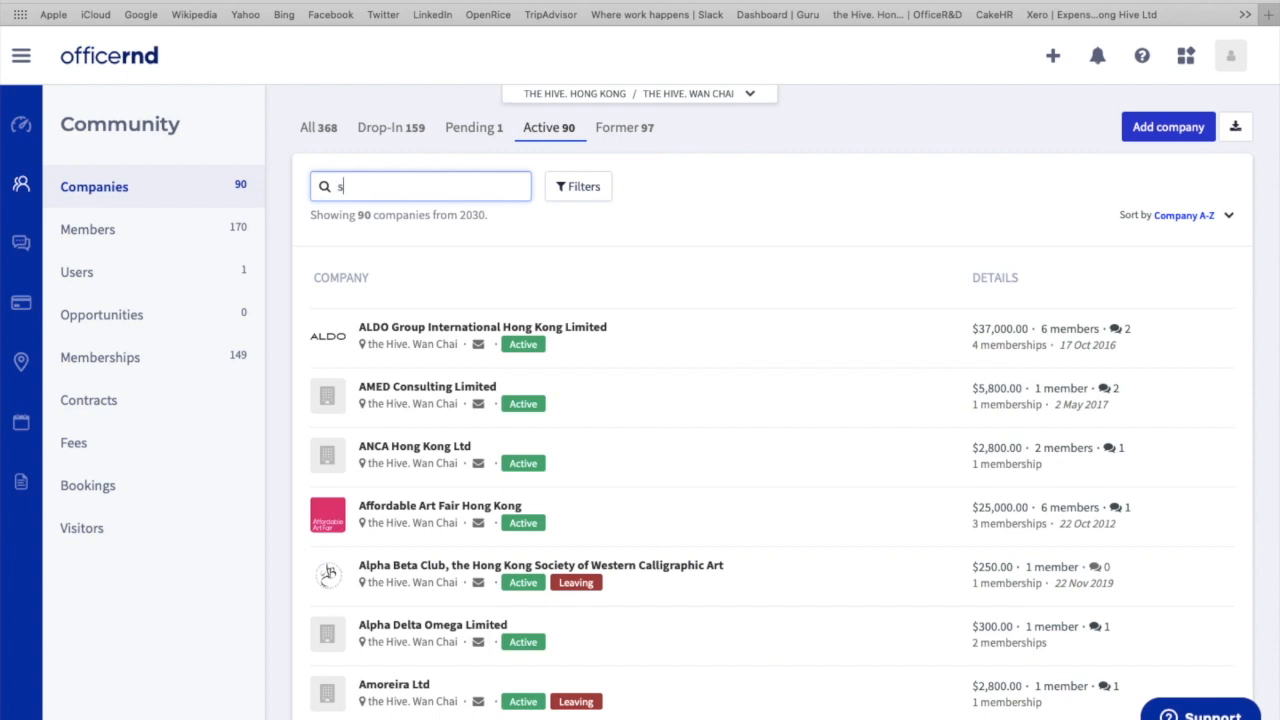
{"action": "type", "text": "brain"}
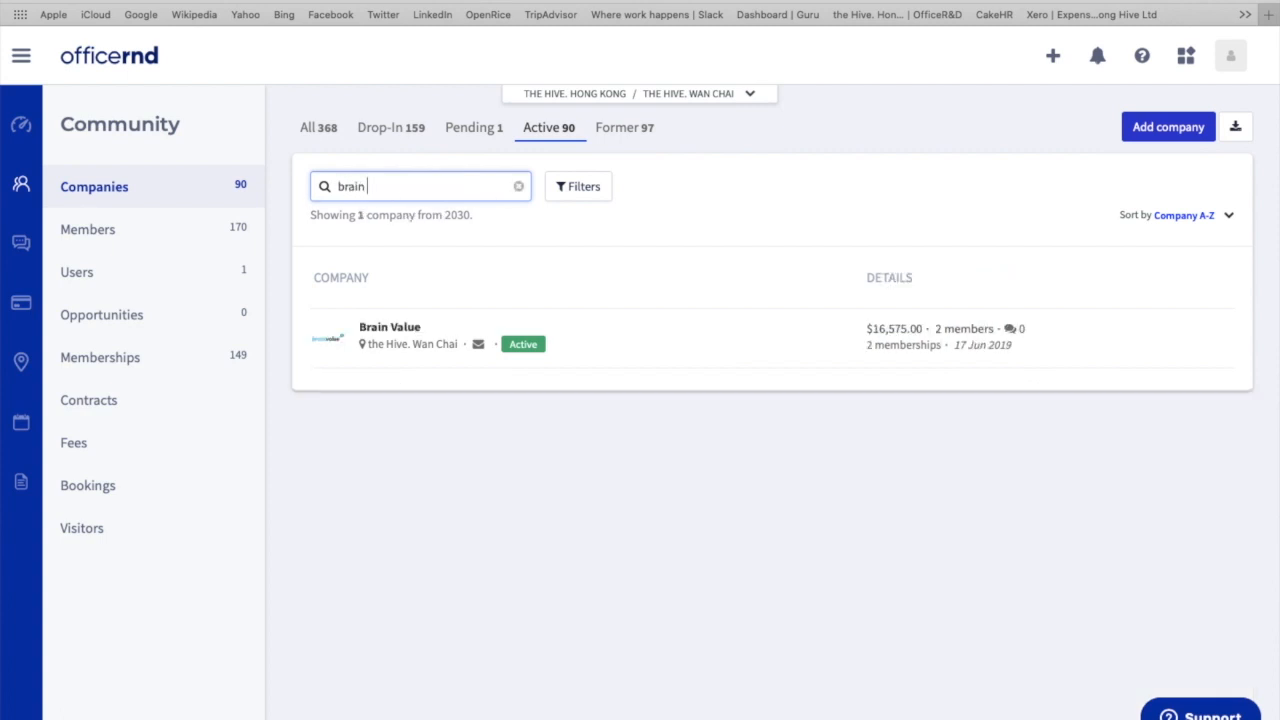
{"action": "type", "text": "value"}
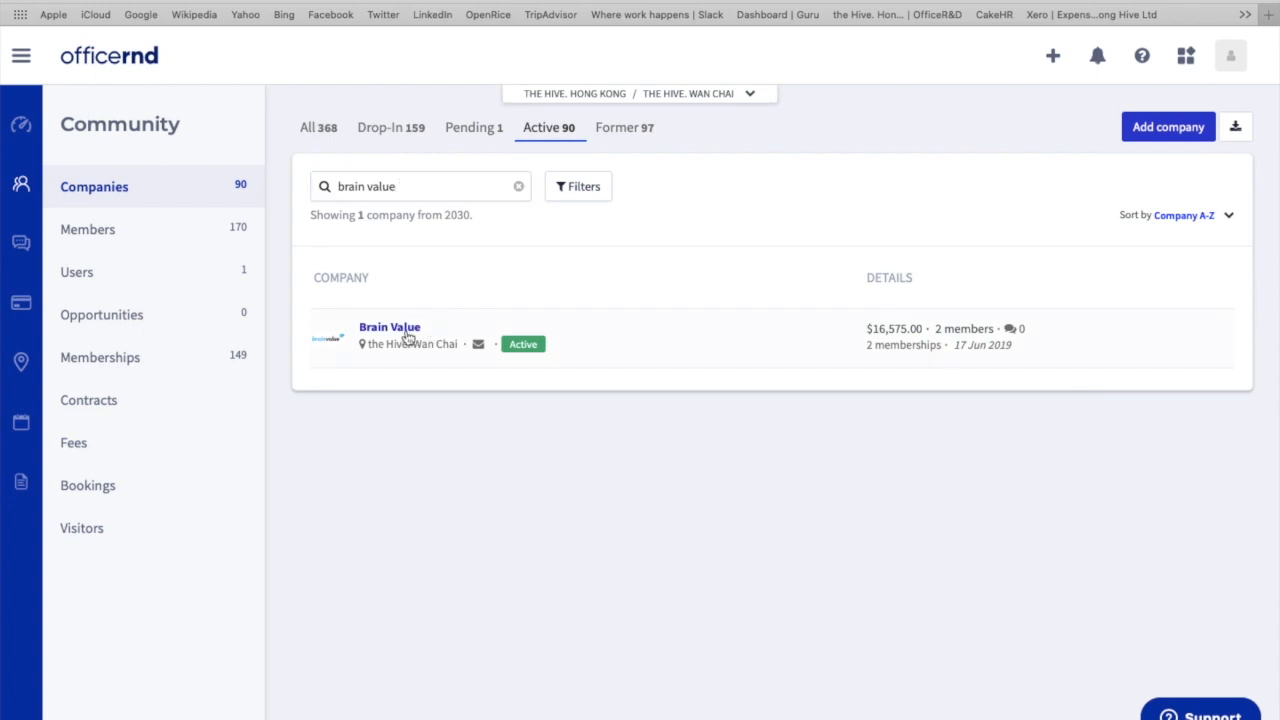
{"action": "left_click", "coordinate": [389, 327]}
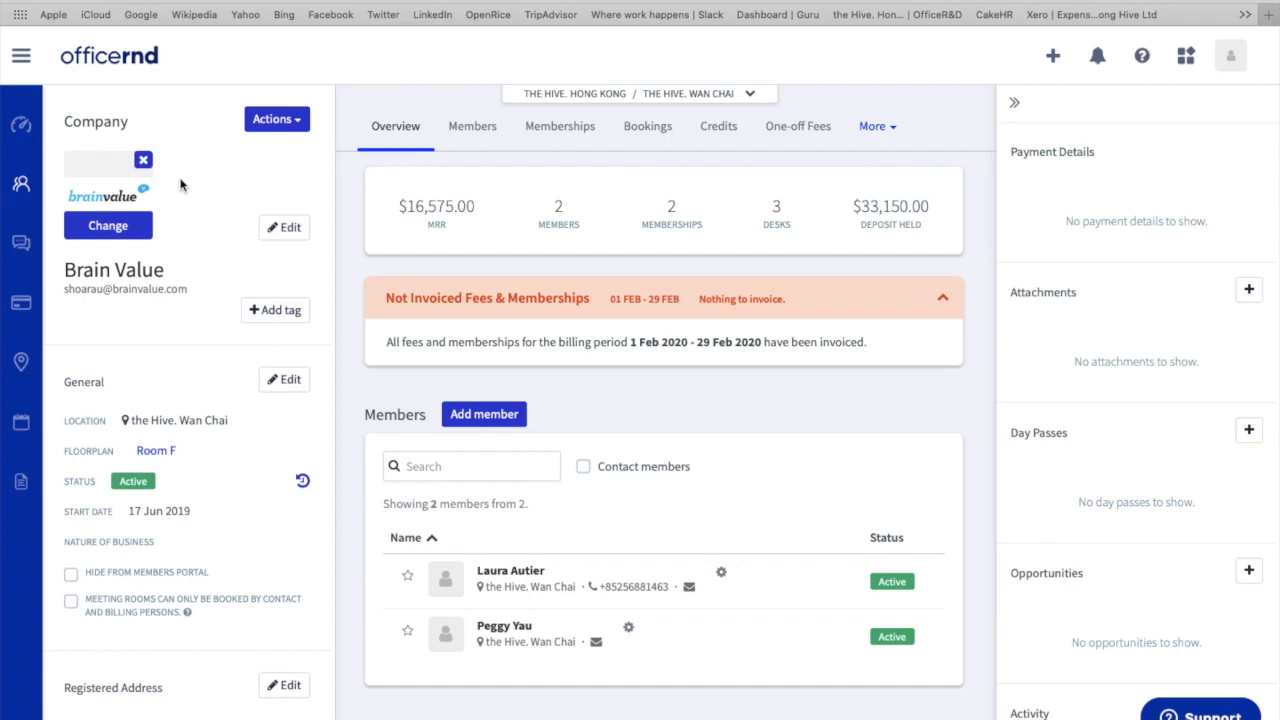
{"action": "mouse_move", "coordinate": [472, 126]}
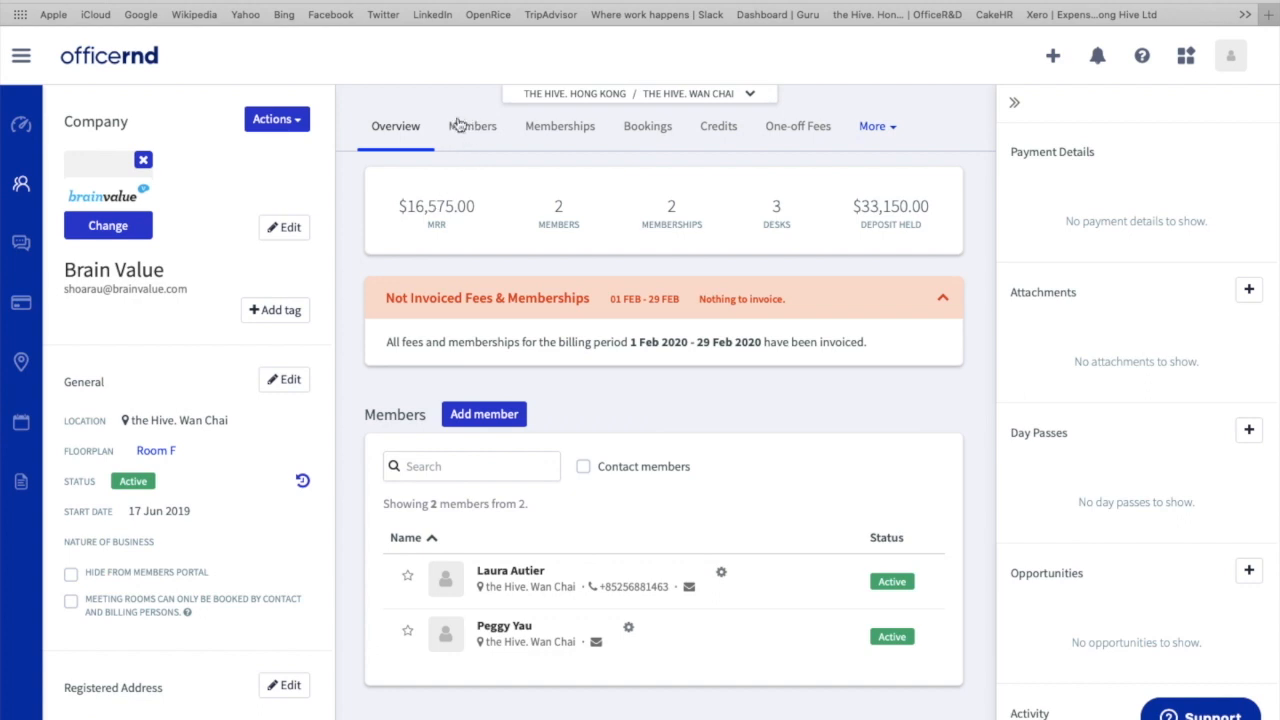
{"action": "mouse_move", "coordinate": [603, 476]}
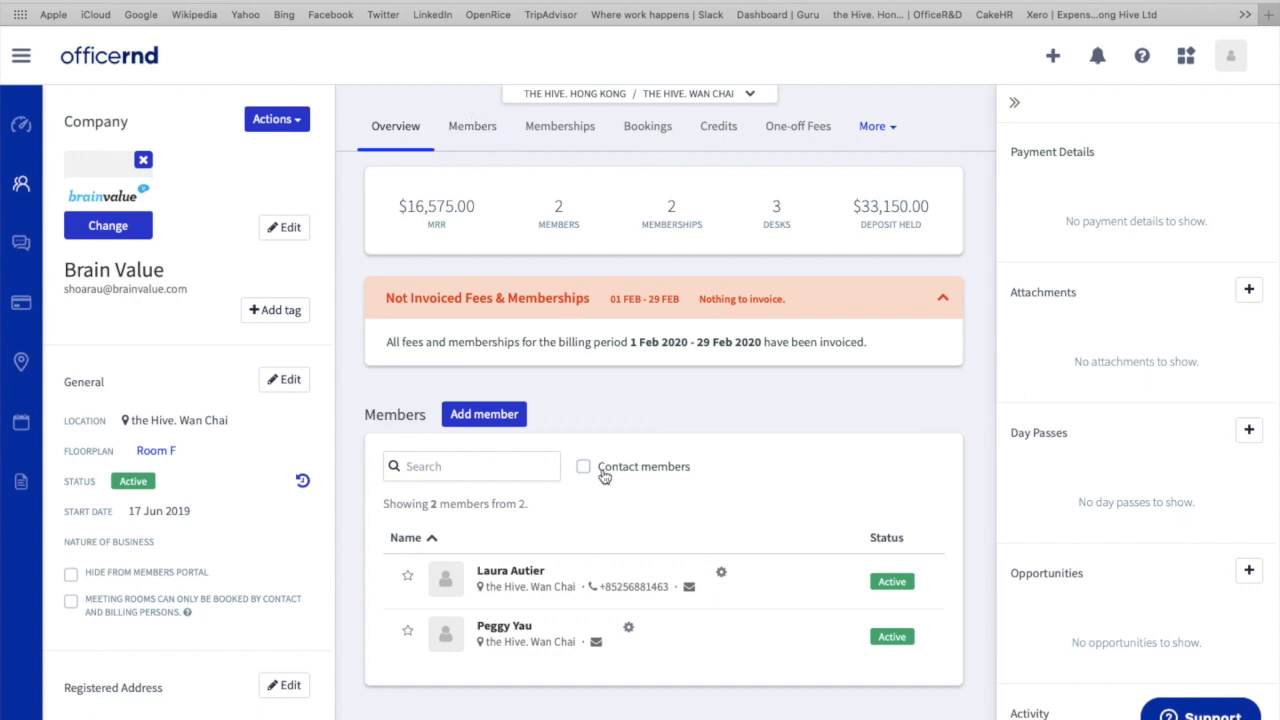
{"action": "scroll", "scroll_direction": "down", "scroll_amount": 3}
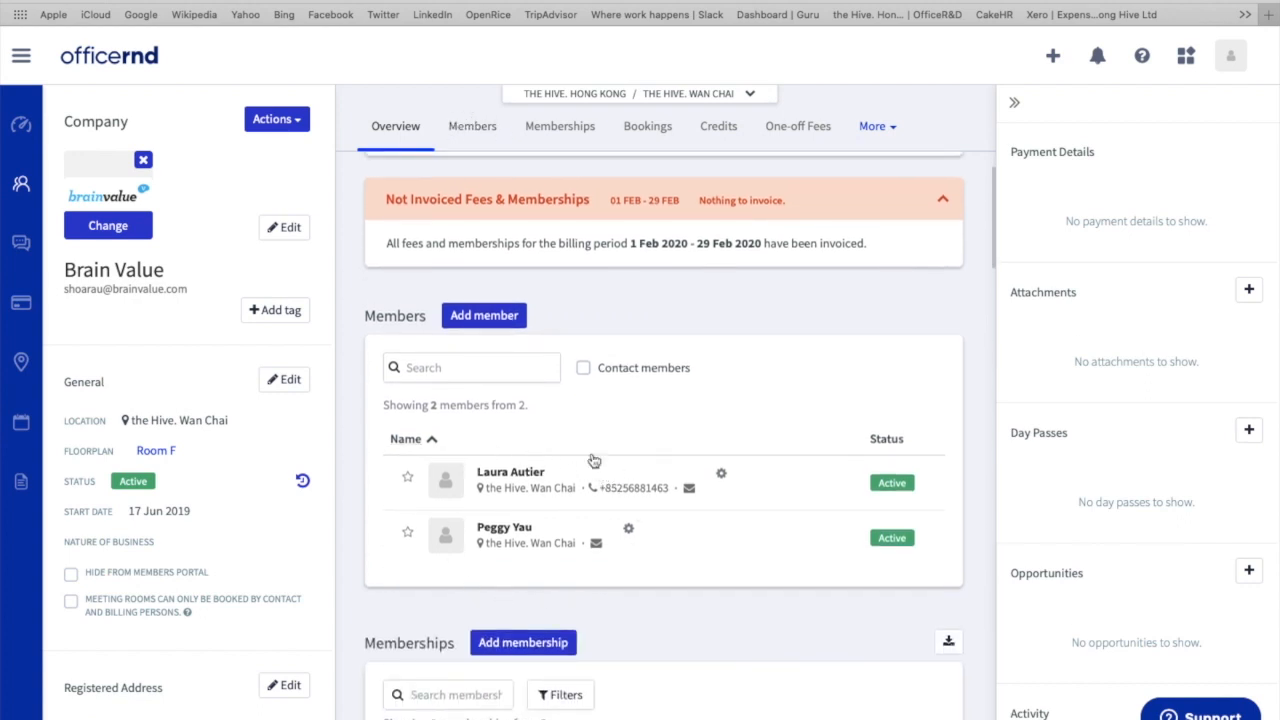
{"action": "mouse_move", "coordinate": [600, 469]}
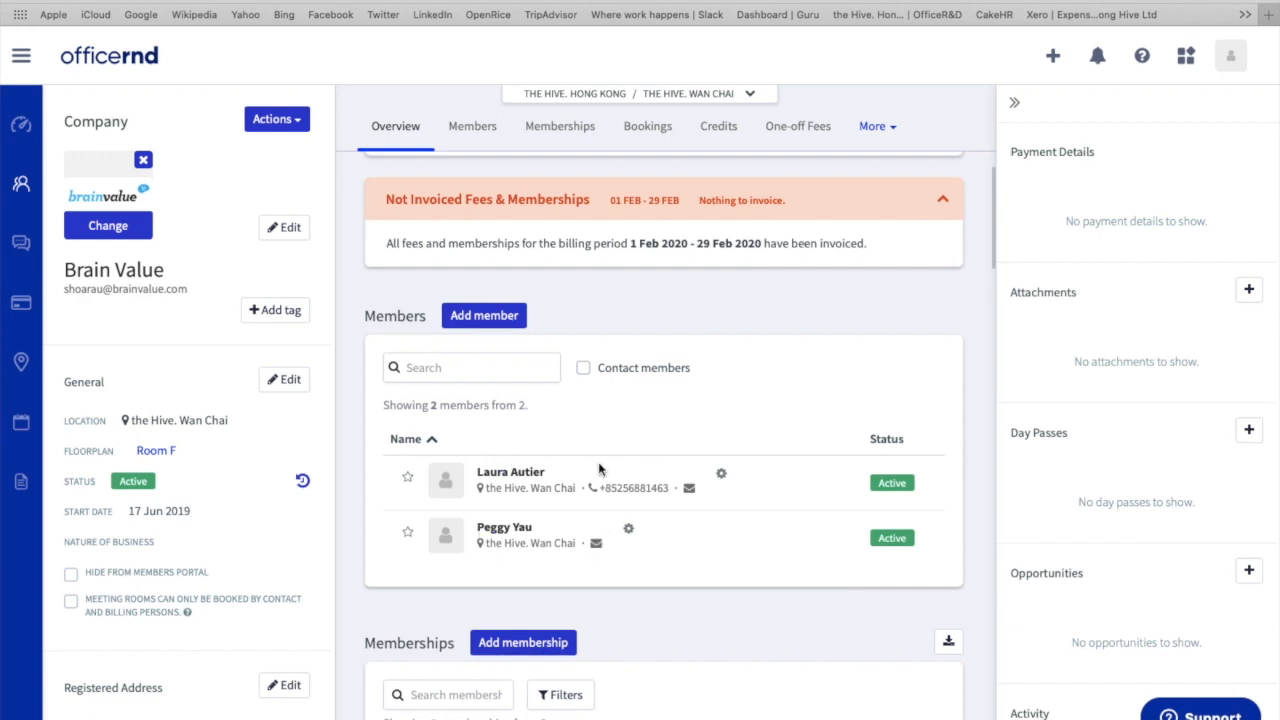
{"action": "mouse_move", "coordinate": [525, 485]}
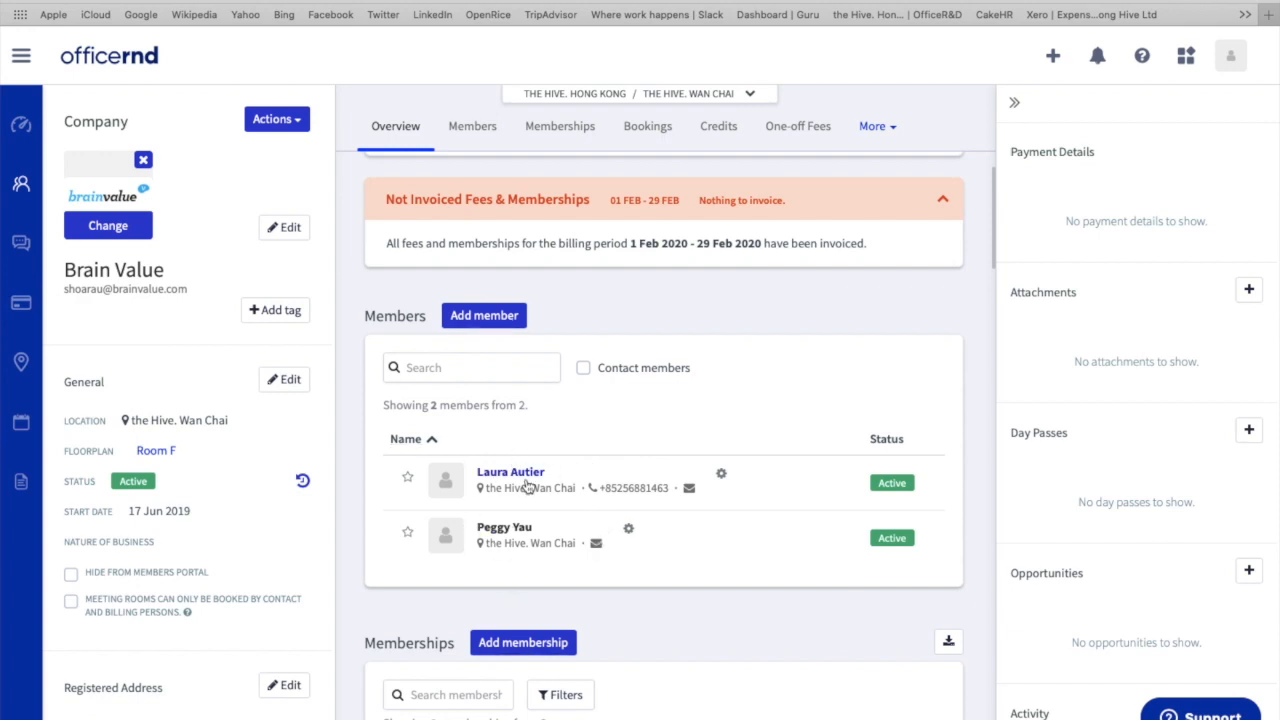
{"action": "scroll", "scroll_direction": "down", "scroll_amount": 3}
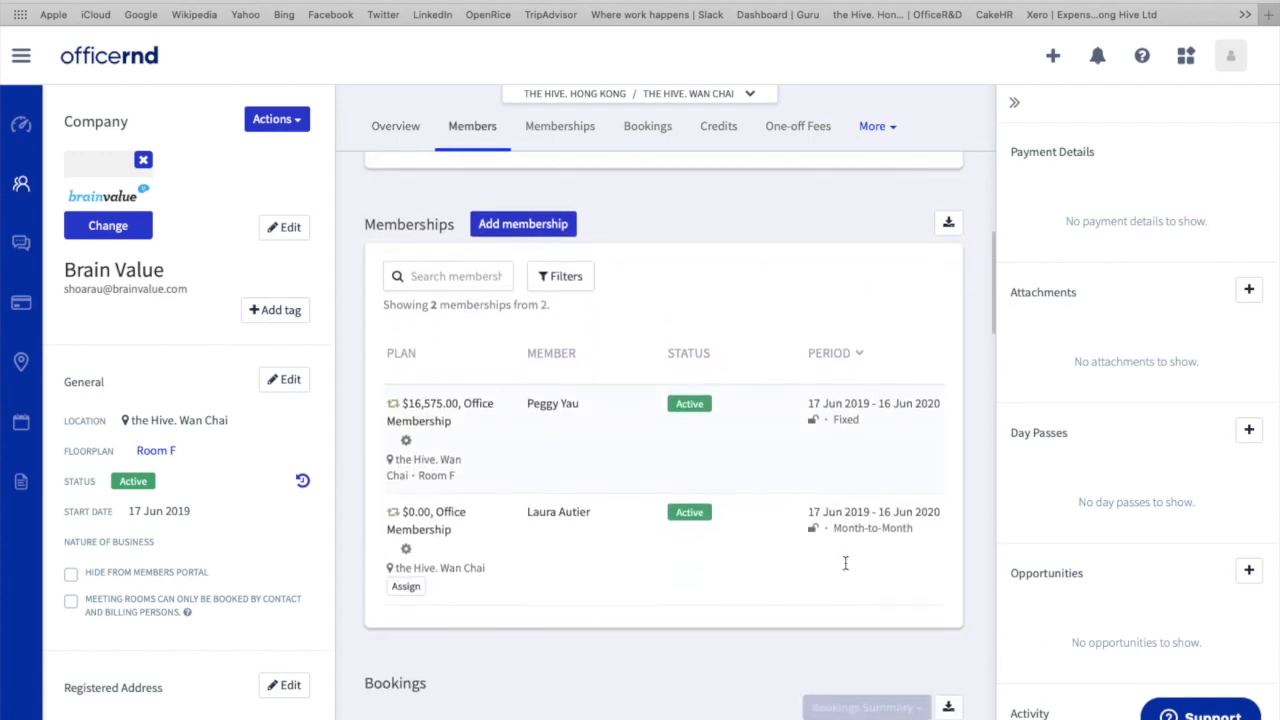
{"action": "mouse_move", "coordinate": [548, 382]}
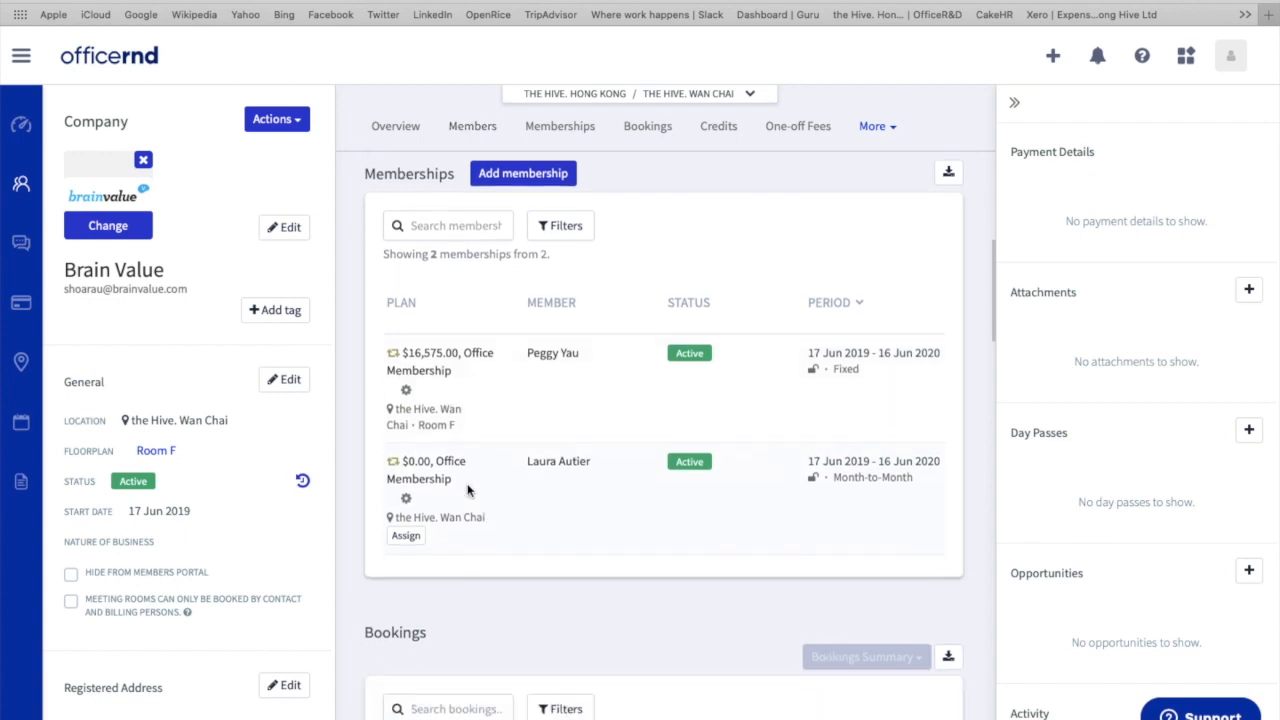
{"action": "scroll", "scroll_direction": "down", "scroll_amount": 3}
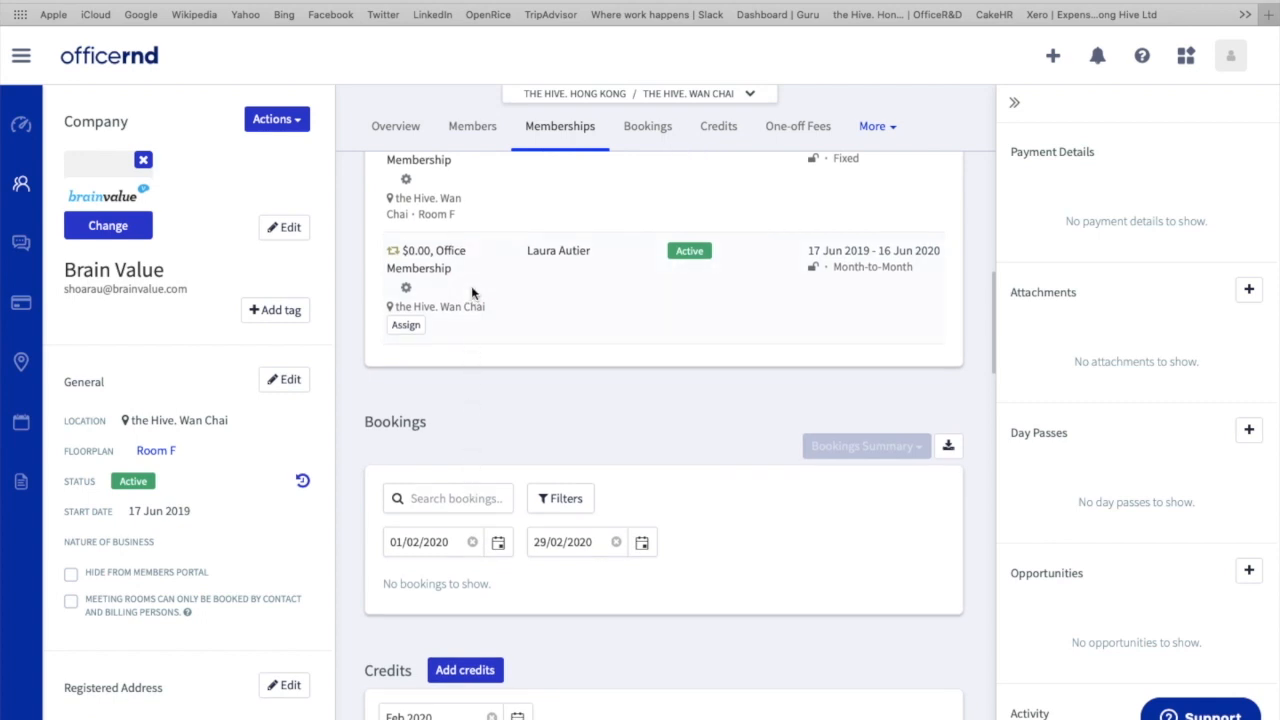
{"action": "mouse_move", "coordinate": [603, 567]}
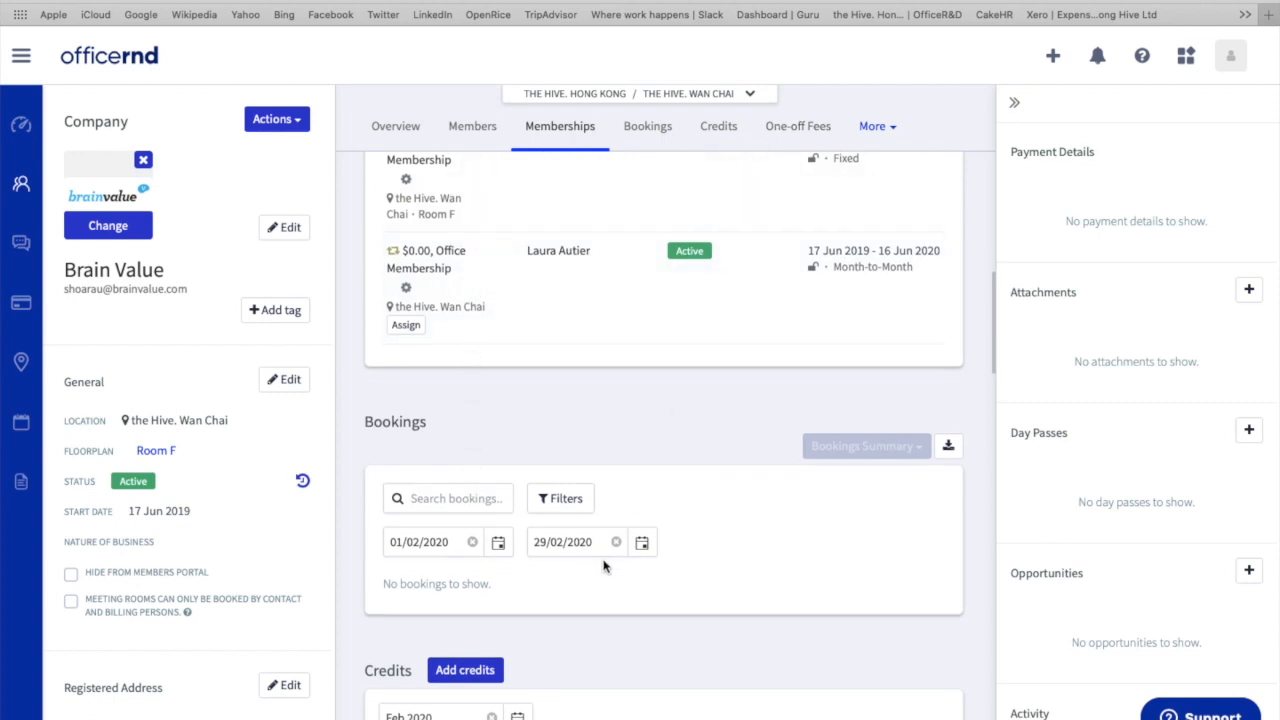
{"action": "mouse_move", "coordinate": [575, 475]}
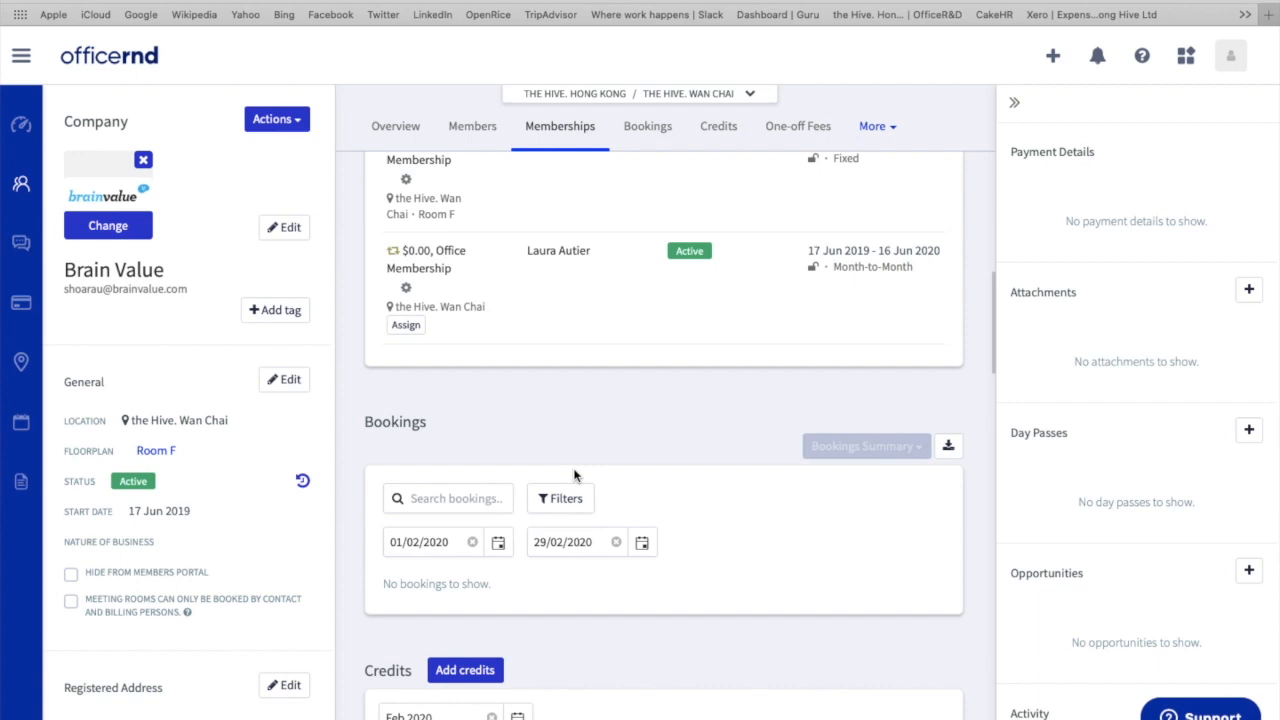
{"action": "mouse_move", "coordinate": [549, 431]}
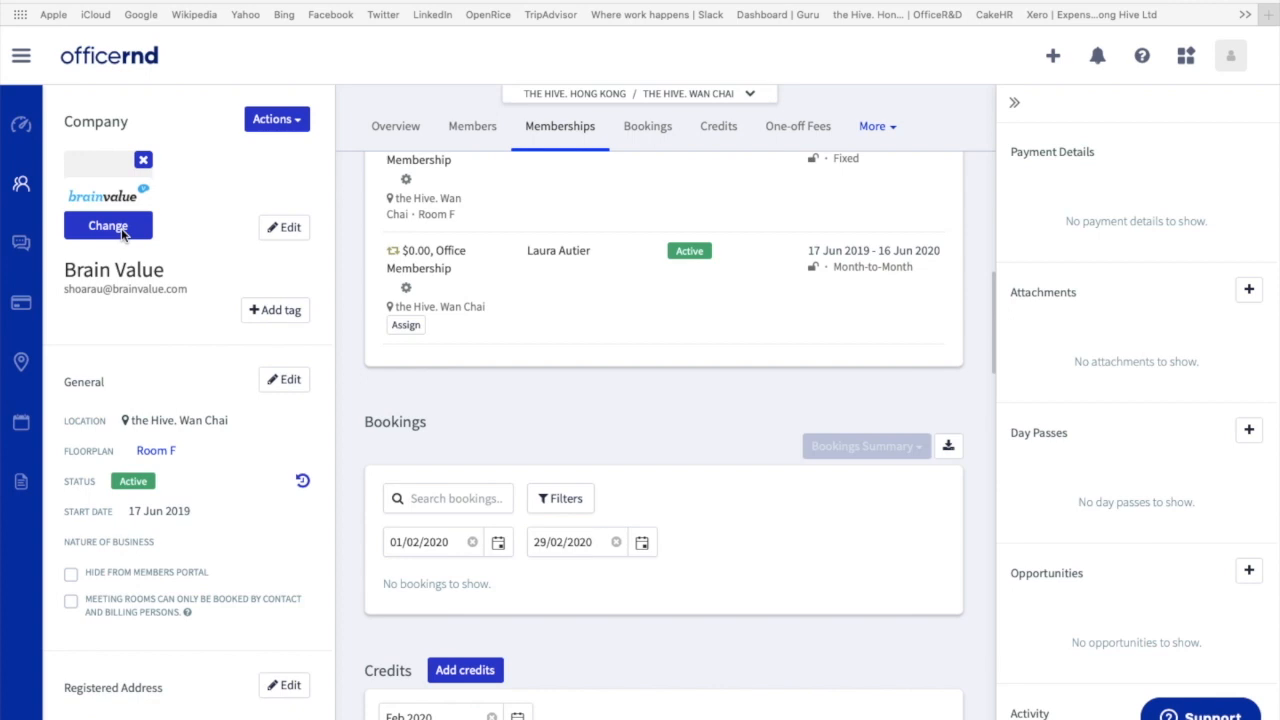
{"action": "left_click", "coordinate": [797, 126]}
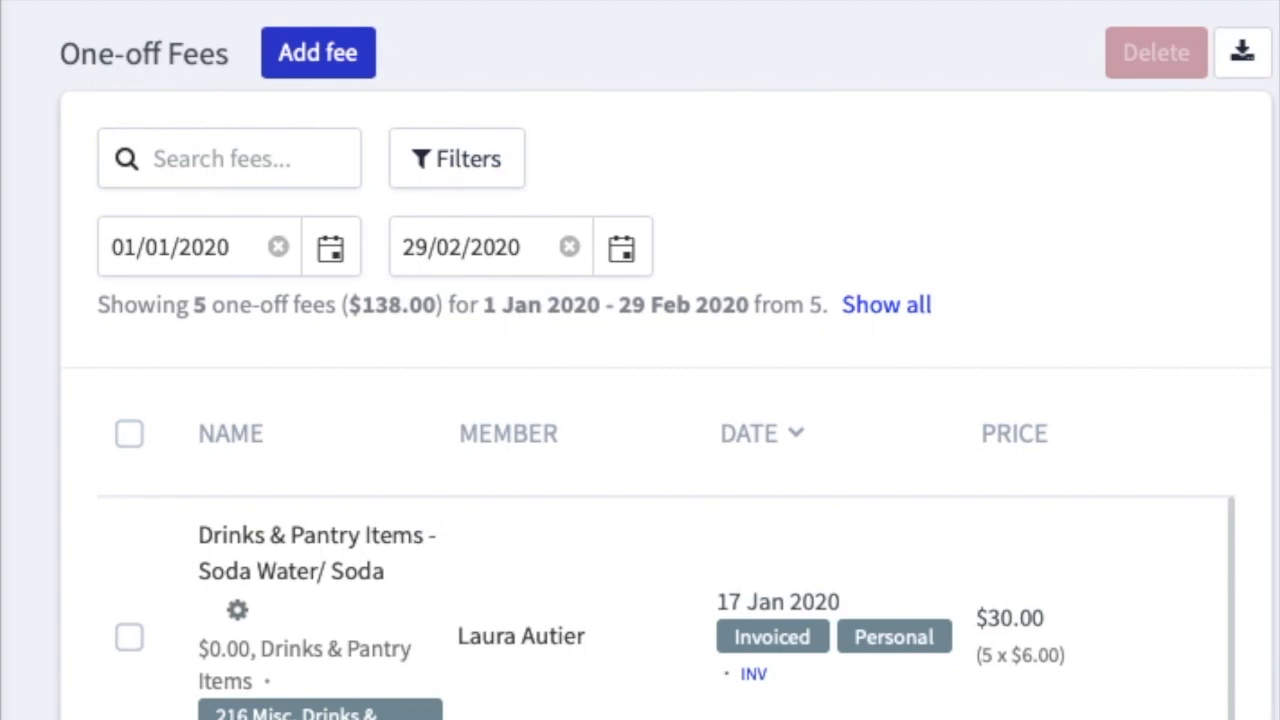
{"action": "mouse_move", "coordinate": [325, 545]}
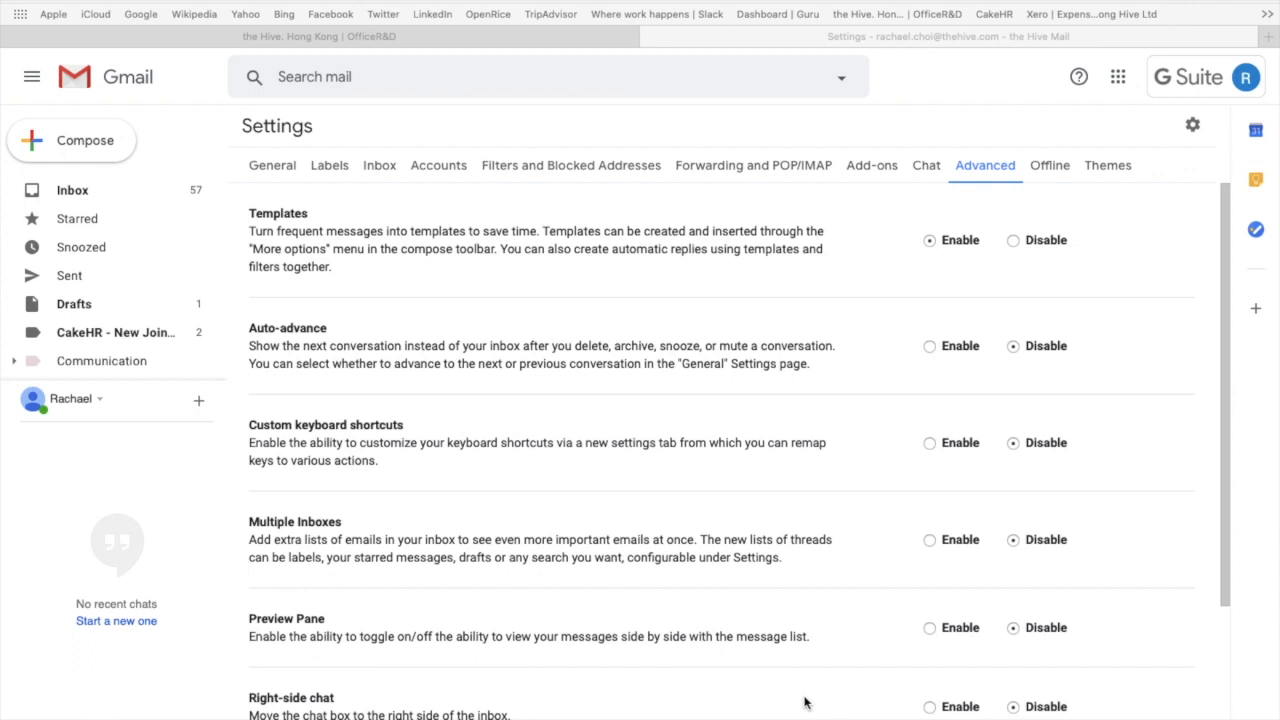
{"action": "mouse_move", "coordinate": [1174, 141]}
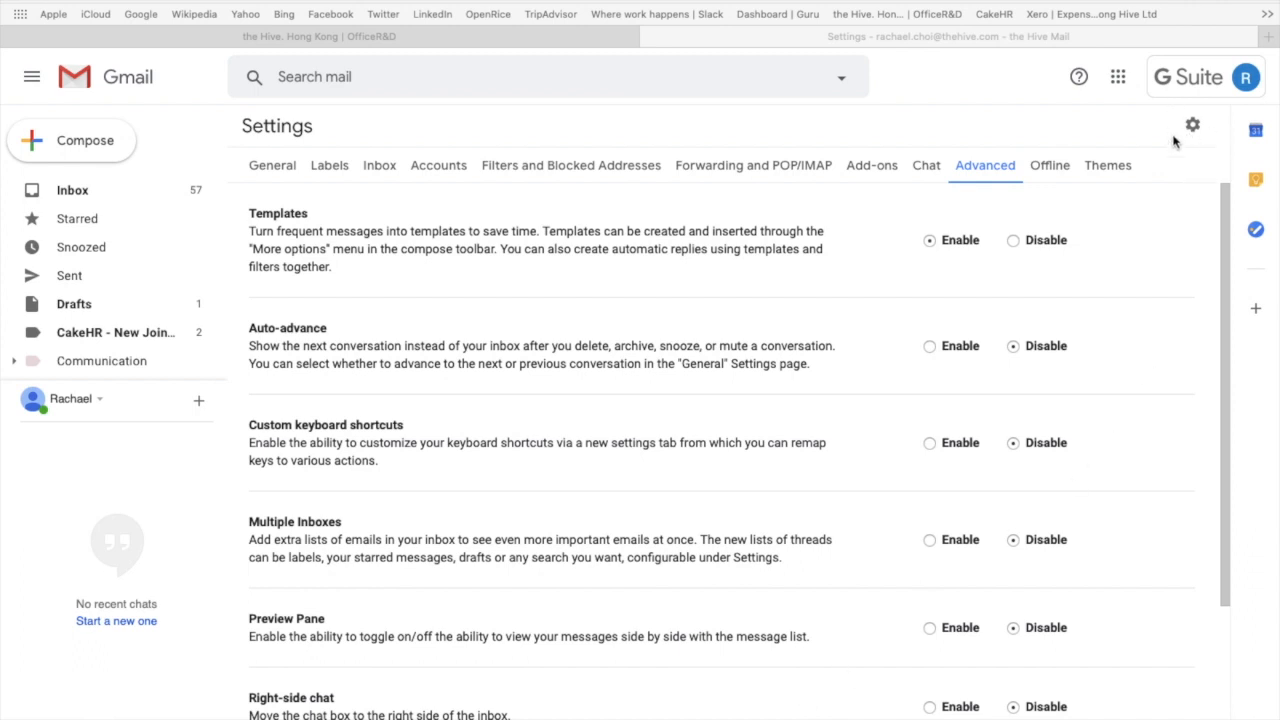
{"action": "mouse_move", "coordinate": [1192, 128]}
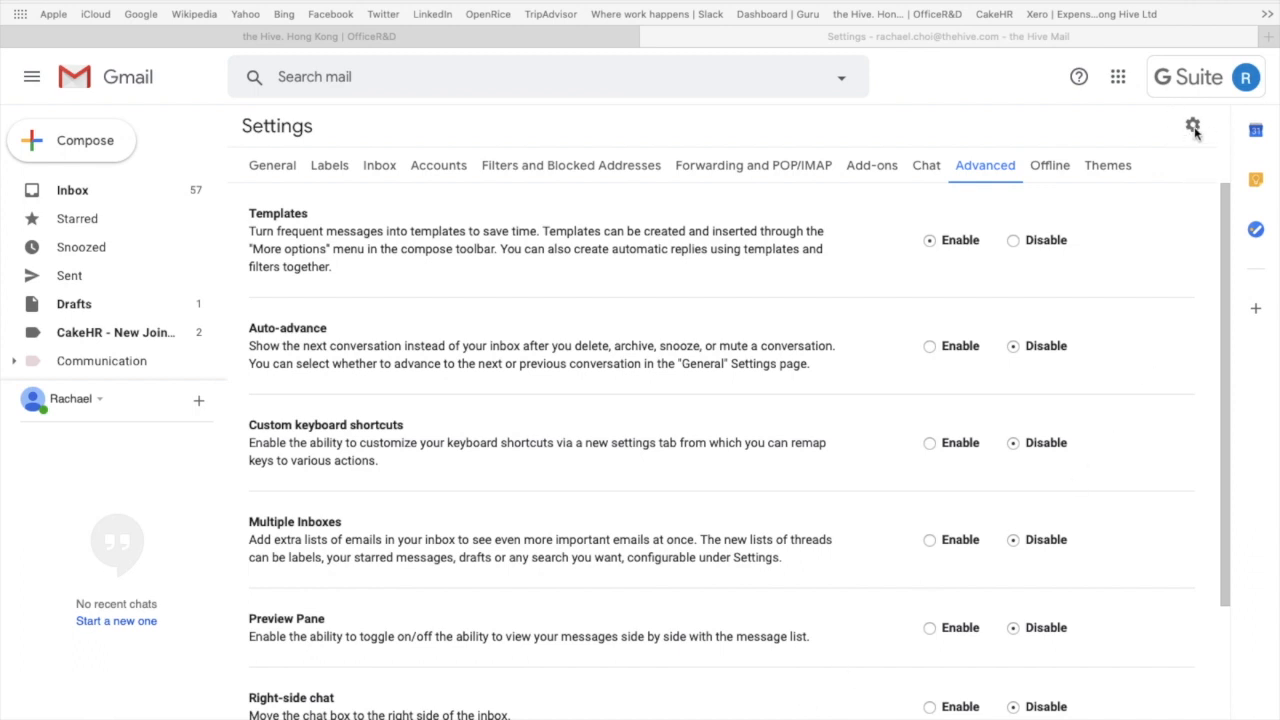
{"action": "mouse_move", "coordinate": [298, 165]}
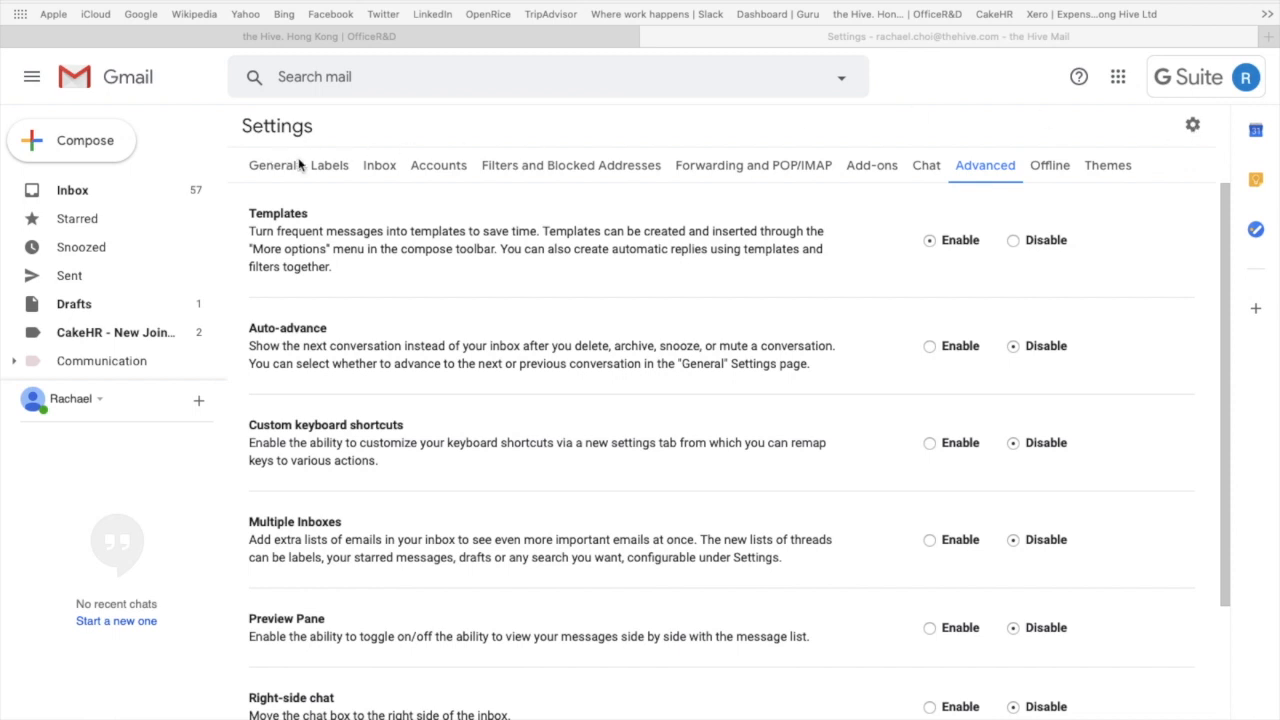
{"action": "mouse_move", "coordinate": [986, 174]}
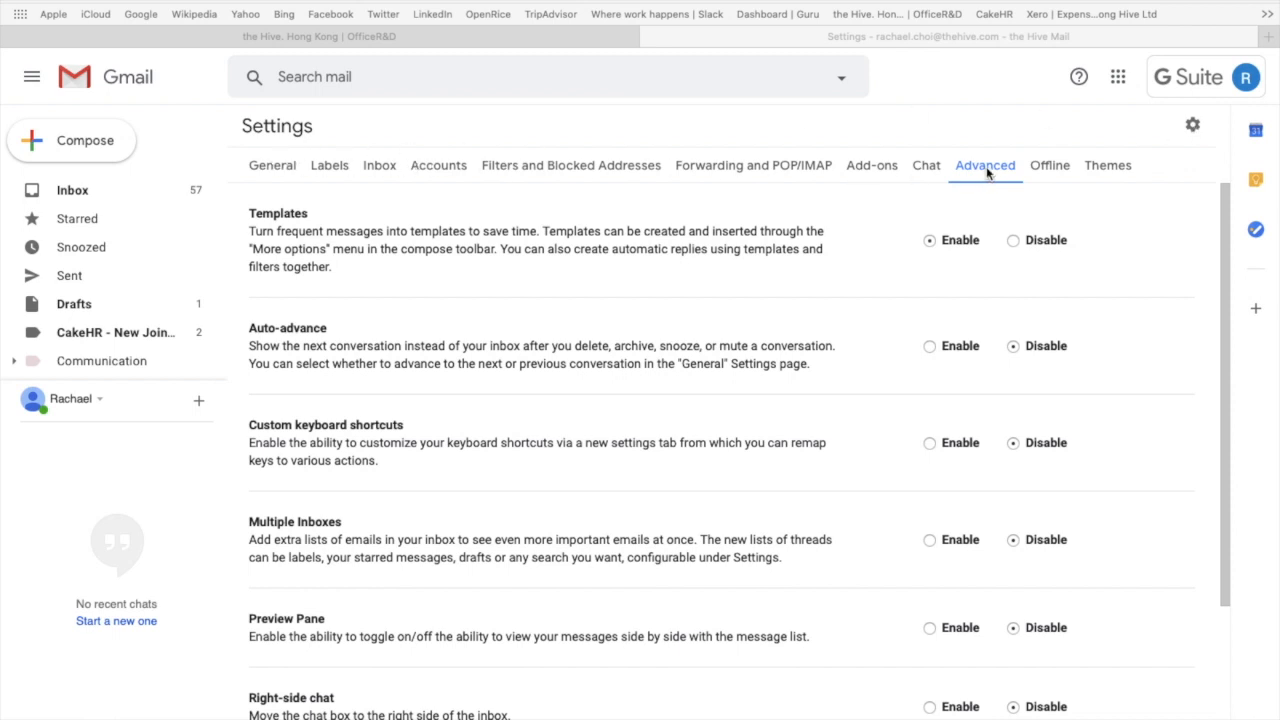
{"action": "mouse_move", "coordinate": [441, 253]}
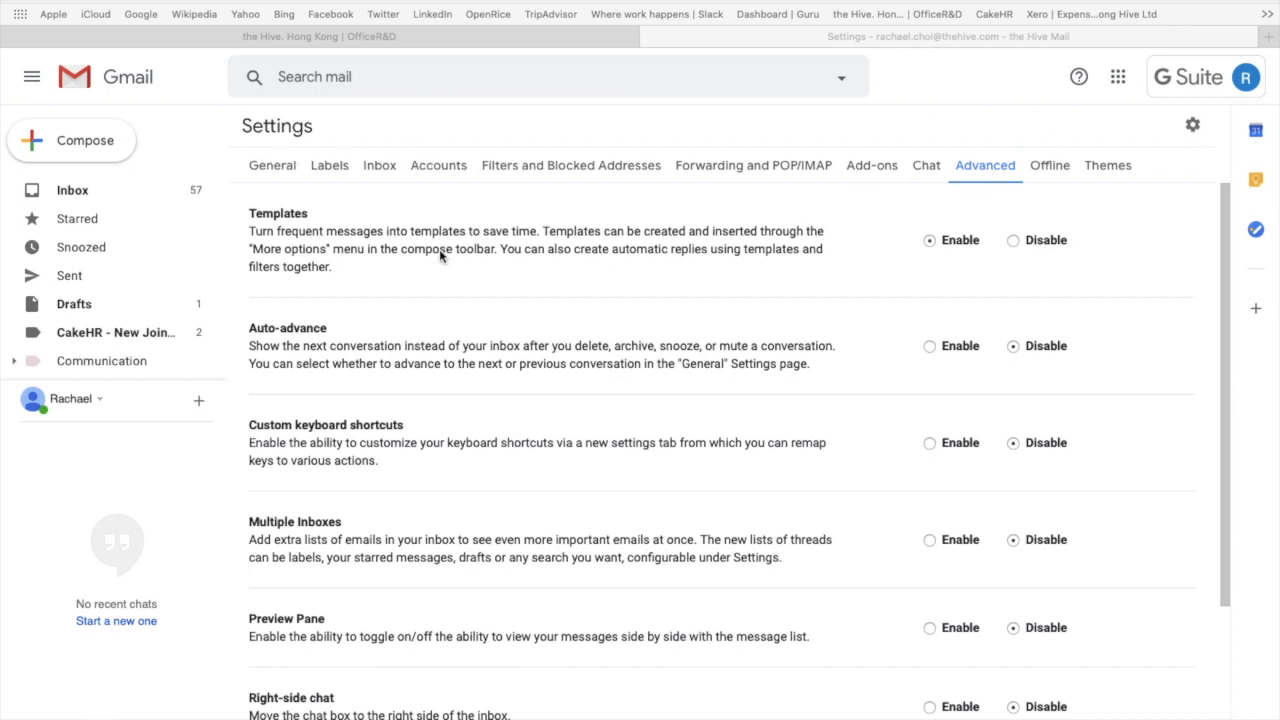
{"action": "mouse_move", "coordinate": [893, 249]}
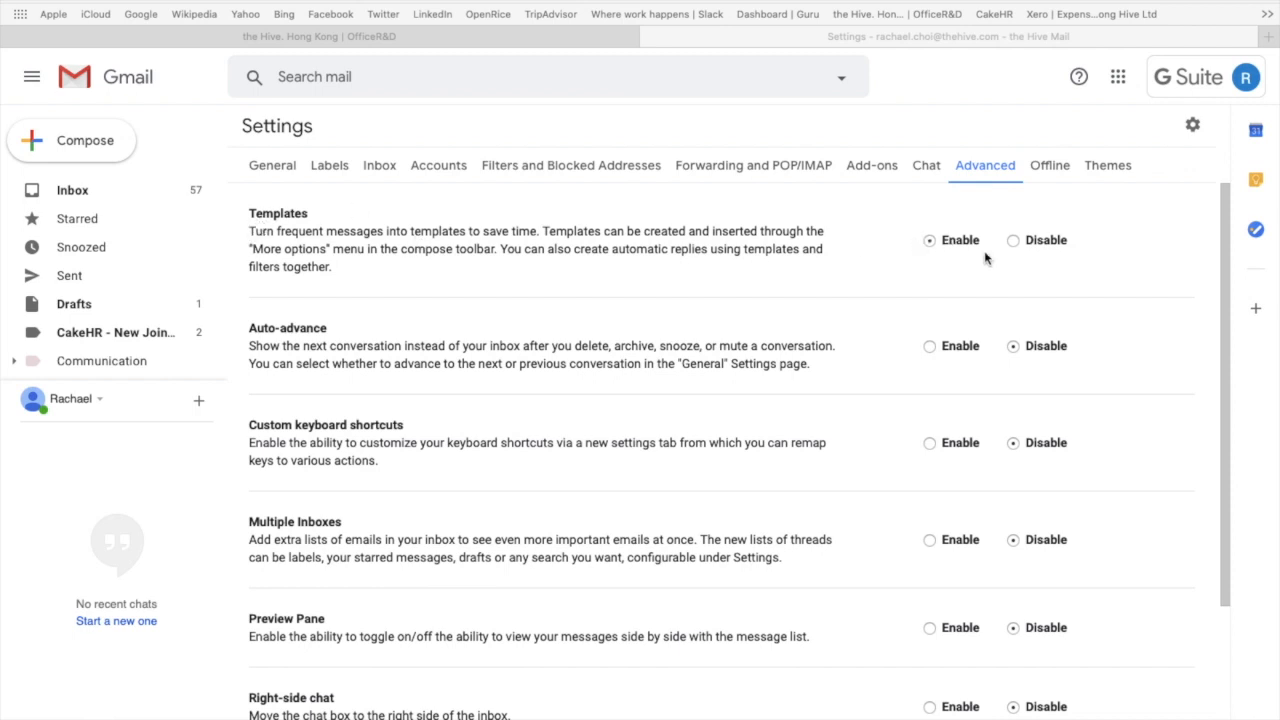
- Leave Advanced settings and return to the Gmail inbox with 57 unread messages
{"action": "left_click", "coordinate": [72, 190]}
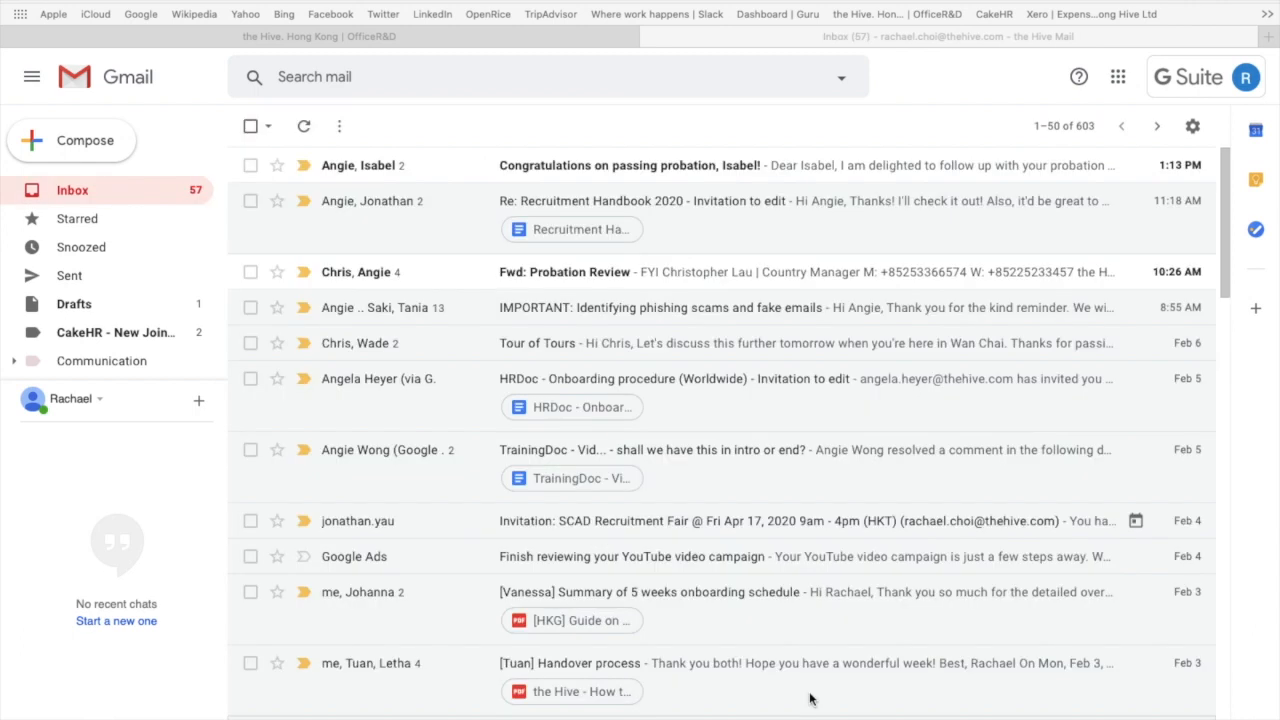
{"action": "mouse_move", "coordinate": [68, 152]}
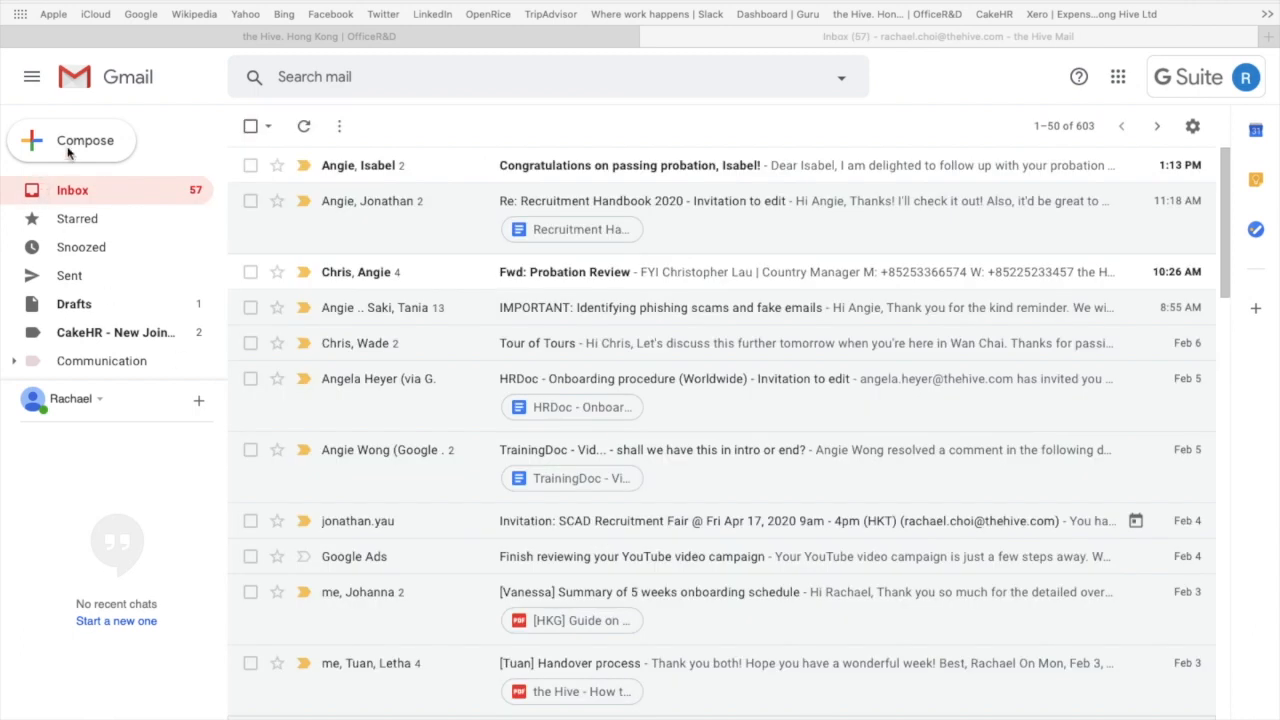
- Compose a new email, close the duplicate window, and paste the tour invitation into the body
{"action": "left_click", "coordinate": [71, 140]}
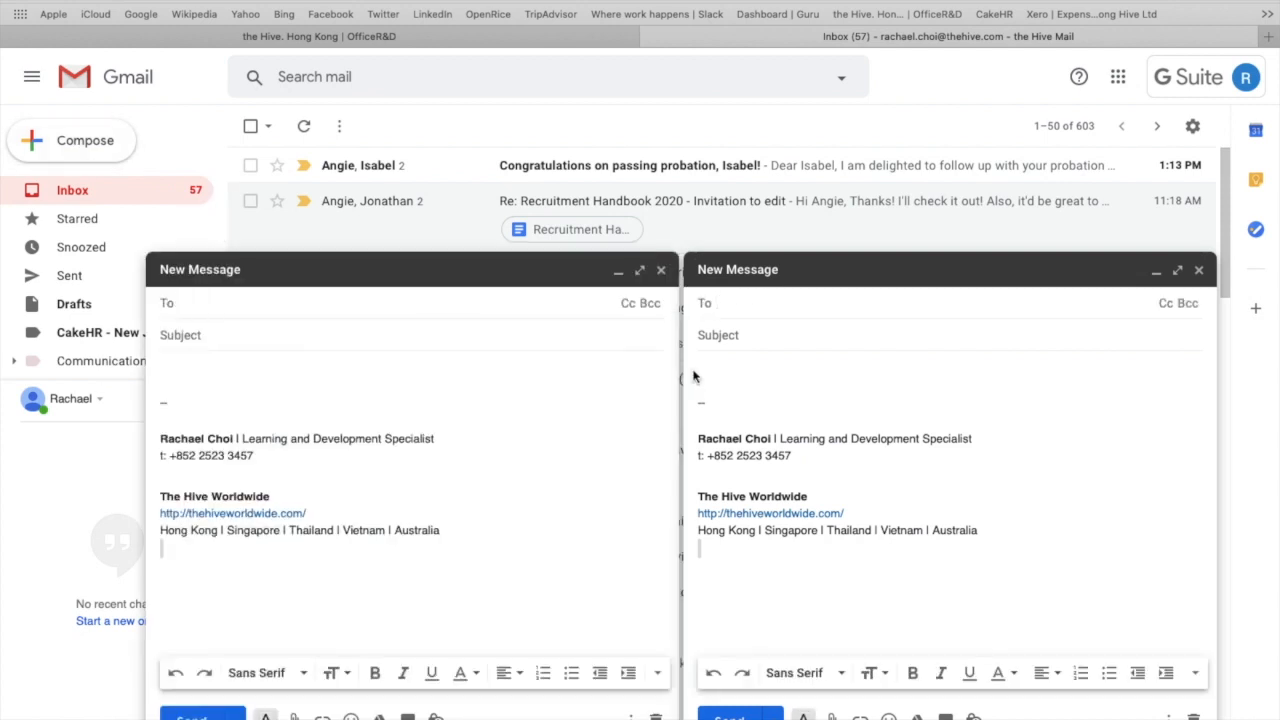
{"action": "left_click", "coordinate": [661, 270]}
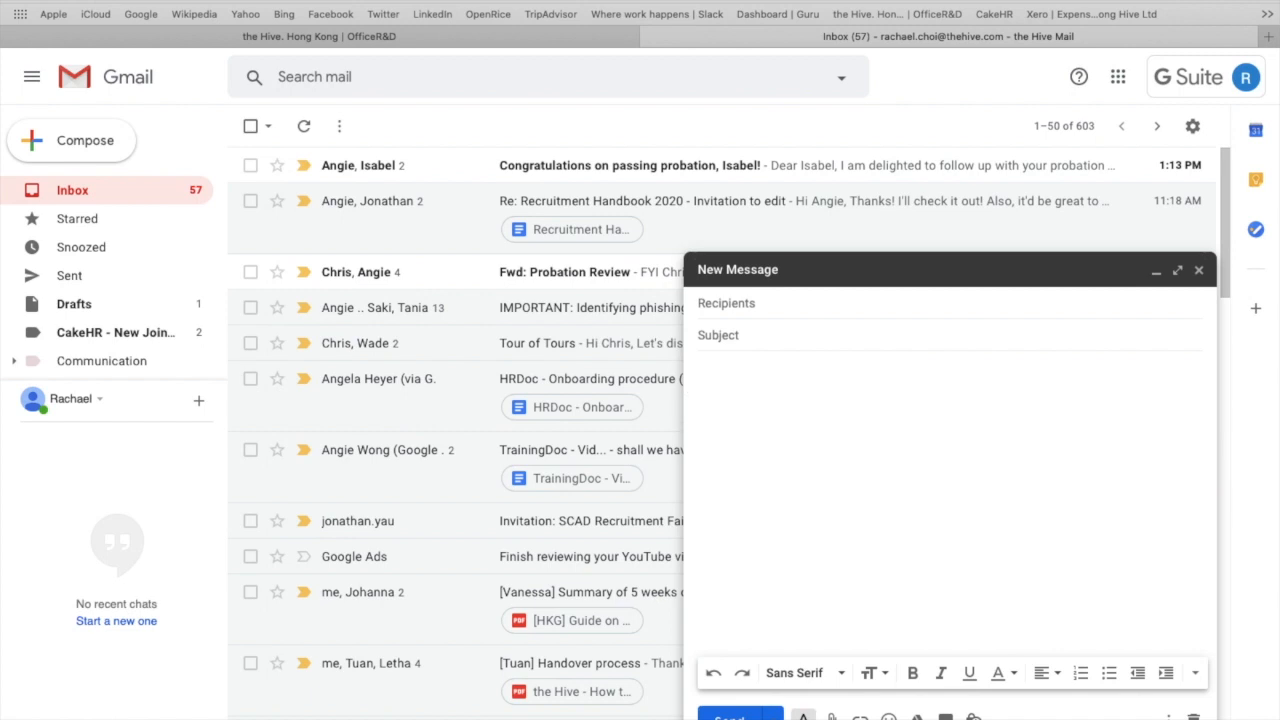
{"action": "left_click", "coordinate": [730, 370]}
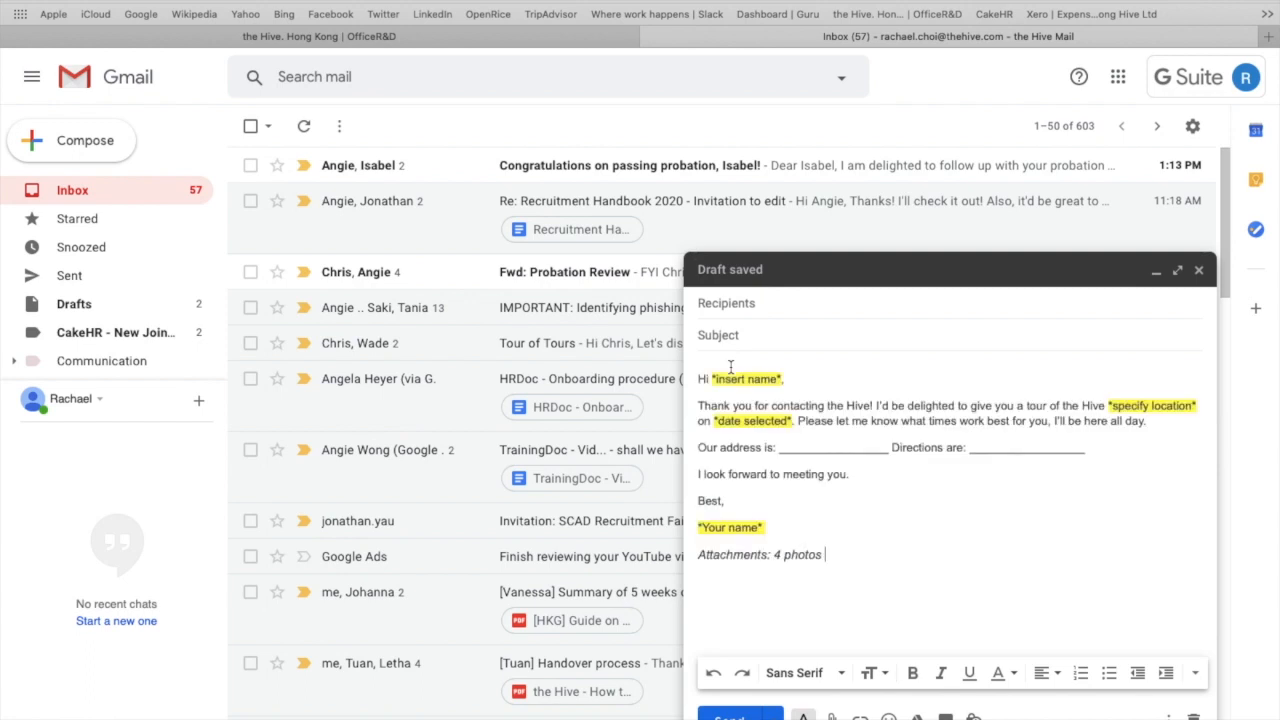
{"action": "mouse_move", "coordinate": [1091, 570]}
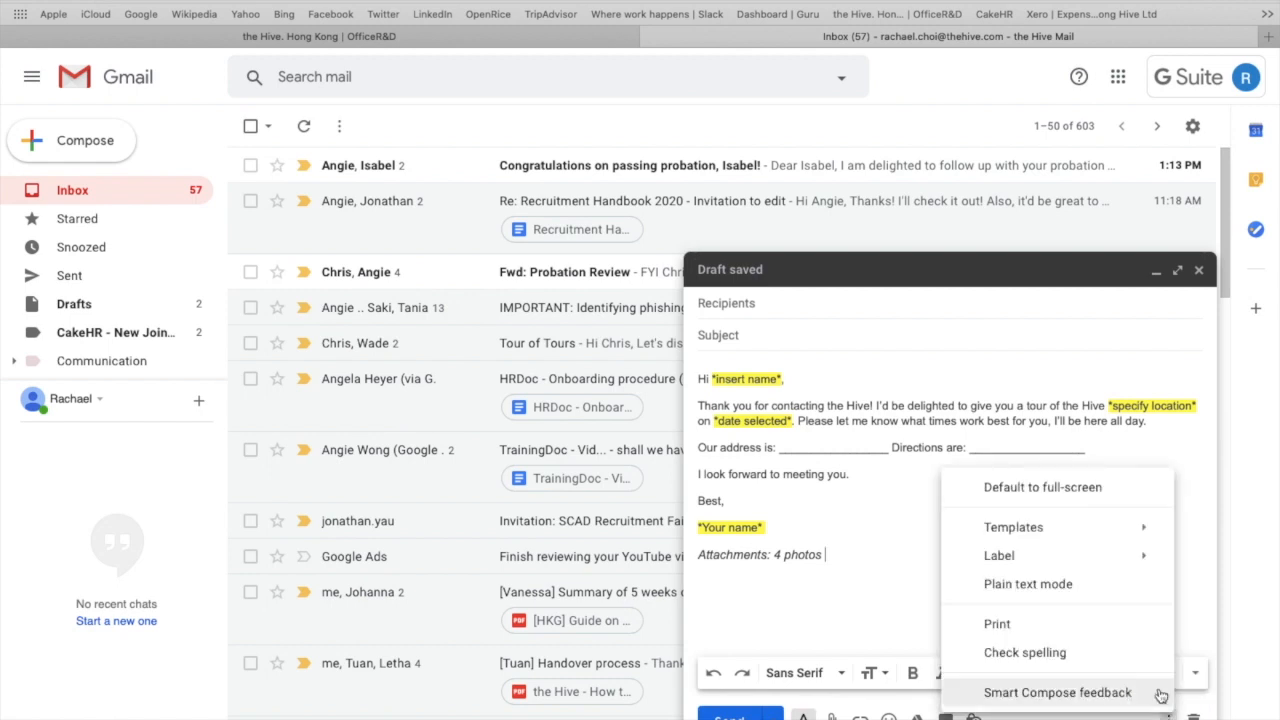
- Save the draft through Templates as a new template named 'Book a tour'
{"action": "left_click", "coordinate": [1013, 527]}
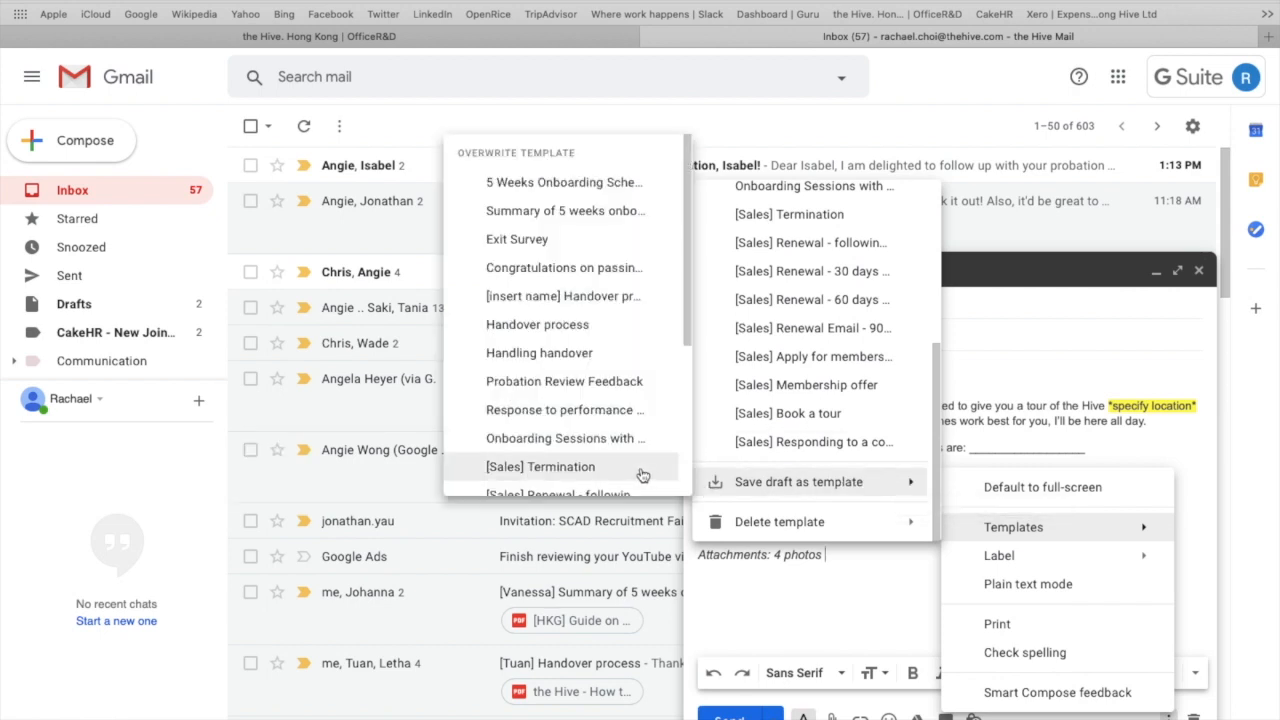
{"action": "scroll", "scroll_direction": "down", "scroll_amount": 3}
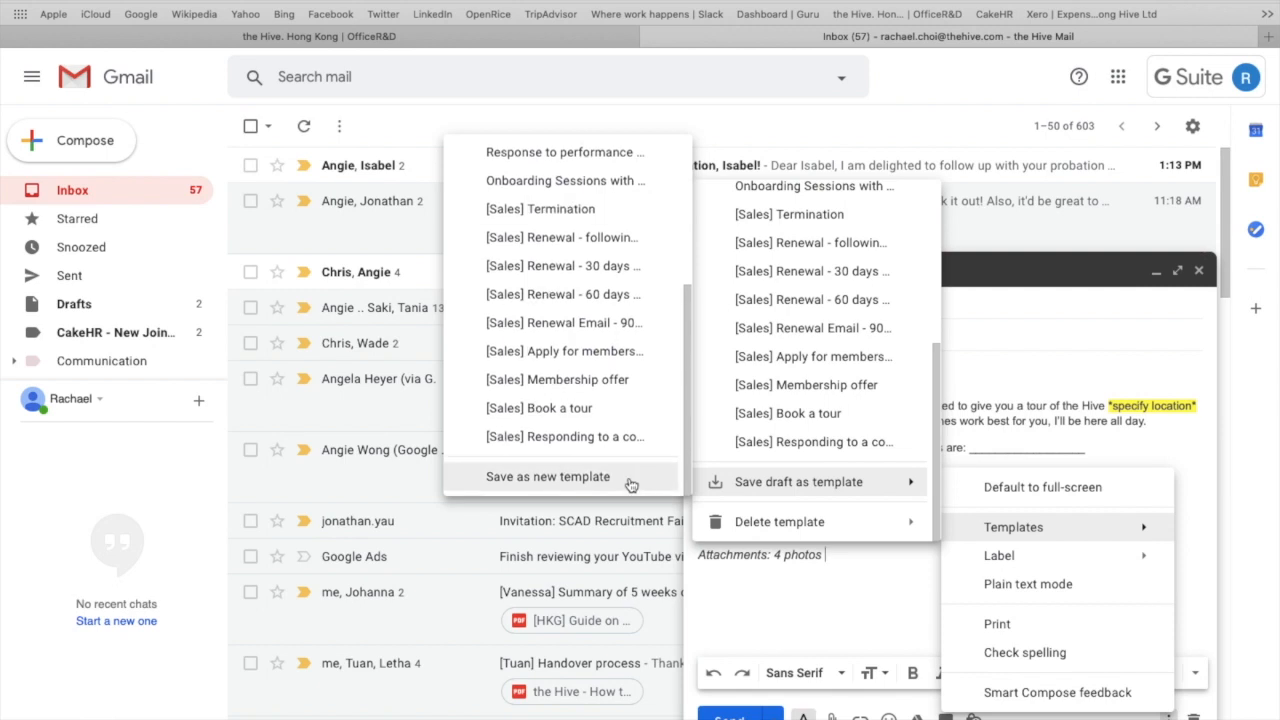
{"action": "left_click", "coordinate": [548, 476]}
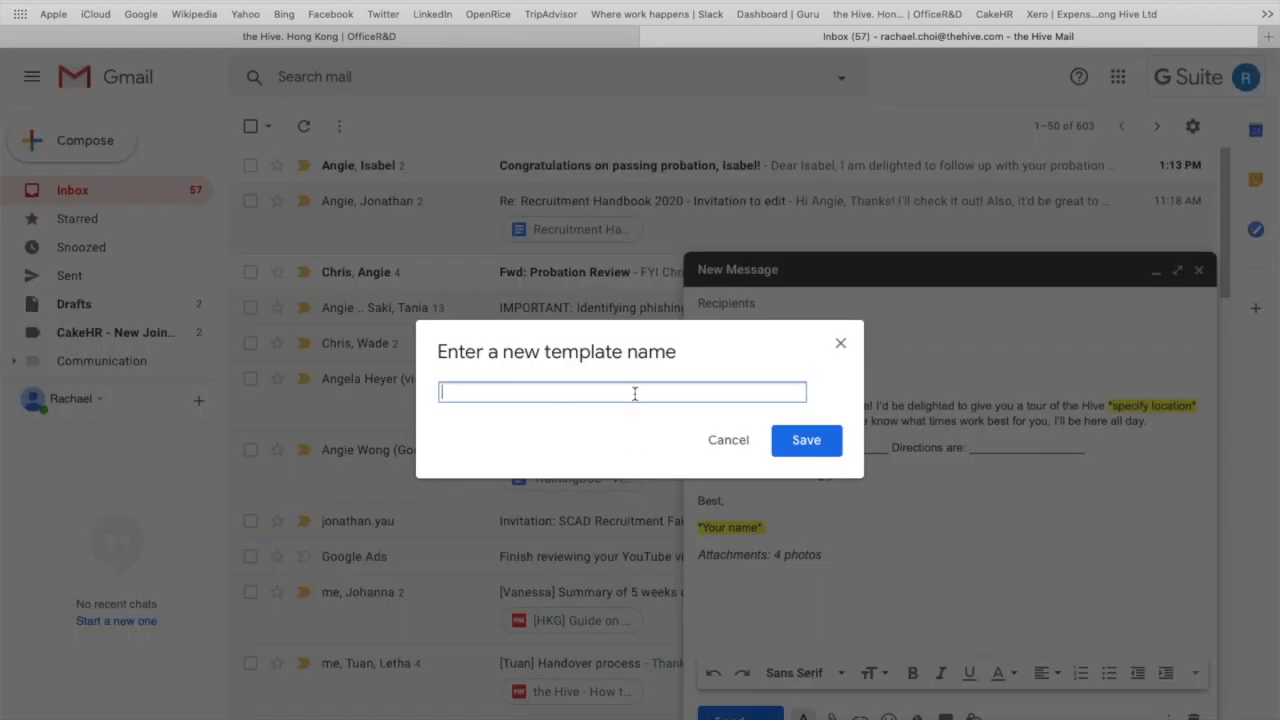
{"action": "type", "text": "B"}
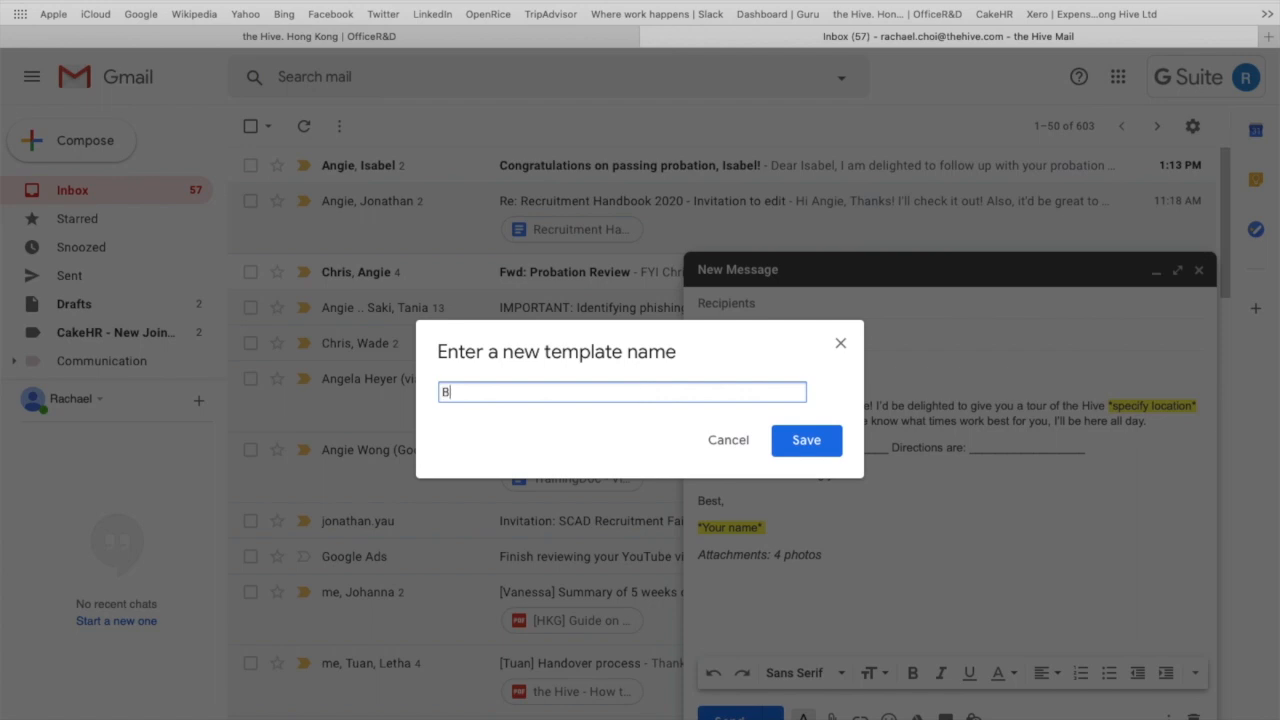
{"action": "type", "text": "ook a t"}
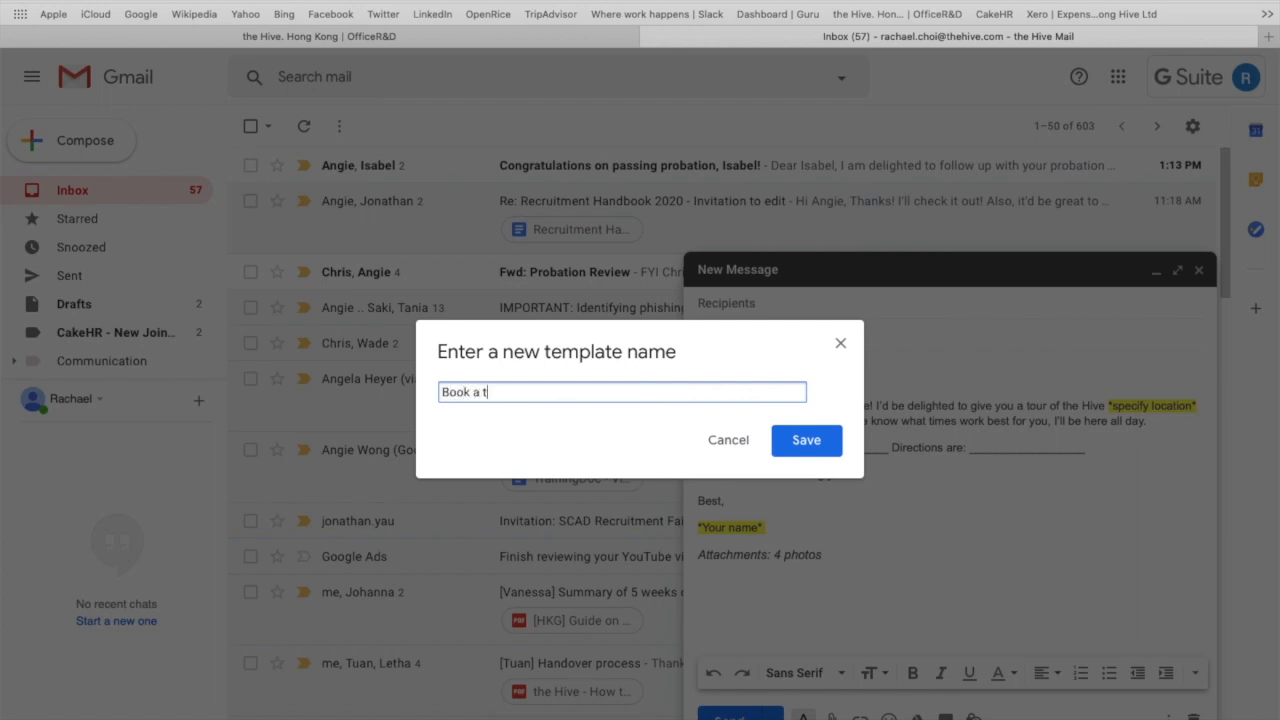
{"action": "type", "text": "our"}
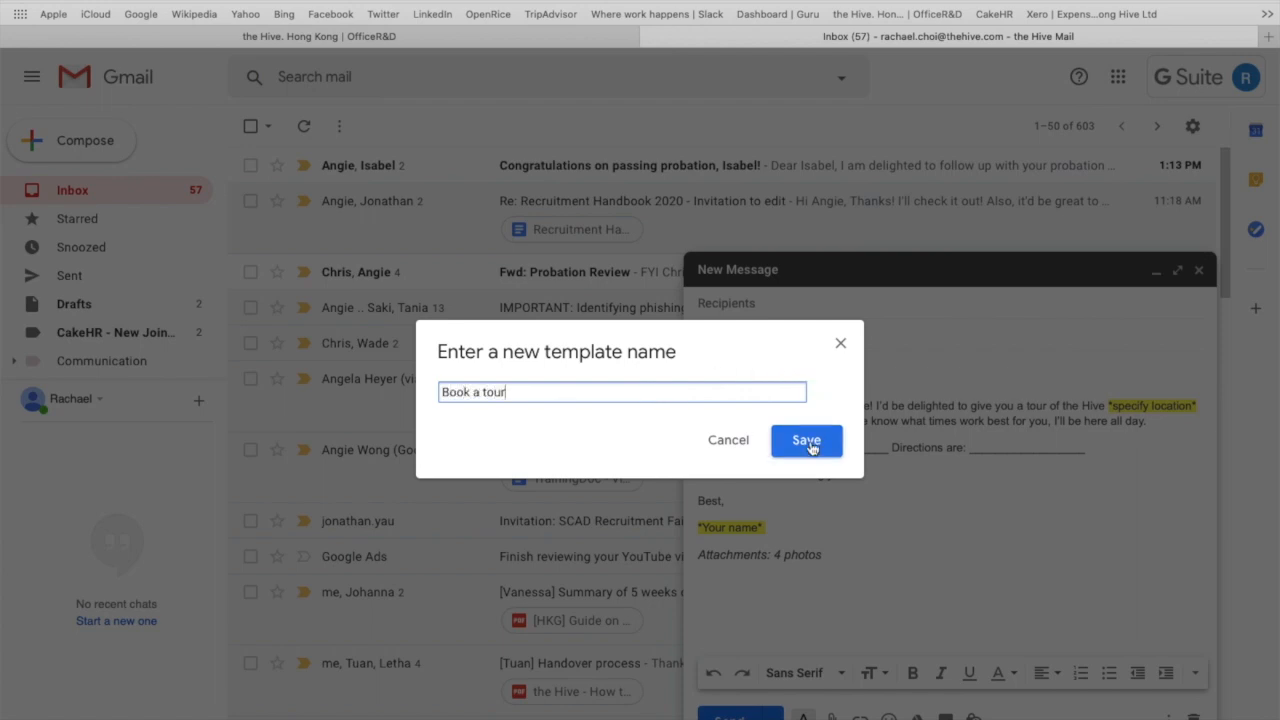
{"action": "left_click", "coordinate": [806, 440]}
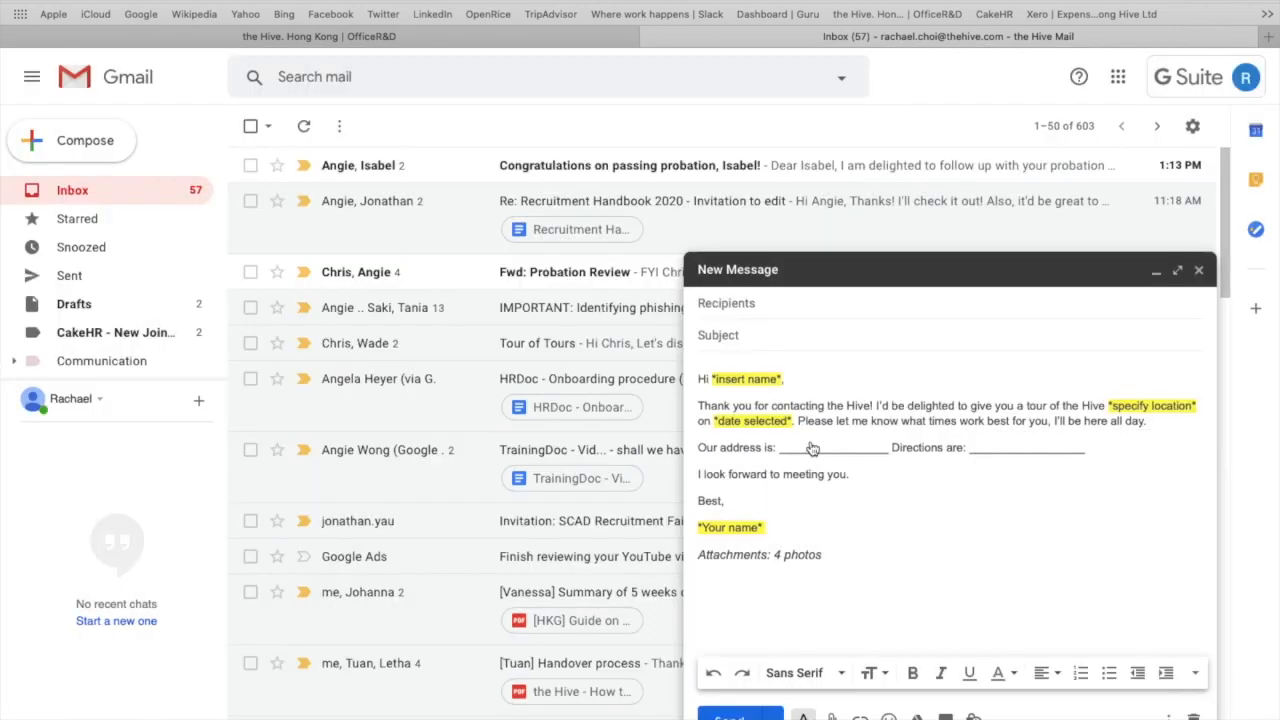
{"action": "mouse_move", "coordinate": [1048, 356]}
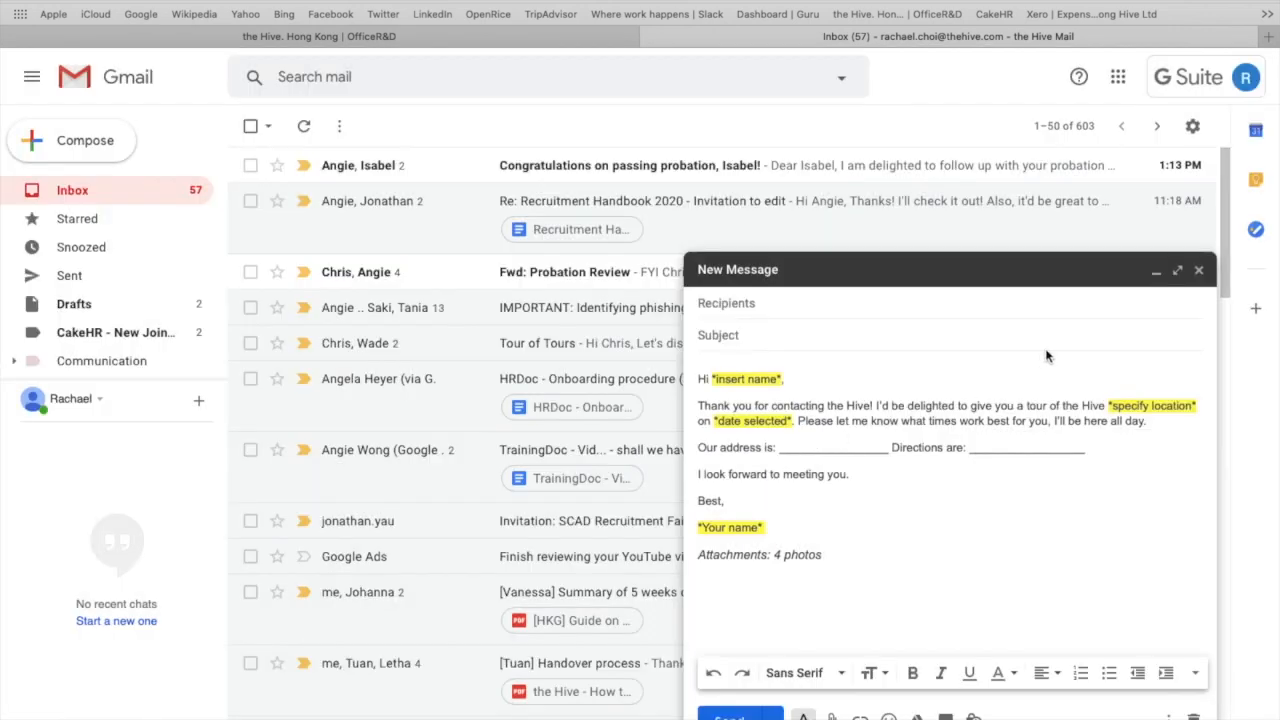
- Close the old draft, compose a new email, and insert the 'Book a tour' template into it
{"action": "left_click", "coordinate": [1199, 270]}
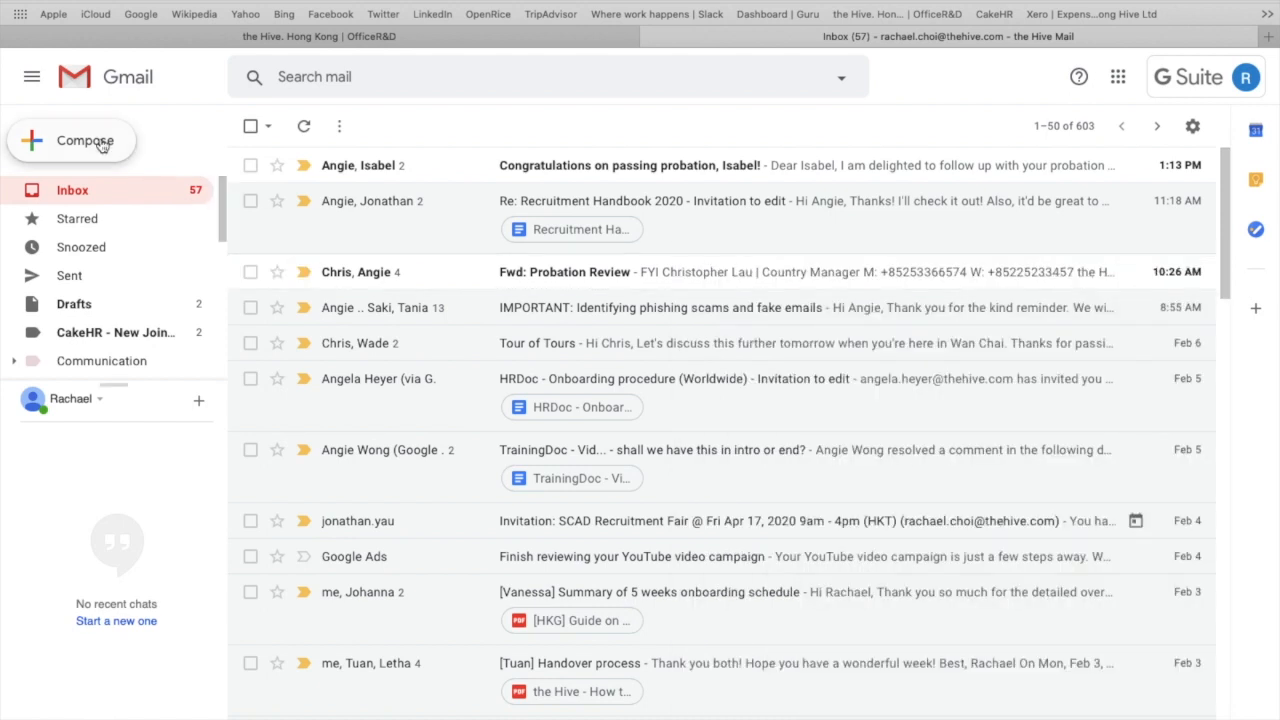
{"action": "left_click", "coordinate": [71, 140]}
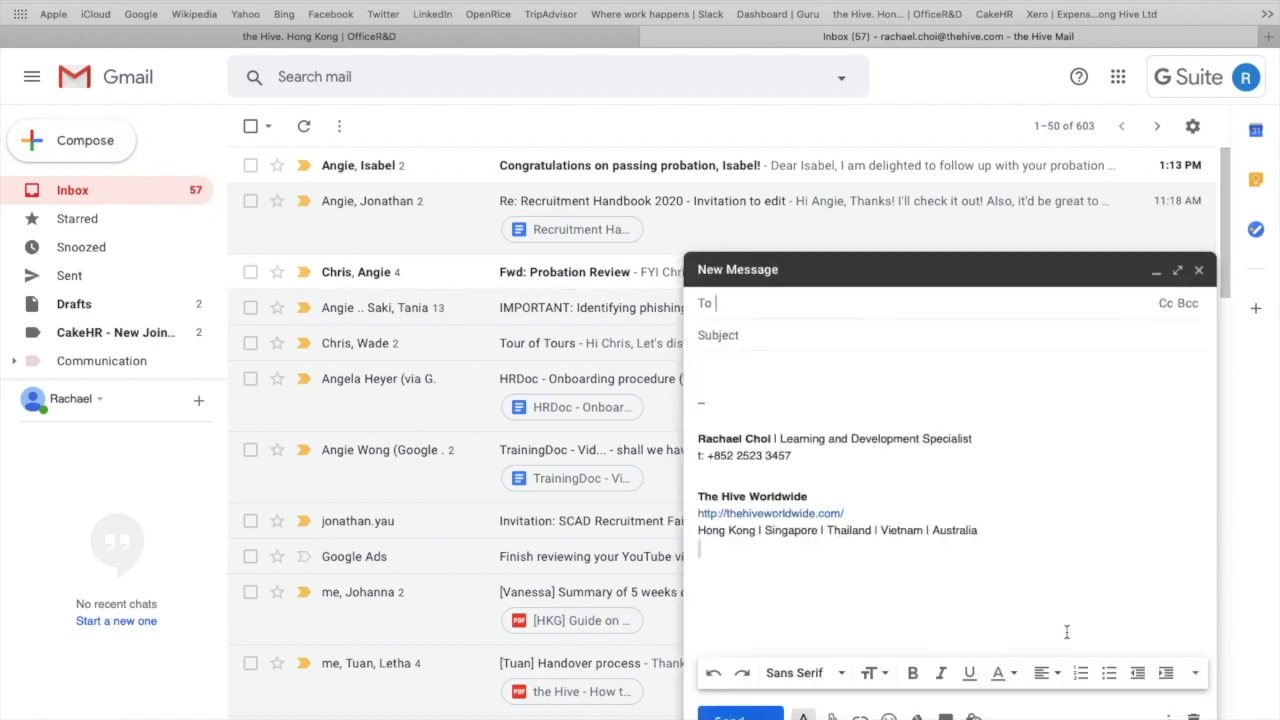
{"action": "left_click", "coordinate": [1192, 672]}
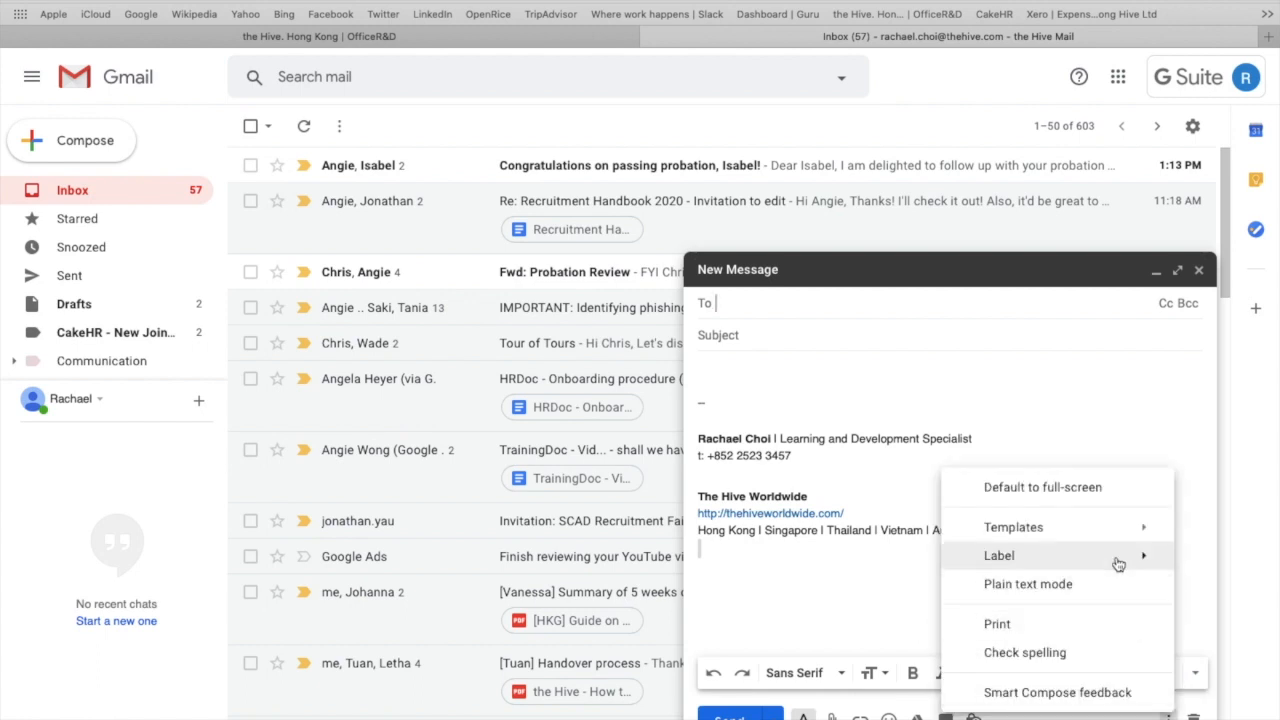
{"action": "left_click", "coordinate": [1013, 527]}
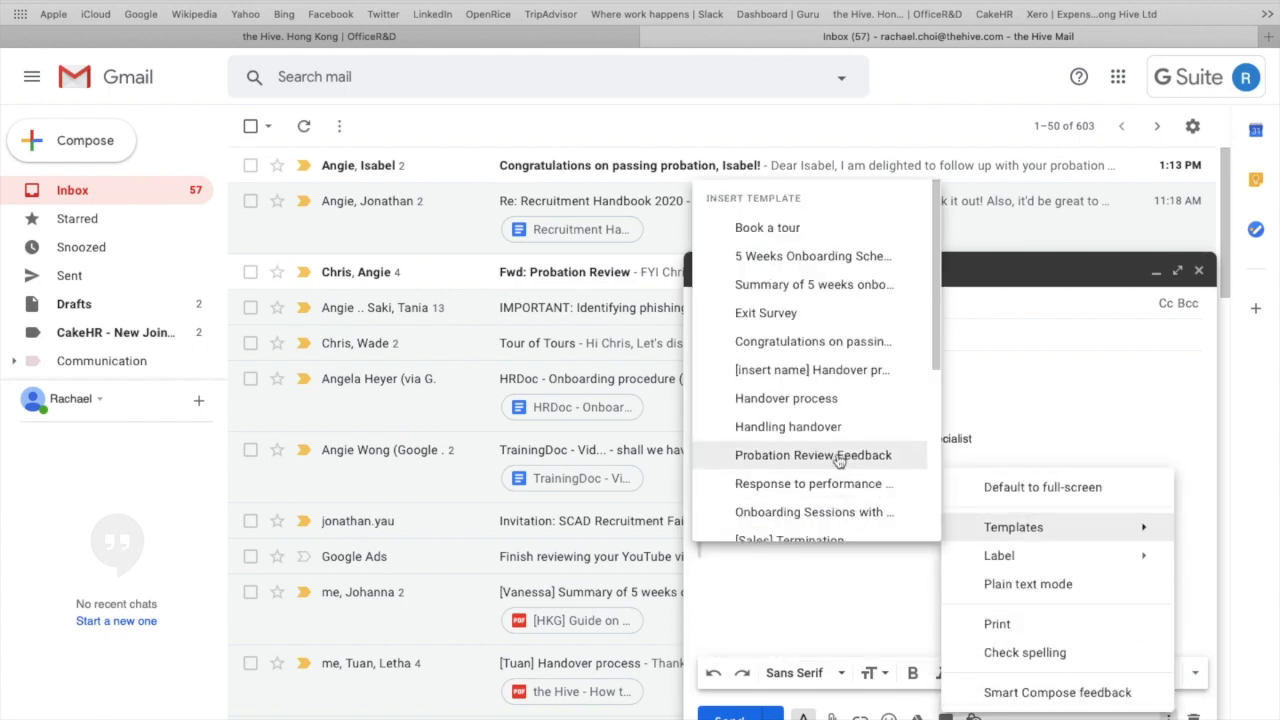
{"action": "mouse_move", "coordinate": [829, 228]}
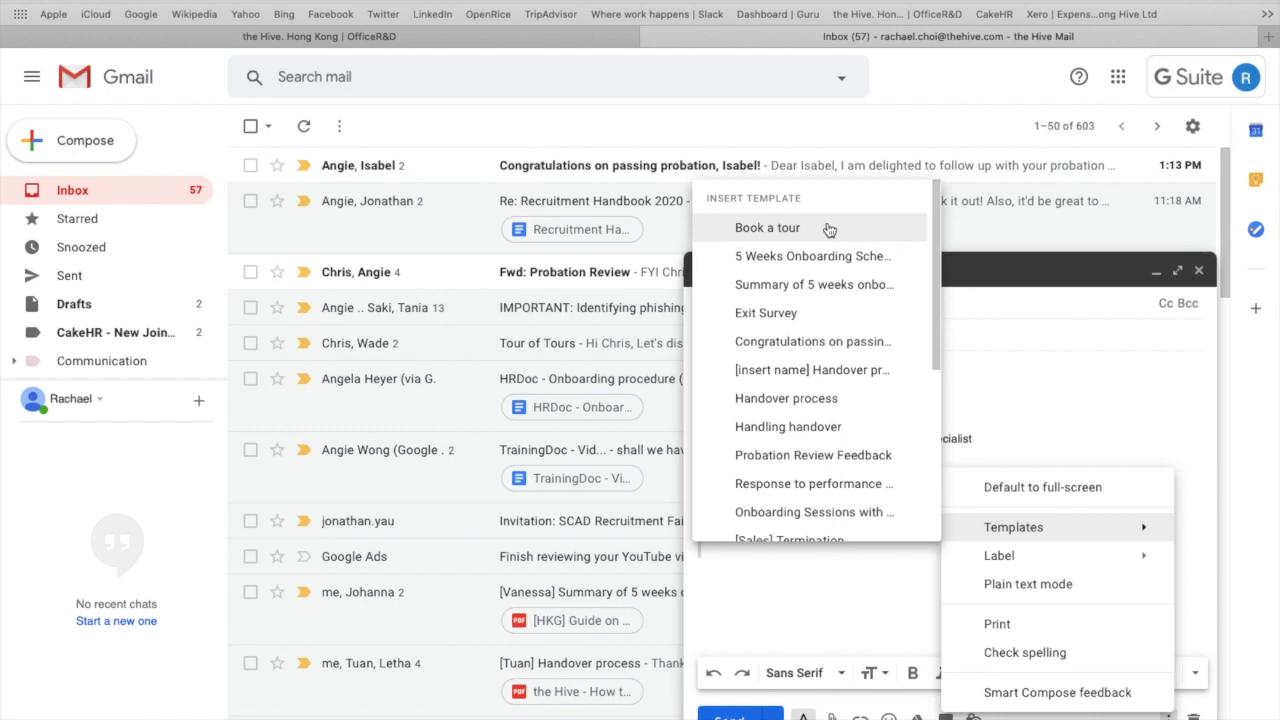
{"action": "left_click", "coordinate": [766, 227]}
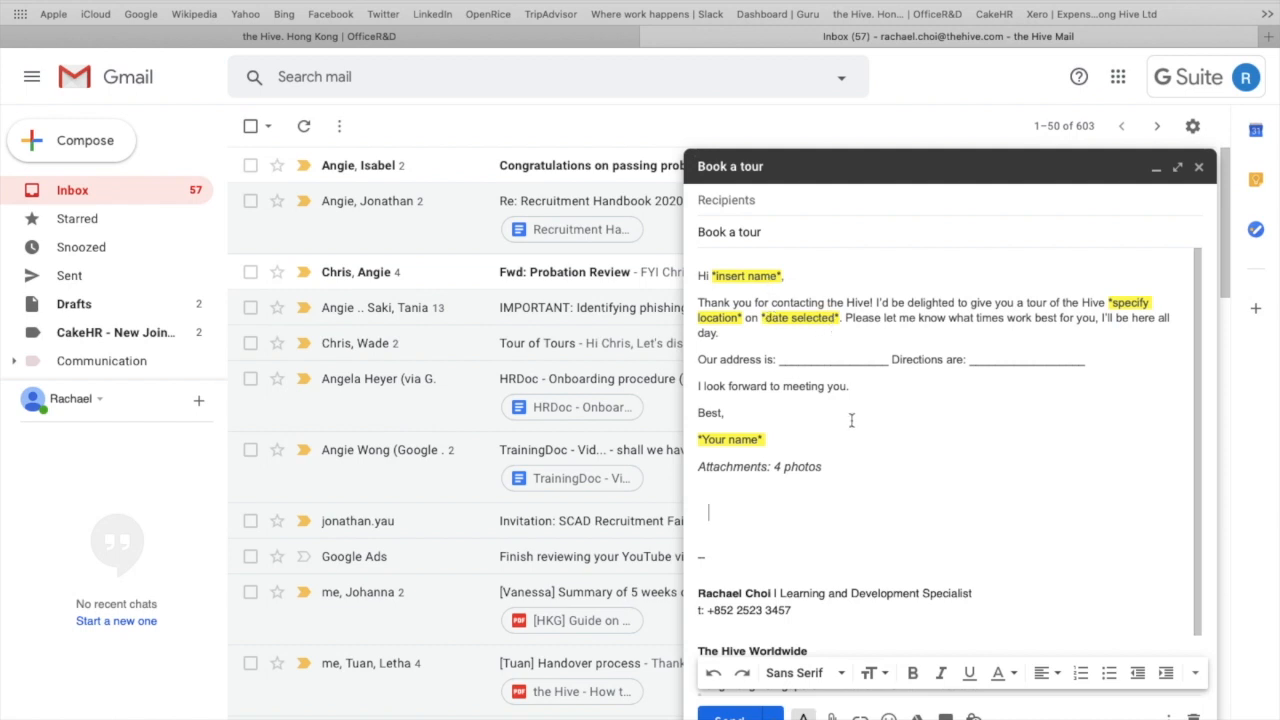
{"action": "mouse_move", "coordinate": [857, 438]}
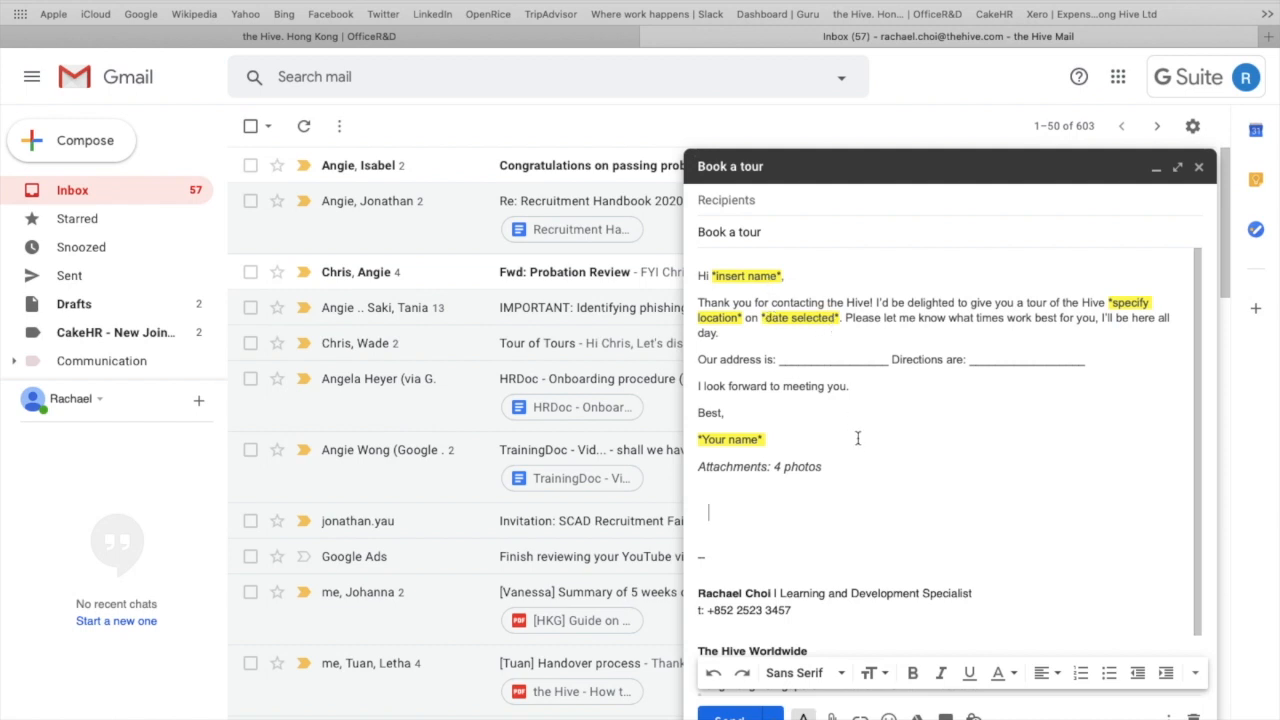
{"action": "mouse_move", "coordinate": [1061, 533]}
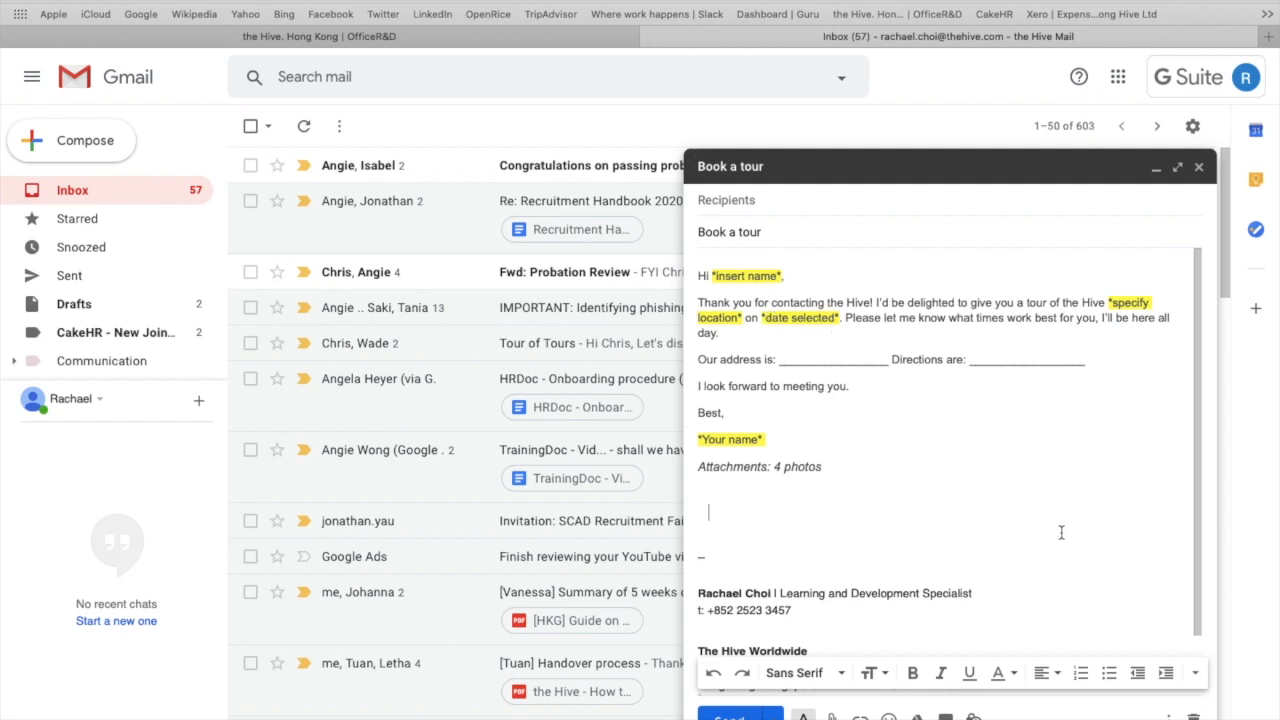
{"action": "scroll", "scroll_direction": "down", "scroll_amount": 3}
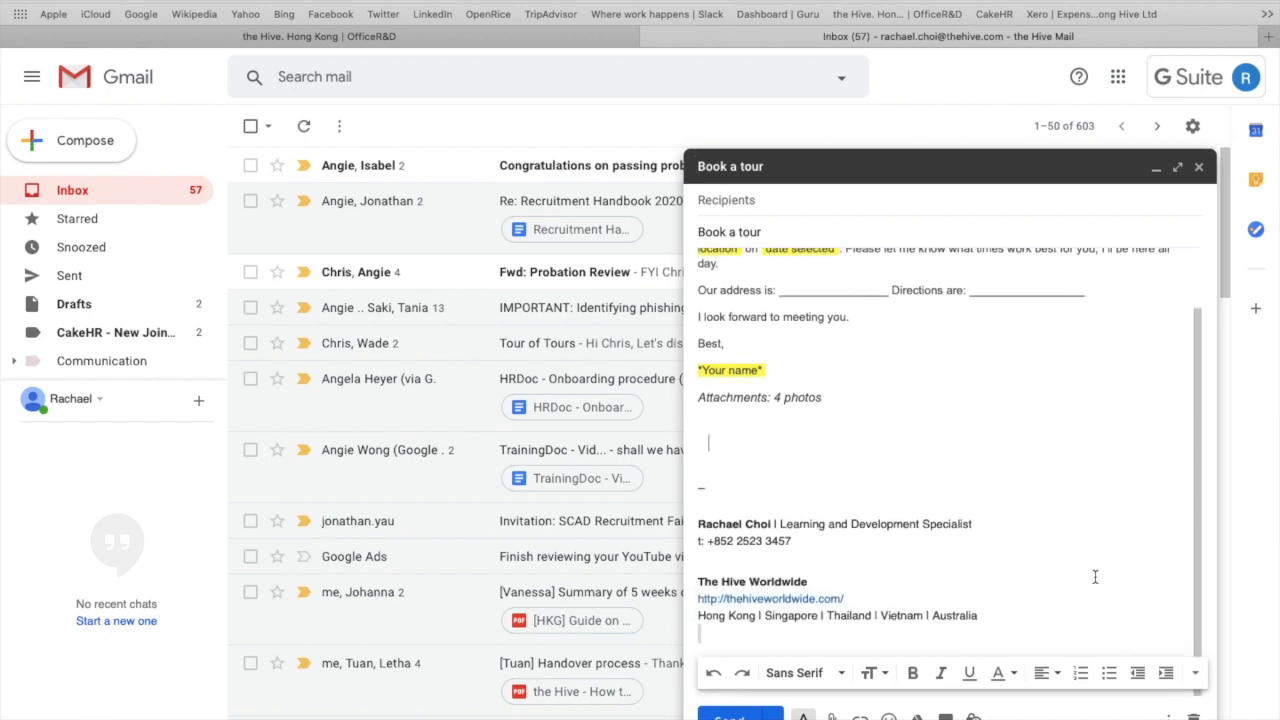
{"action": "left_click", "coordinate": [1194, 672]}
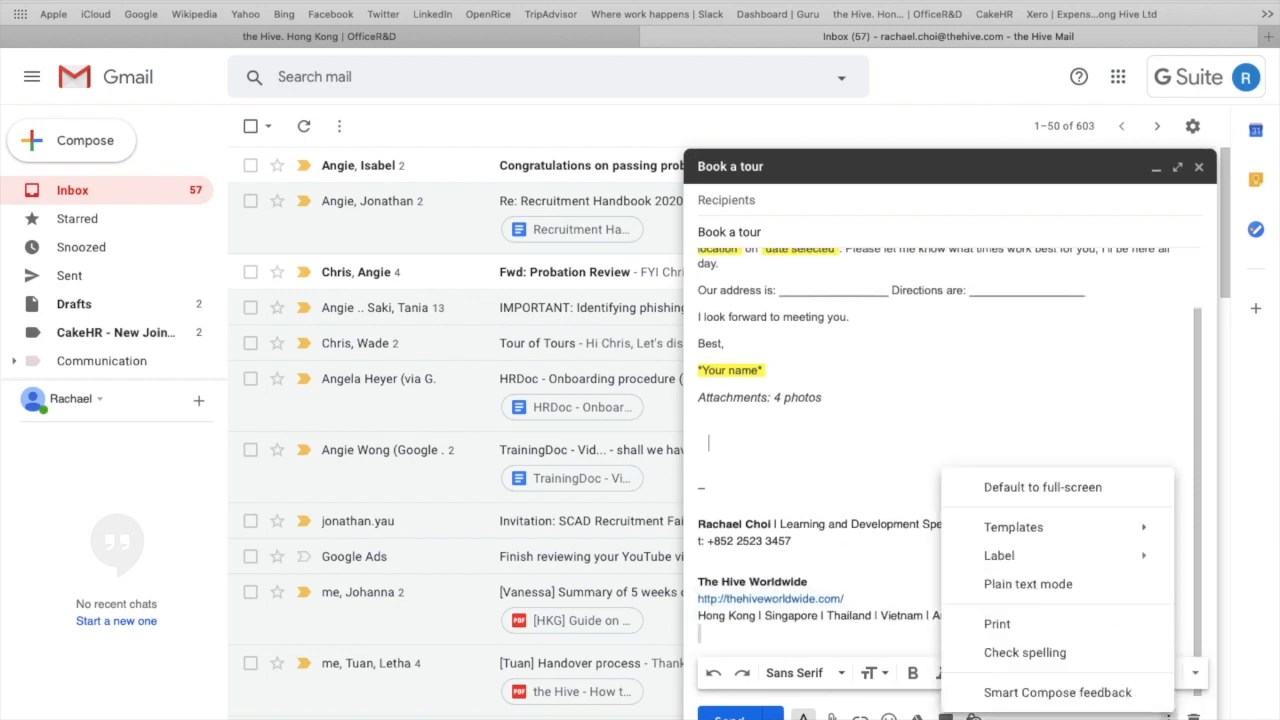